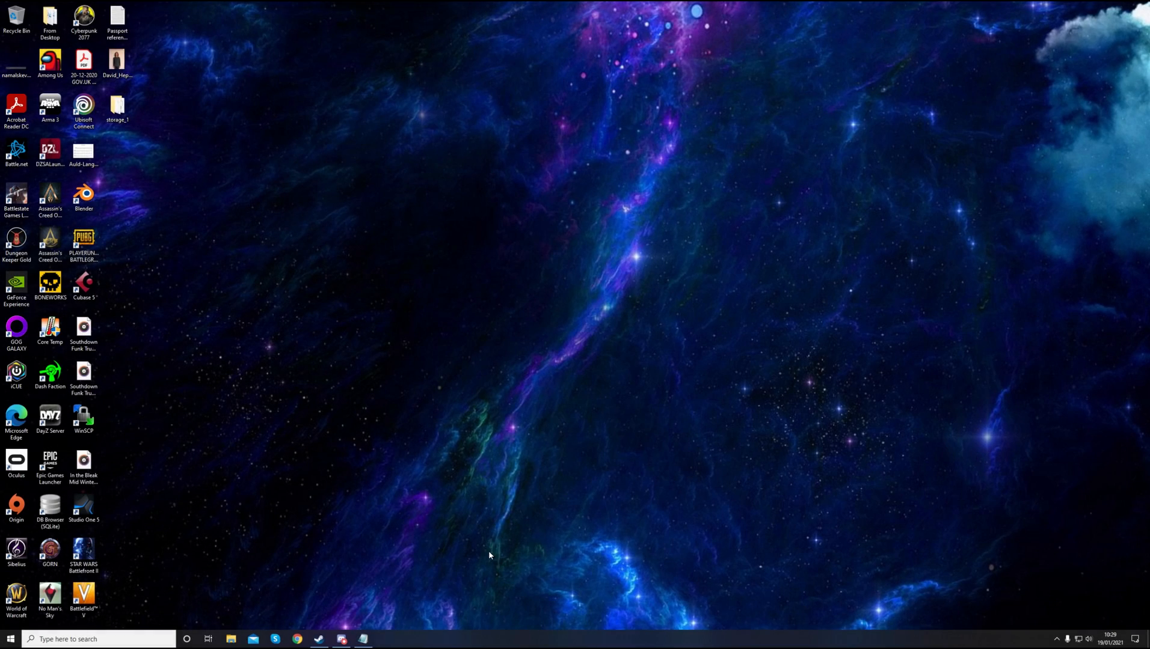
# Launch Chrome and run a Google search for nitrado via the Ni suggestion
pyautogui.click(296, 639)
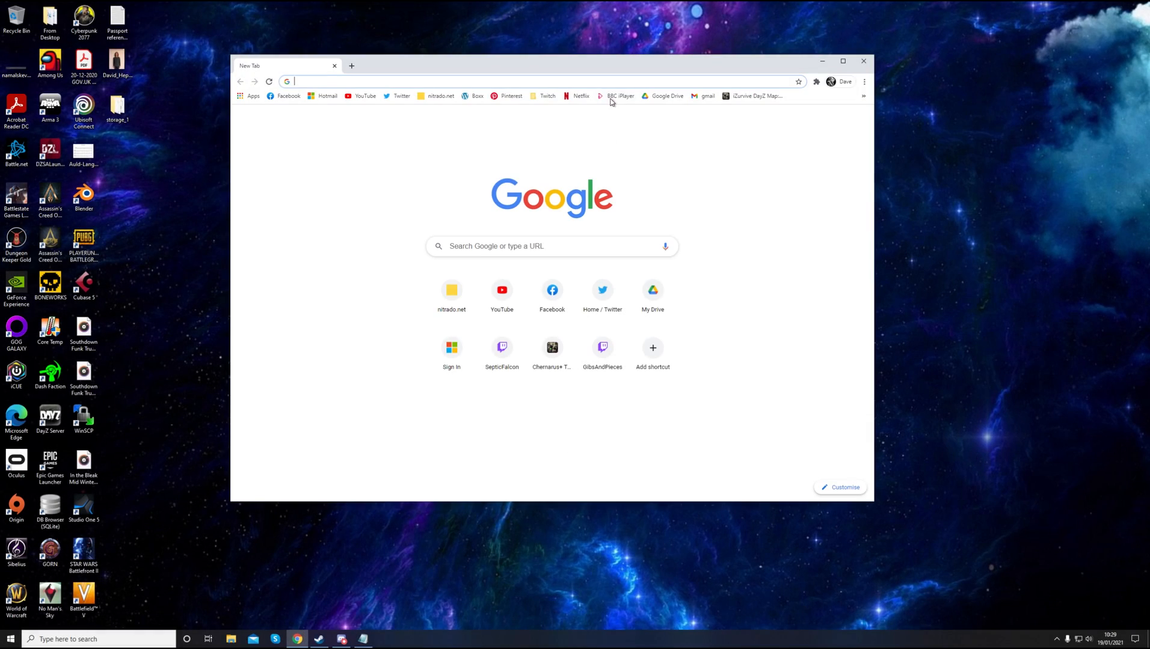
pyautogui.click(843, 61)
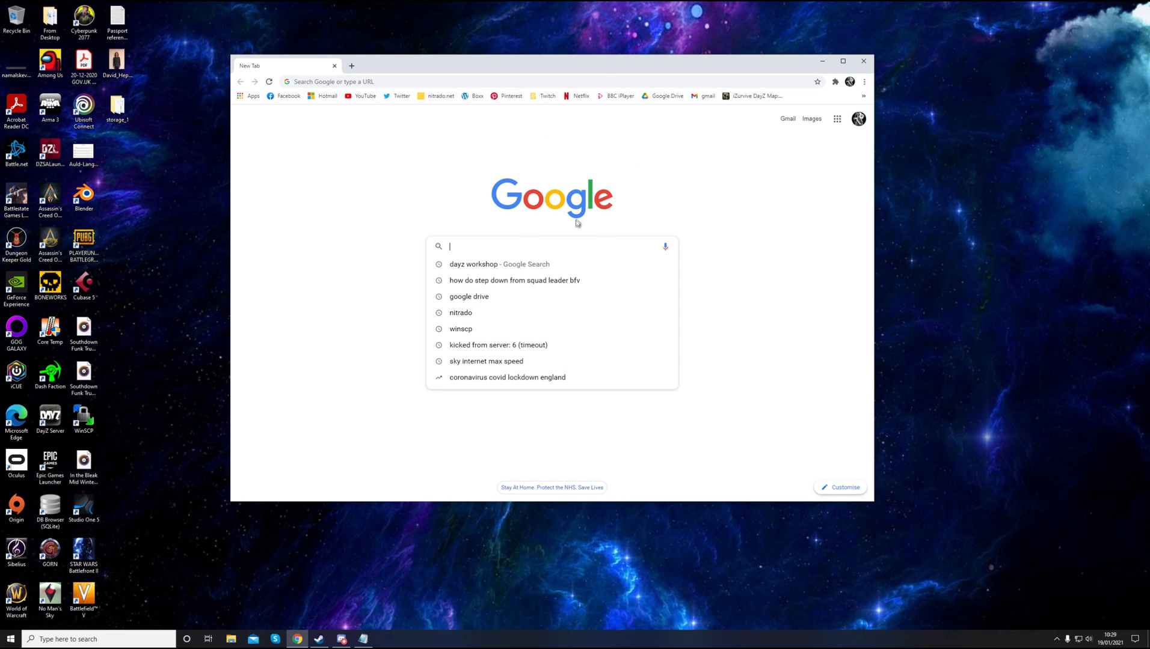
pyautogui.write('Ni')
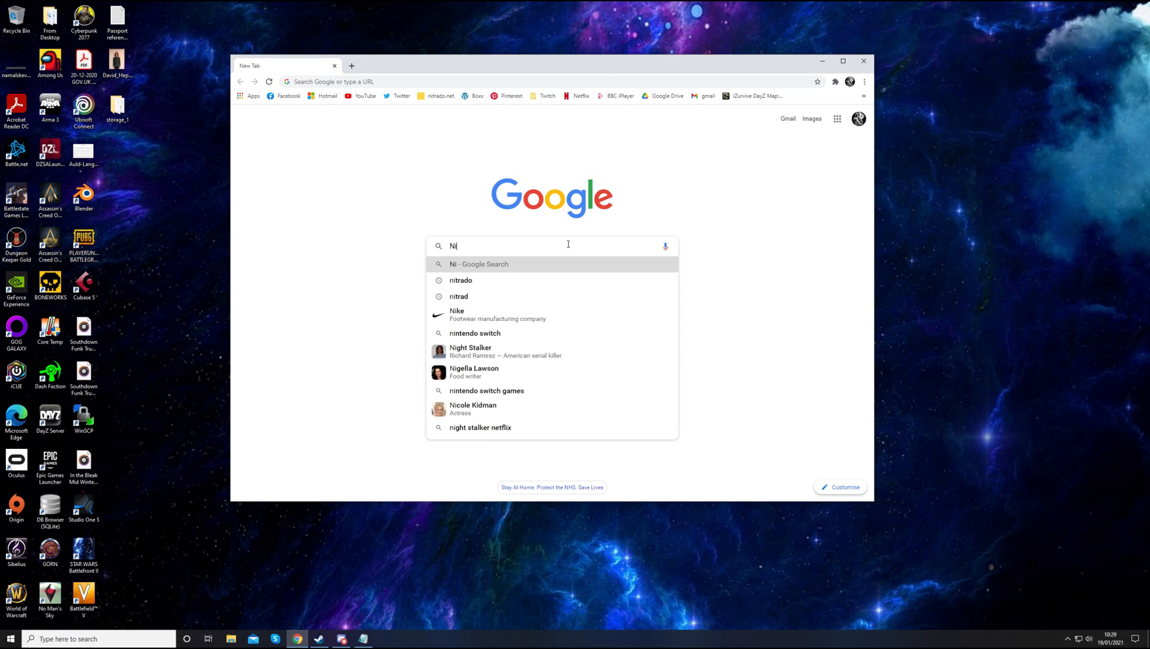
pyautogui.click(461, 280)
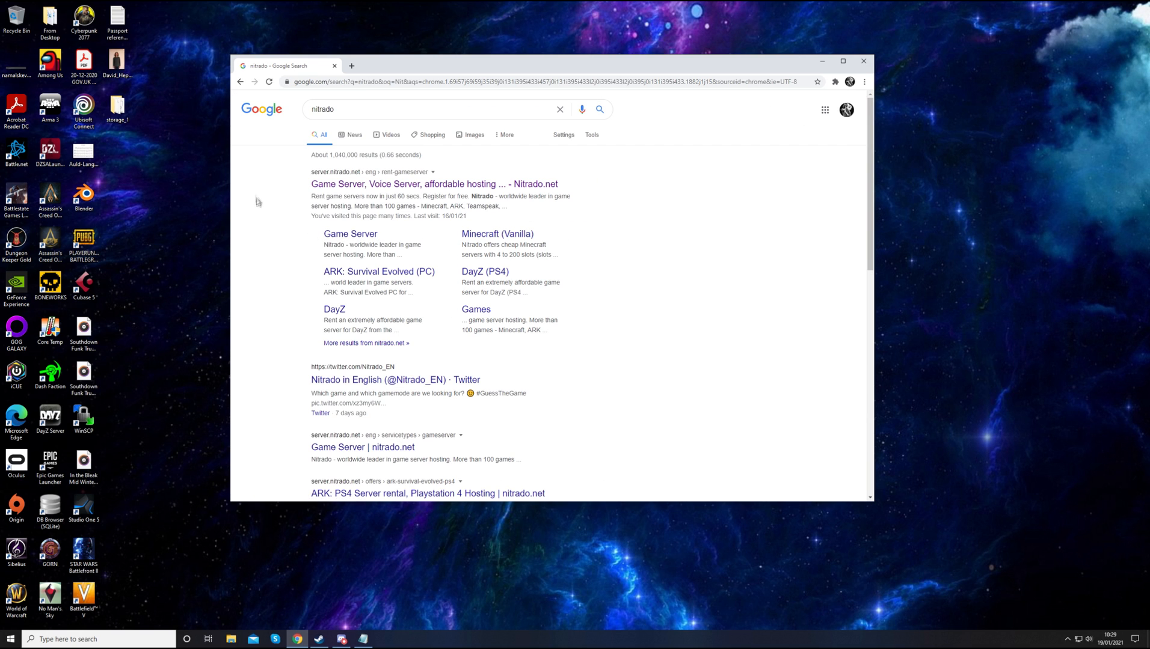
pyautogui.moveTo(345, 188)
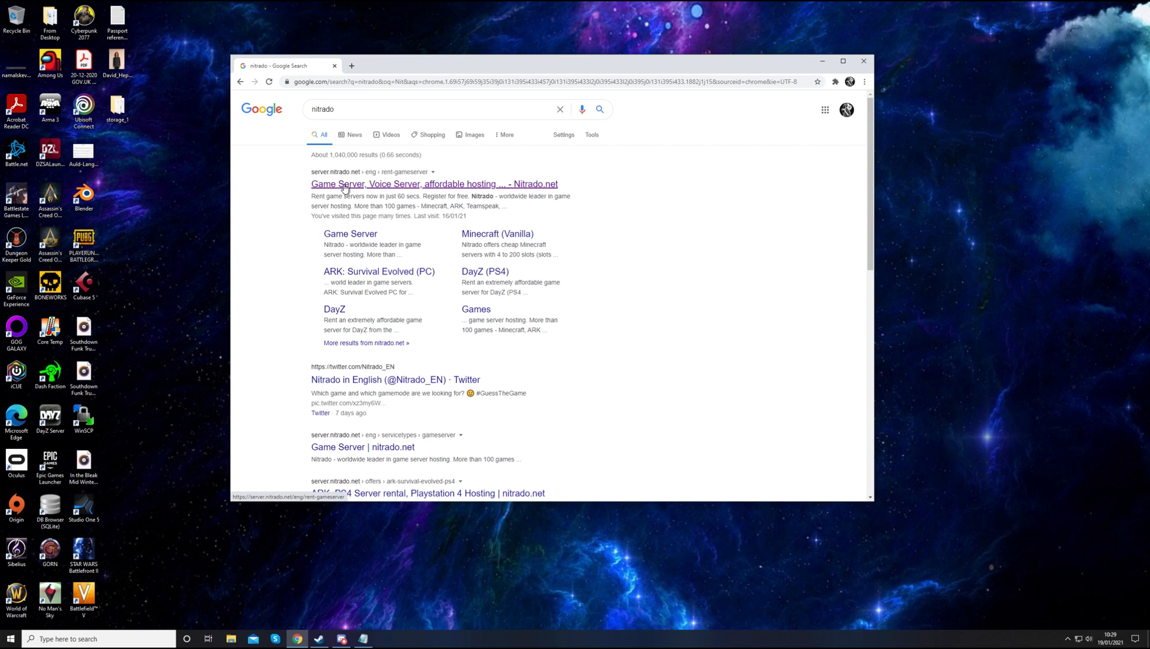
# Go to Nitrado.net and reach the account's My Services list of DayZ servers
pyautogui.click(433, 184)
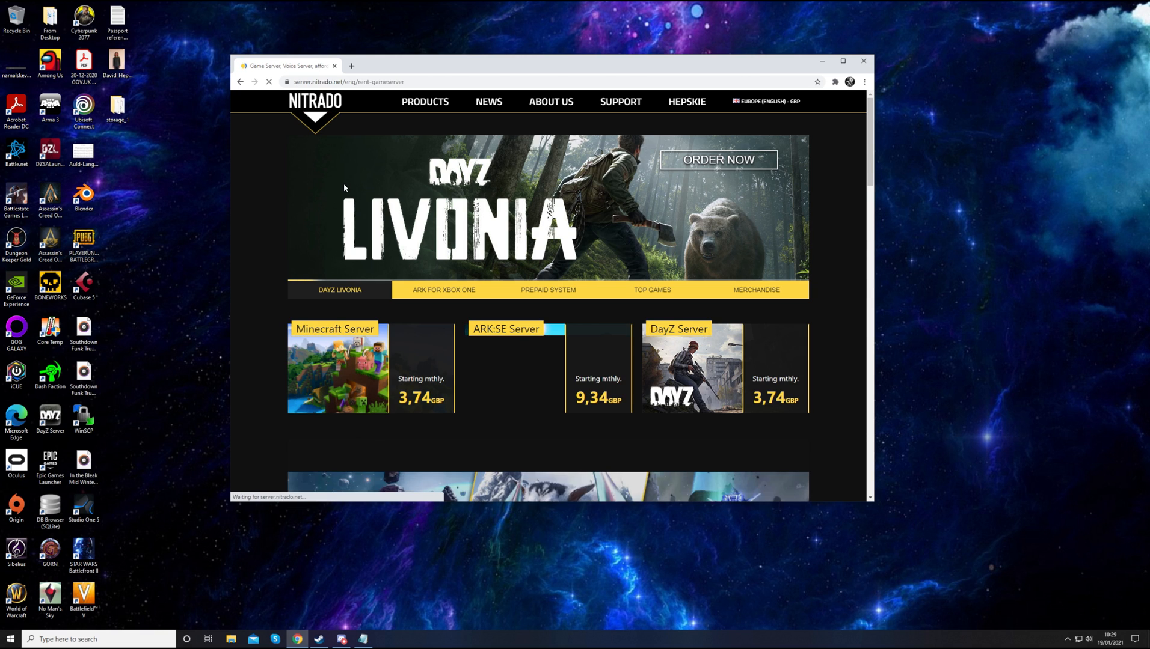
pyautogui.click(687, 101)
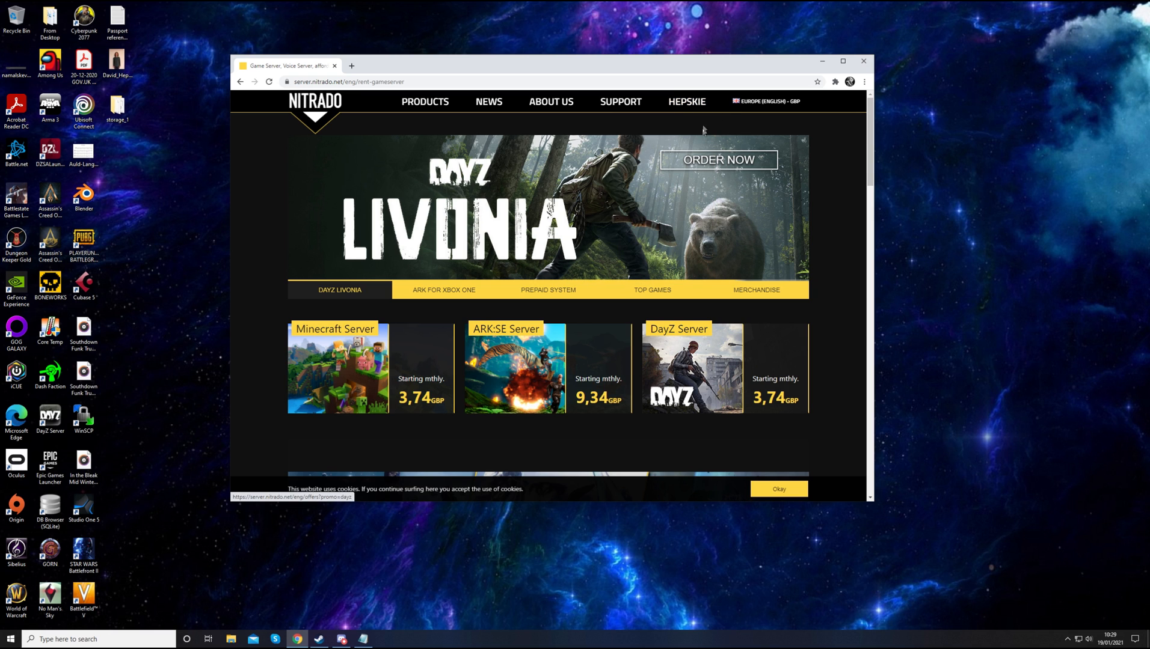
pyautogui.click(685, 101)
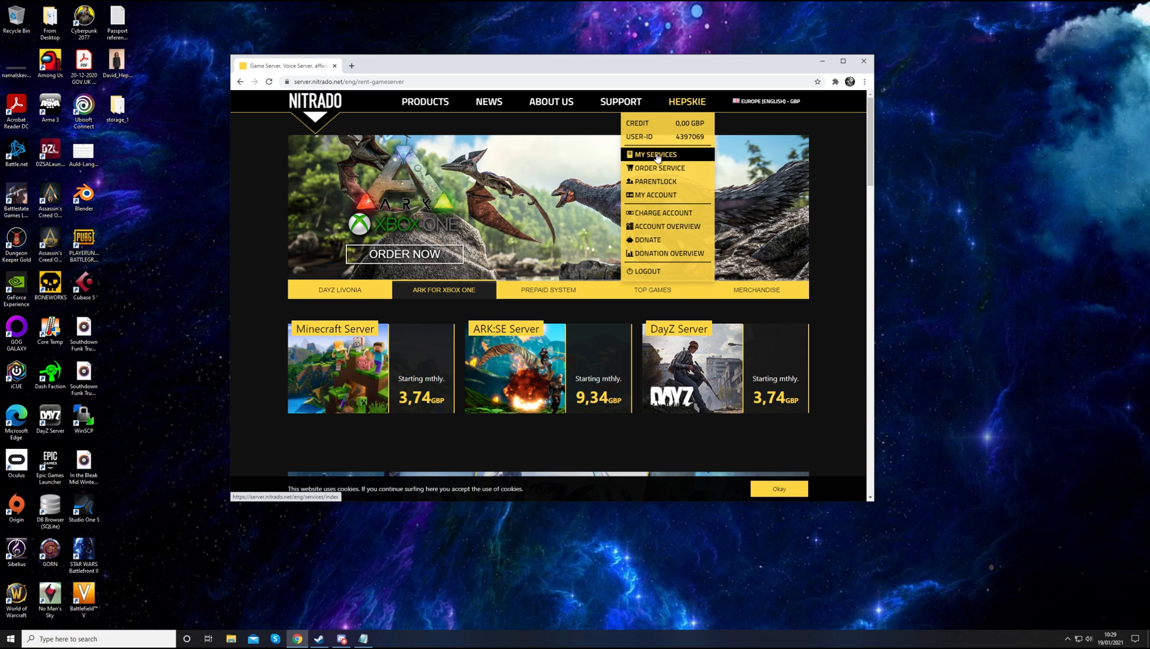
pyautogui.click(655, 155)
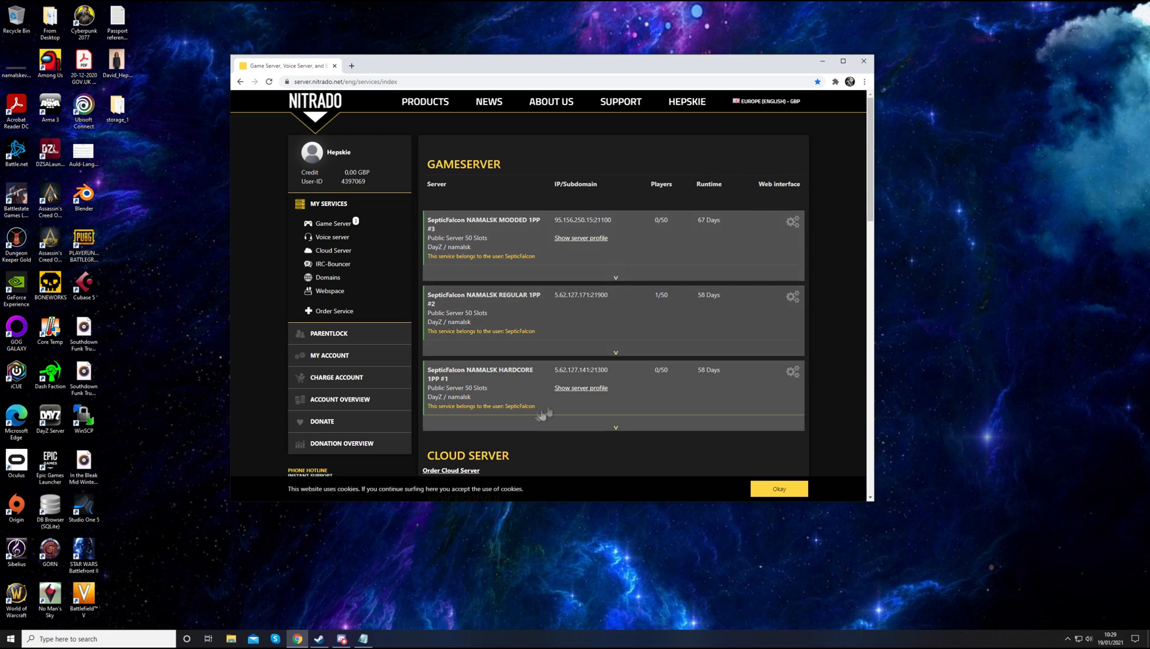
pyautogui.moveTo(650, 234)
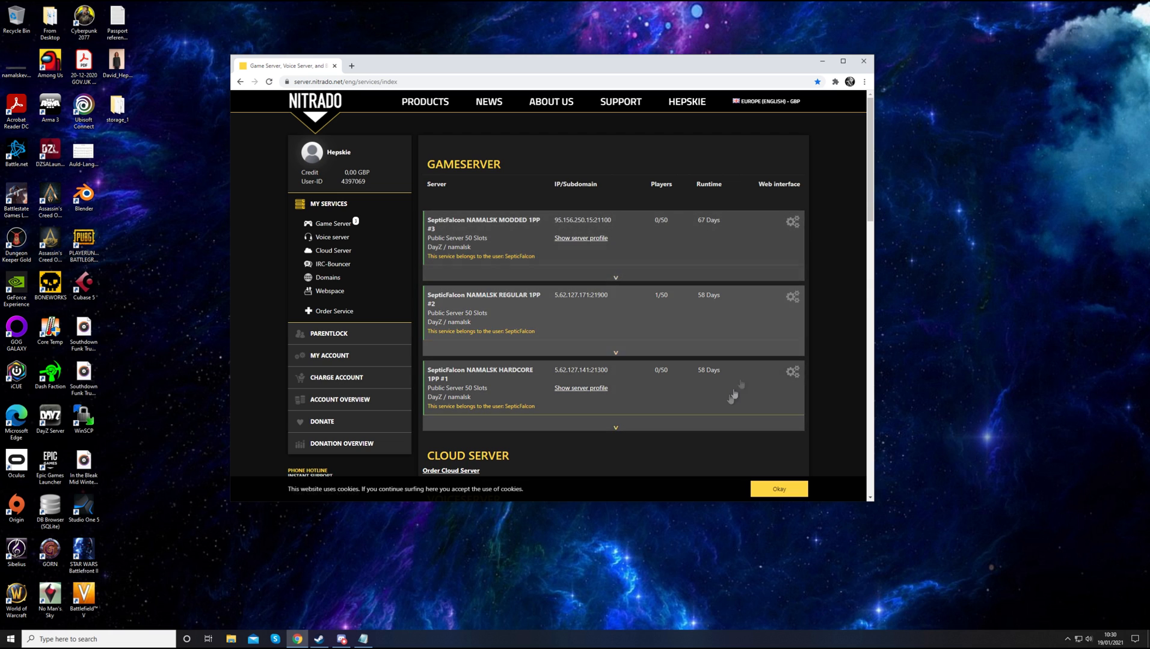
pyautogui.moveTo(768, 336)
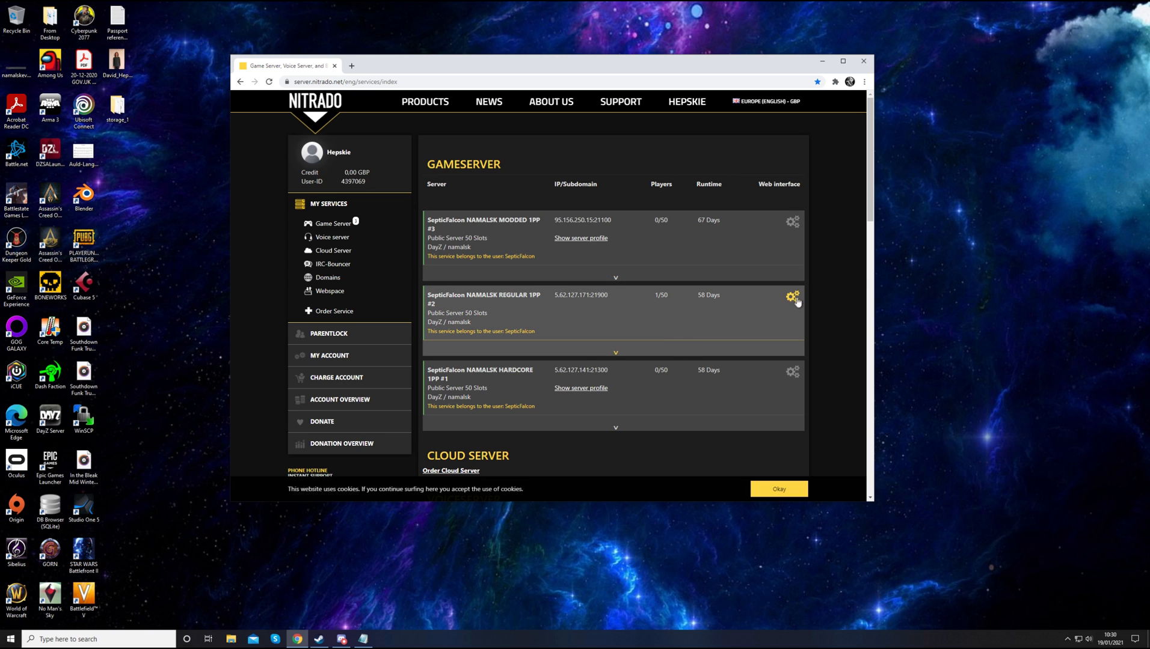
# Enter the NAMALSK REGULAR server's web interface and close the old Nitrado tab
pyautogui.click(792, 297)
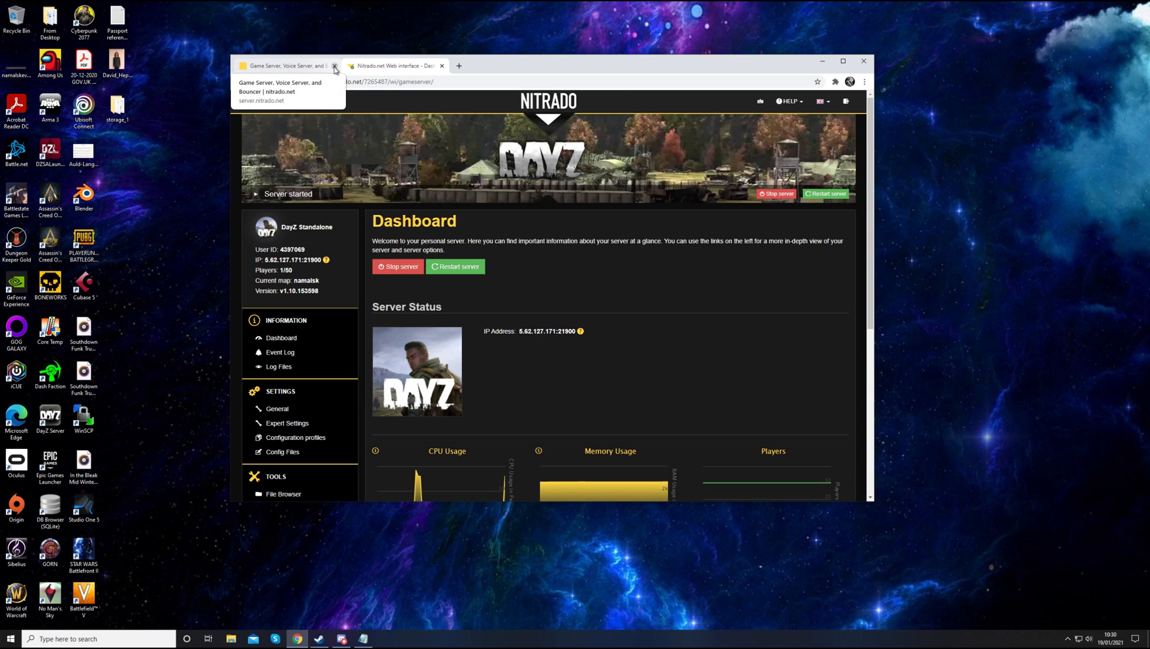
pyautogui.click(334, 66)
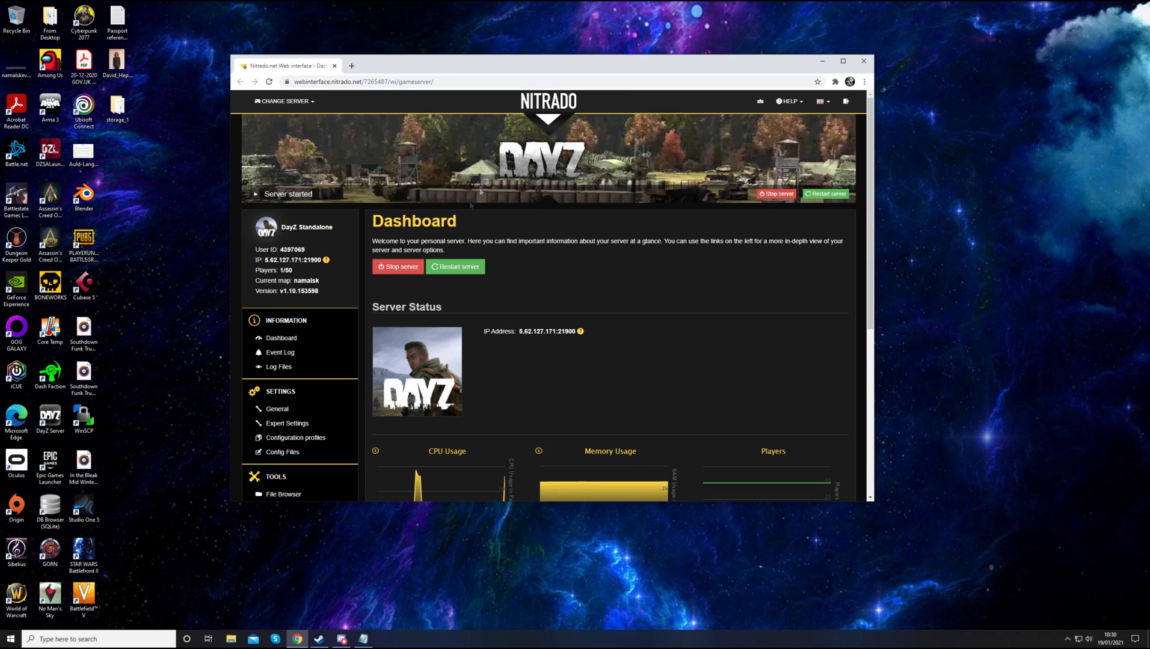
pyautogui.moveTo(571, 253)
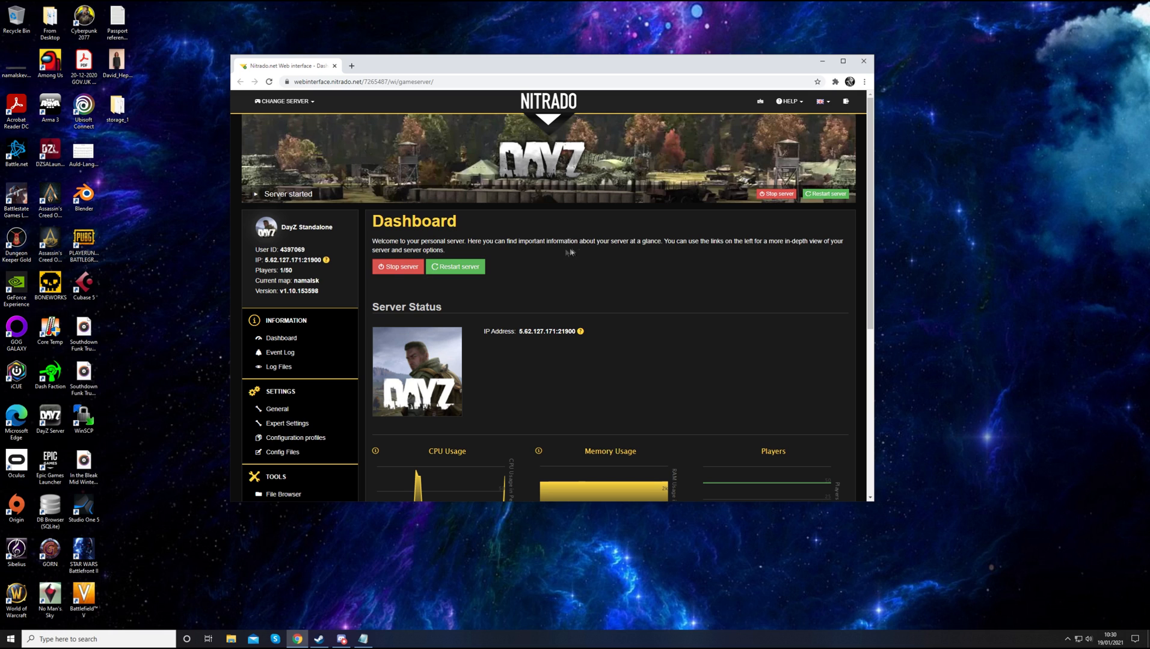
pyautogui.moveTo(668, 342)
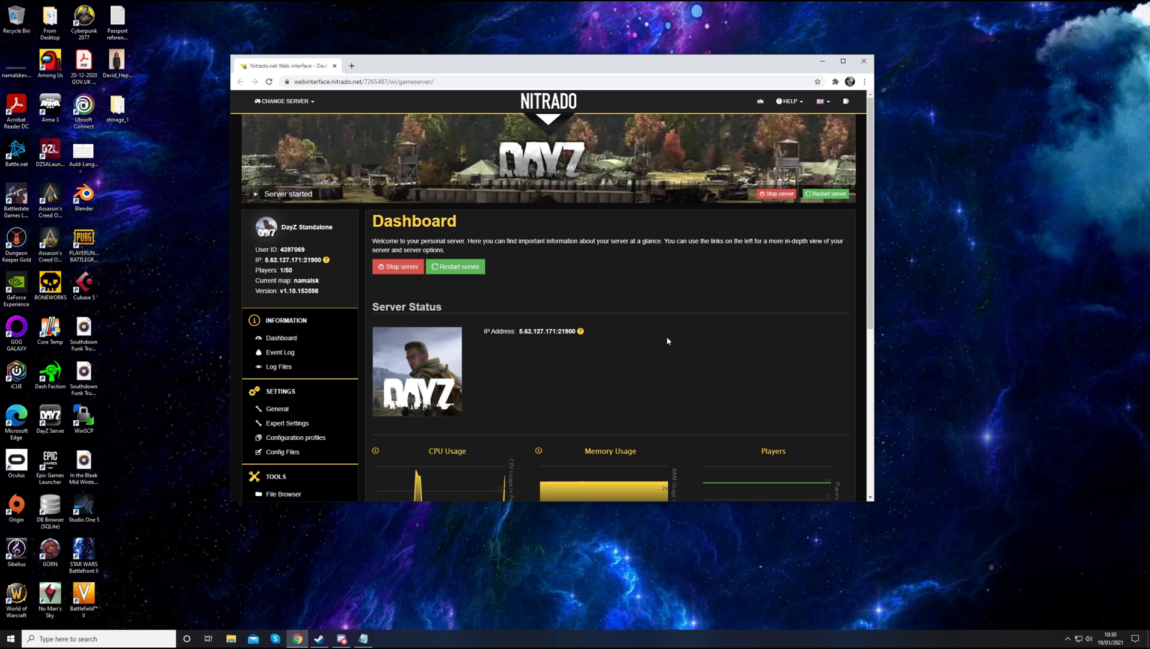
pyautogui.moveTo(517, 284)
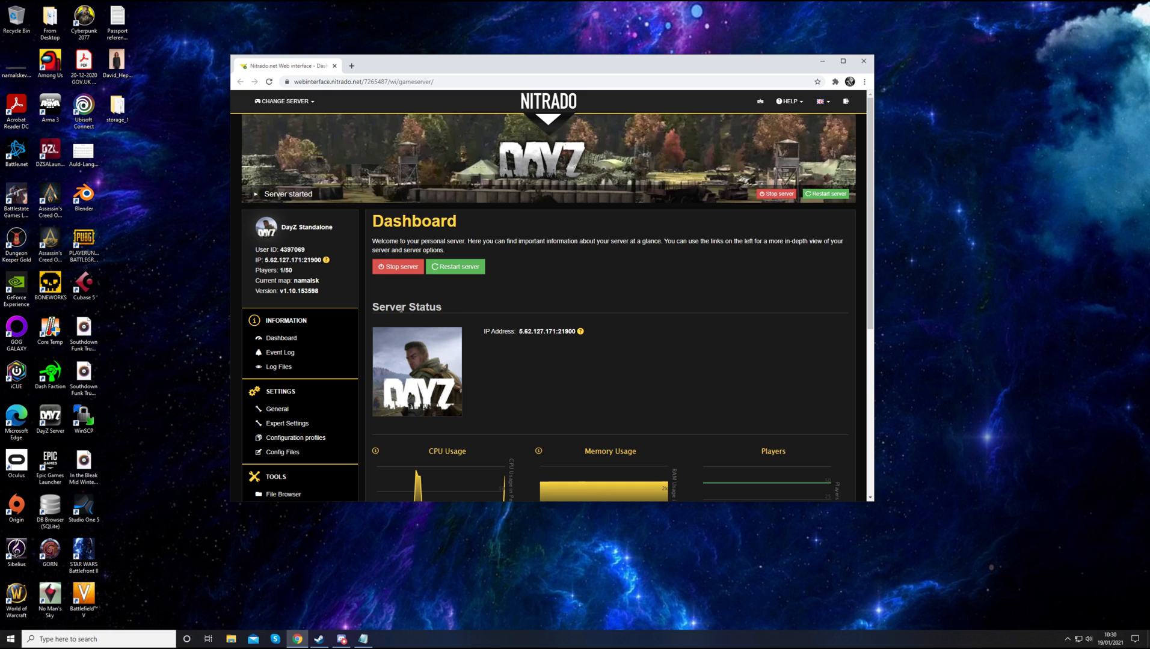
pyautogui.moveTo(623, 314)
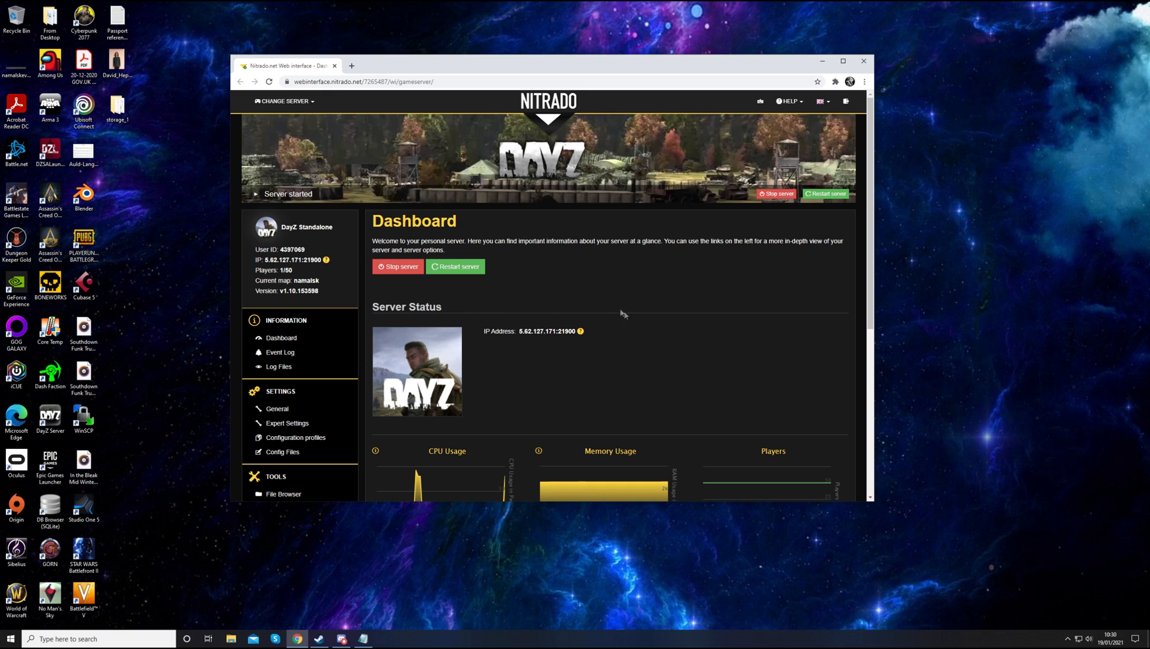
pyautogui.click(277, 409)
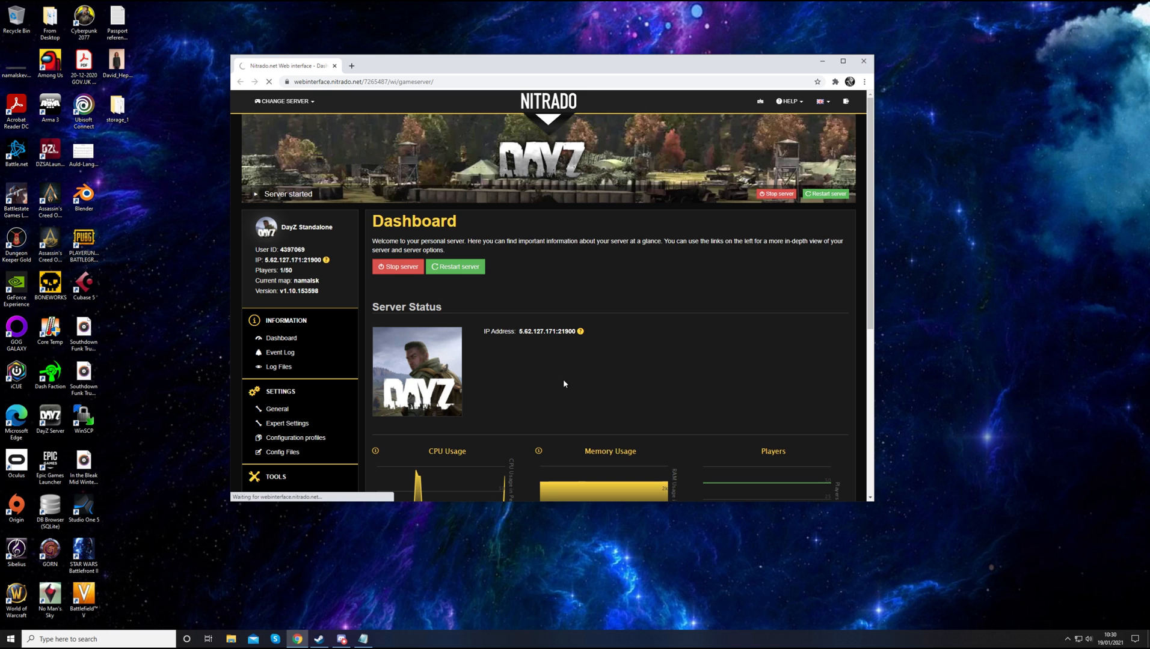
# View the General settings page and scroll to the Additional mods entry and back
pyautogui.click(286, 423)
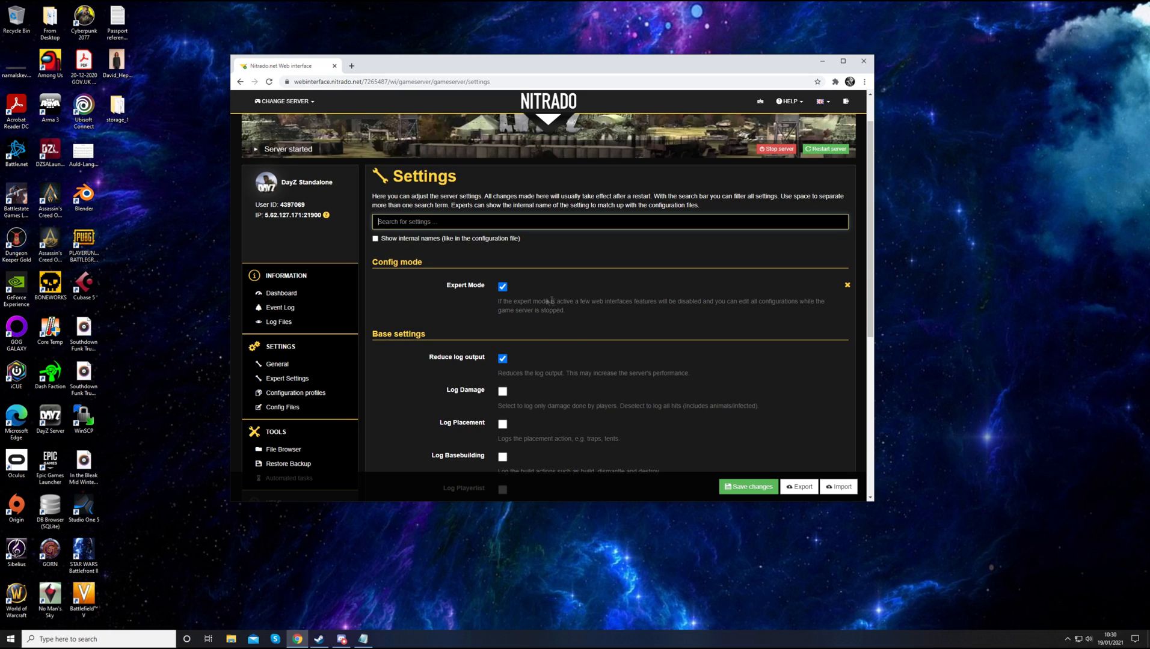
pyautogui.moveTo(766, 433)
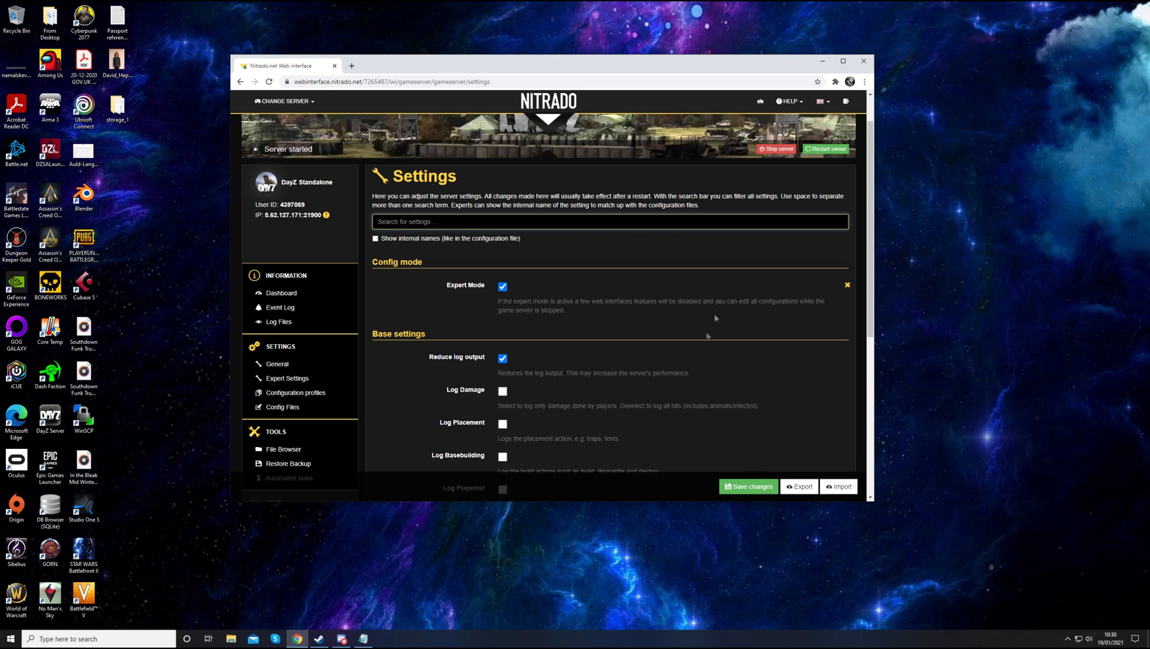
pyautogui.scroll(-3)
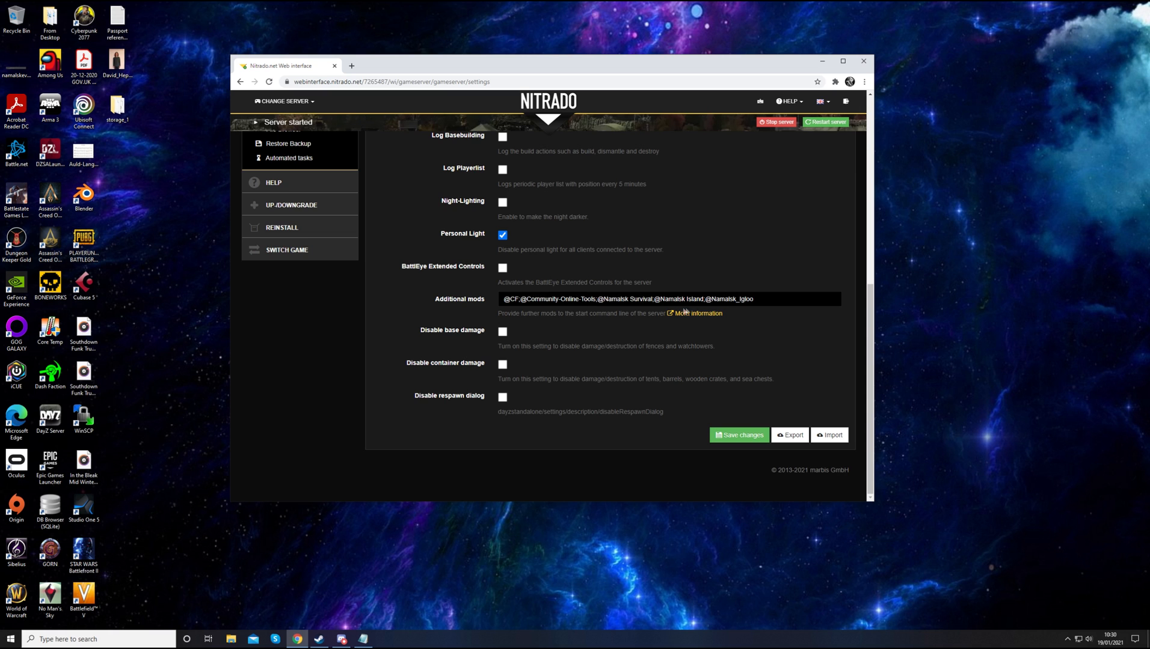
pyautogui.scroll(3)
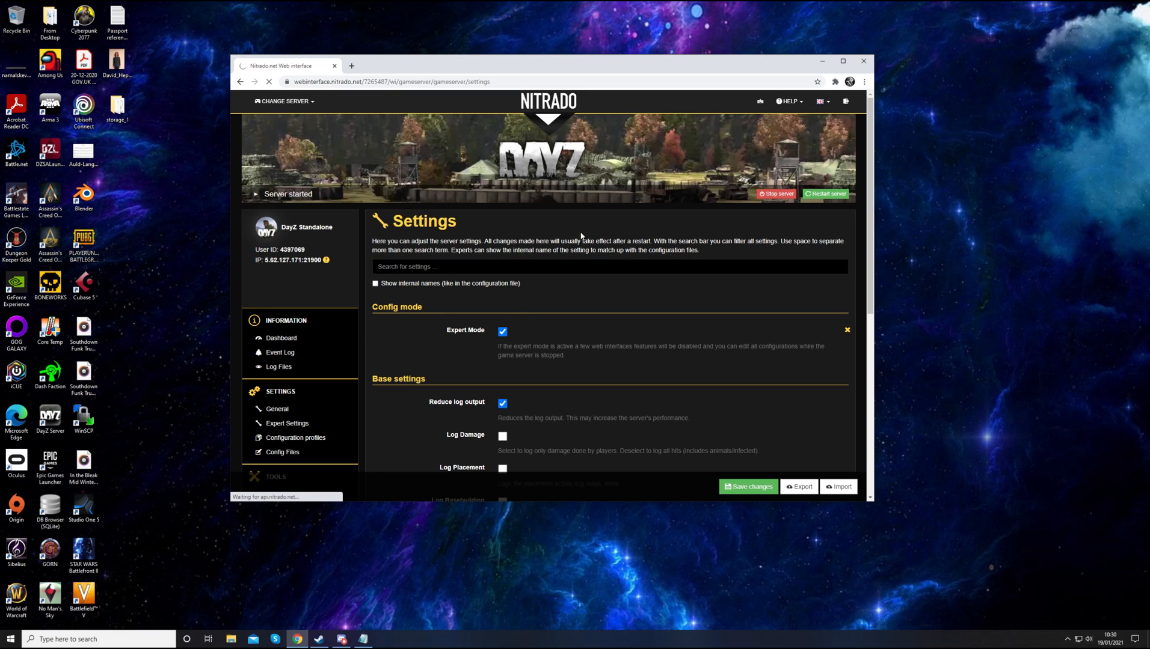
# Return to the Dashboard and scroll down to the FTP Credentials section
pyautogui.click(282, 337)
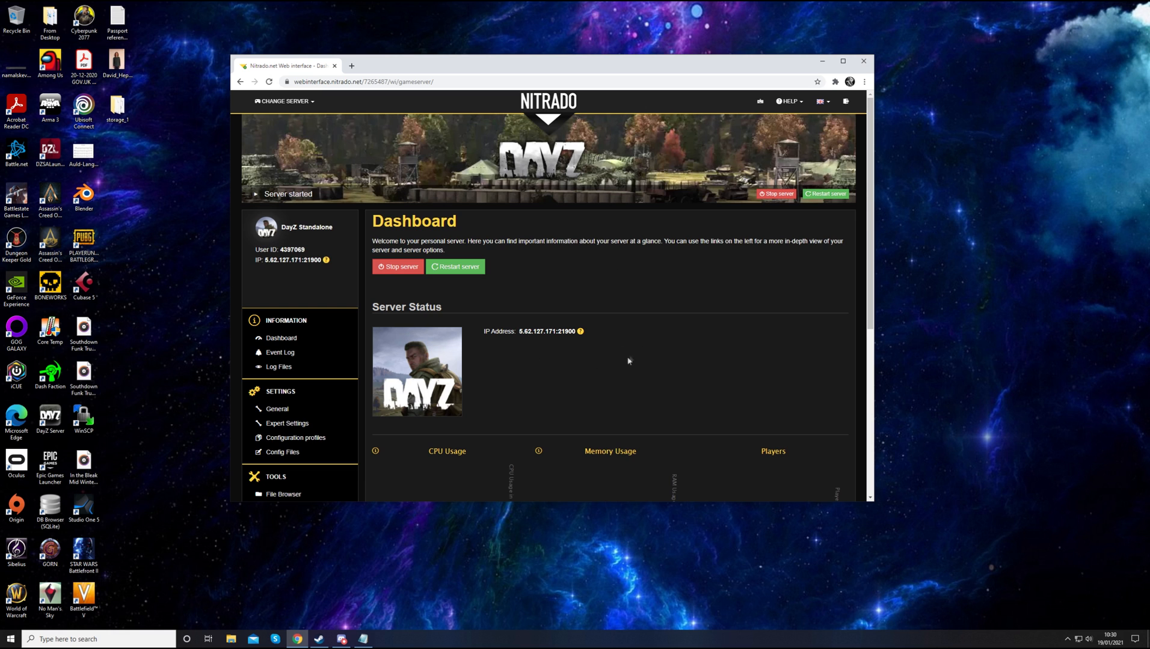
pyautogui.scroll(-3)
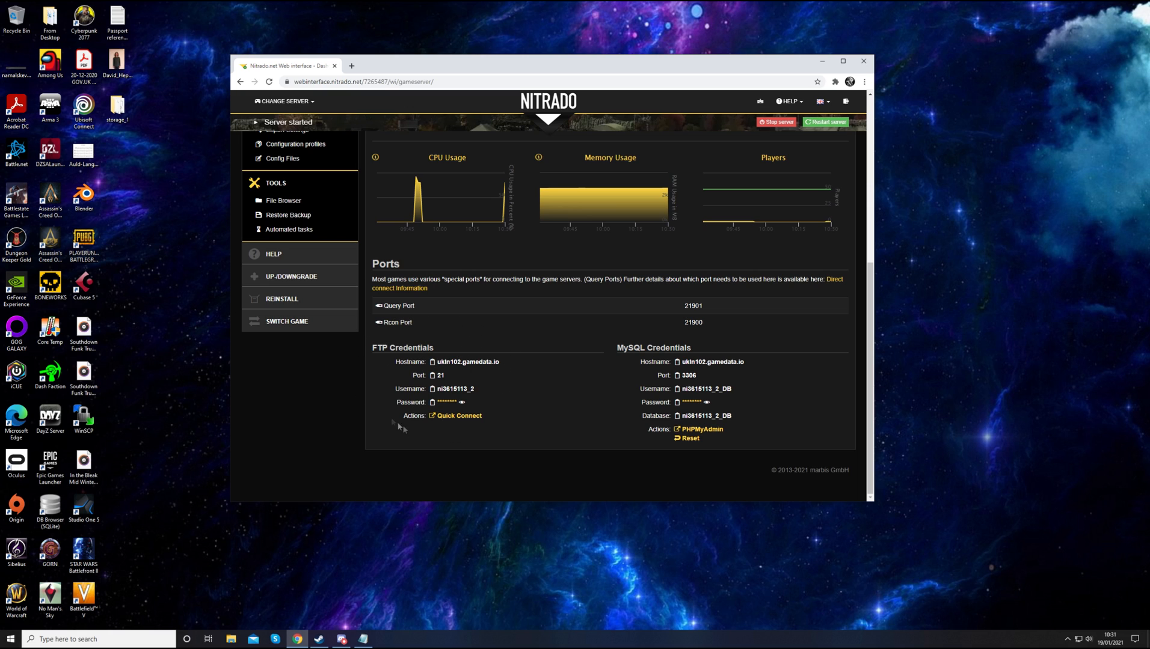
pyautogui.moveTo(353, 381)
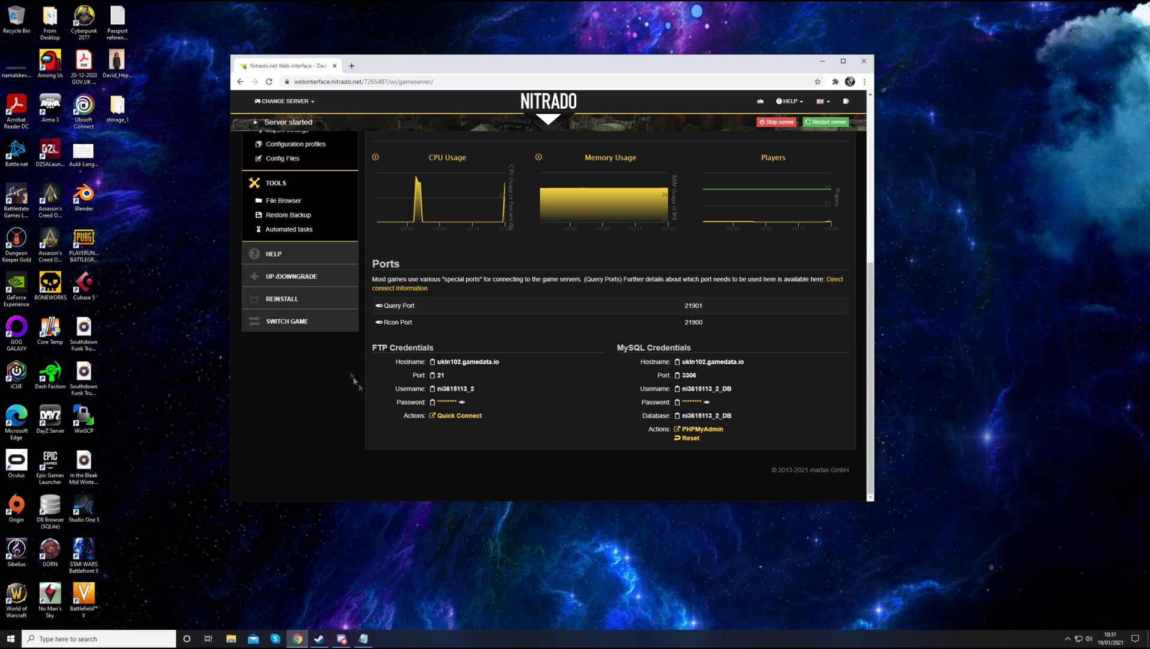
pyautogui.moveTo(358, 386)
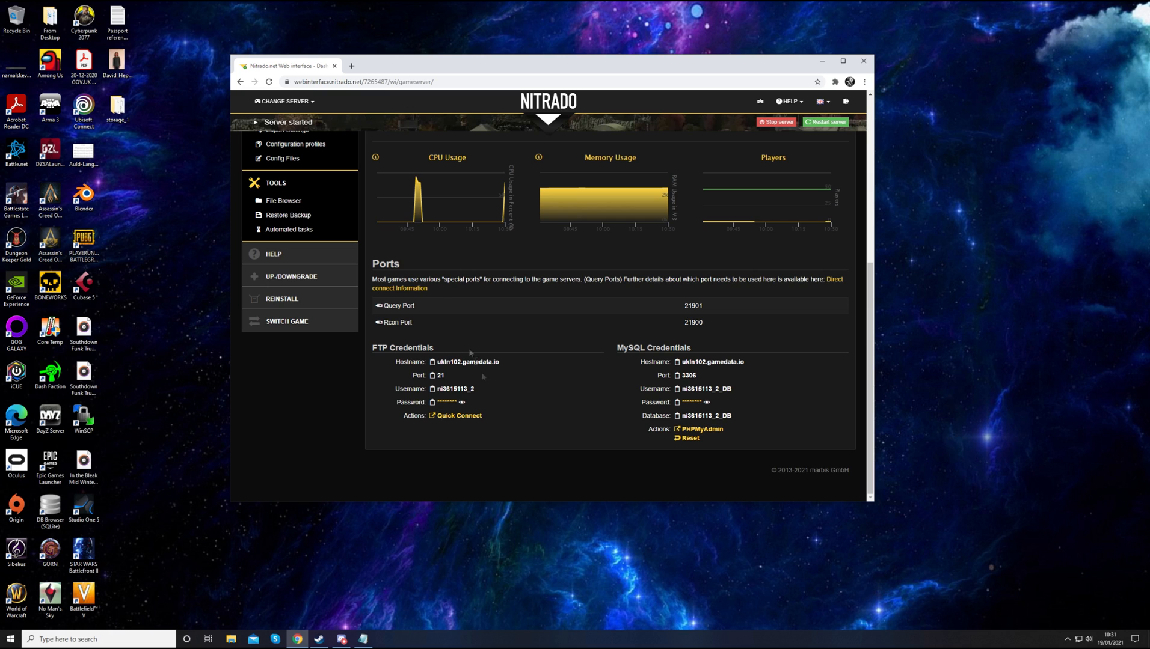
pyautogui.moveTo(280, 207)
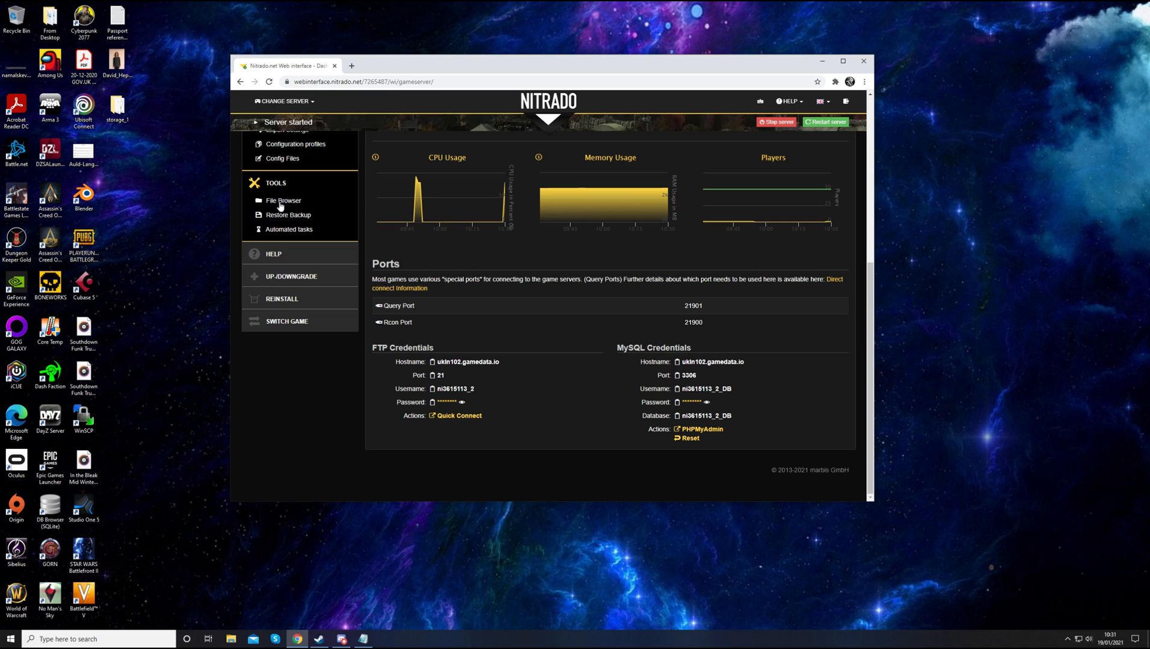
pyautogui.moveTo(482, 330)
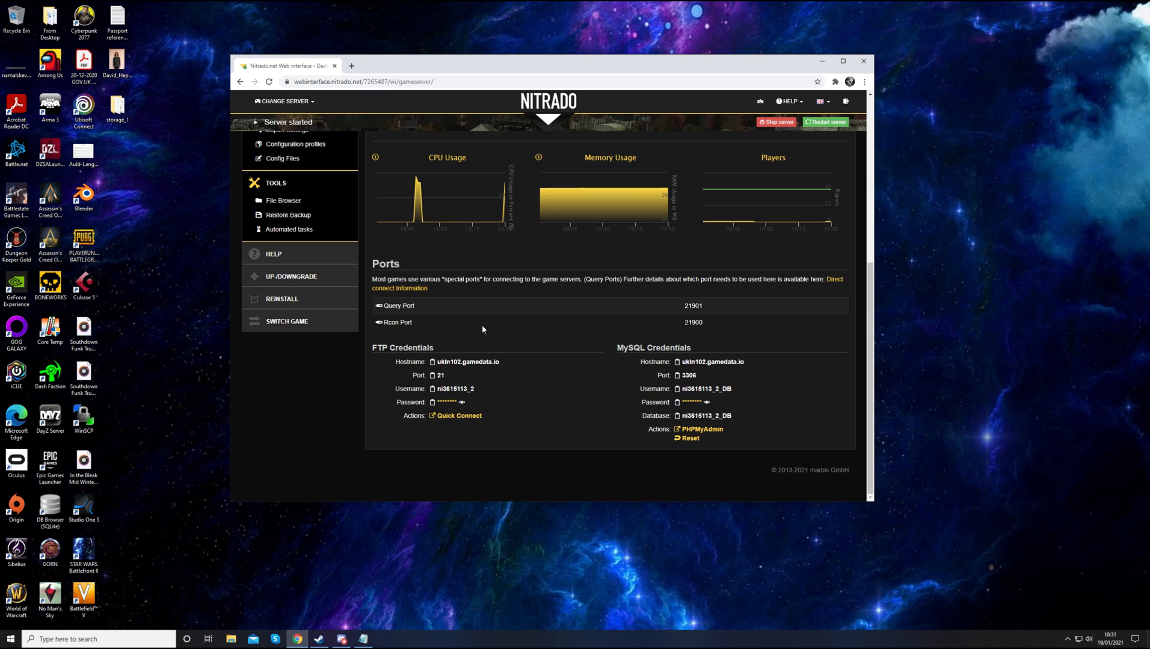
pyautogui.moveTo(502, 436)
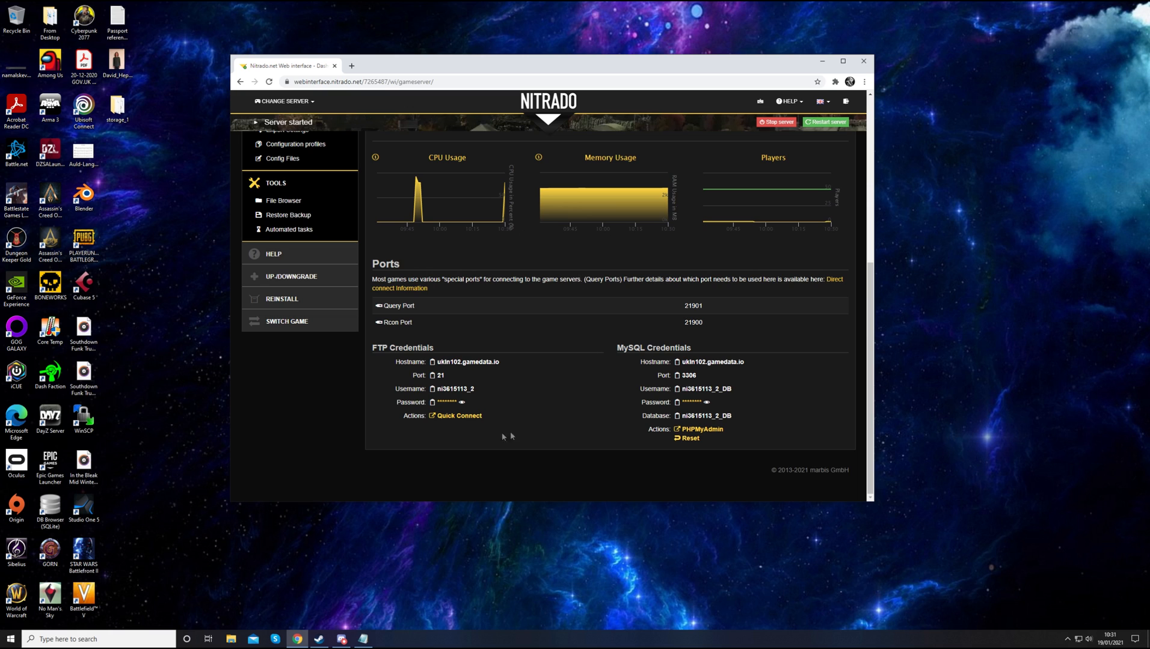
pyautogui.moveTo(466, 357)
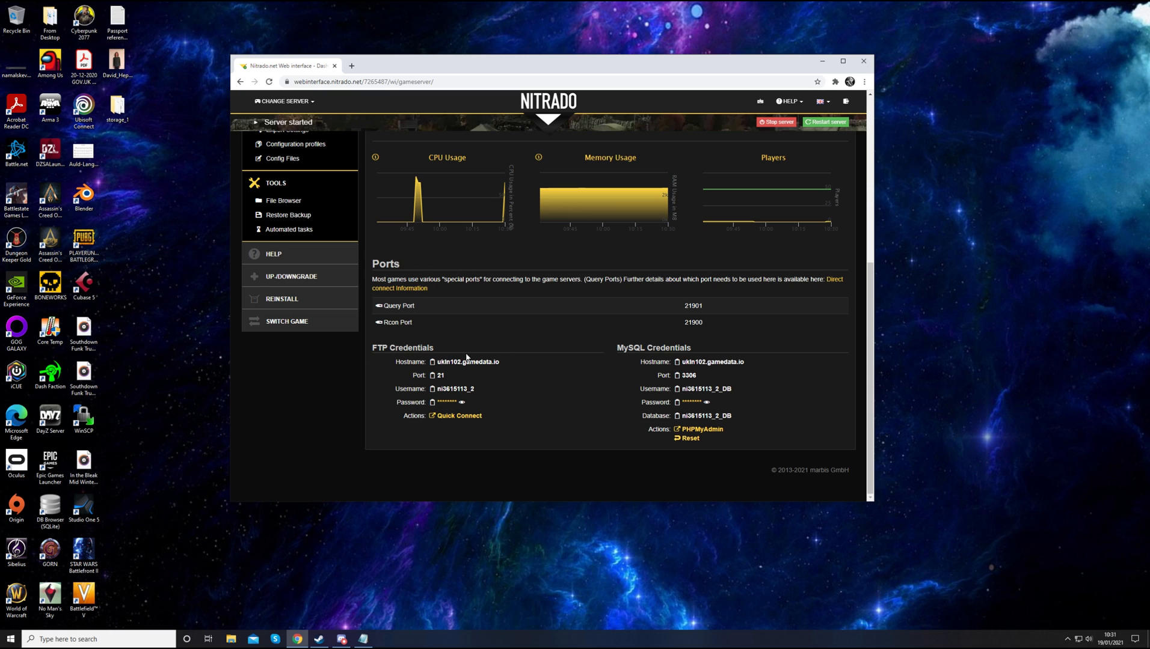
pyautogui.moveTo(403, 203)
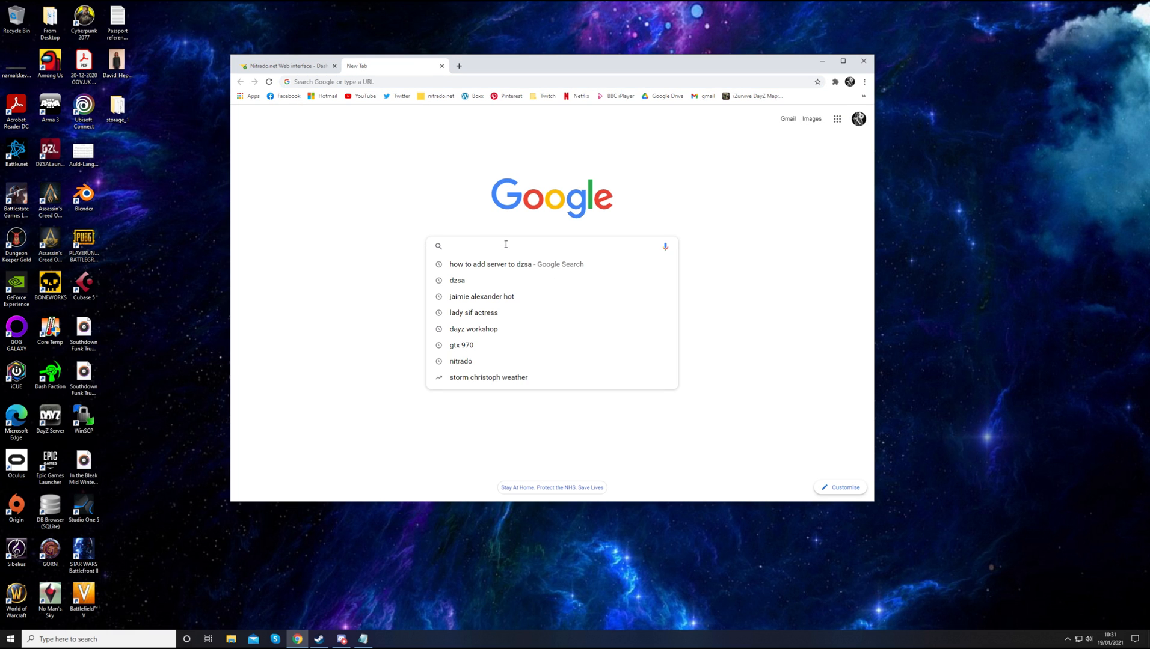
# Search Google for 'winftp' in a new tab
pyautogui.write('win')
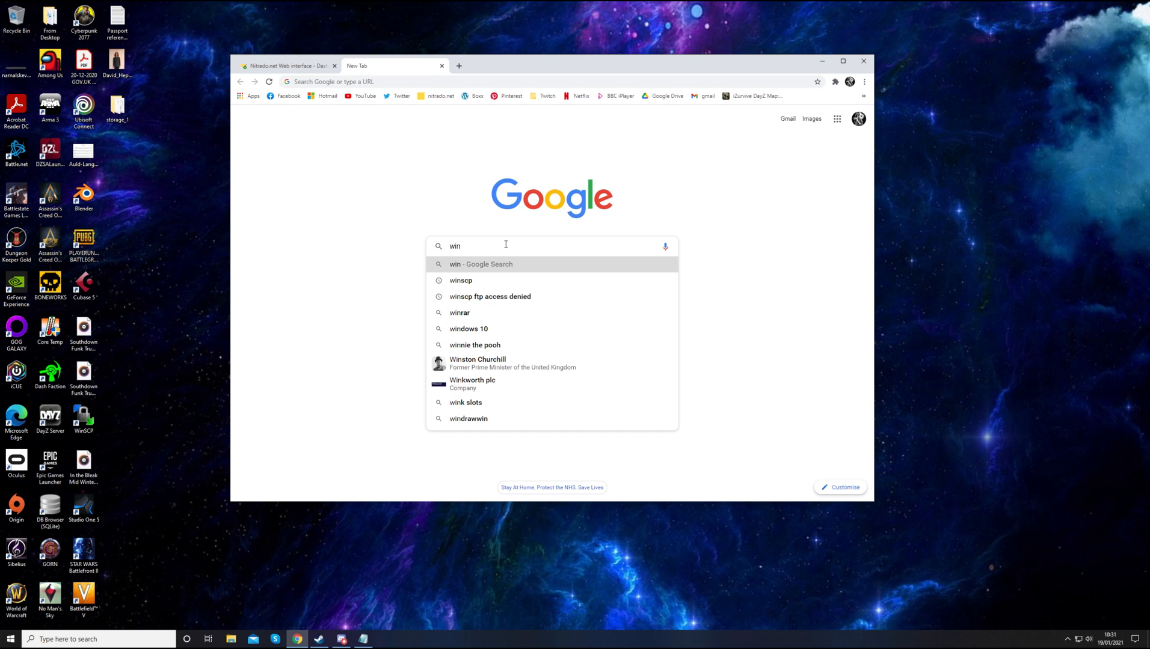
pyautogui.write('ftp')
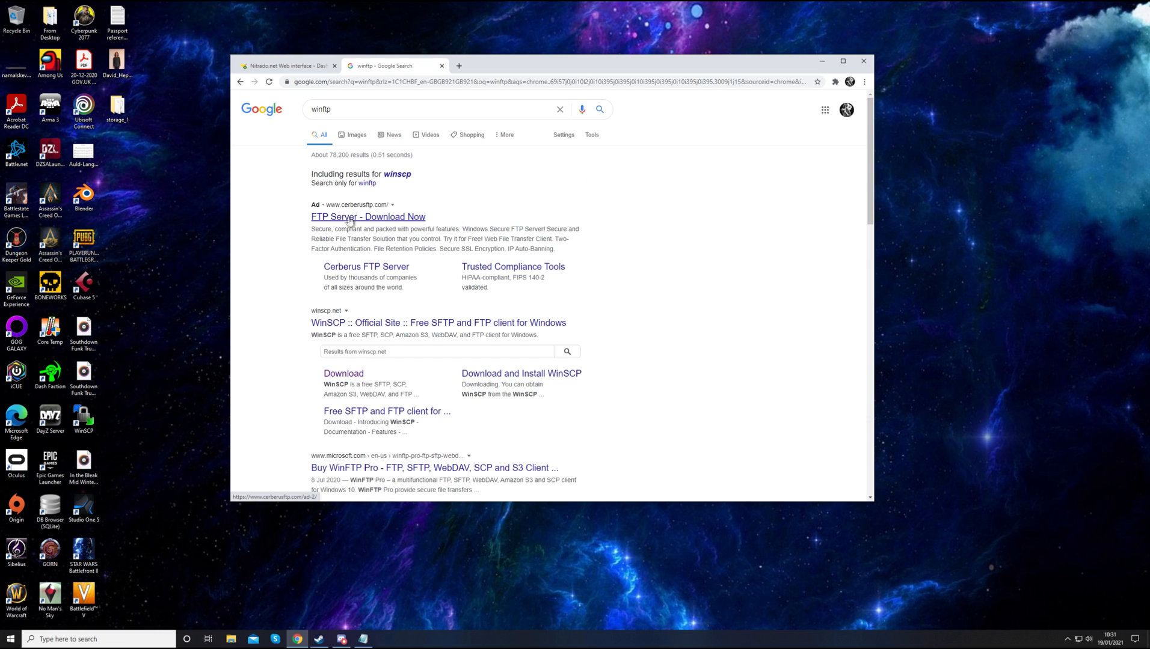
pyautogui.moveTo(350, 322)
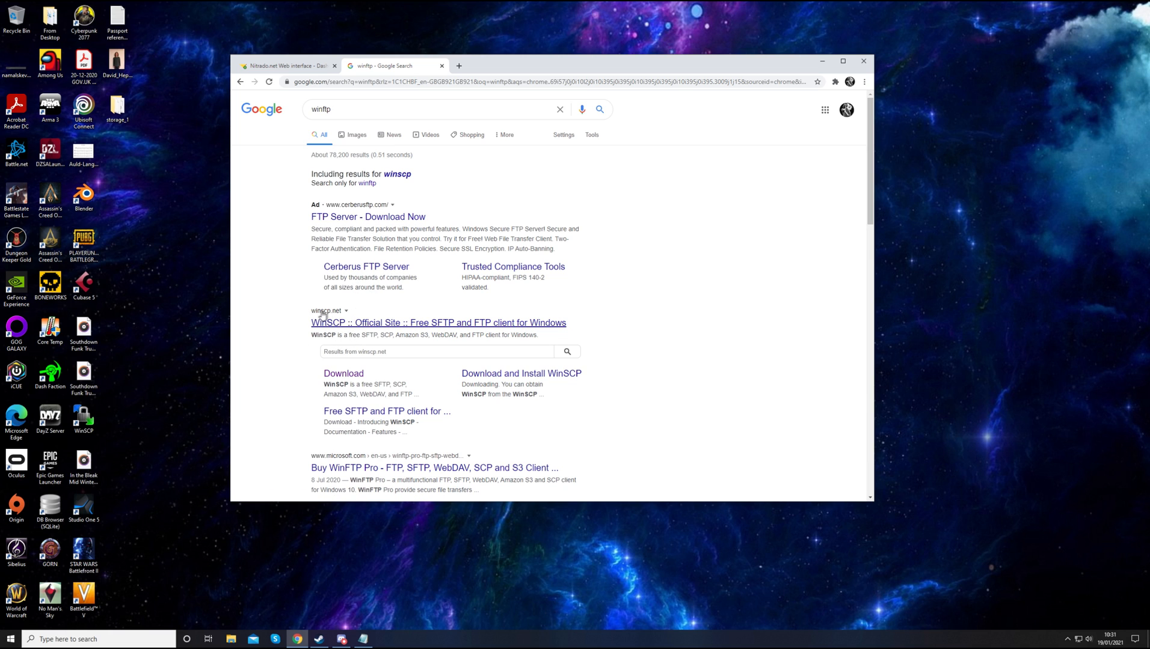
pyautogui.moveTo(349, 385)
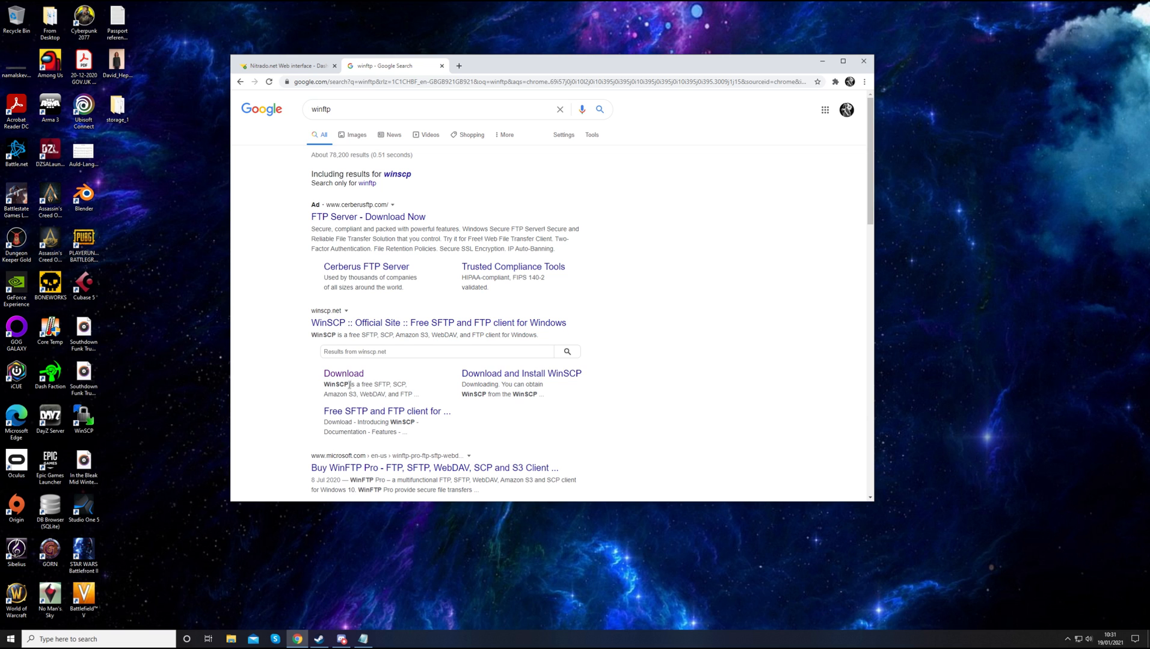
# Download WinSCP 5.17.9 from the official site and launch the installer
pyautogui.click(343, 373)
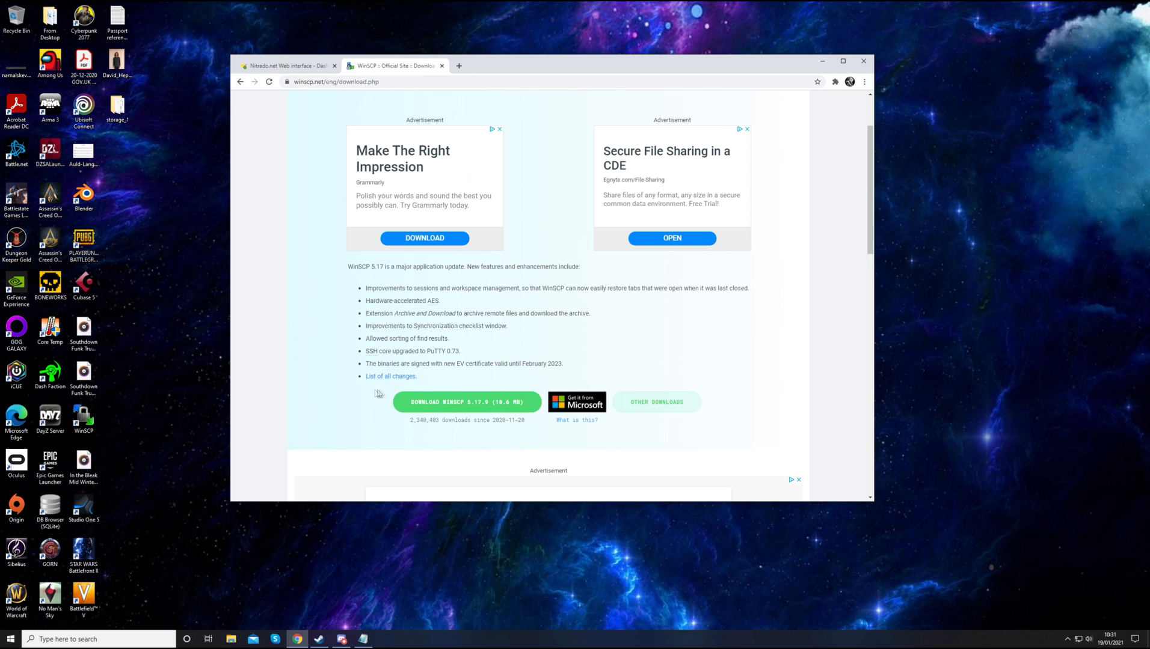
pyautogui.moveTo(455, 76)
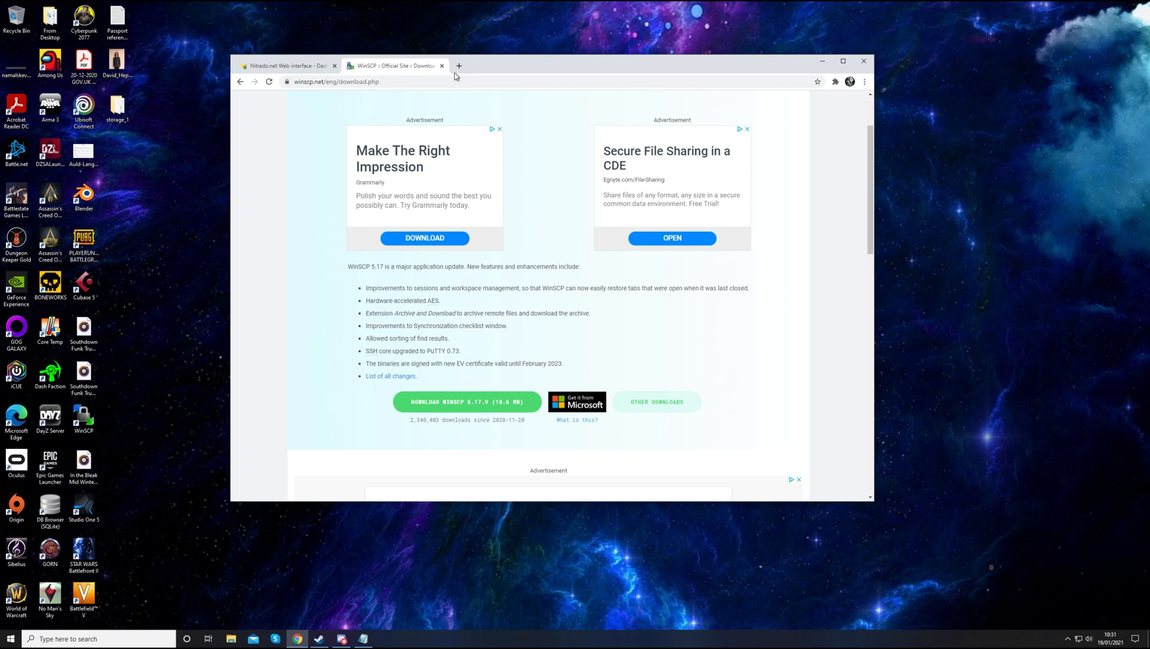
pyautogui.moveTo(283, 487)
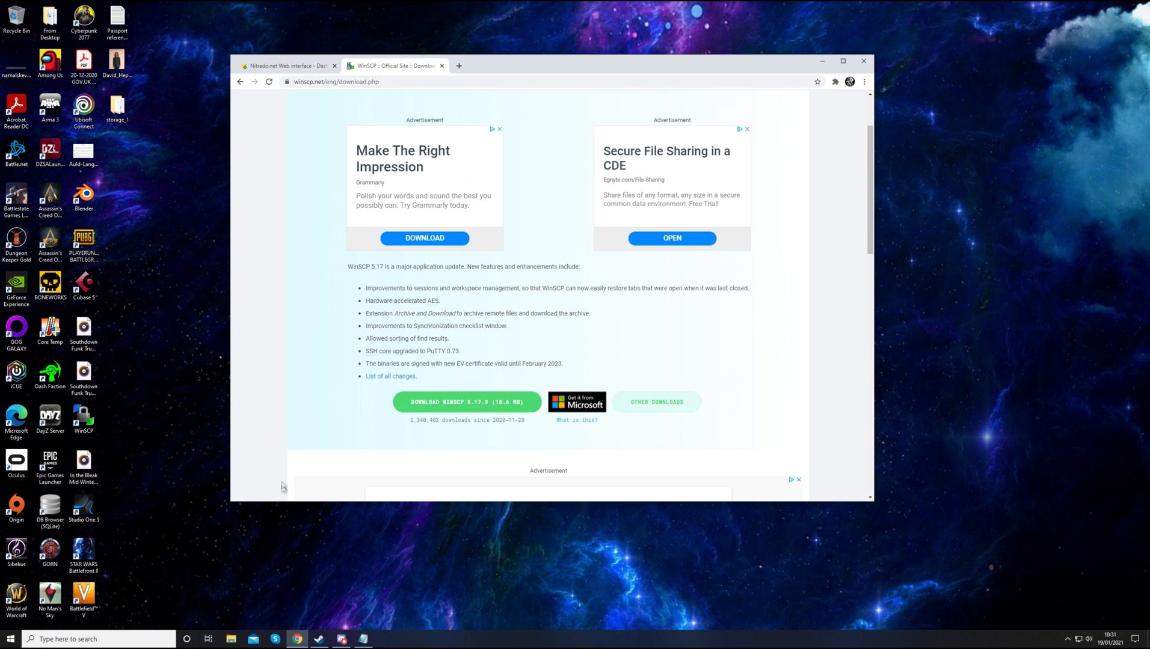
pyautogui.click(467, 402)
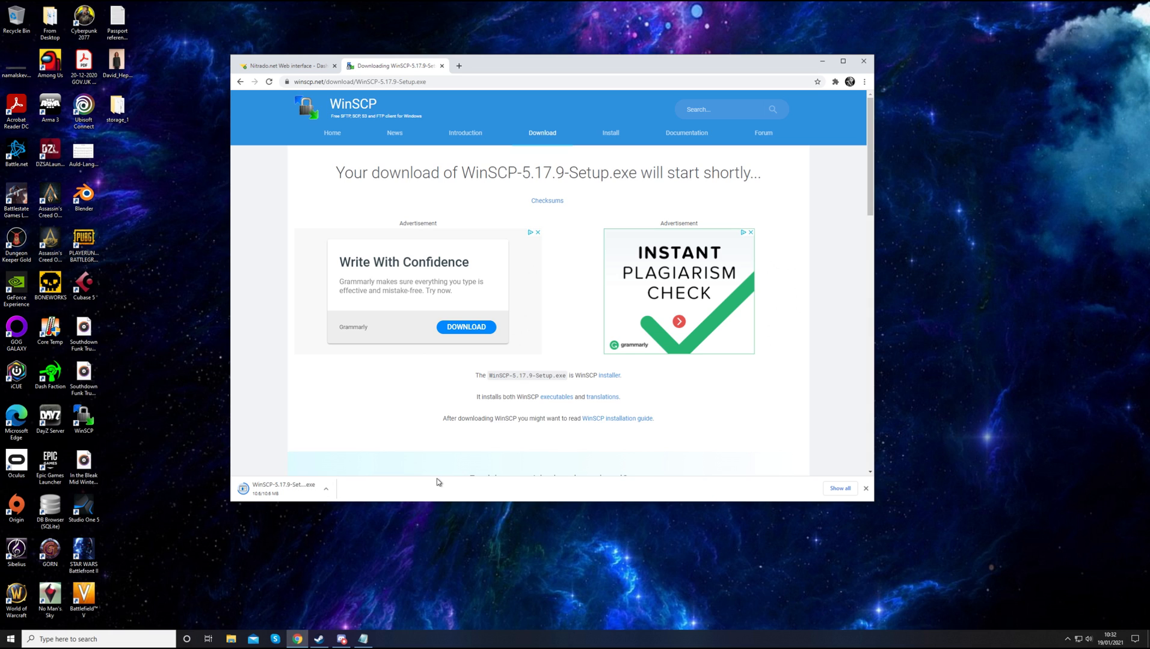
pyautogui.moveTo(318, 424)
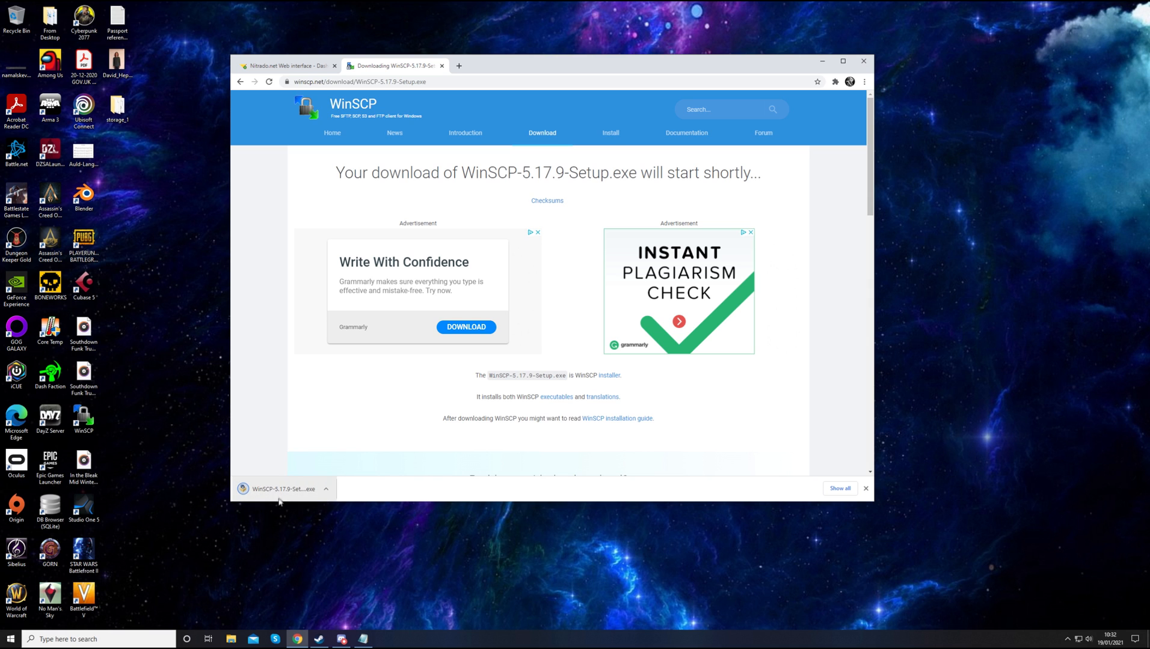
pyautogui.click(283, 489)
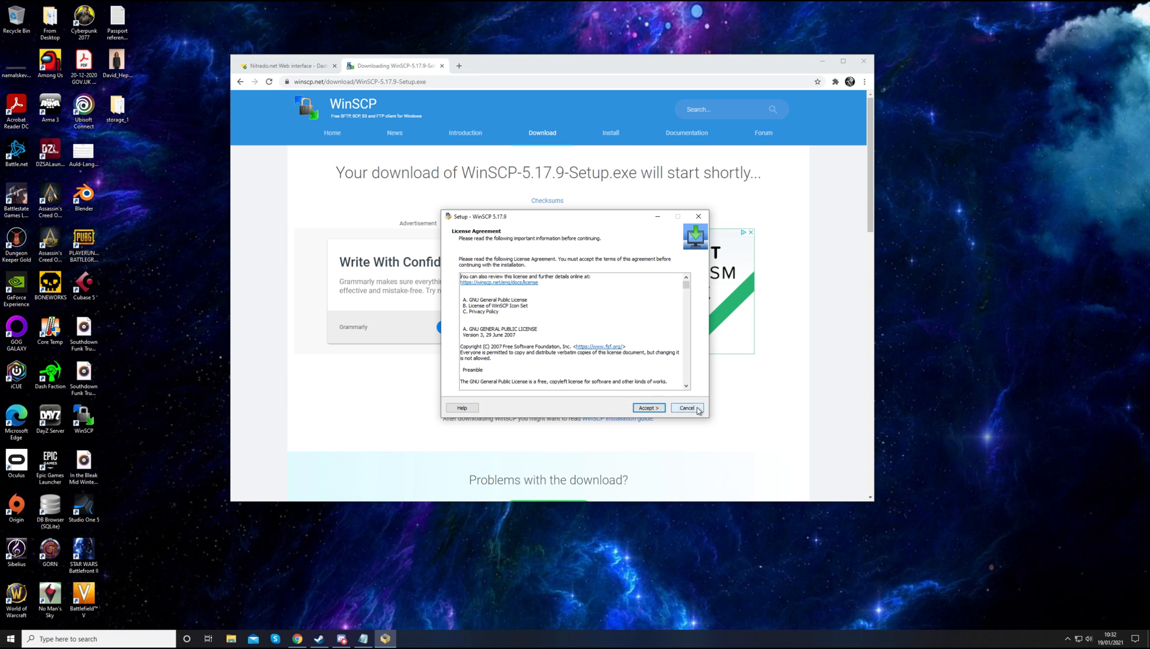
# Accept the WinSCP licence agreement to finish installation
pyautogui.click(685, 407)
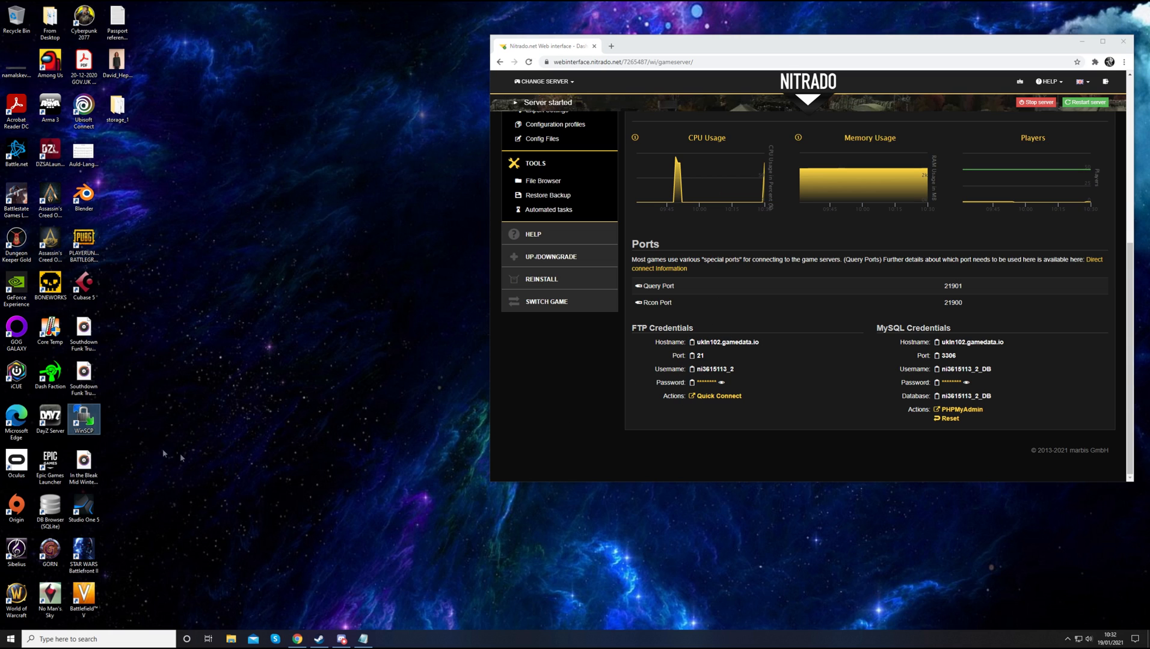
pyautogui.moveTo(85, 417)
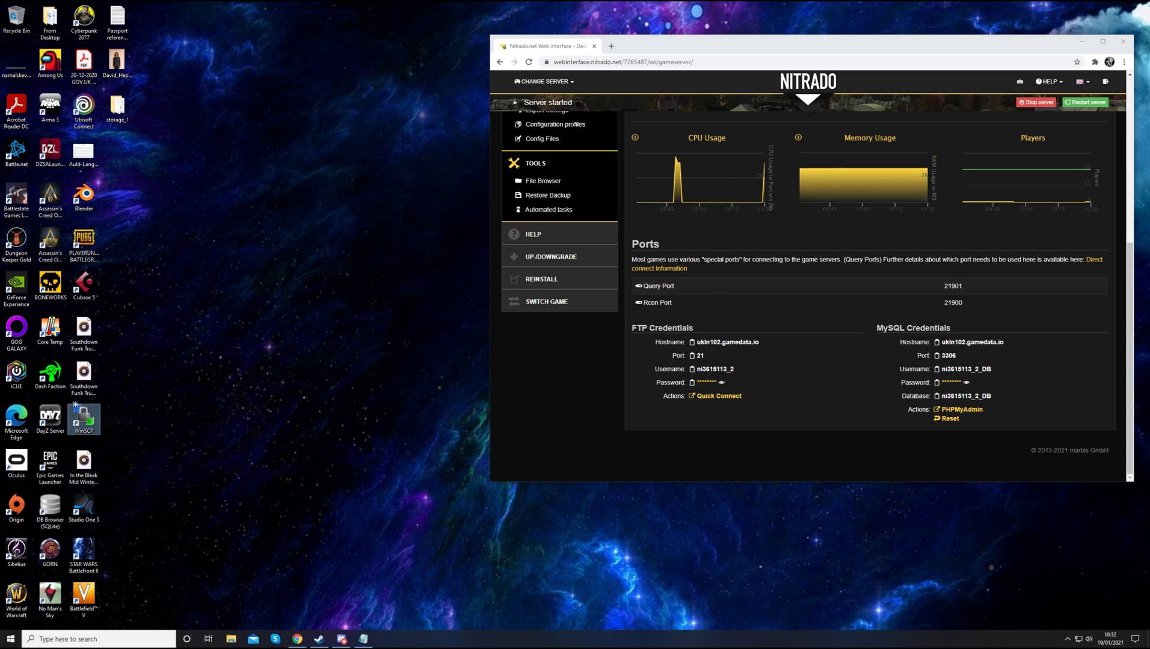
pyautogui.moveTo(286, 371)
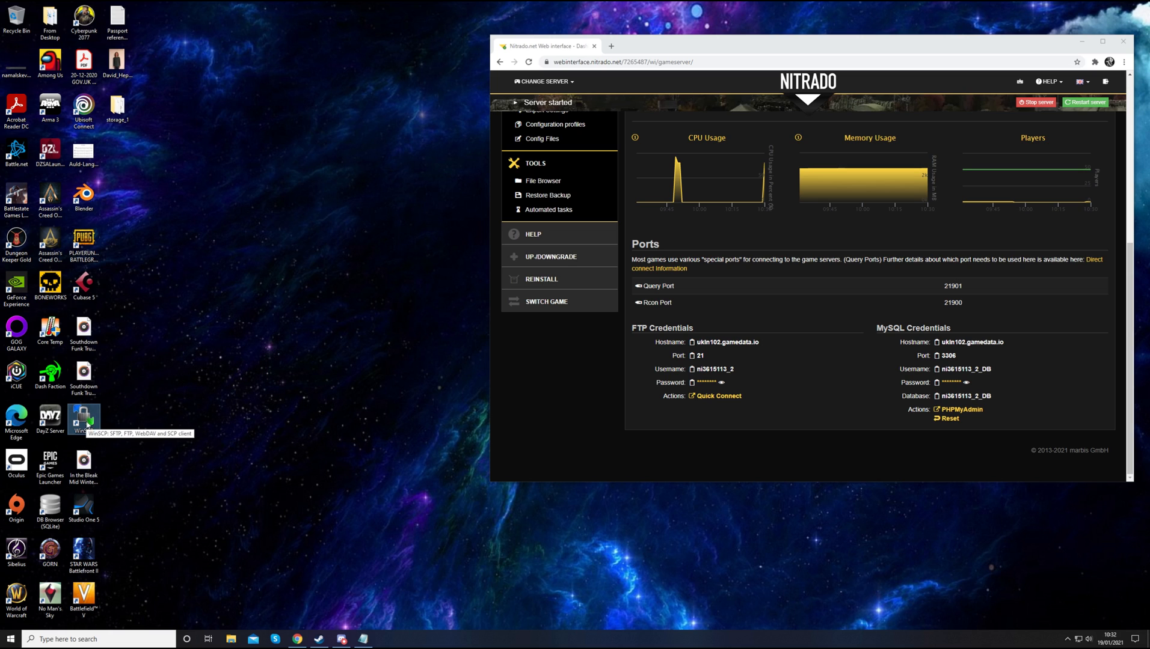
pyautogui.moveTo(85, 421)
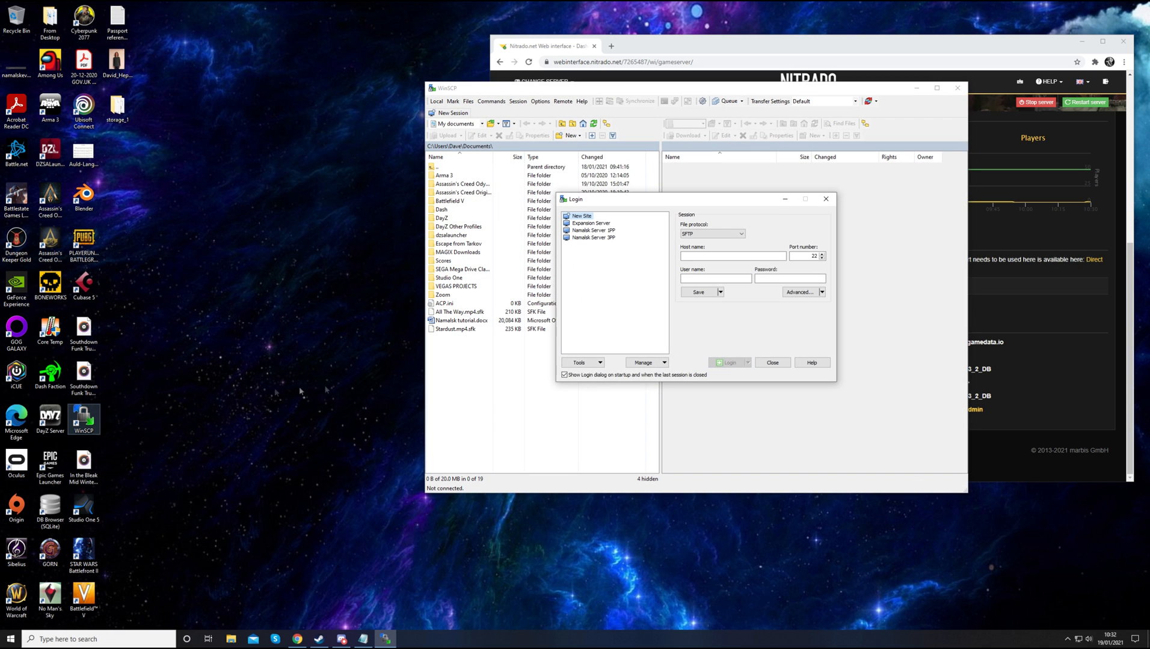
pyautogui.moveTo(694, 208)
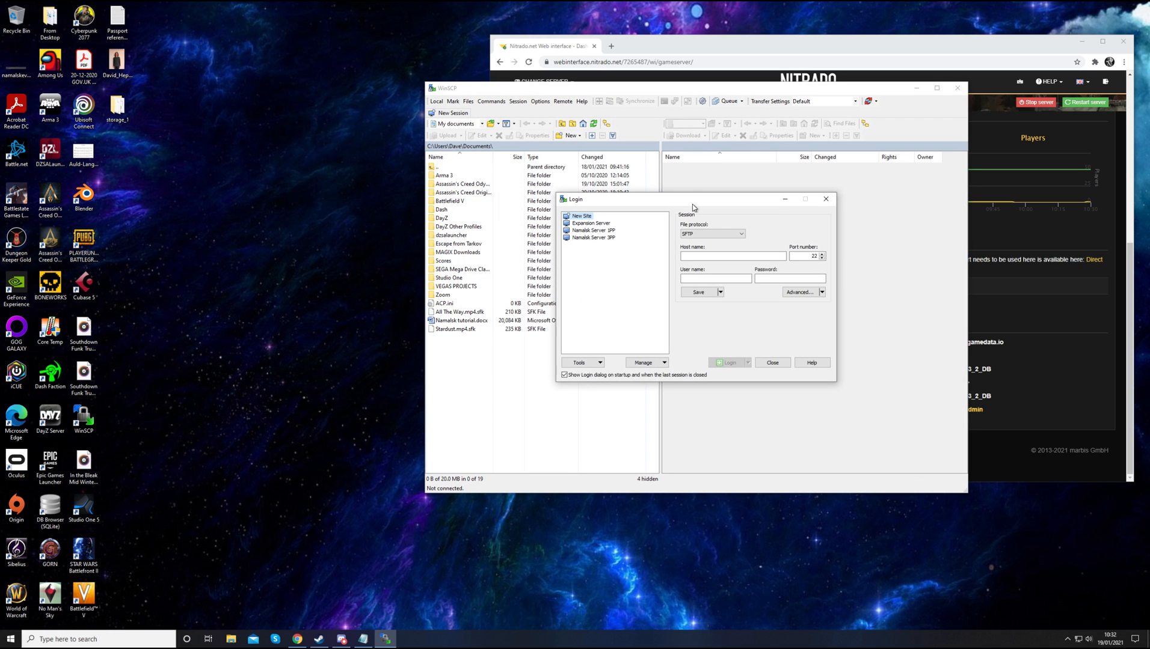
pyautogui.moveTo(774, 249)
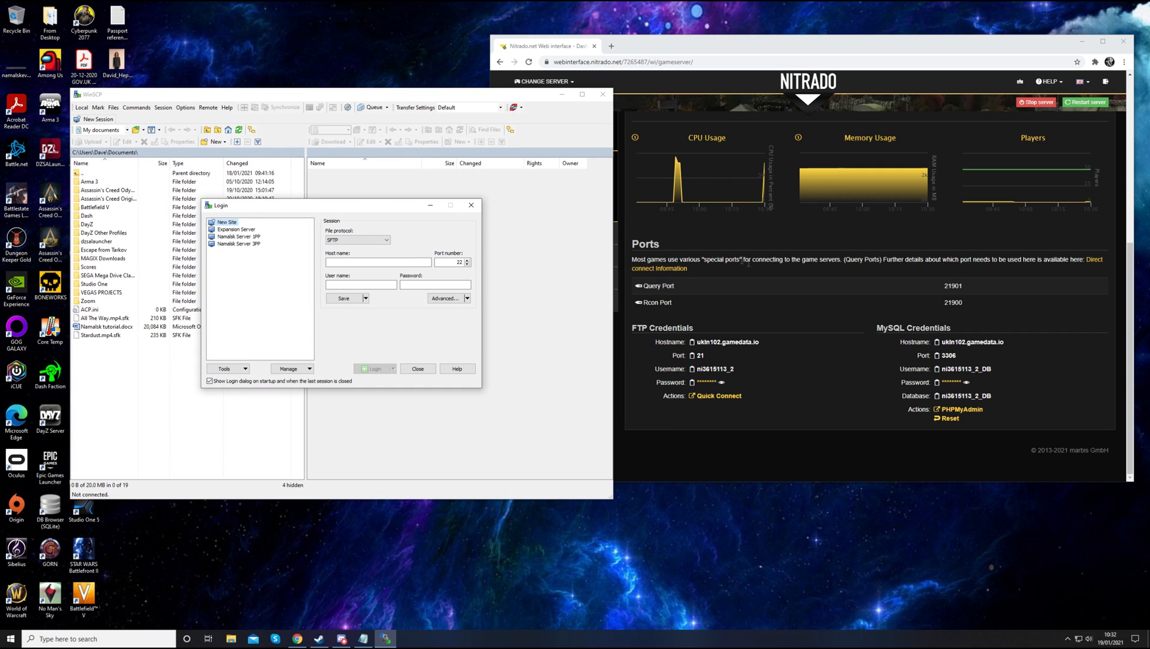
pyautogui.moveTo(747, 305)
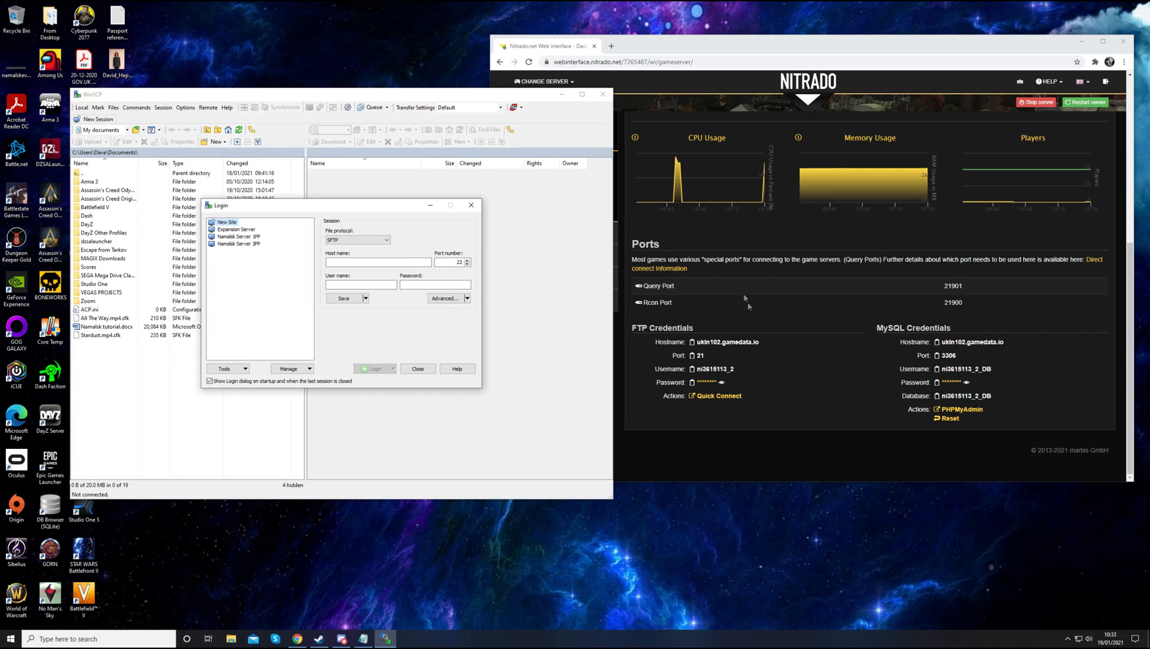
# Choose plain FTP as the file protocol for the new site
pyautogui.click(357, 241)
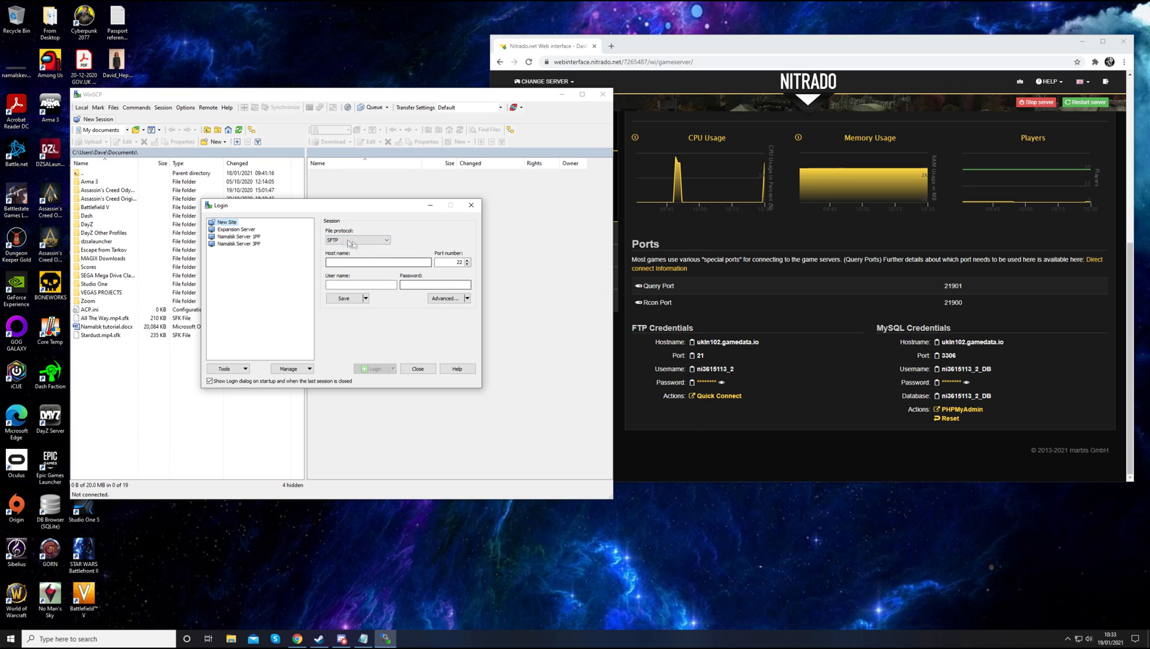
pyautogui.click(385, 241)
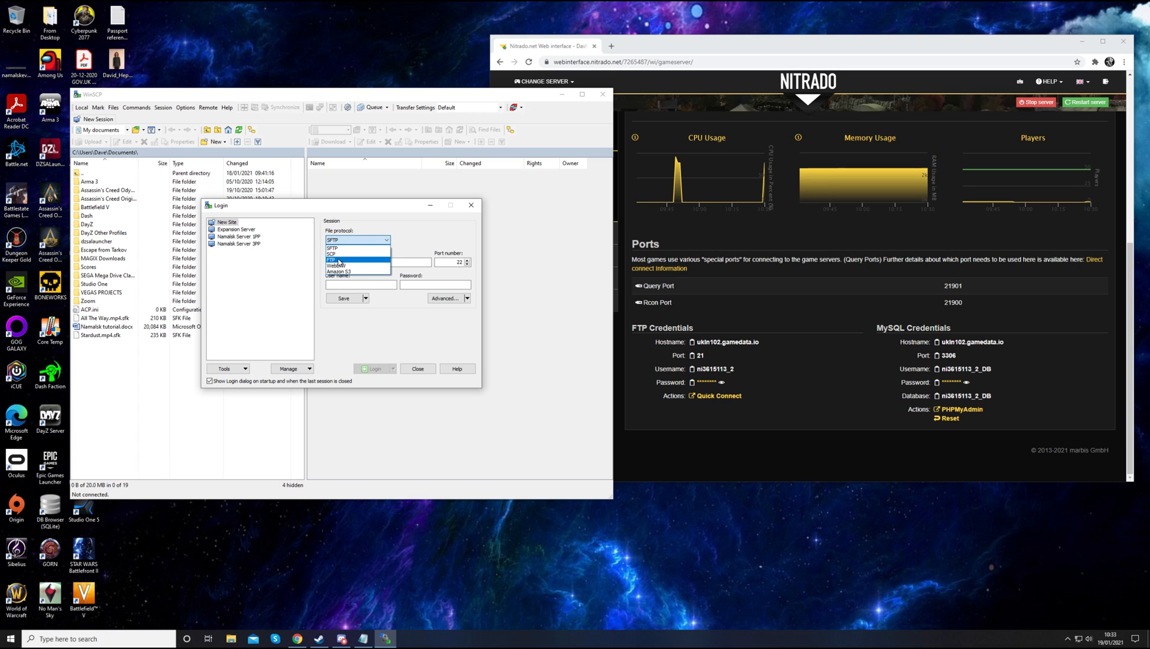
pyautogui.click(337, 258)
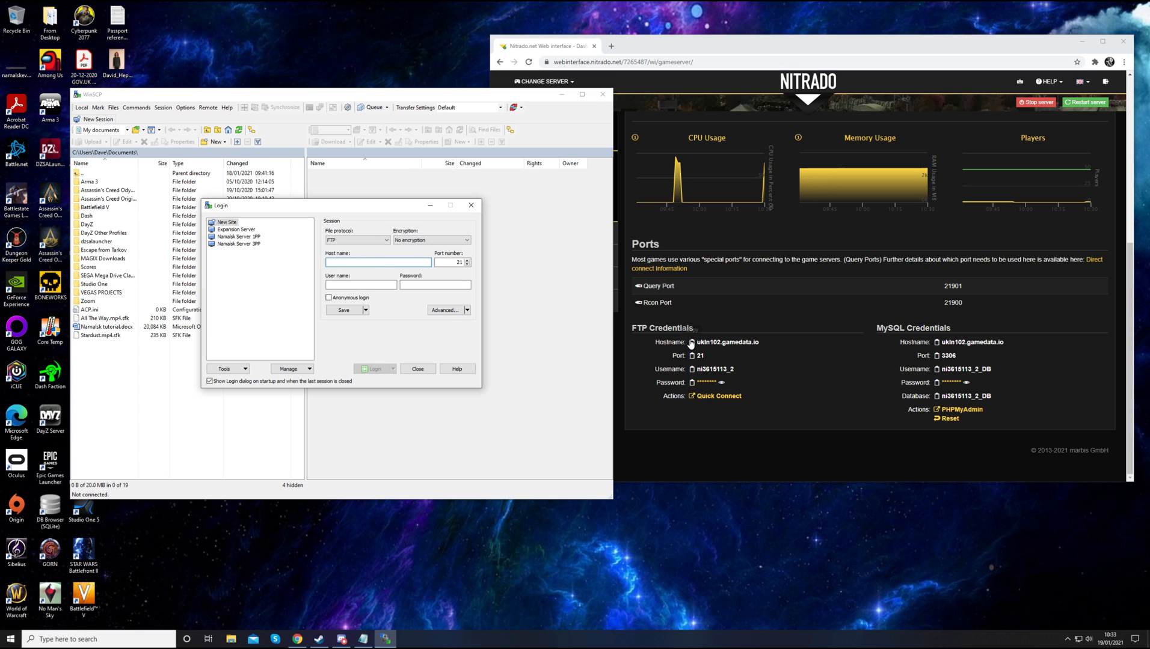
pyautogui.moveTo(690, 343)
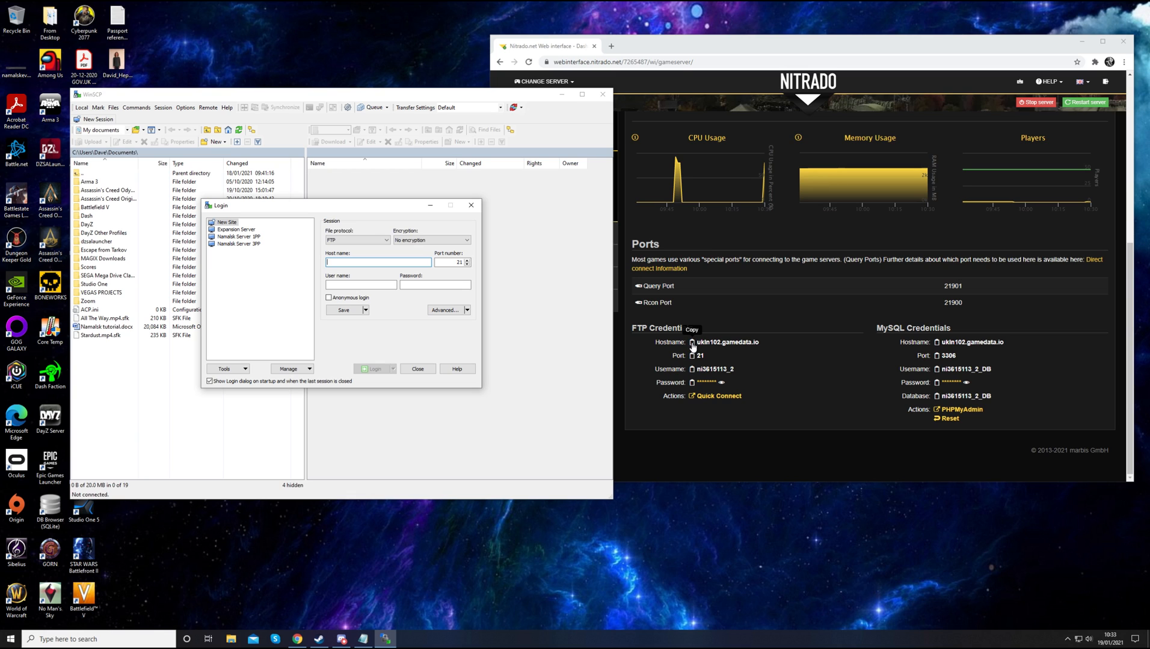
pyautogui.rightClick(378, 262)
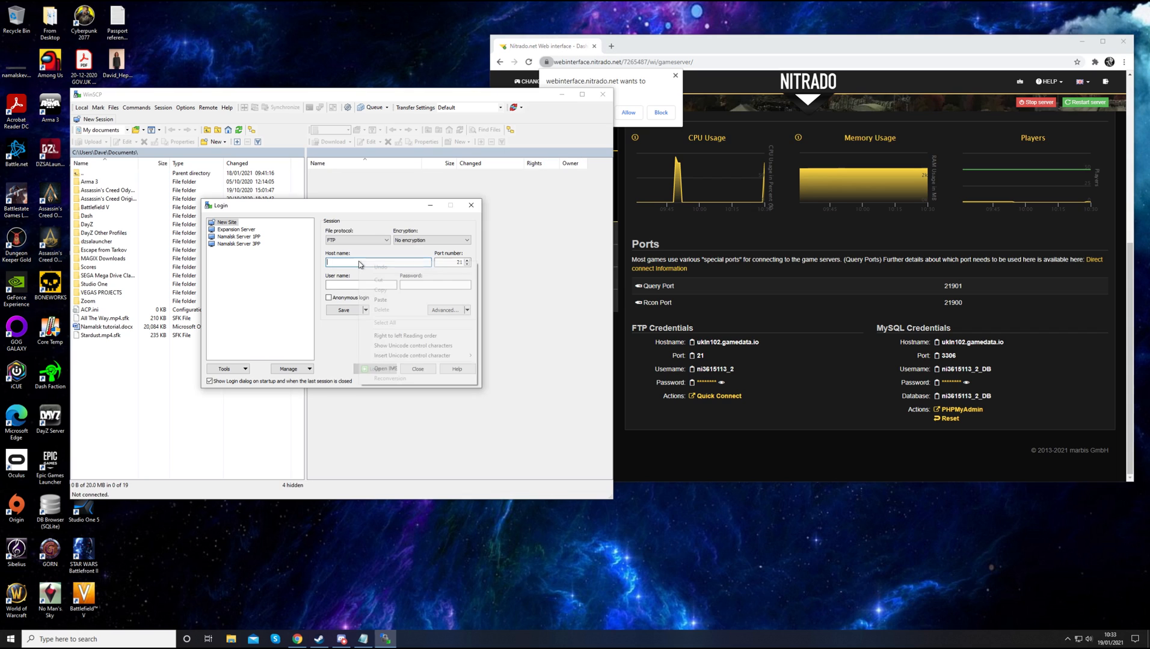
pyautogui.write('ukln102.gamedata.io')
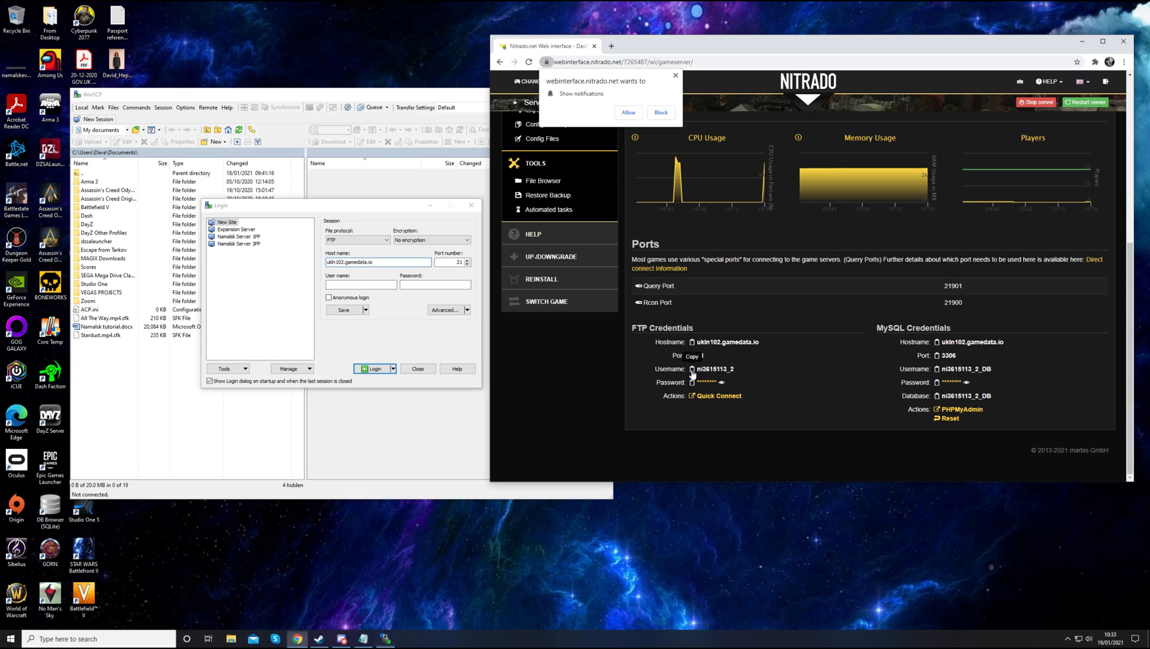
pyautogui.write('ni3615113_2')
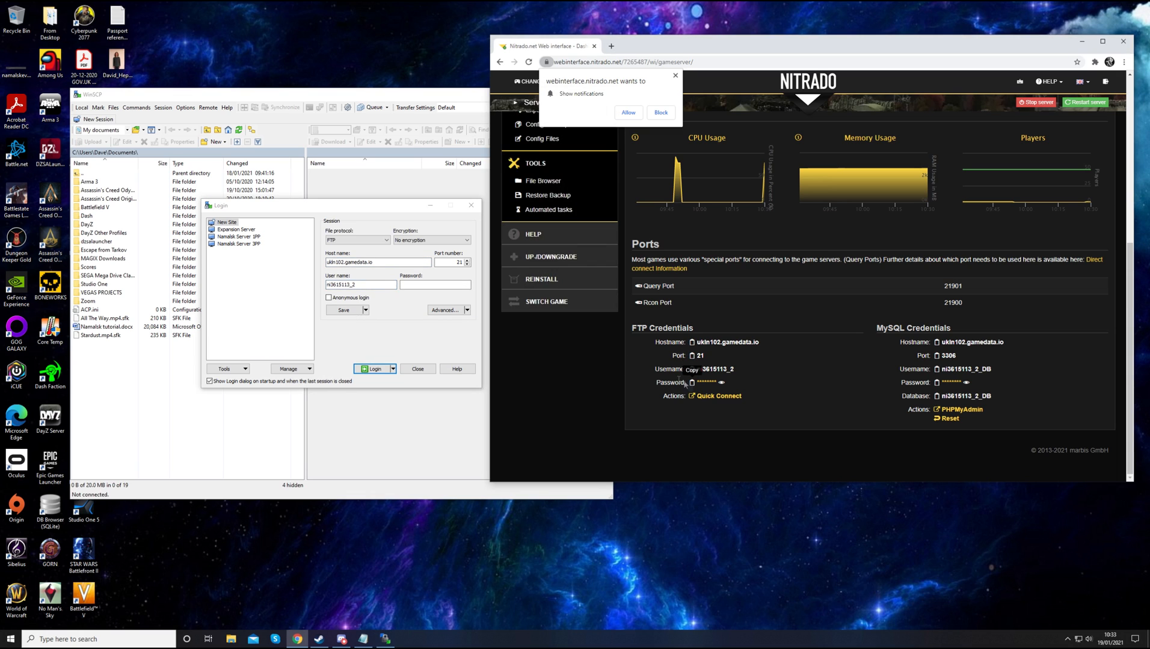
pyautogui.write('••••••••')
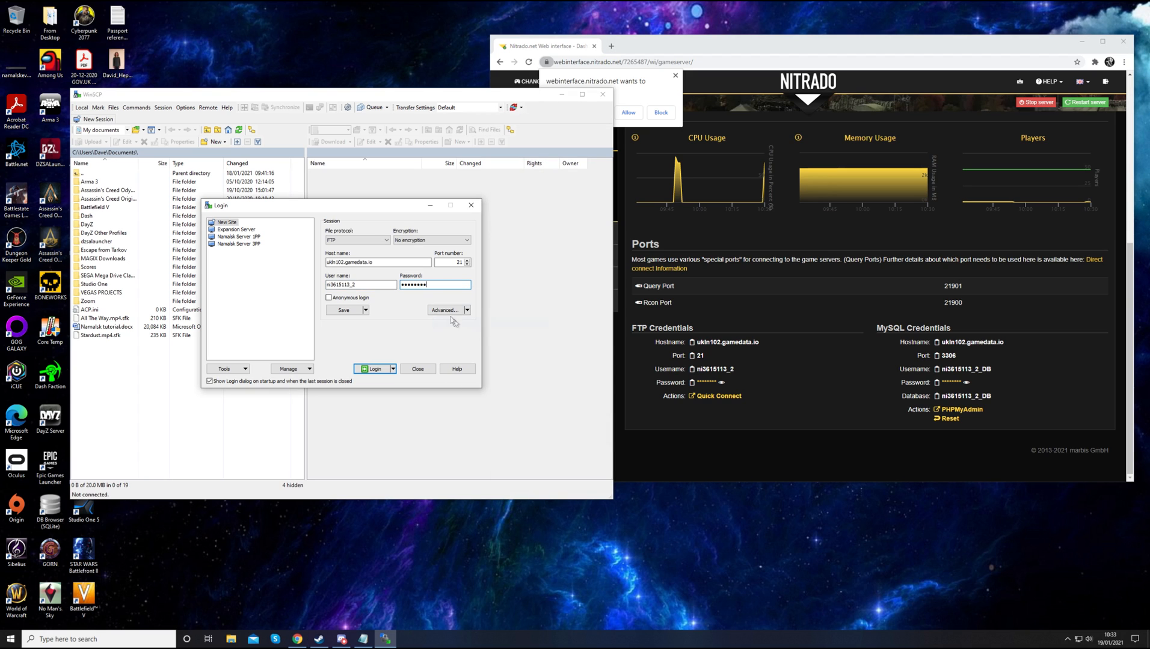
pyautogui.moveTo(730, 392)
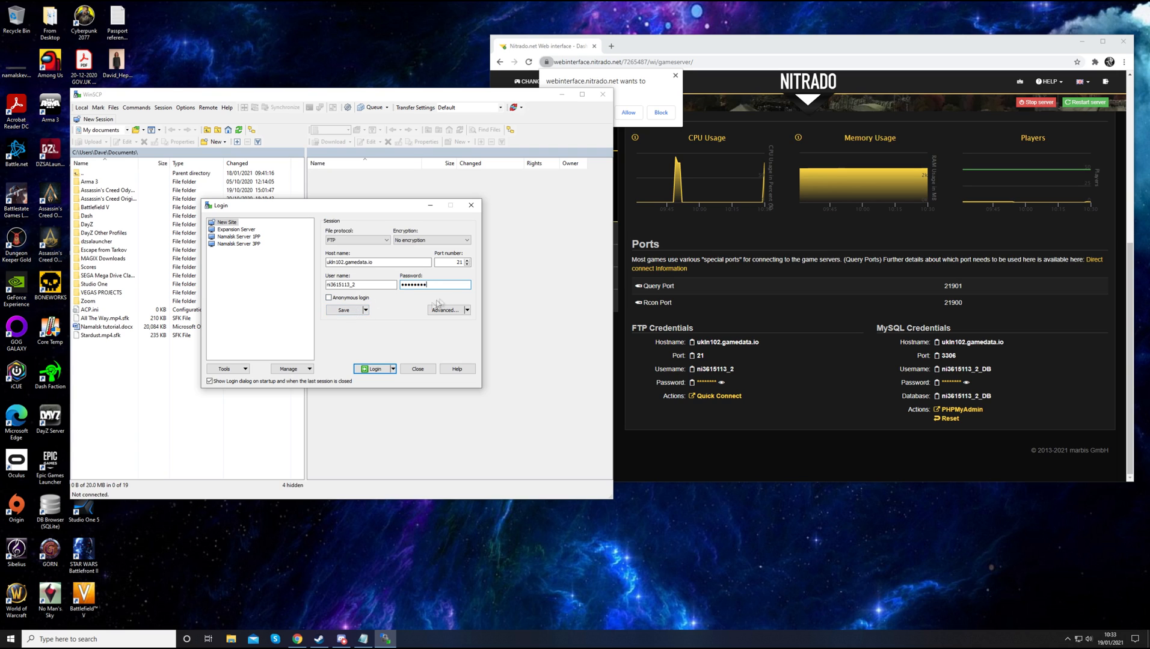
# Save the login as site 'My Server' with password saved and a desktop shortcut
pyautogui.click(343, 310)
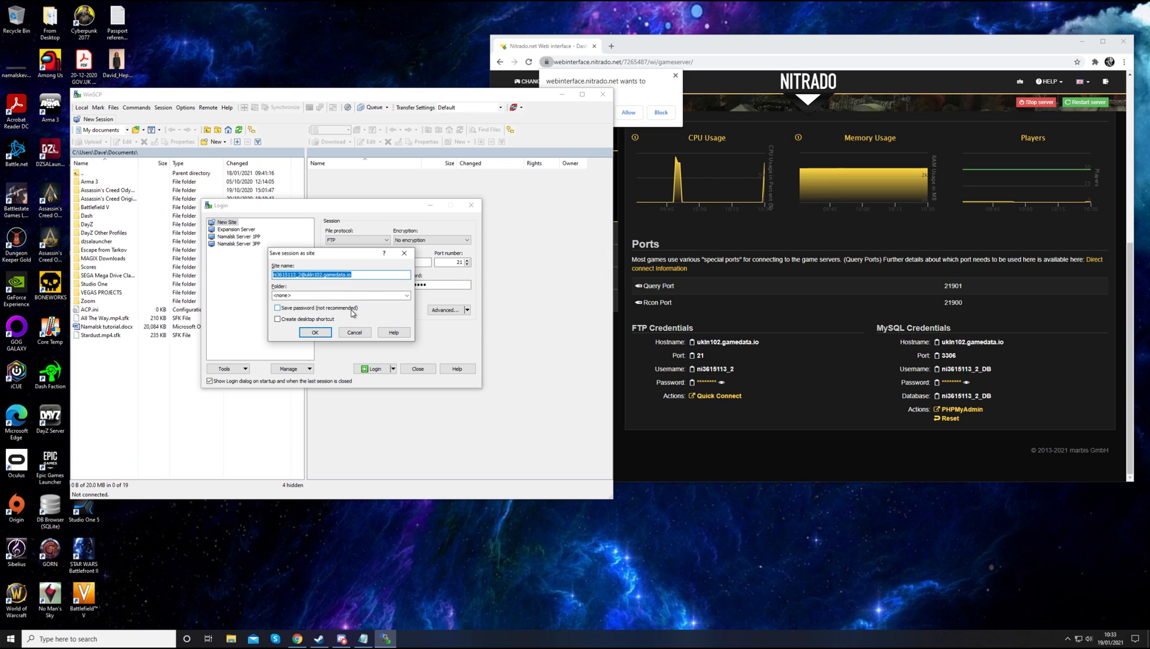
pyautogui.click(276, 319)
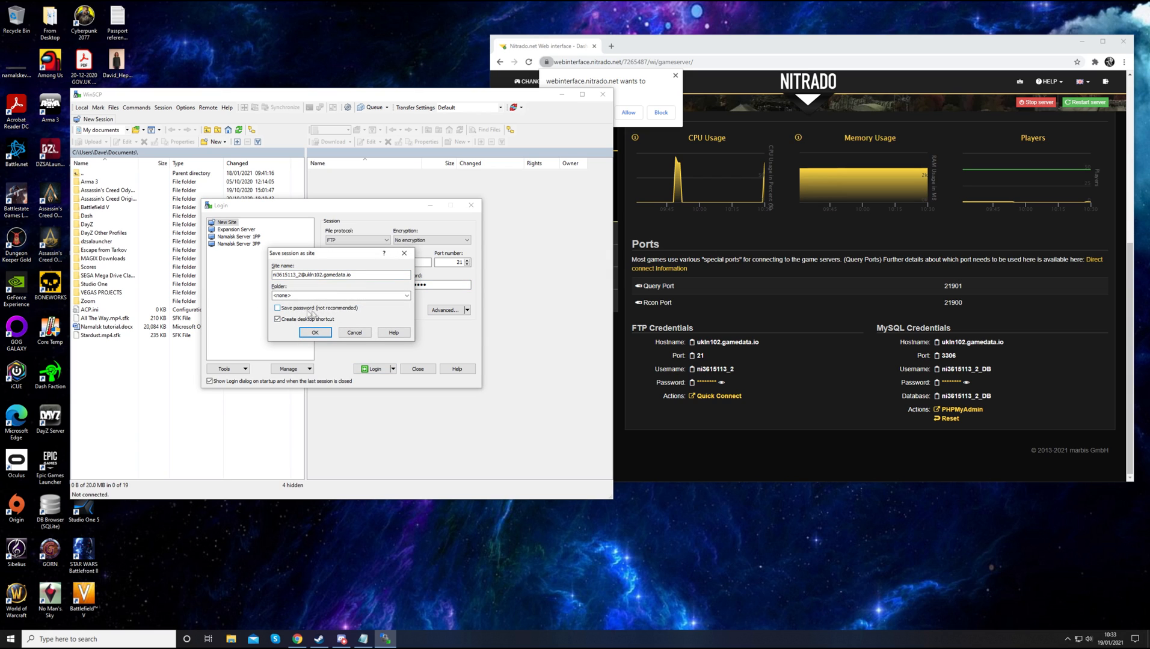
pyautogui.moveTo(330, 313)
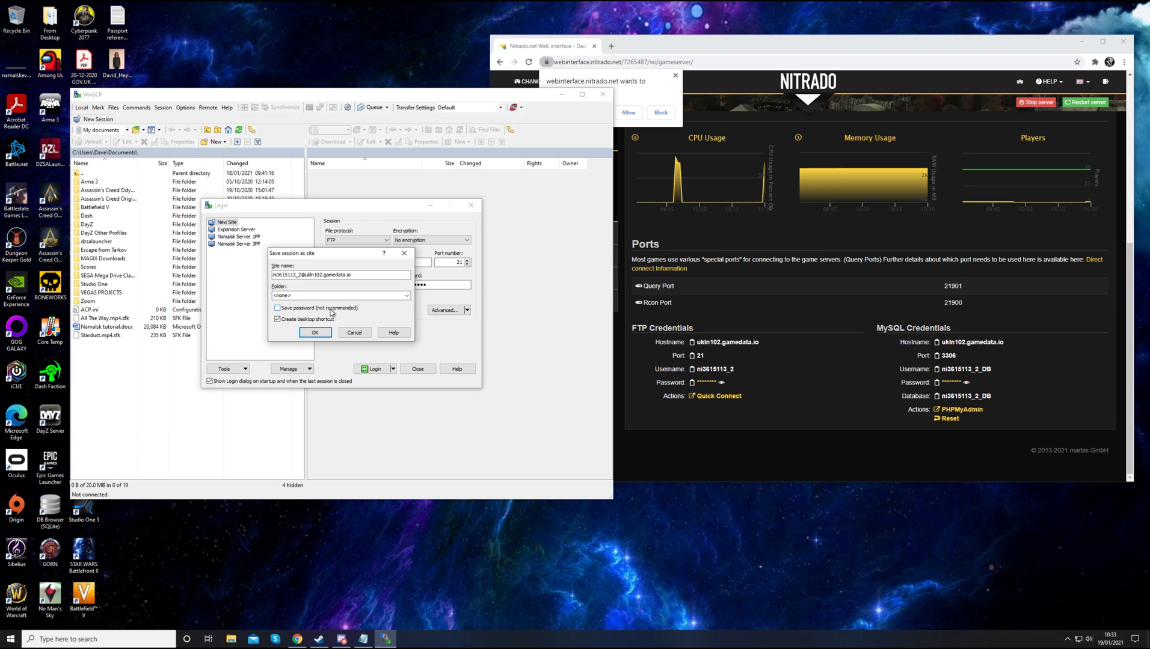
pyautogui.click(276, 306)
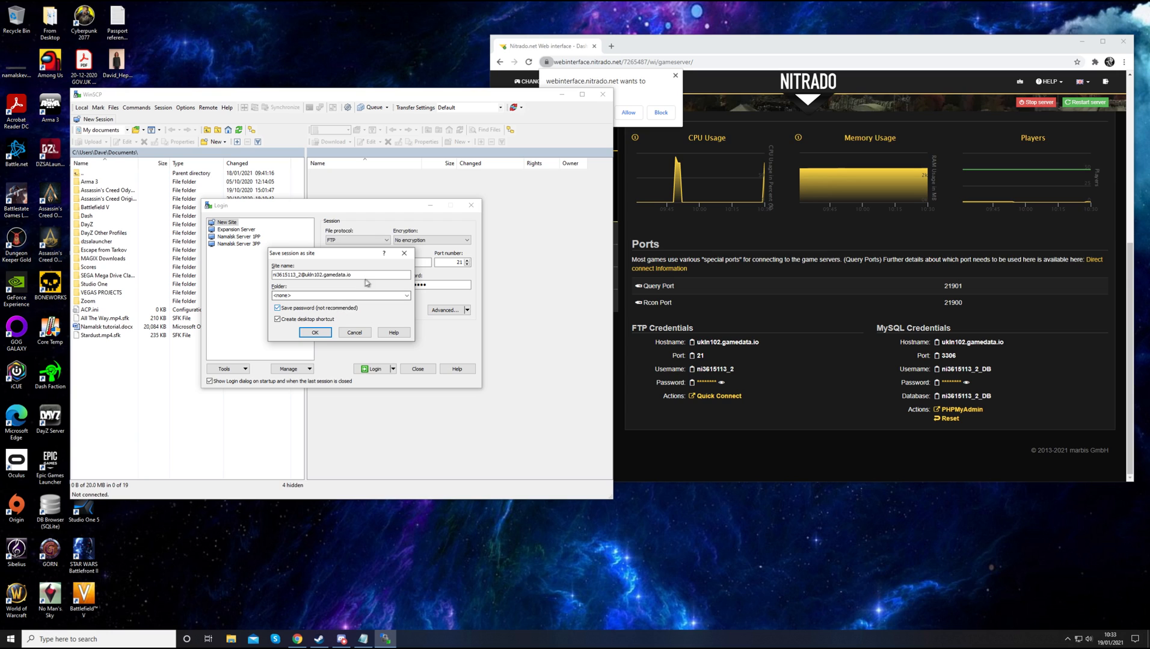
pyautogui.tripleClick(315, 274)
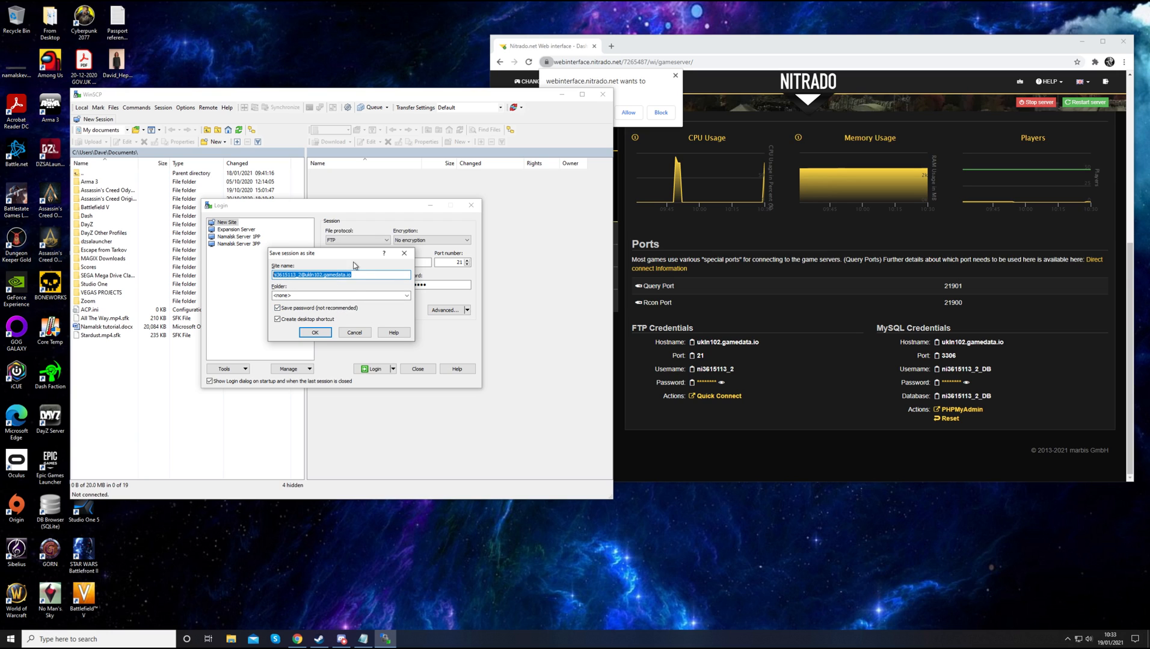
pyautogui.moveTo(294, 313)
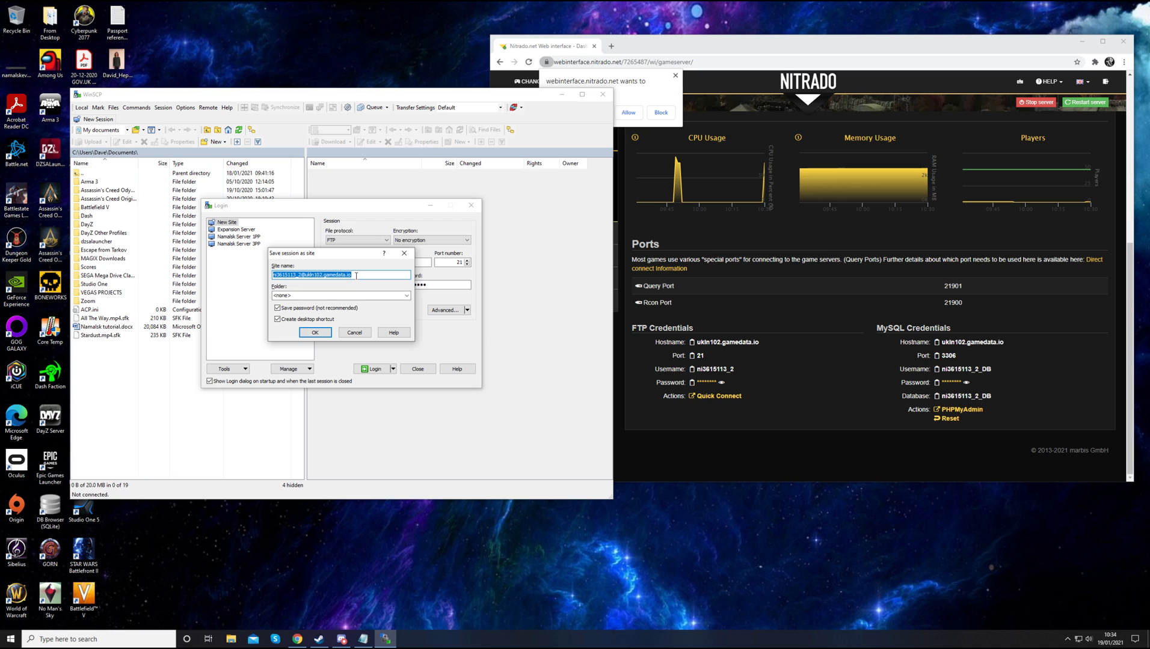
pyautogui.write('My Server')
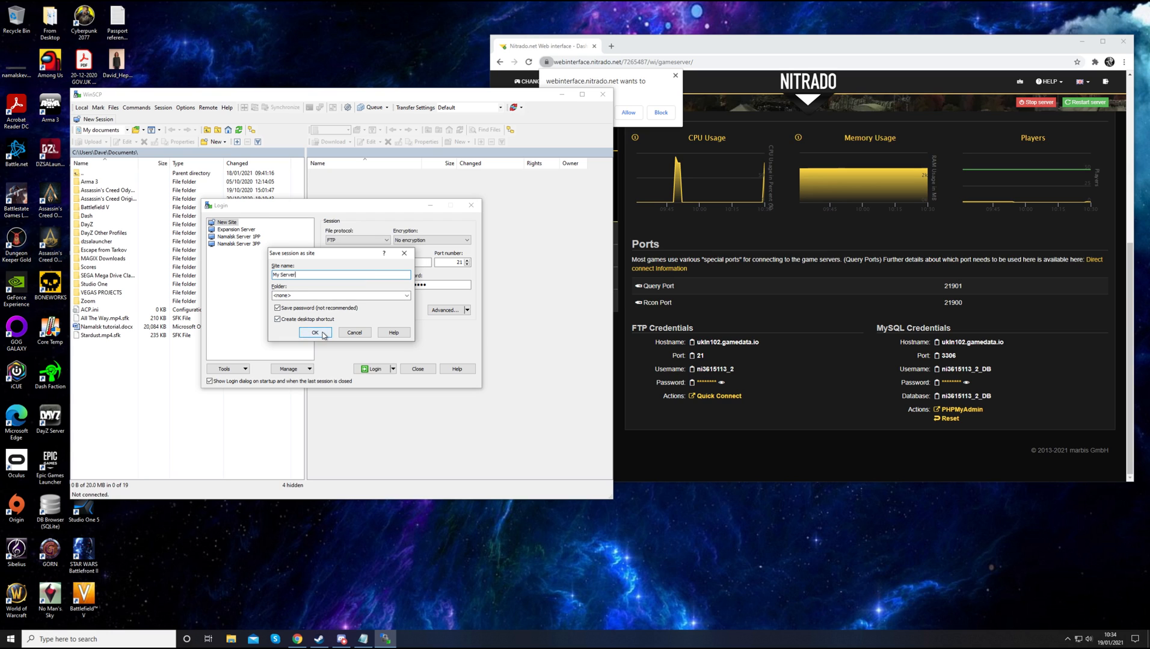
pyautogui.click(315, 333)
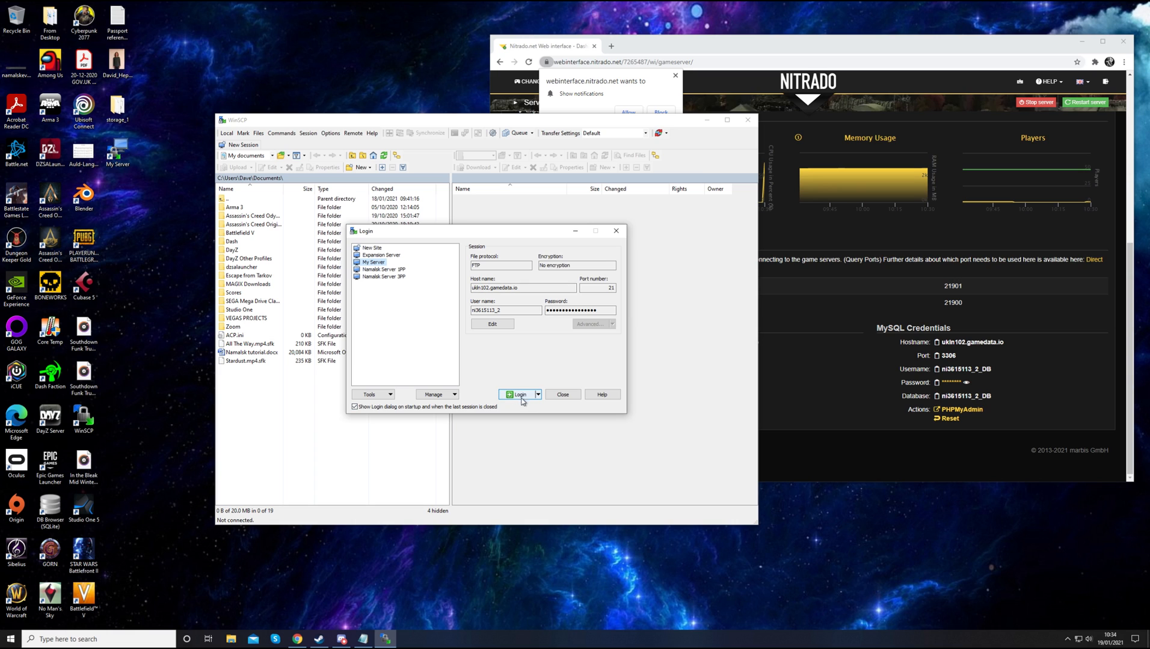
# Log into the saved My Server site over FTP and enter its remote dayzstandalone folder
pyautogui.click(520, 395)
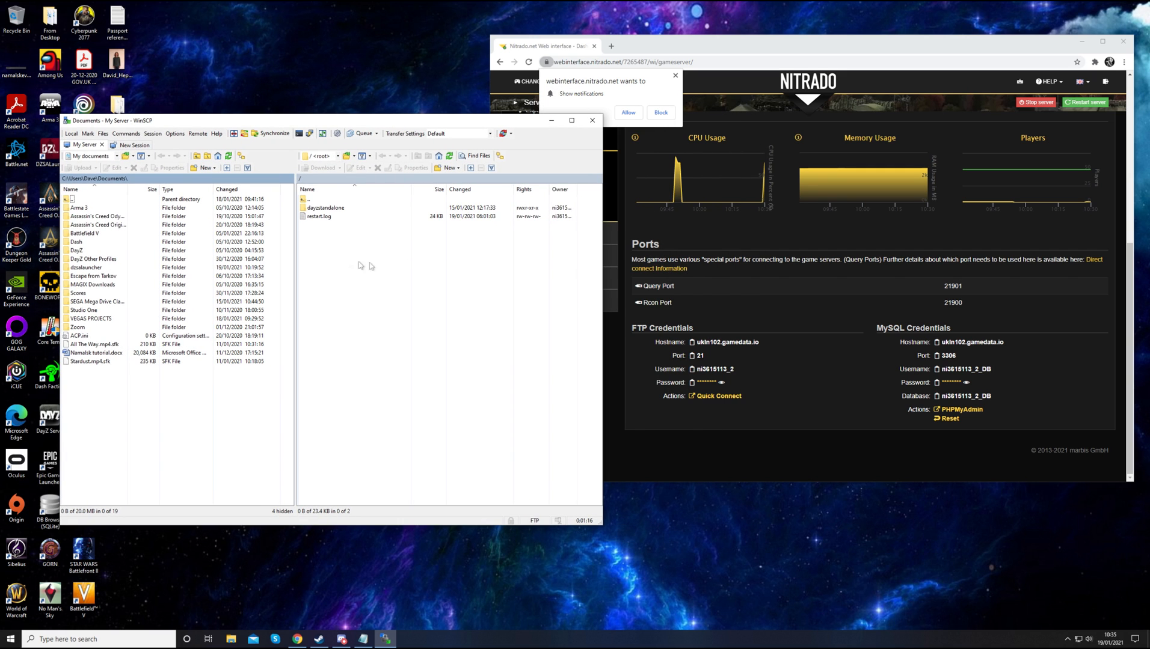
pyautogui.click(325, 207)
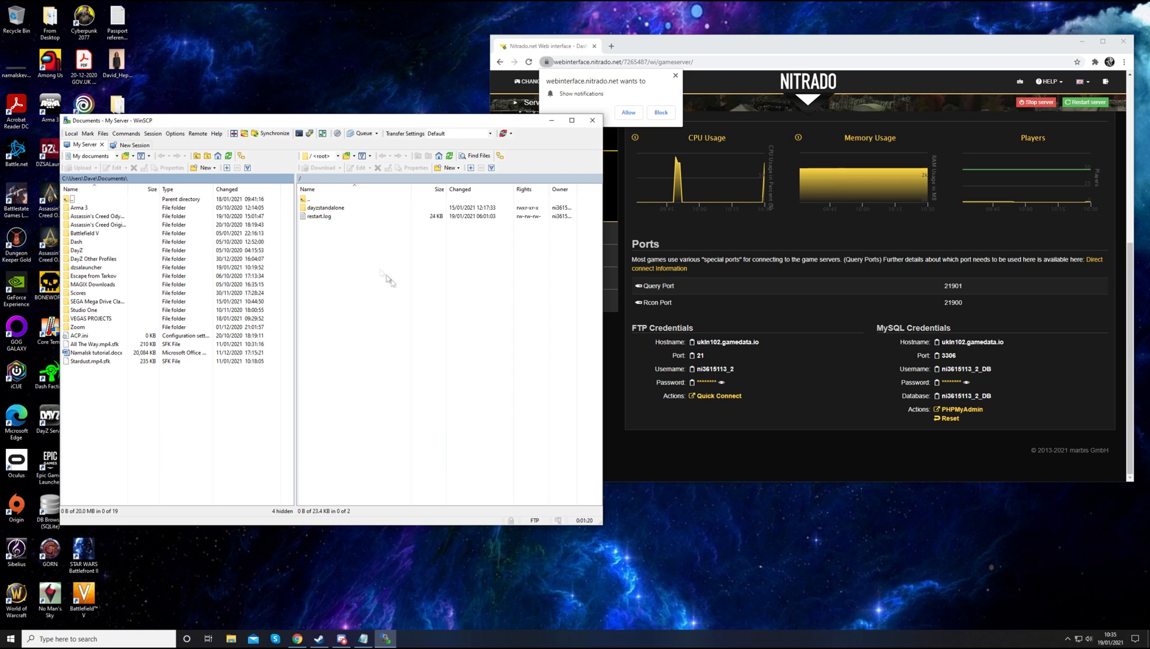
pyautogui.moveTo(359, 229)
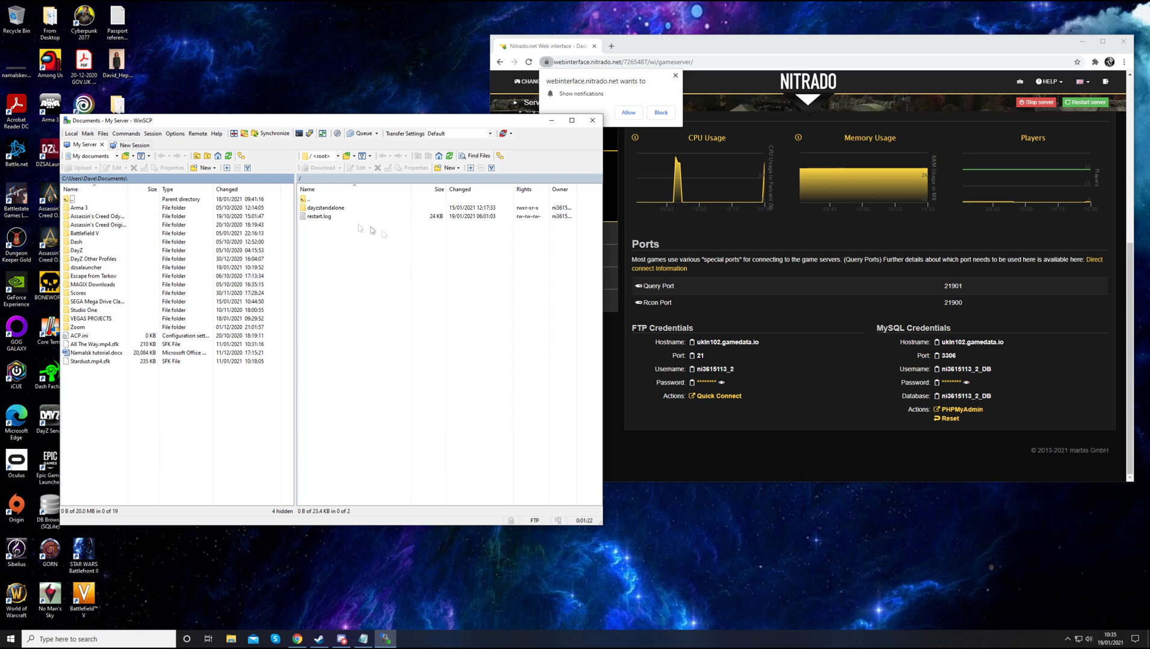
pyautogui.click(323, 208)
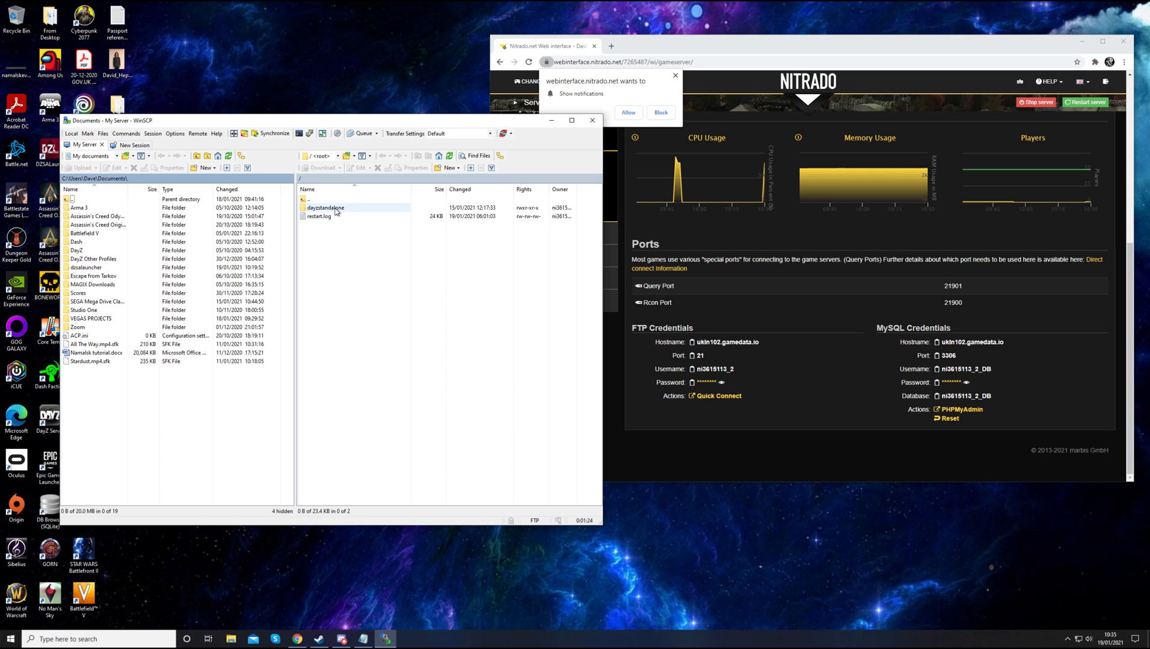
pyautogui.doubleClick(323, 206)
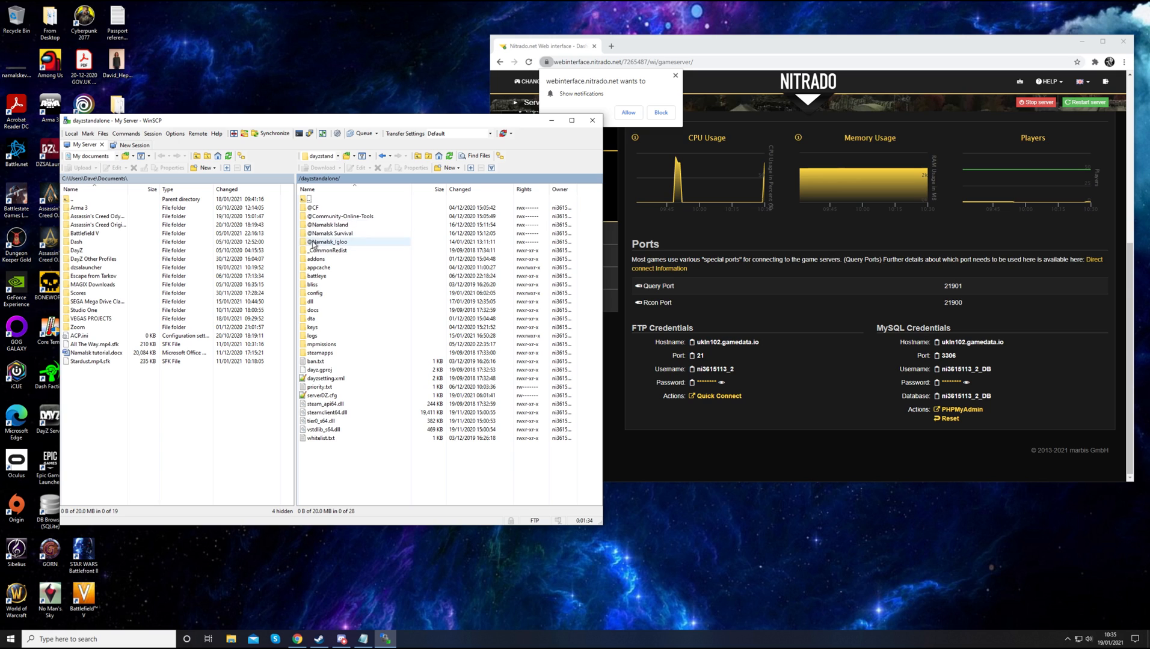
# Dismiss Chrome's 'Show notifications' prompt on the Nitrado server page
pyautogui.click(340, 215)
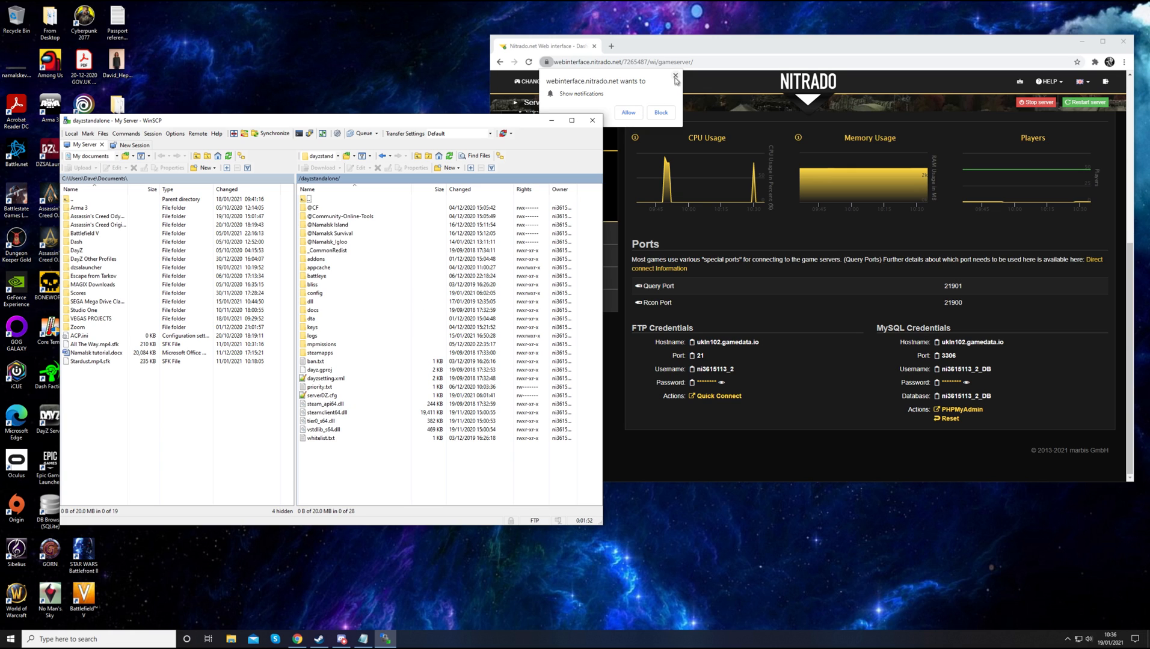
pyautogui.click(674, 75)
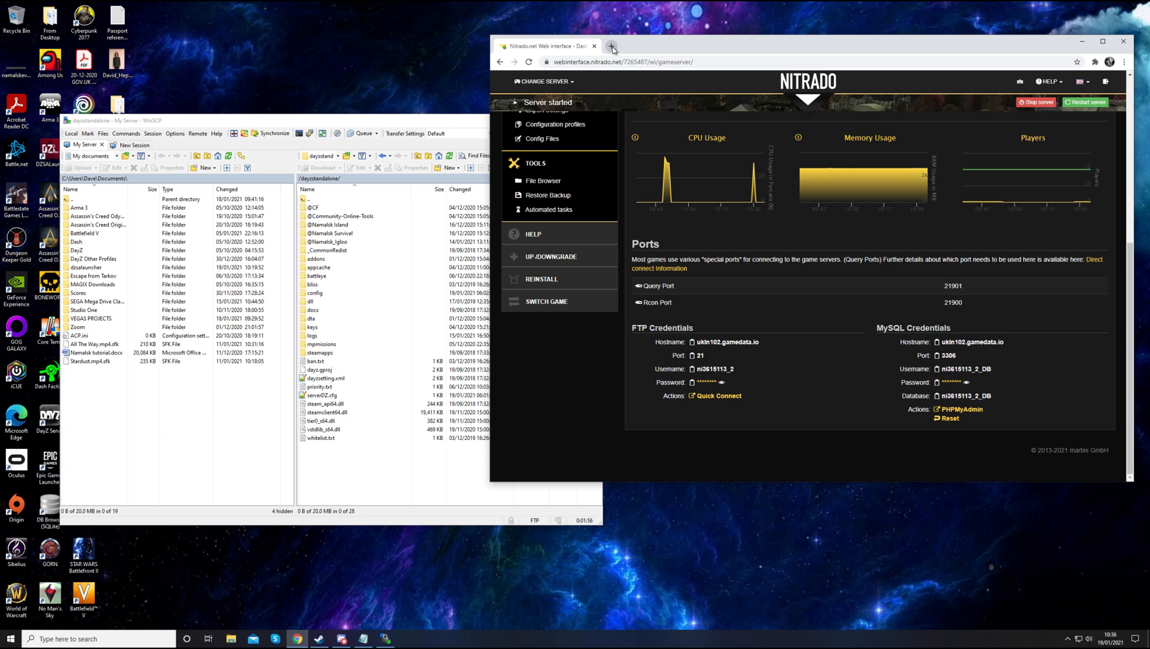
# Search Google for 'dayz workshop' in a new tab and land on the DayZ Steam Workshop
pyautogui.click(611, 45)
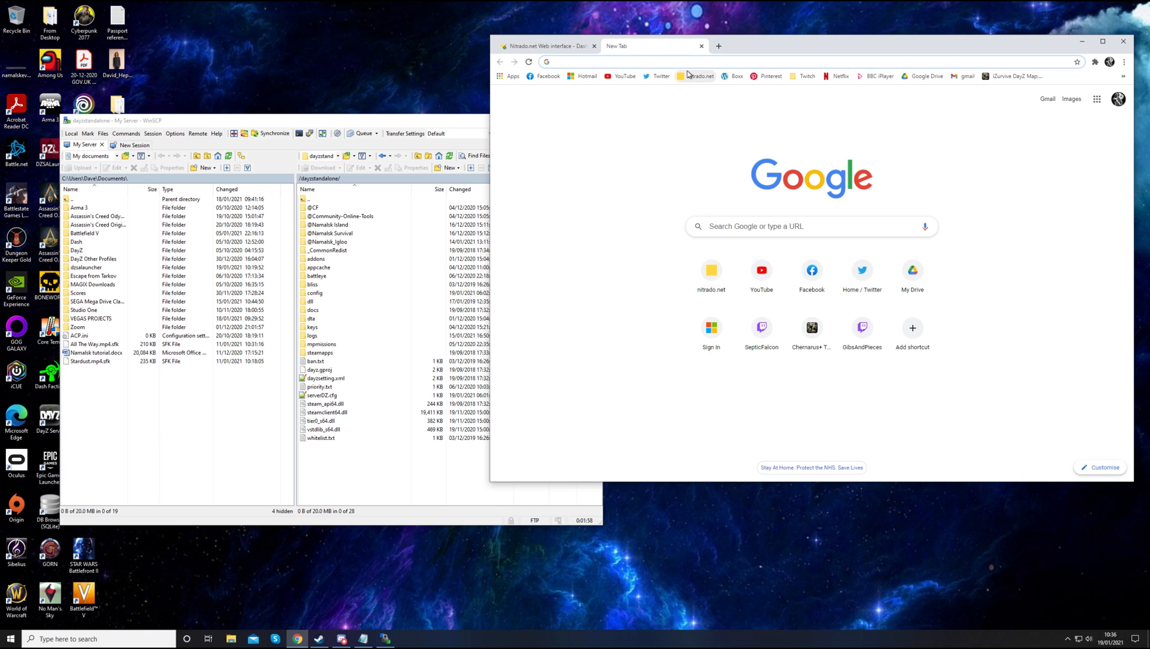
pyautogui.write('dayz workshop')
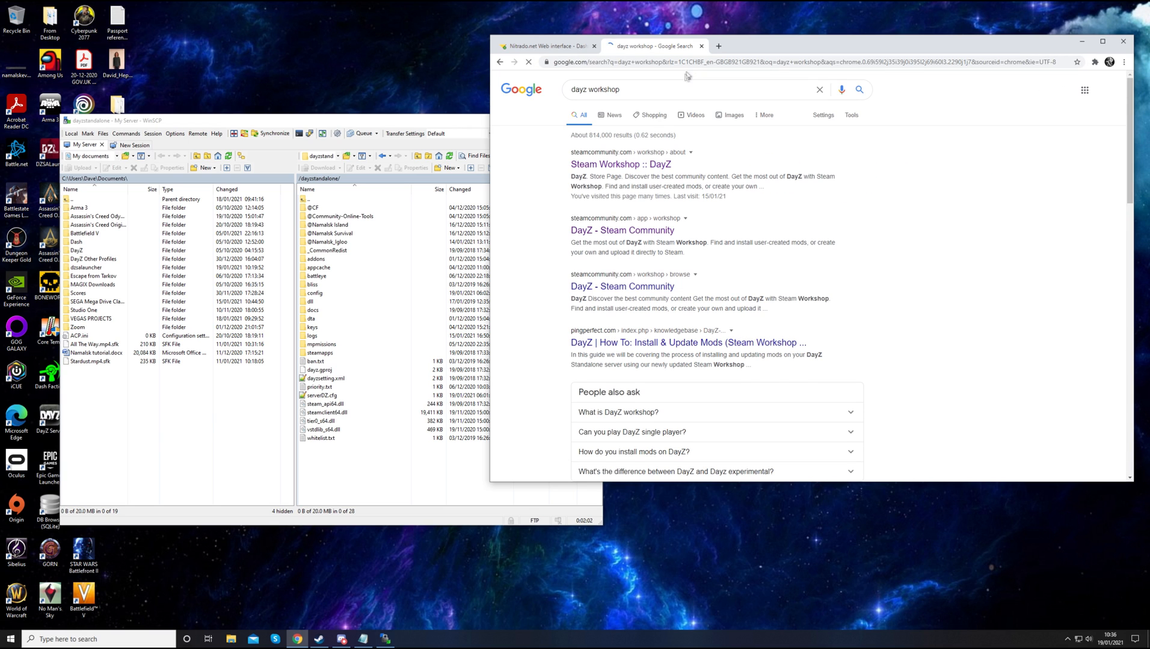
pyautogui.click(620, 164)
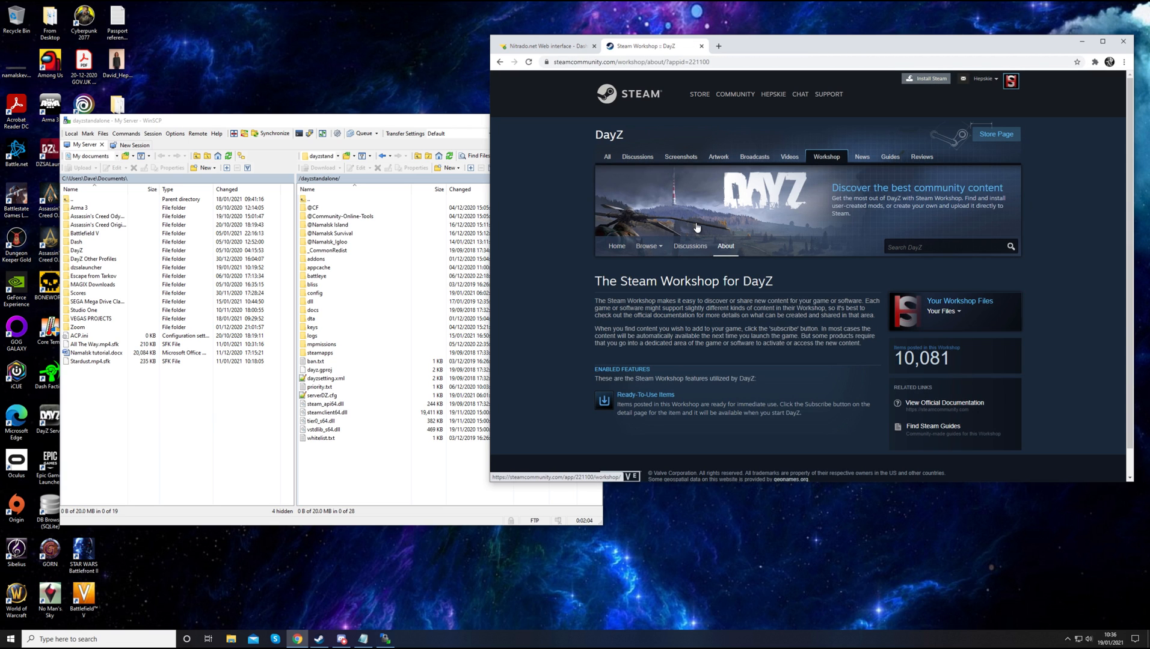
pyautogui.moveTo(828, 272)
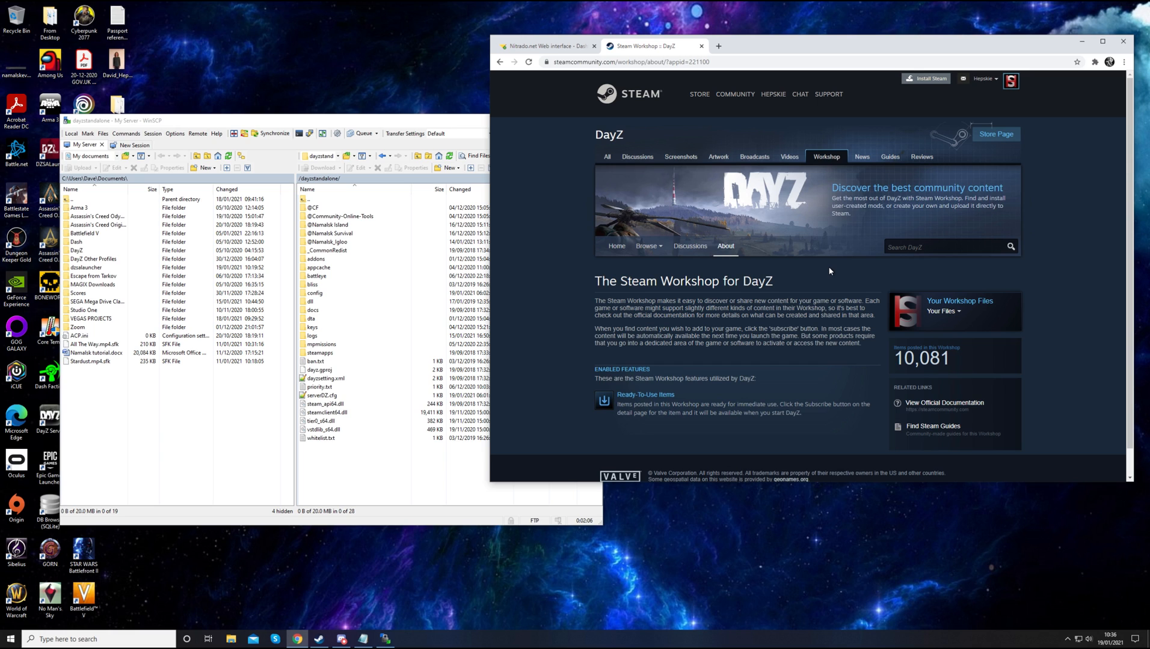
pyautogui.moveTo(943, 246)
pyautogui.write('land rover')
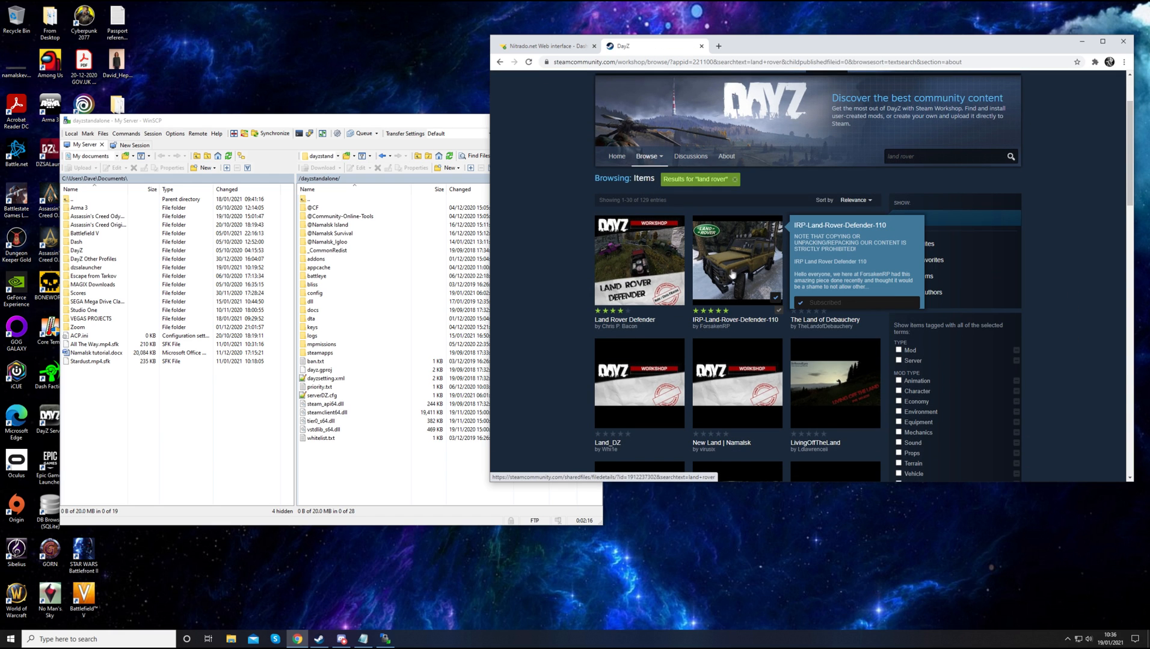
# Open the IRP-Land-Rover-Defender-110 mod page and browse its description and screenshots
pyautogui.click(736, 259)
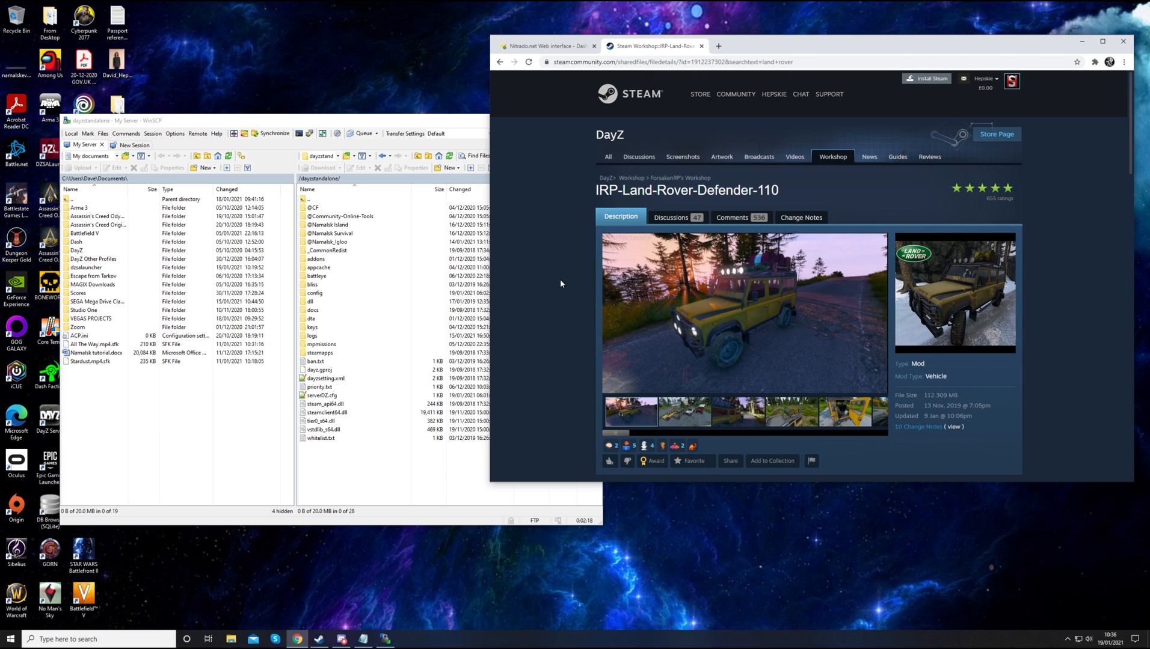
pyautogui.scroll(-3)
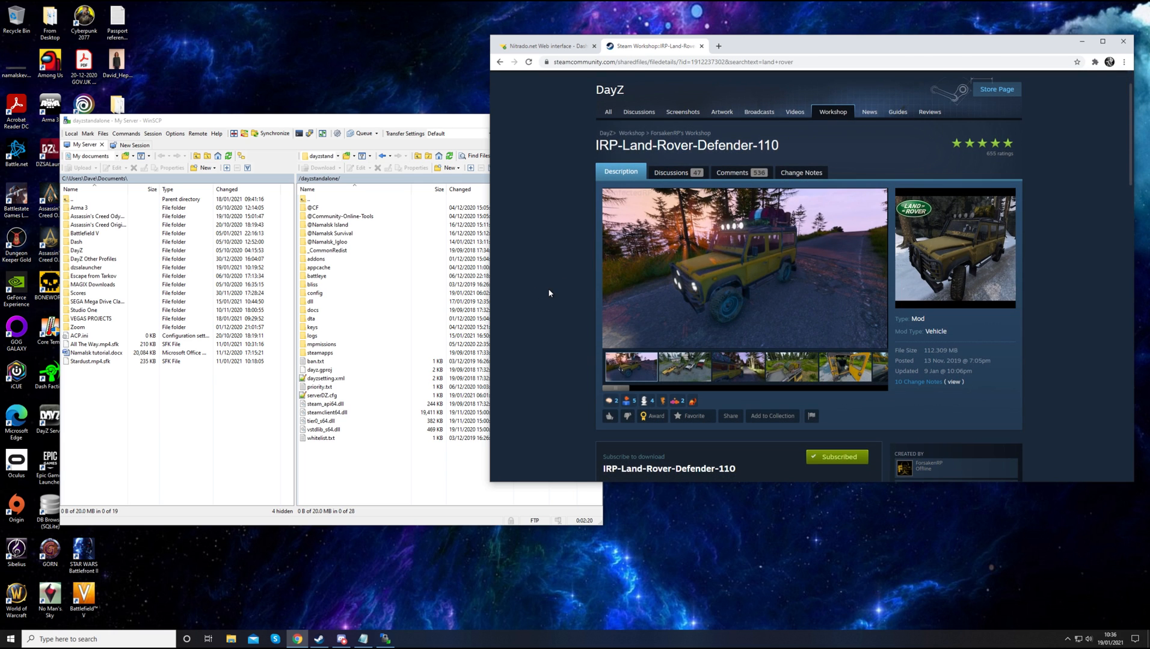
pyautogui.scroll(-3)
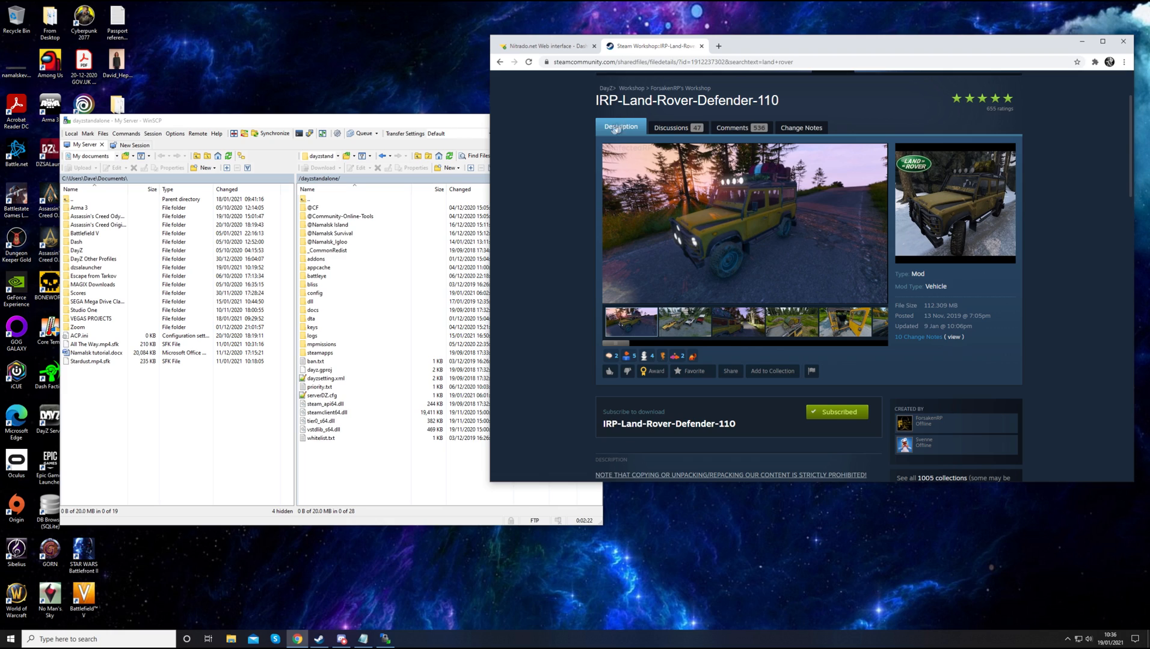
pyautogui.scroll(-3)
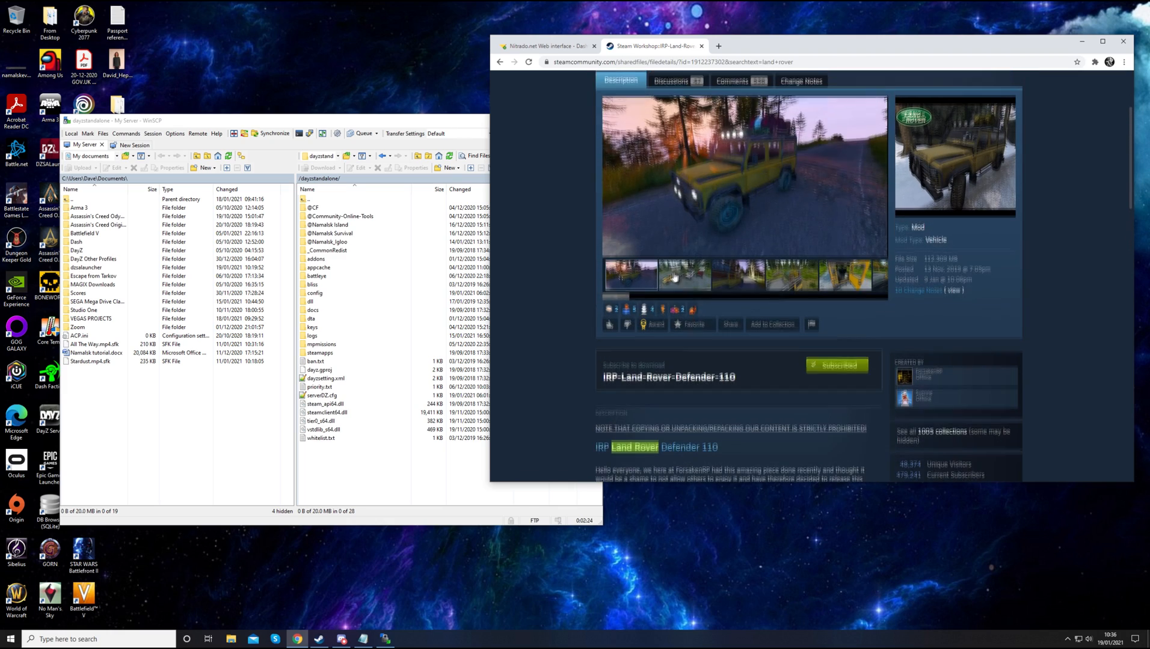
pyautogui.click(683, 275)
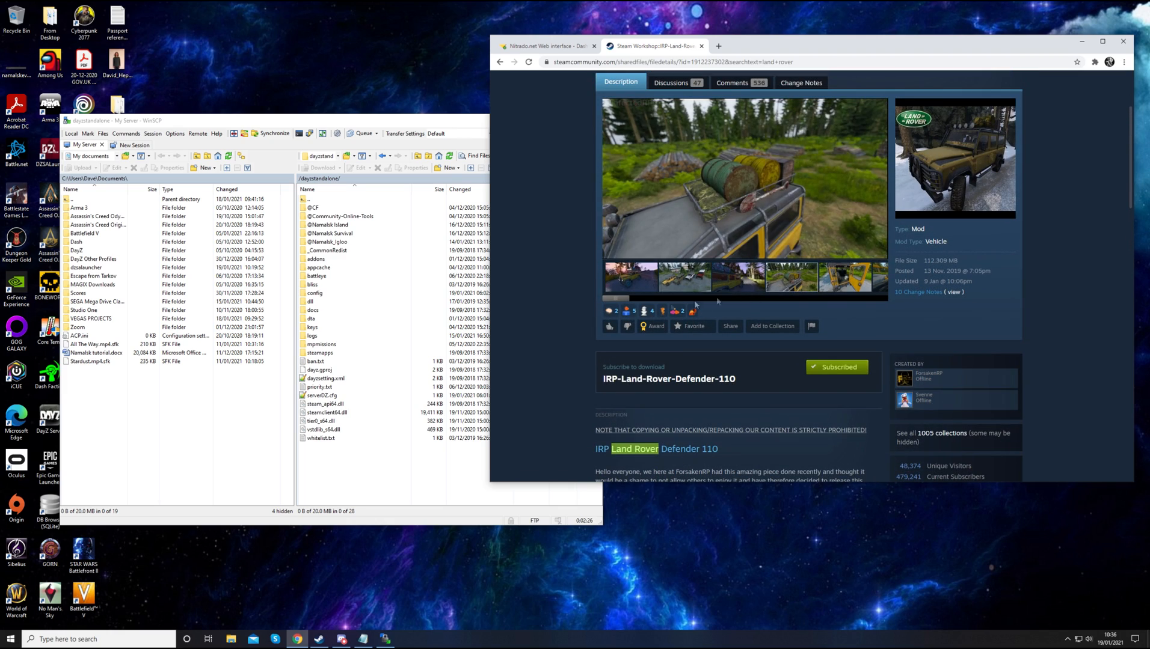
pyautogui.scroll(-3)
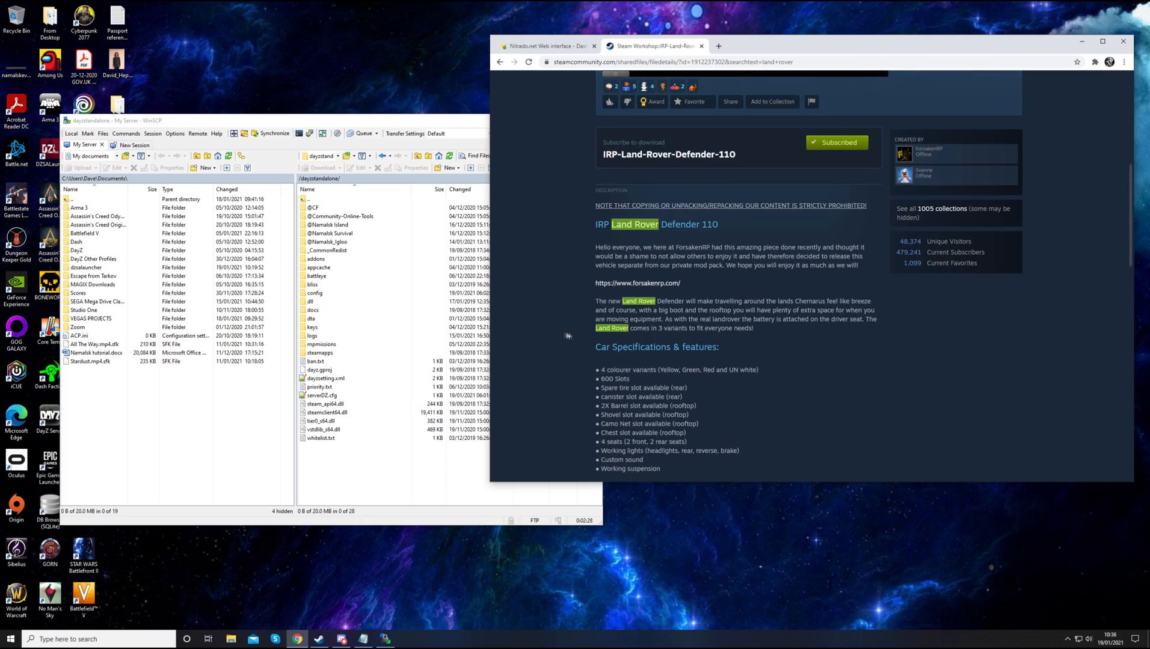
pyautogui.scroll(-3)
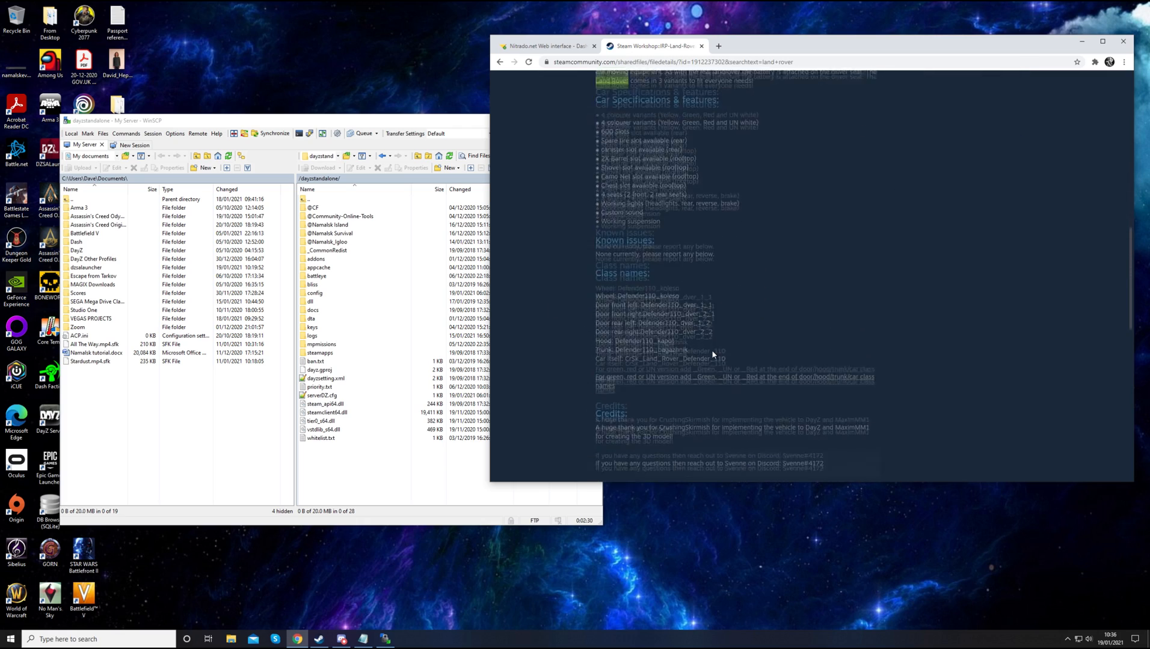
pyautogui.scroll(3)
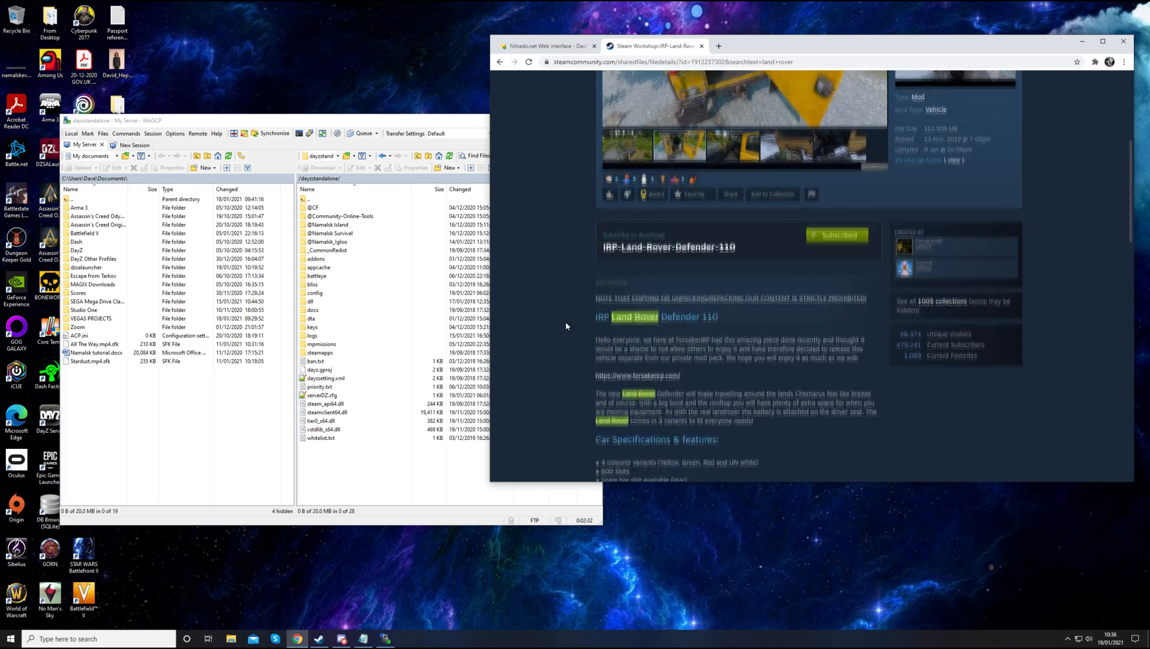
pyautogui.scroll(3)
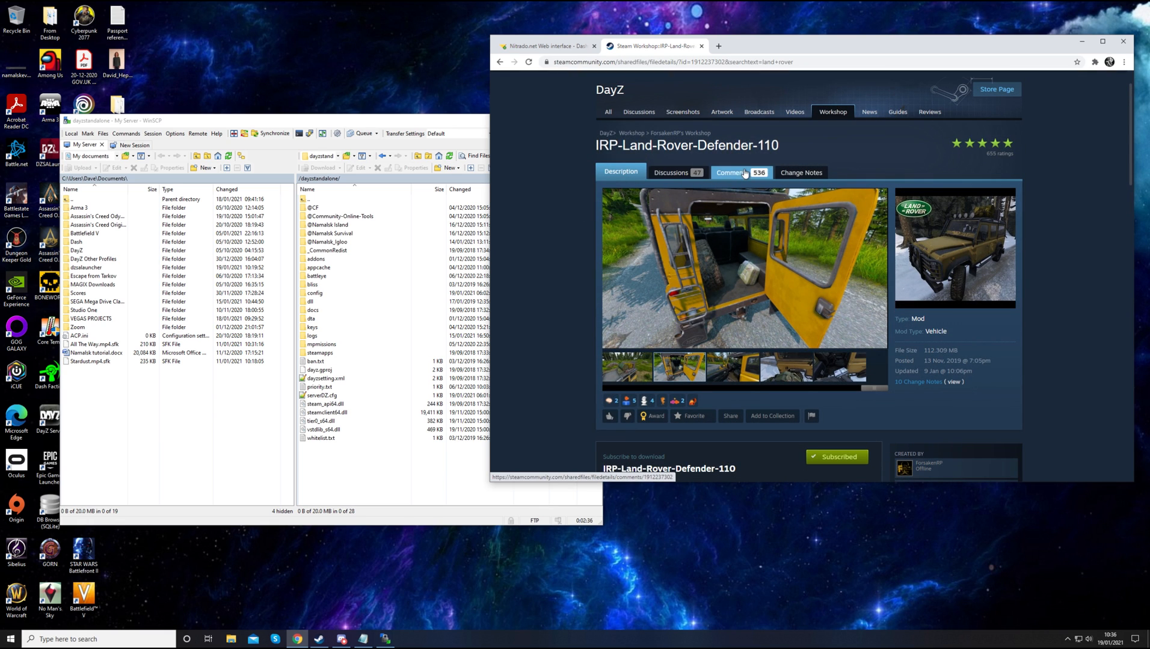
pyautogui.moveTo(671, 172)
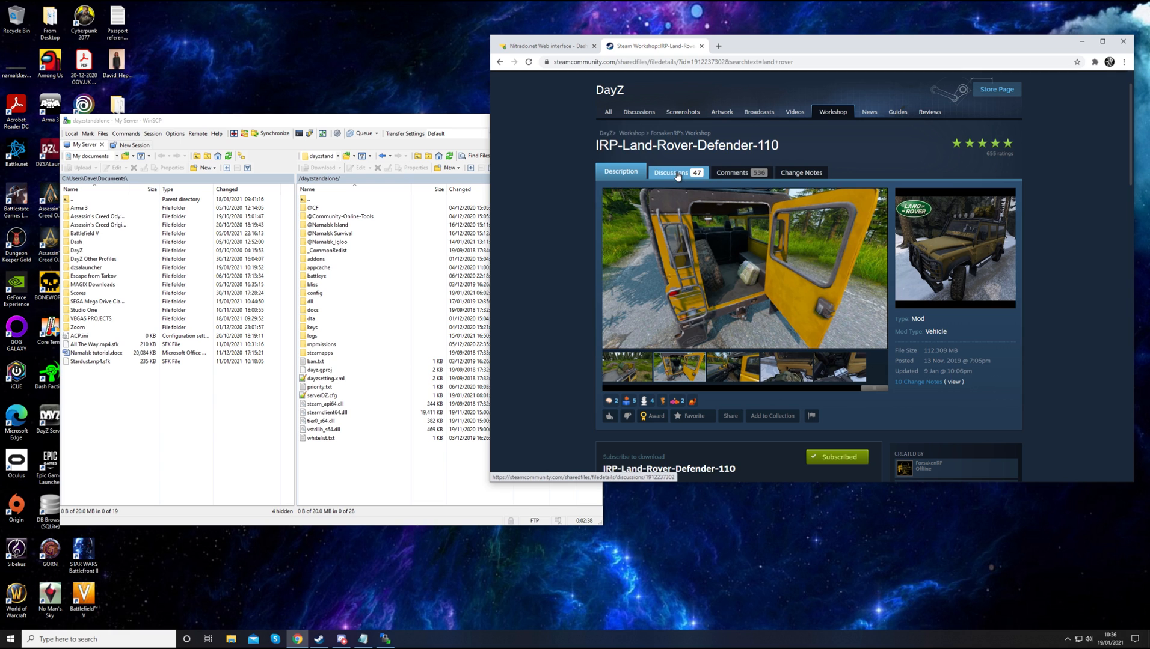
# Review the mod page further, confirming it shows as already subscribed
pyautogui.click(801, 172)
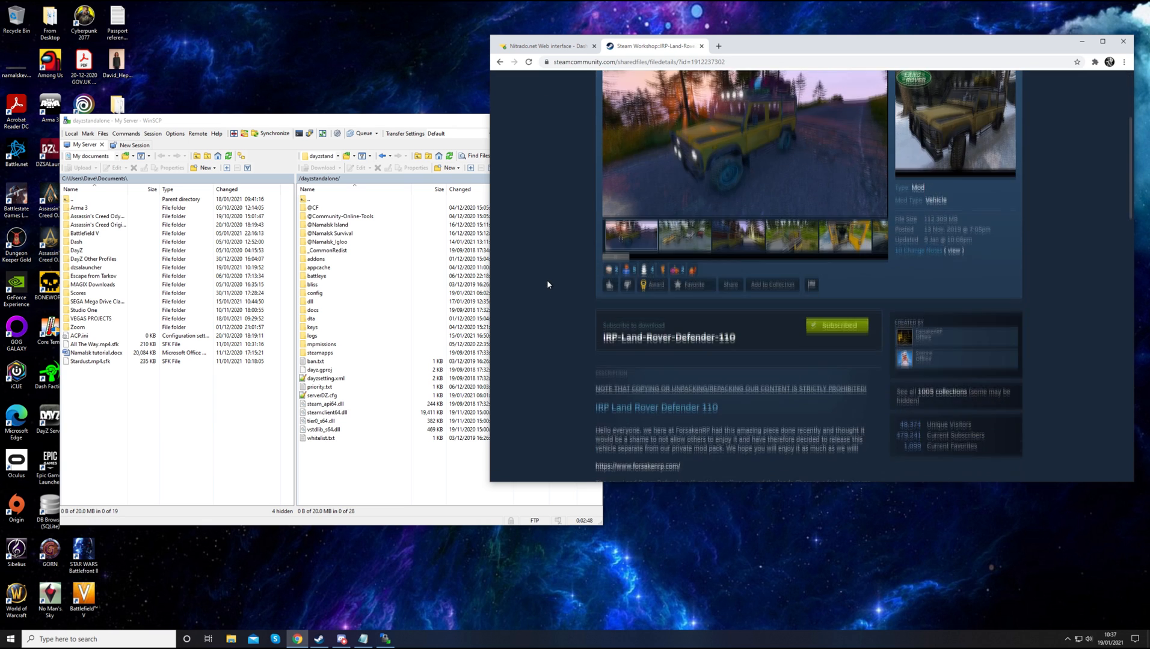
pyautogui.click(836, 325)
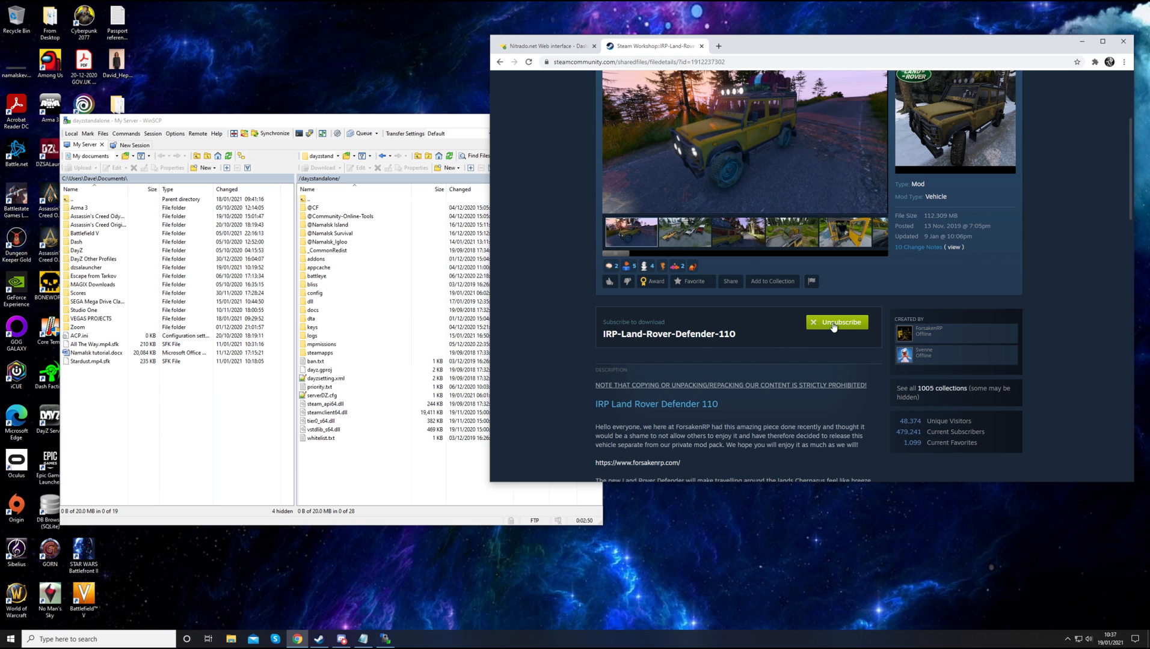
pyautogui.moveTo(843, 329)
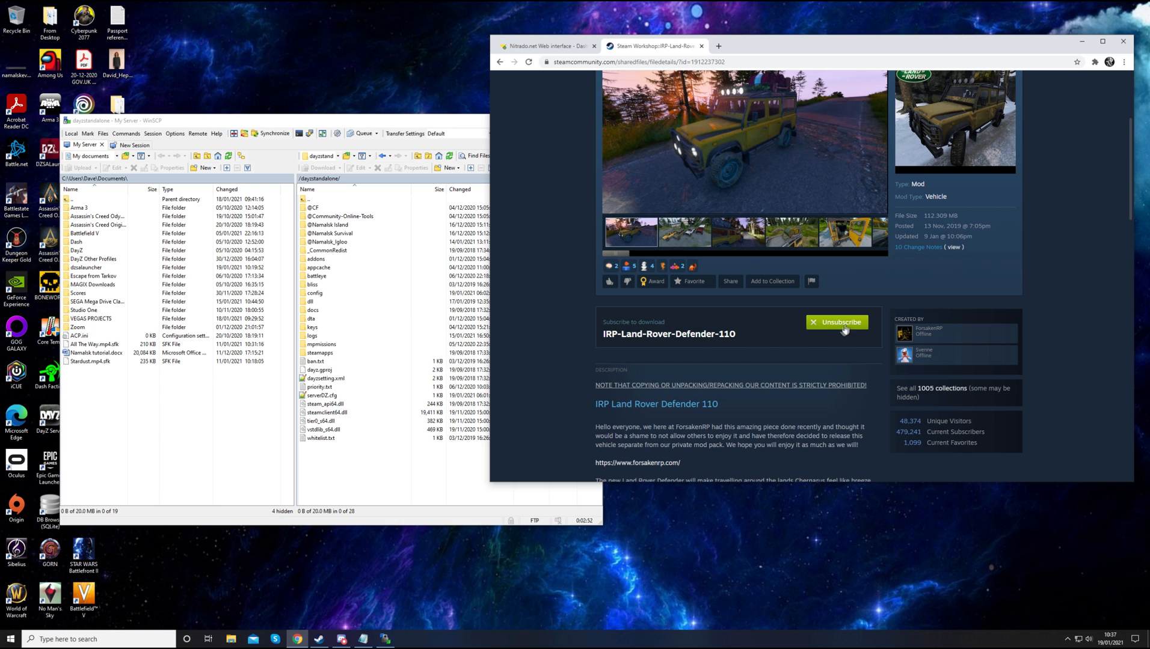
pyautogui.scroll(3)
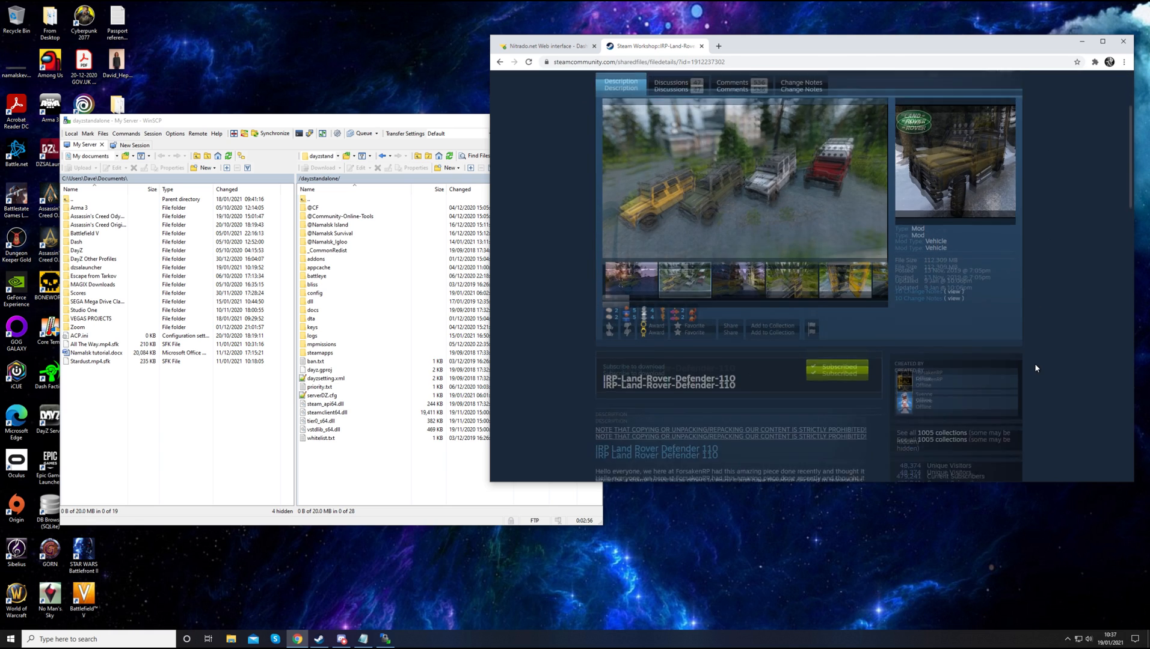
pyautogui.scroll(-3)
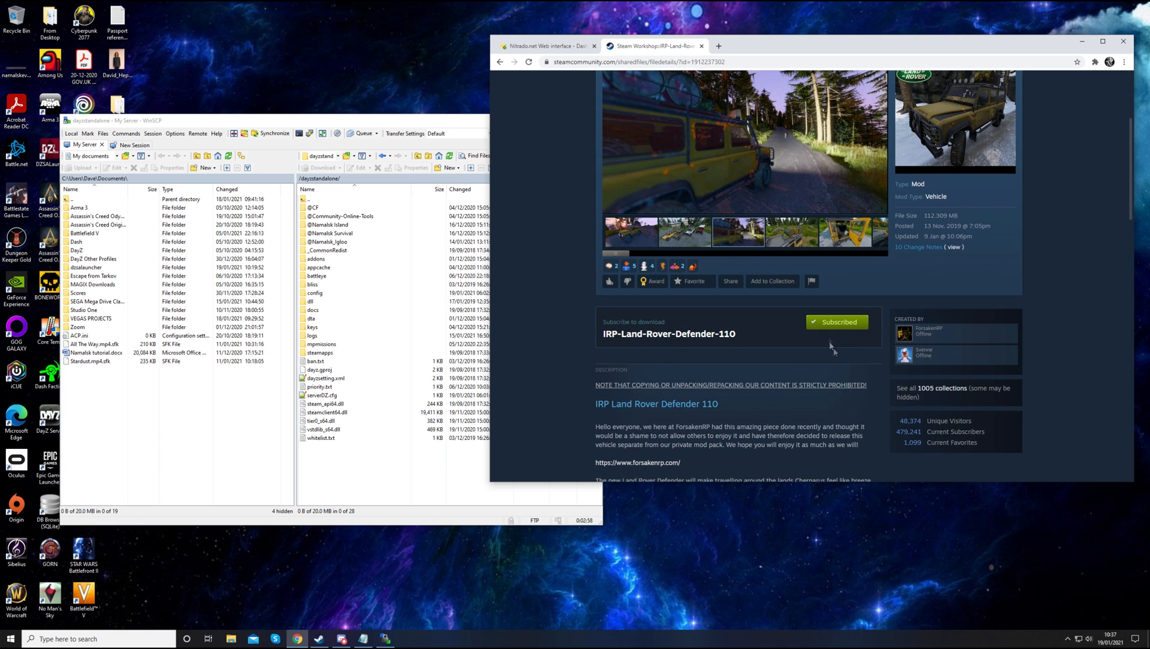
pyautogui.scroll(3)
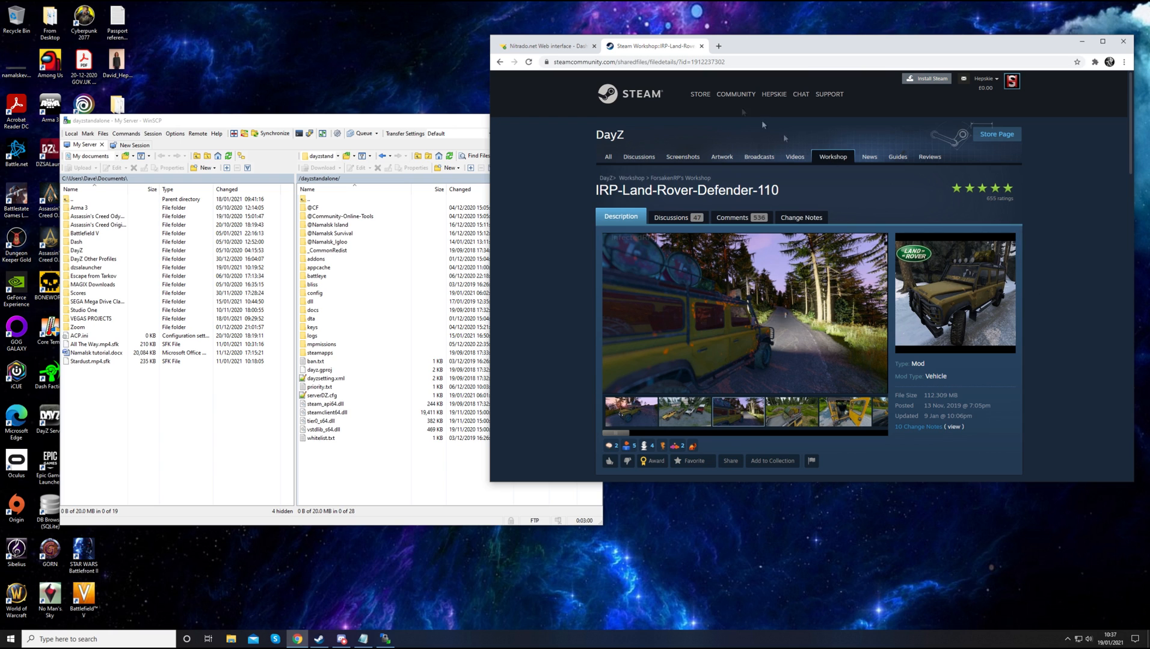
# Return to the Nitrado tab, launch DayZ from Steam to confirm mods are up to date, then close the launcher
pyautogui.click(701, 46)
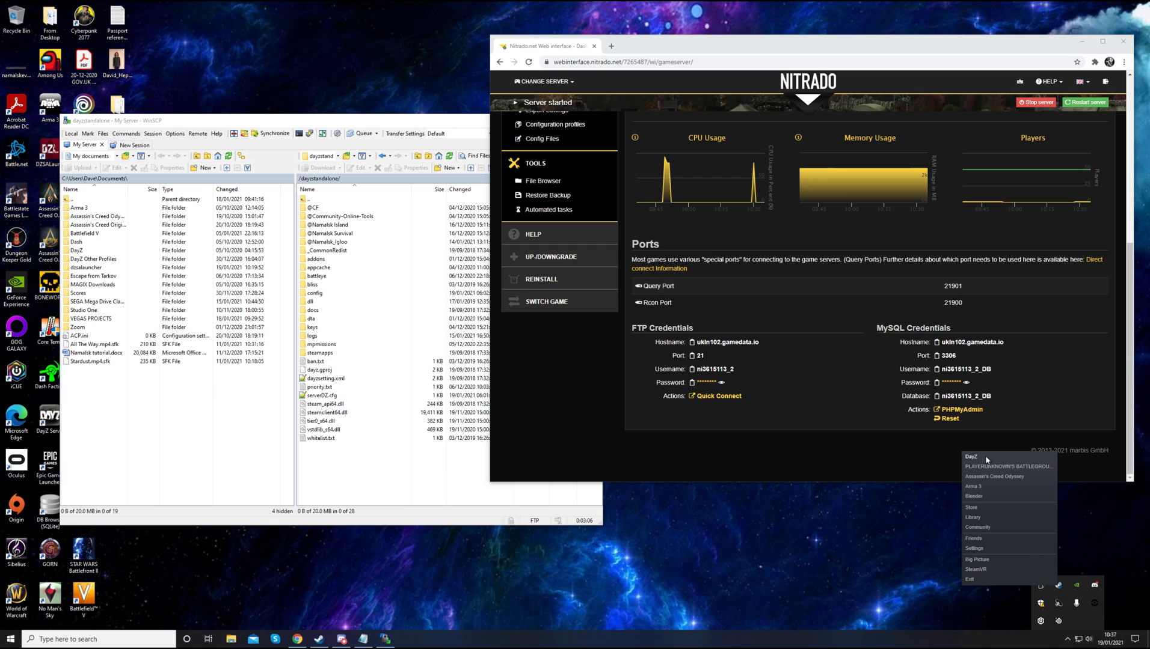
pyautogui.click(1048, 82)
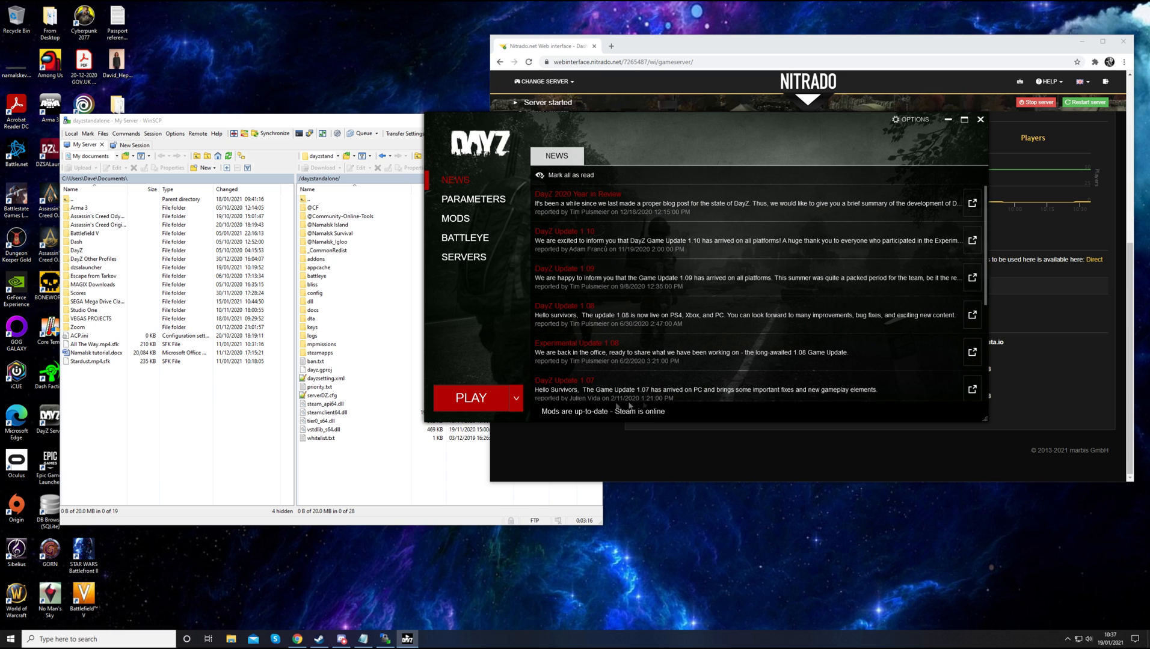
pyautogui.moveTo(694, 287)
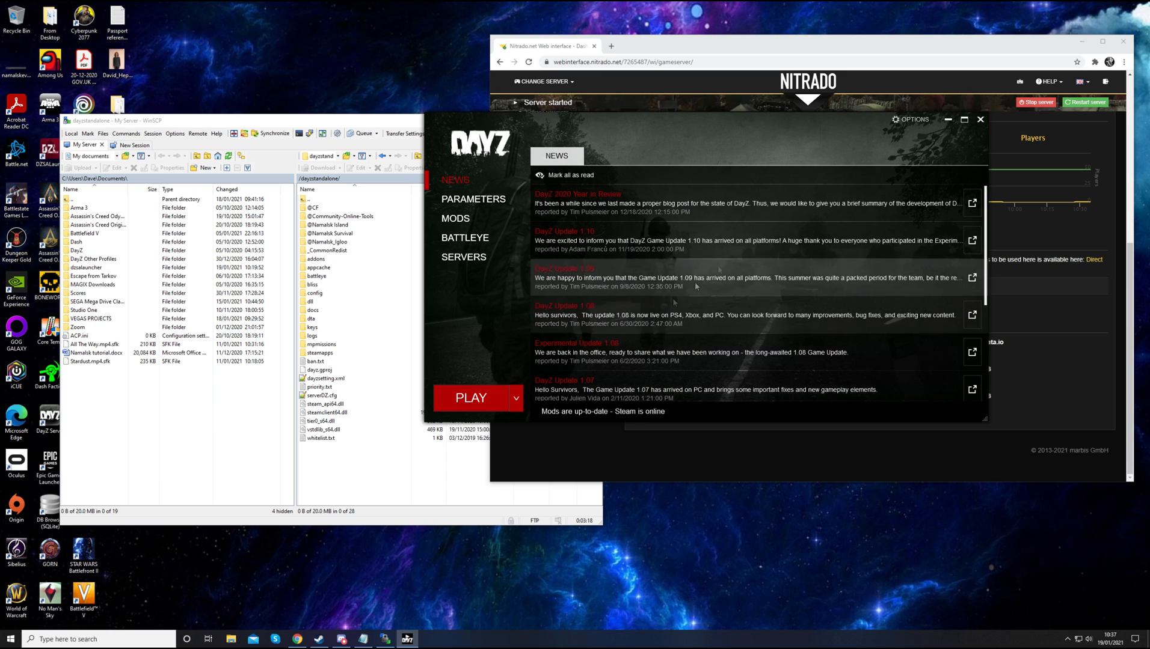
pyautogui.click(980, 119)
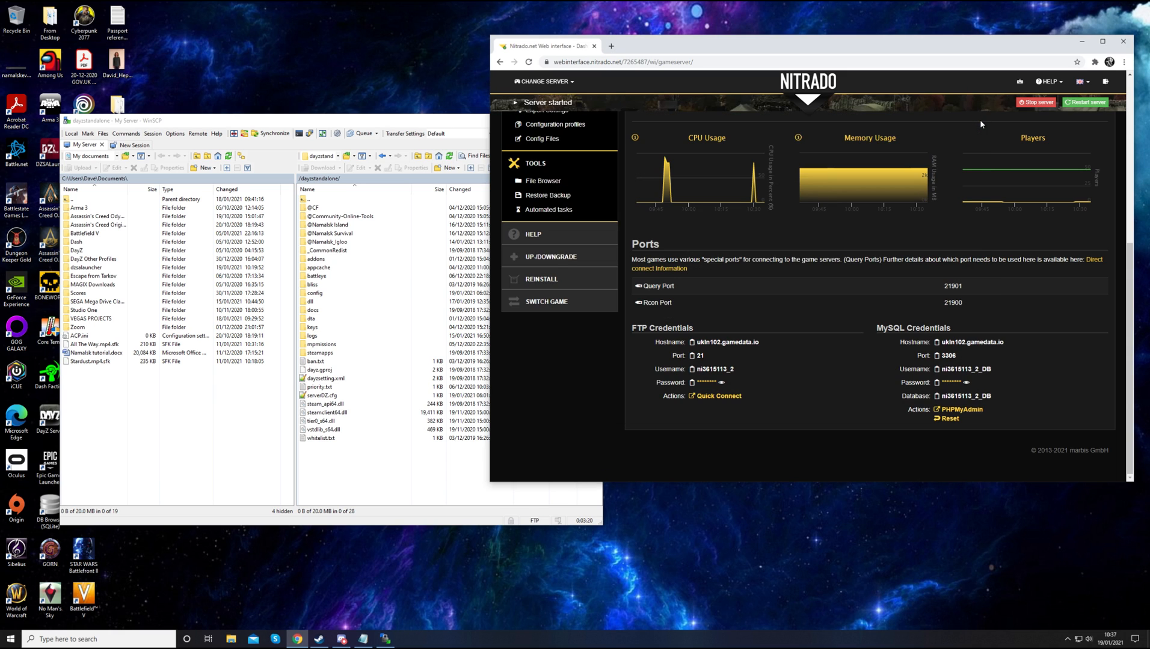
pyautogui.moveTo(683, 497)
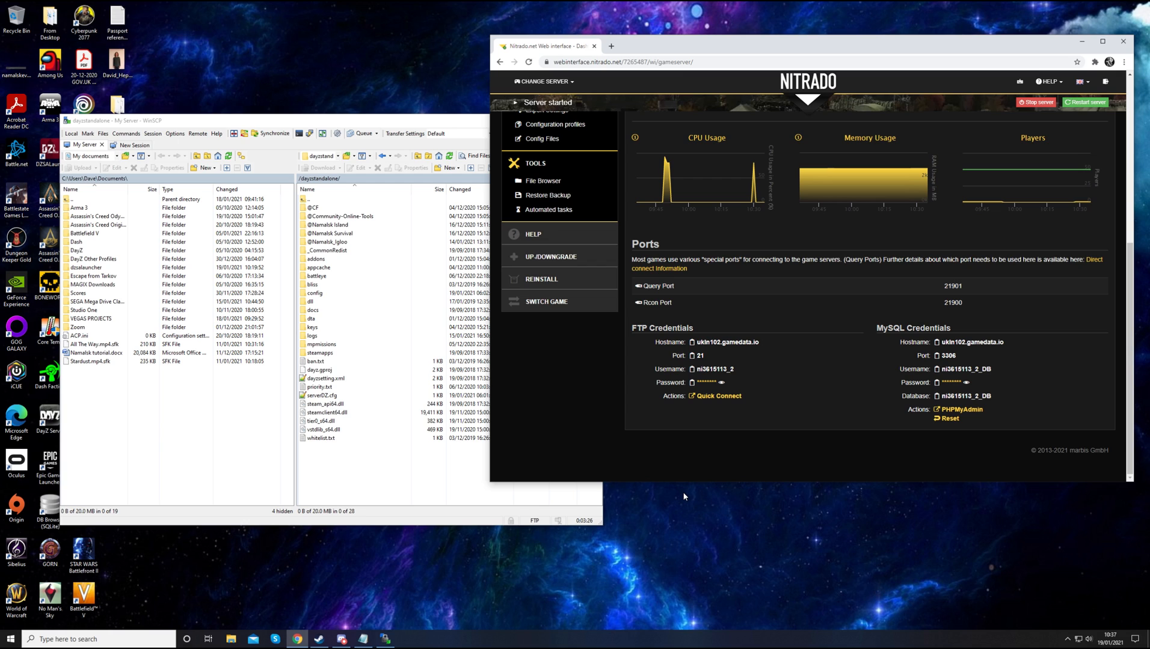
pyautogui.moveTo(641, 447)
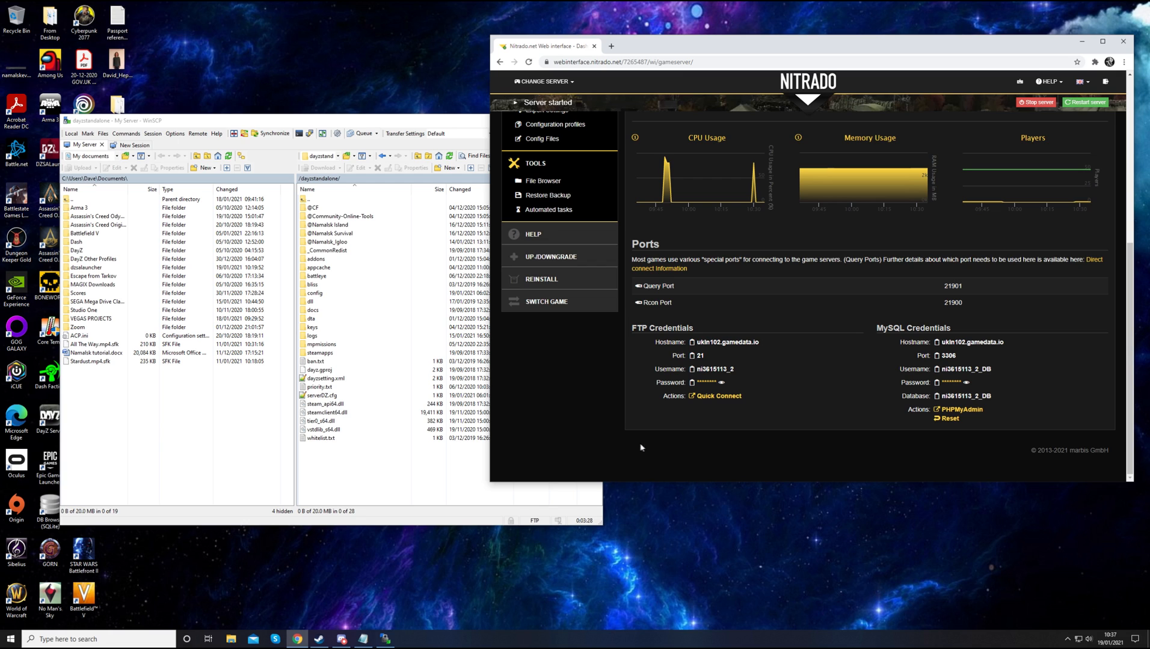
pyautogui.moveTo(697, 502)
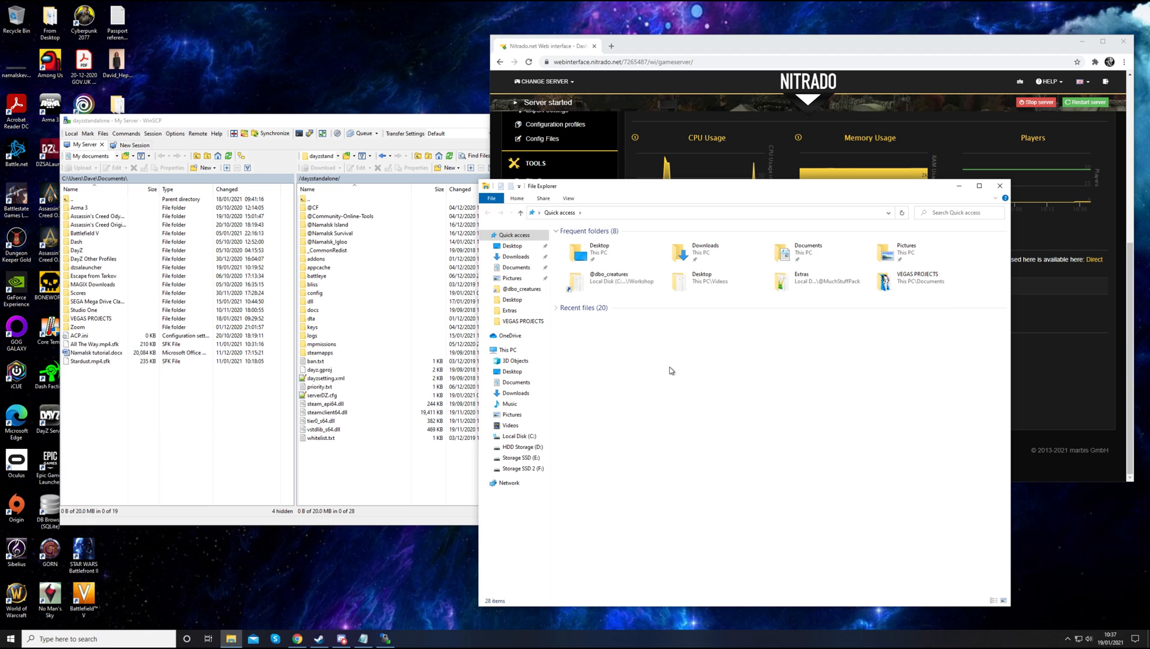
pyautogui.moveTo(660, 353)
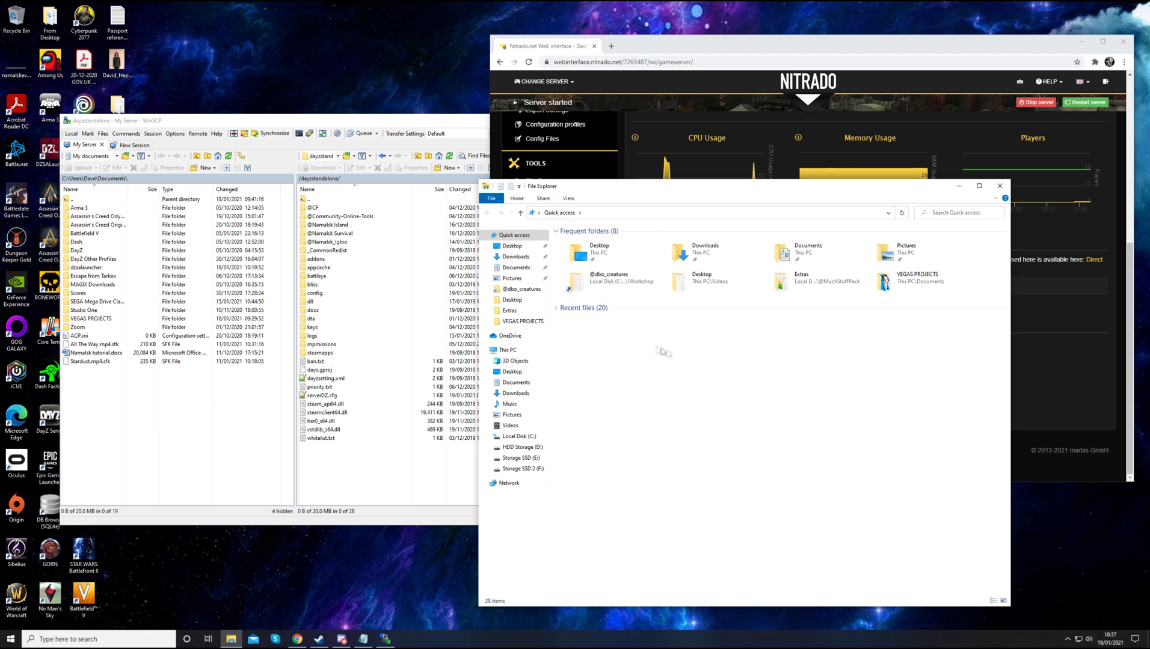
pyautogui.moveTo(594, 368)
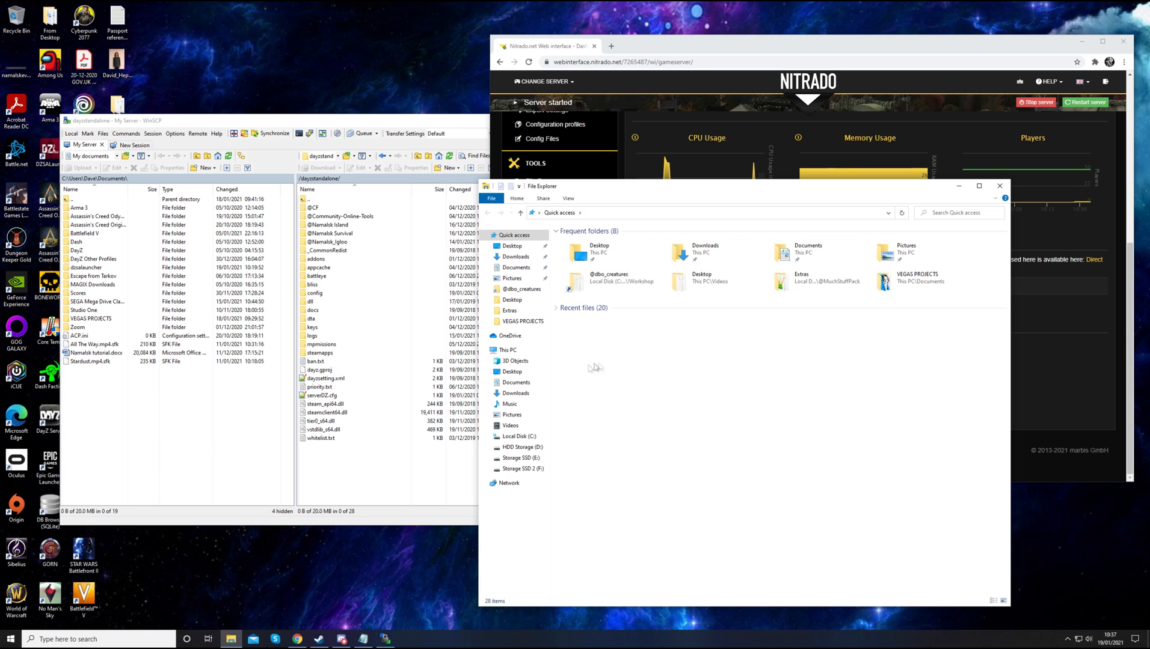
# Navigate File Explorer through This PC into Local Disk (C:) and Program Files (x86)
pyautogui.click(512, 372)
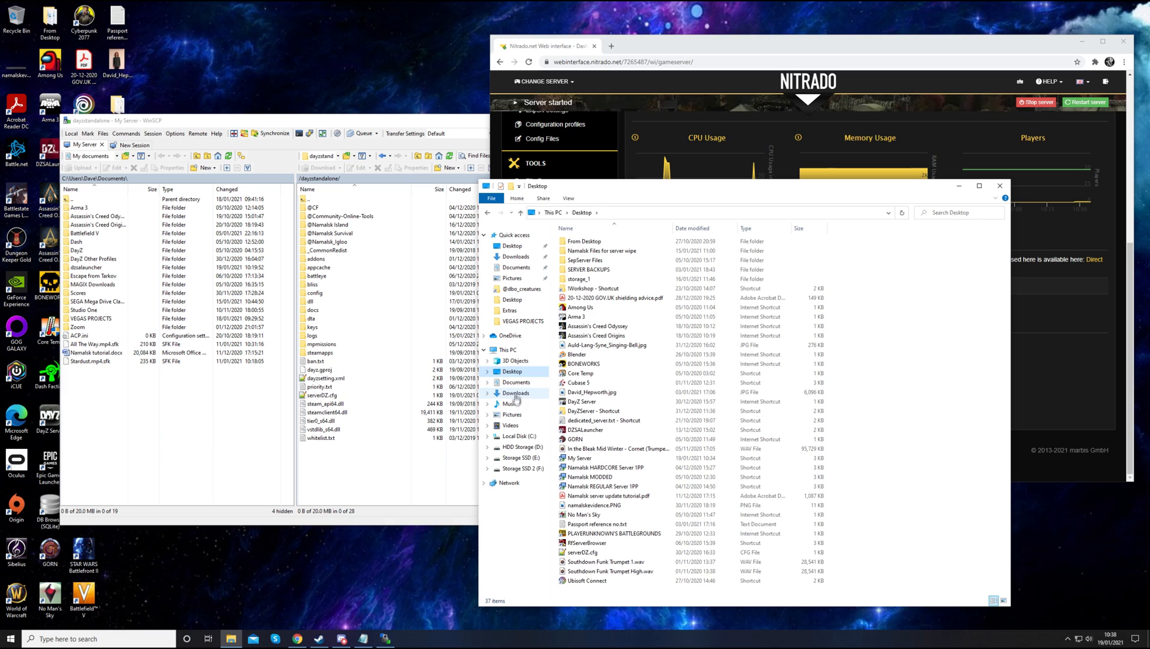
pyautogui.click(506, 350)
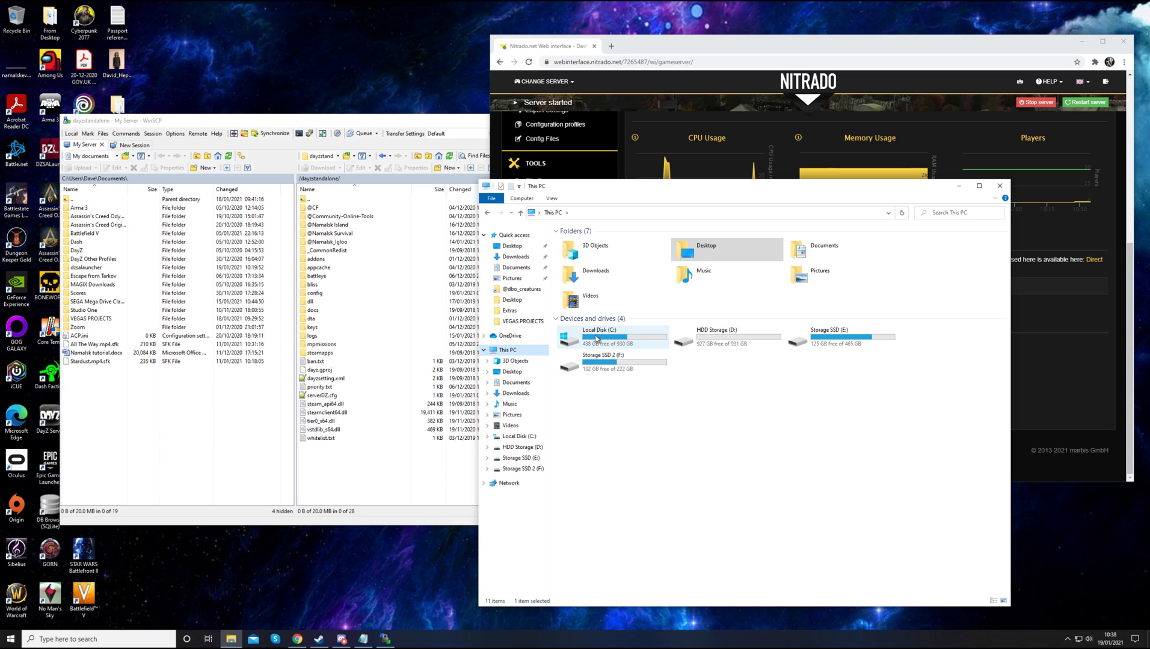
pyautogui.doubleClick(599, 329)
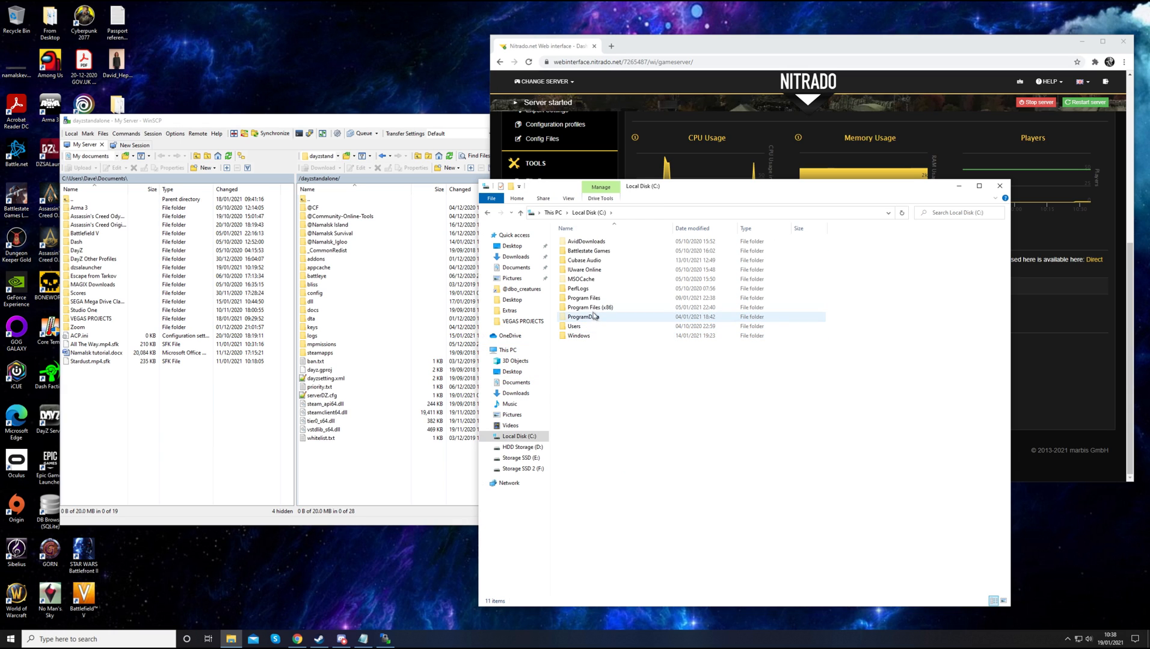
pyautogui.click(590, 307)
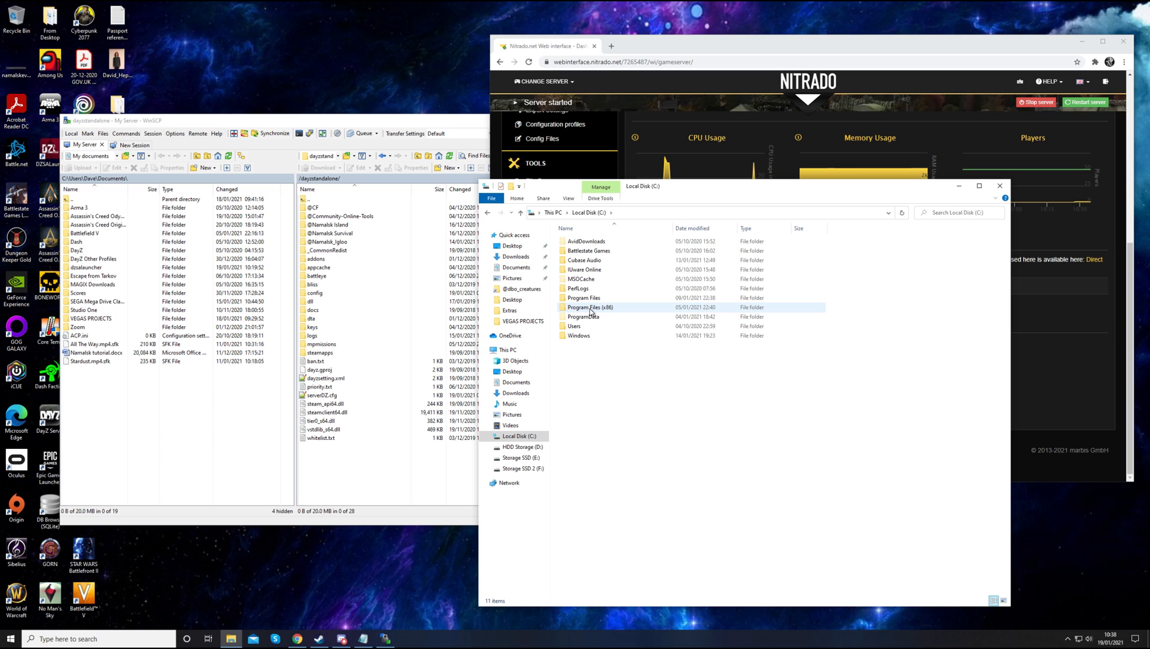
pyautogui.moveTo(591, 307)
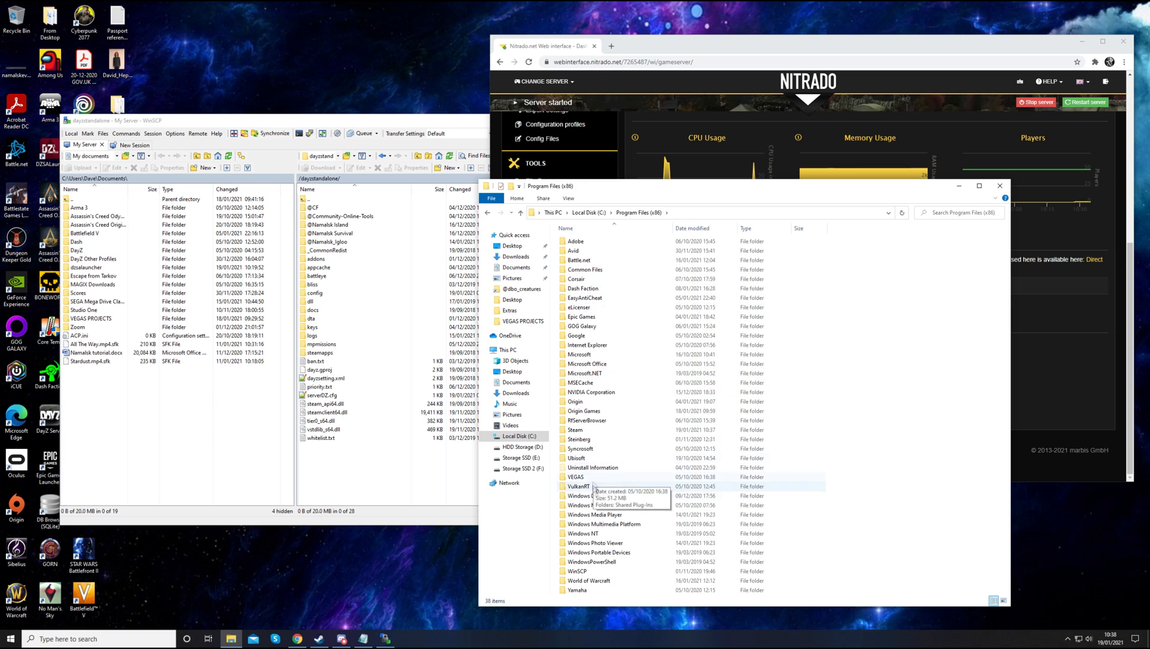
# Continue into Steam > steamapps > common > DayZ and select the !Workshop folder
pyautogui.click(576, 431)
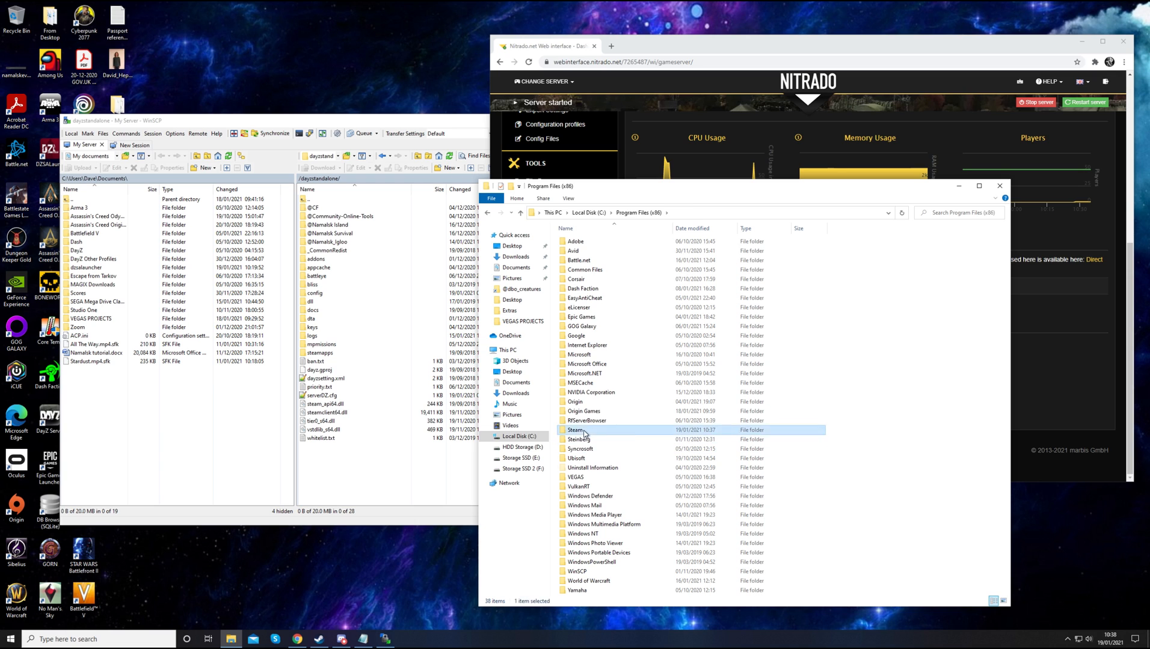
pyautogui.doubleClick(577, 431)
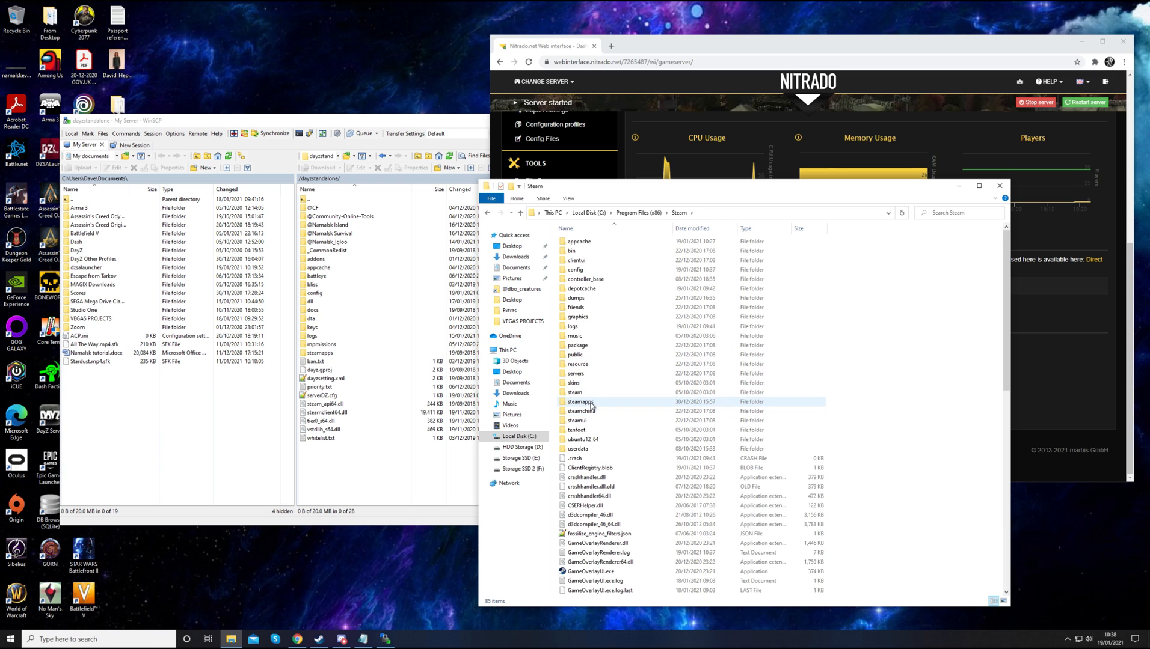
pyautogui.doubleClick(579, 402)
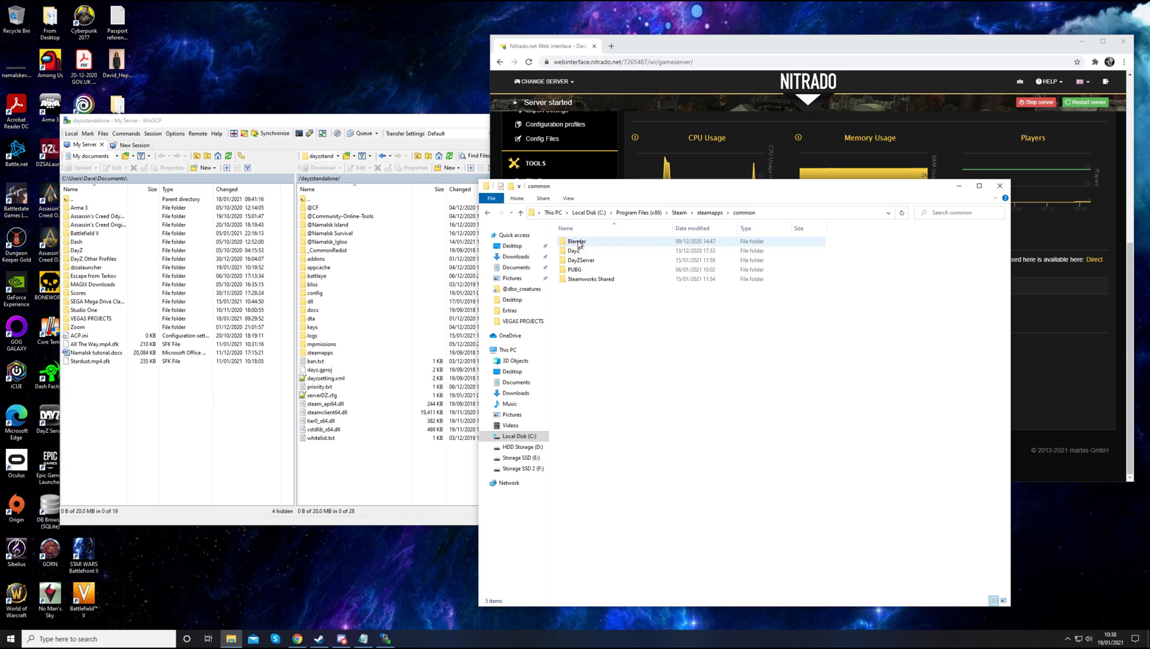
pyautogui.moveTo(576, 251)
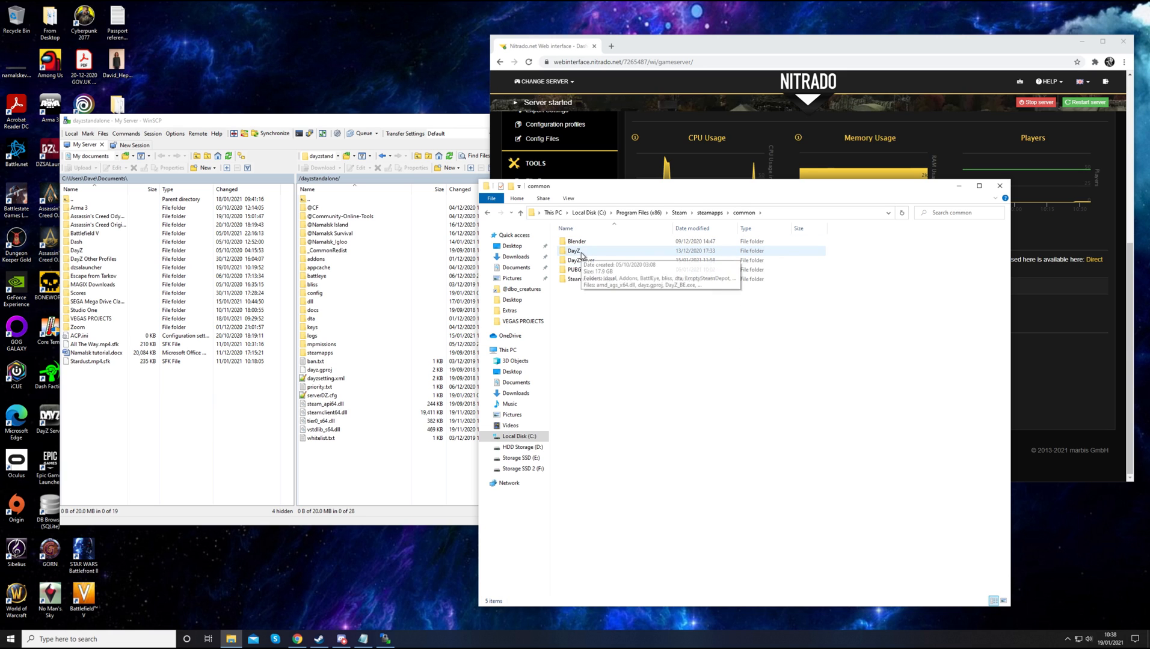
pyautogui.doubleClick(573, 250)
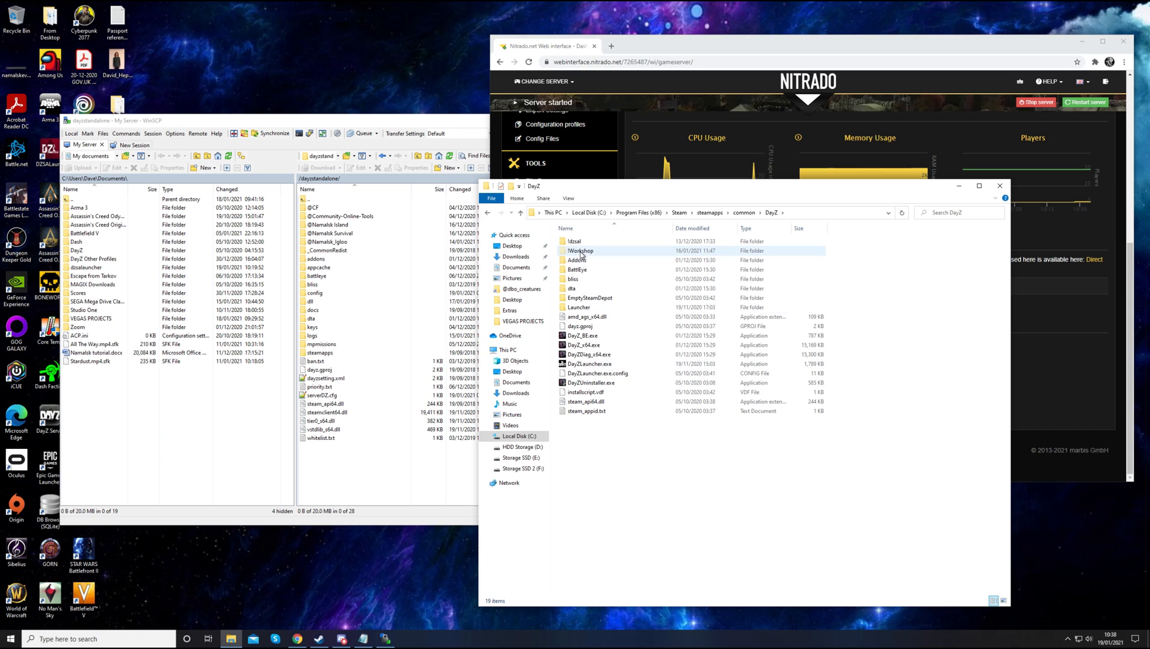
pyautogui.click(581, 250)
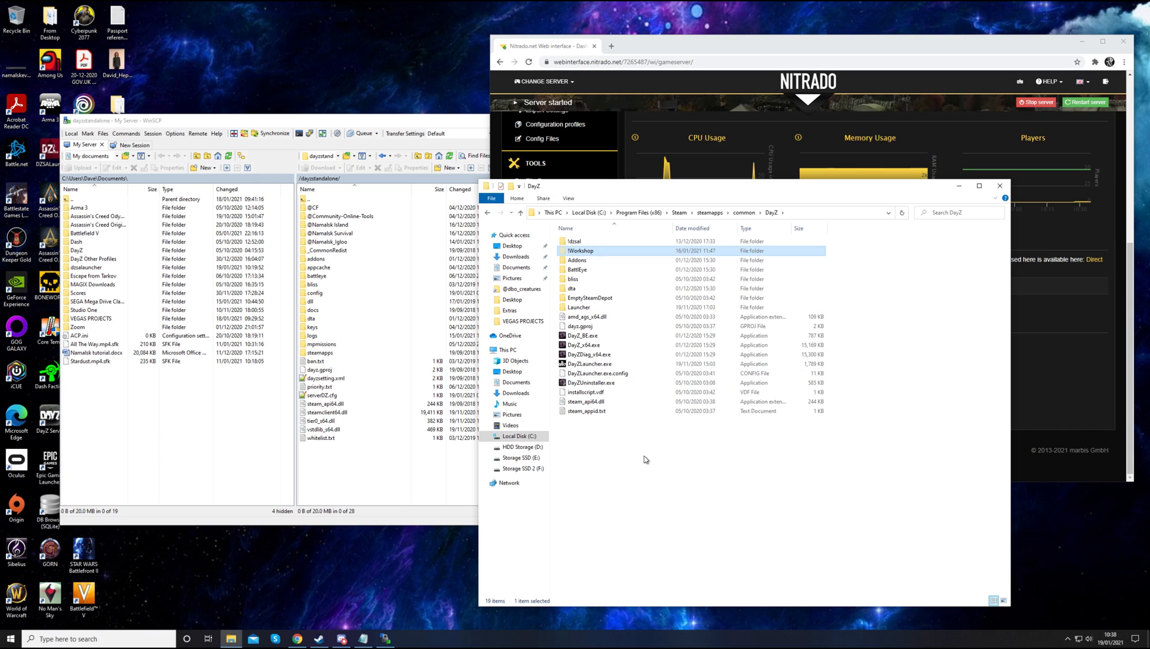
pyautogui.moveTo(597, 247)
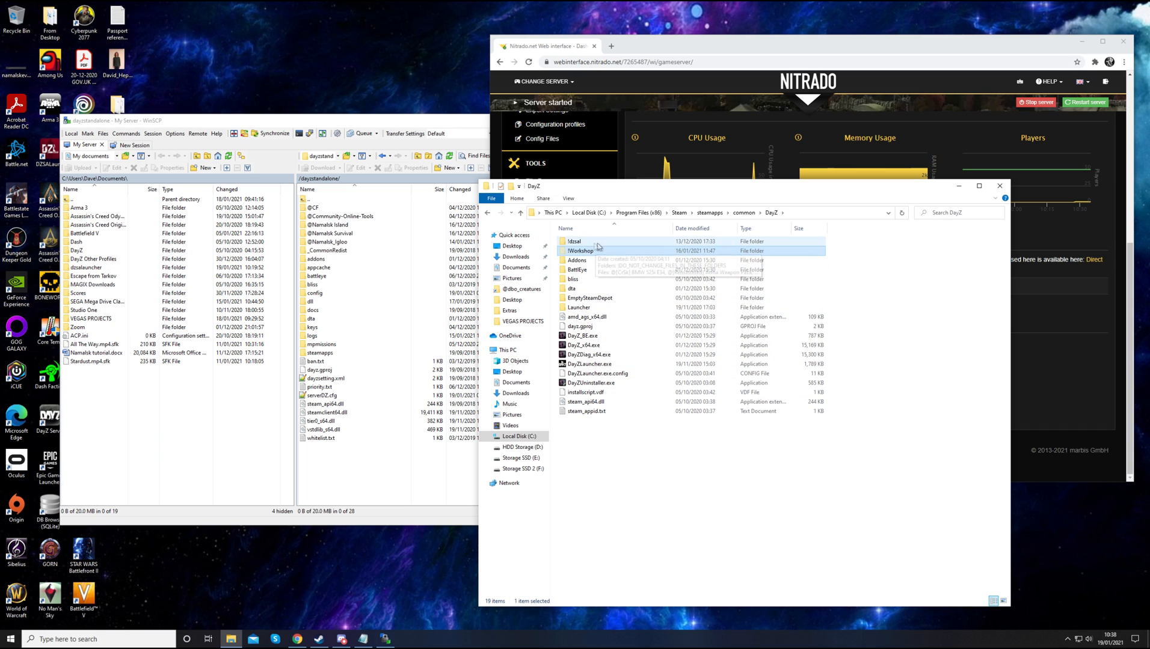
pyautogui.moveTo(601, 276)
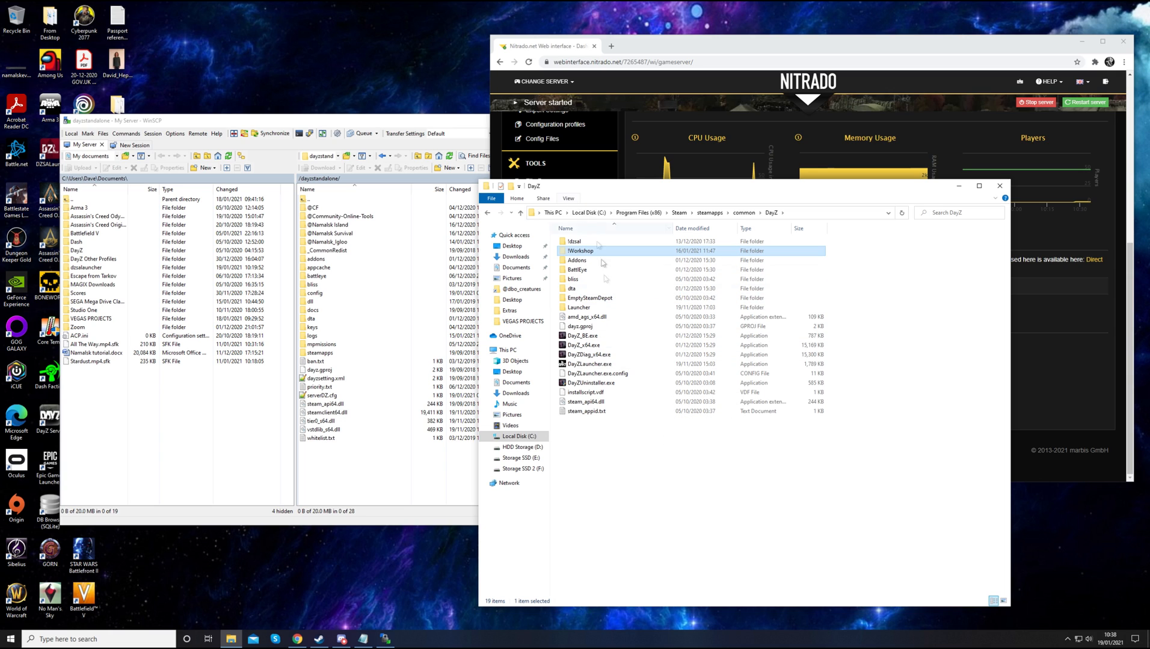
pyautogui.click(568, 199)
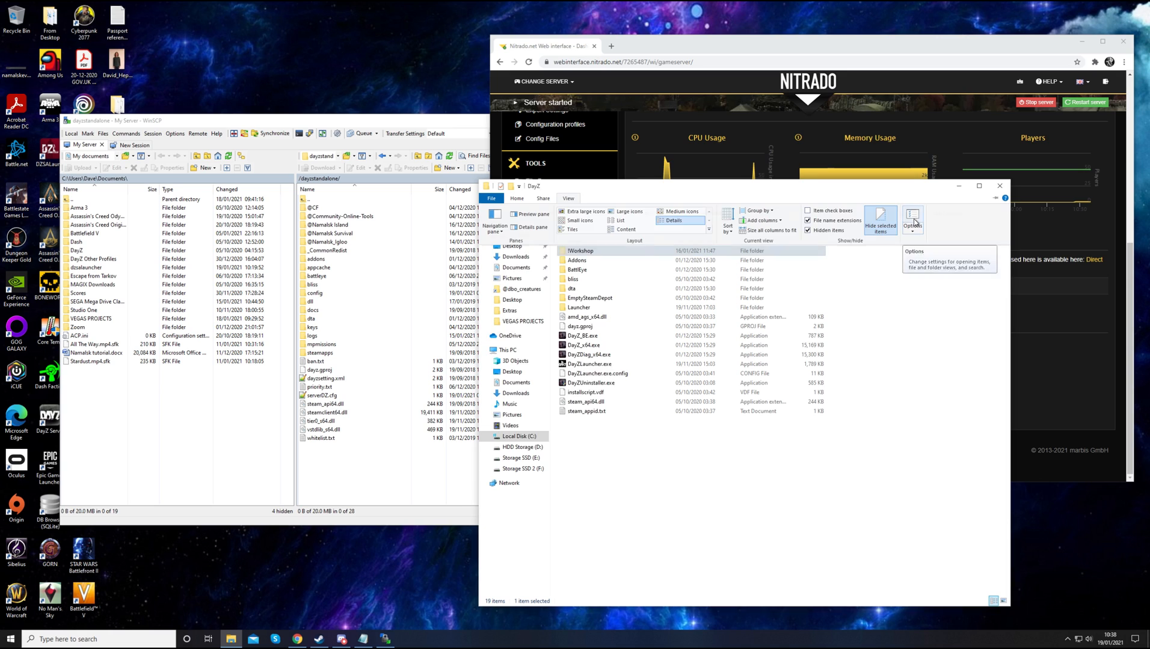
pyautogui.click(911, 218)
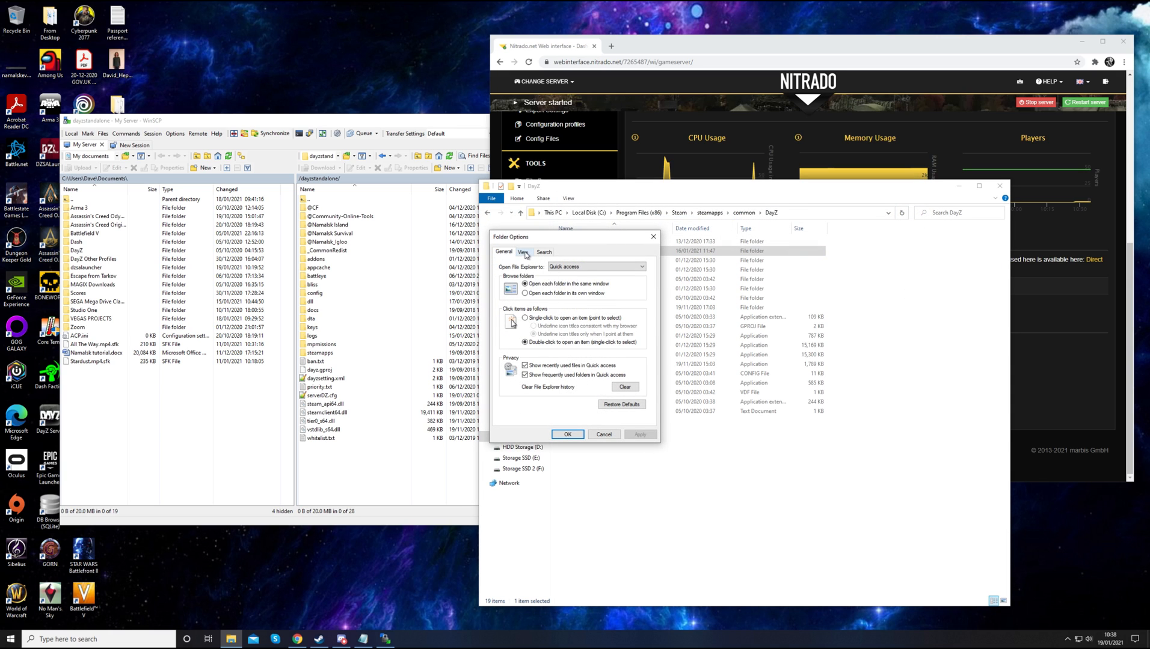
pyautogui.click(523, 251)
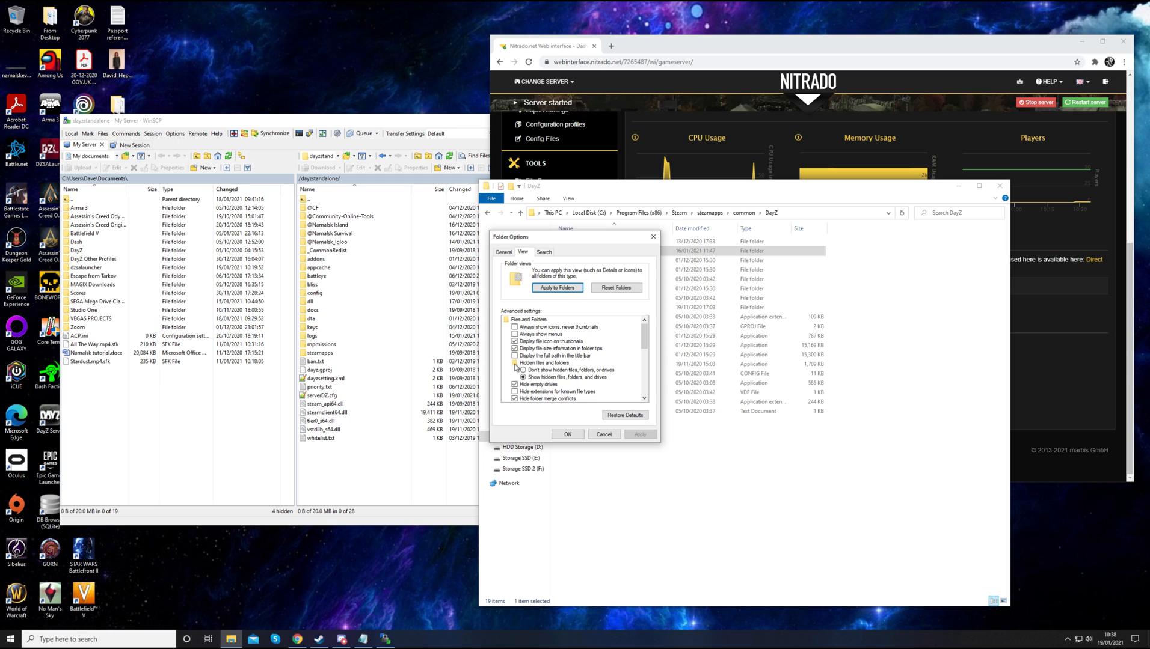
pyautogui.click(516, 378)
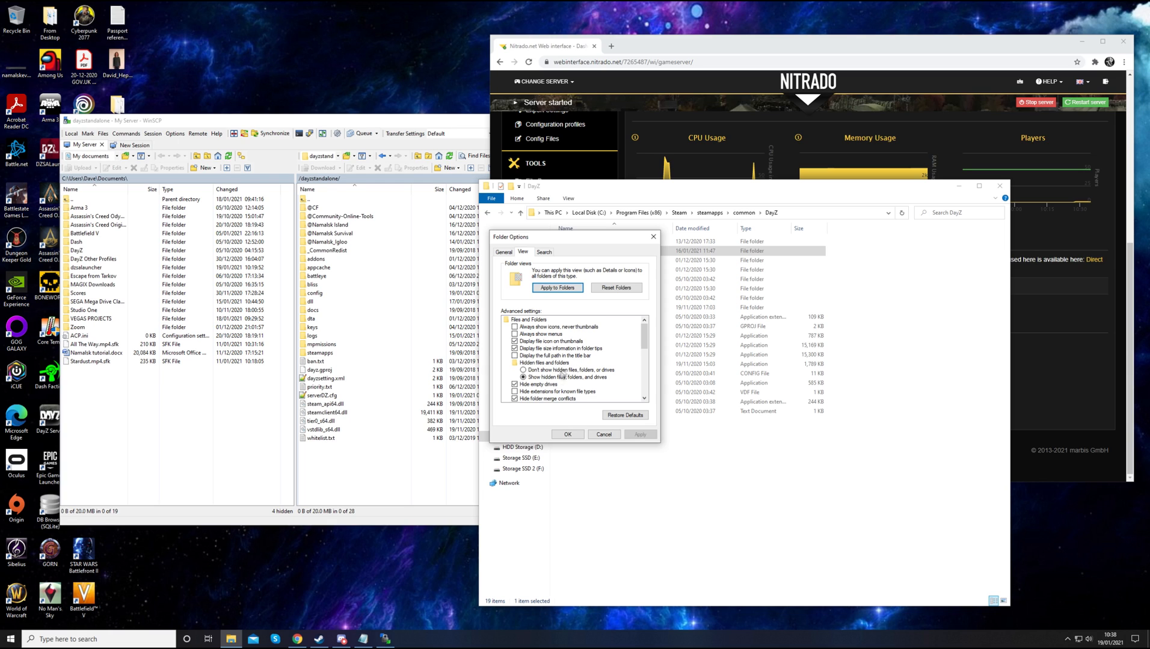
pyautogui.moveTo(564, 384)
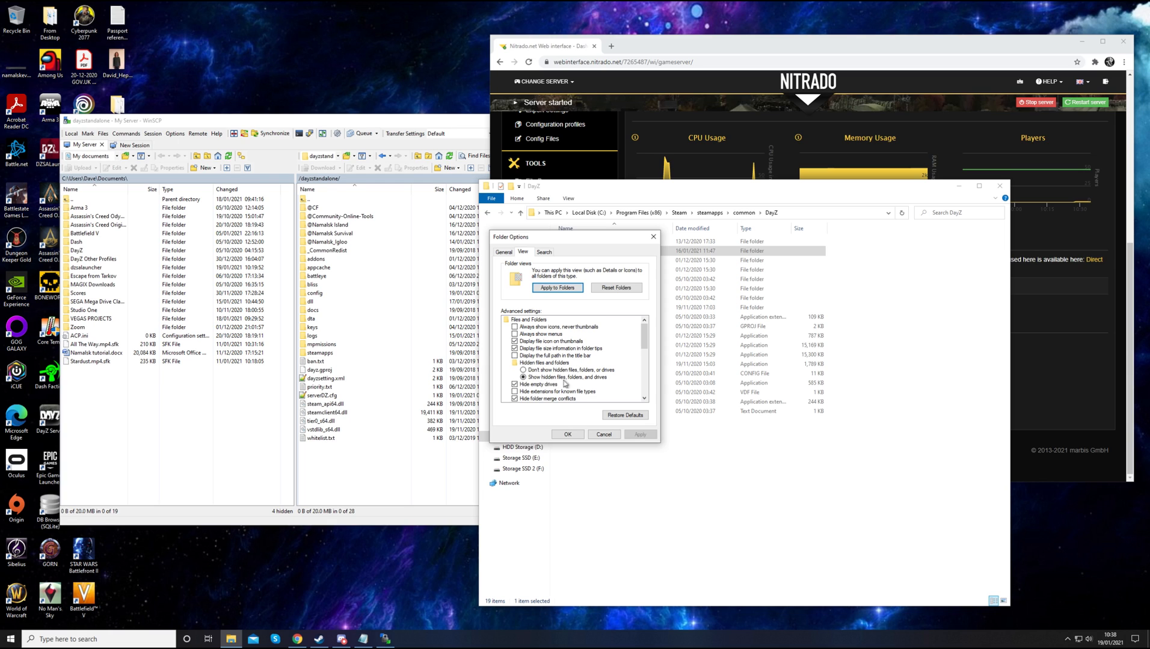
pyautogui.moveTo(634, 463)
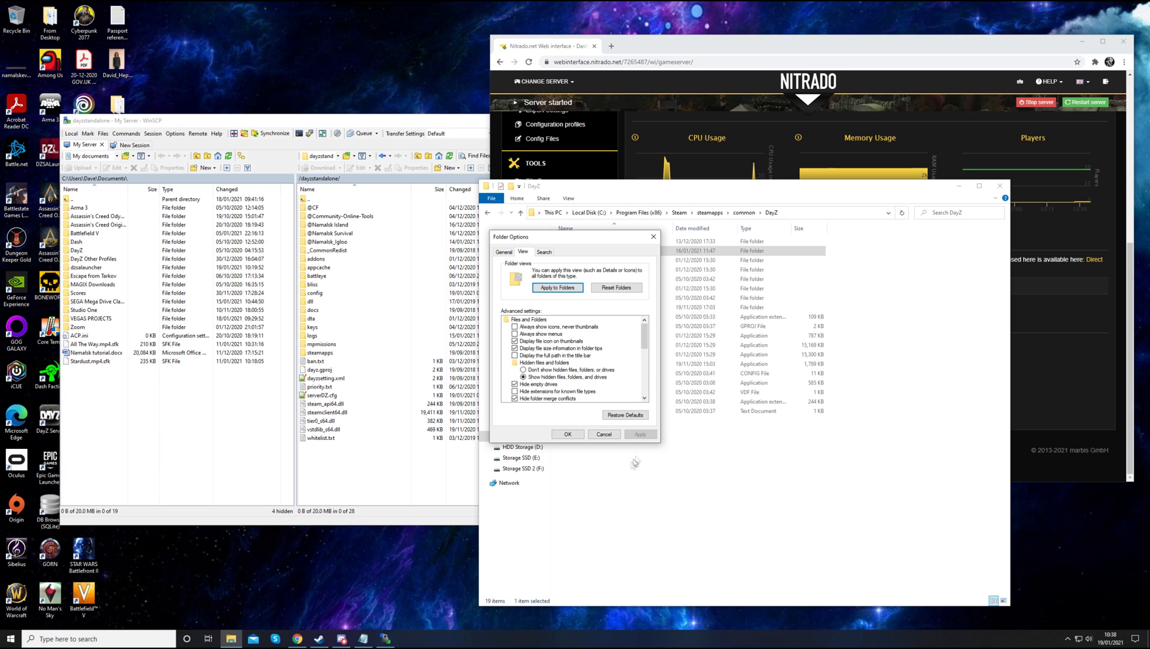
pyautogui.click(567, 434)
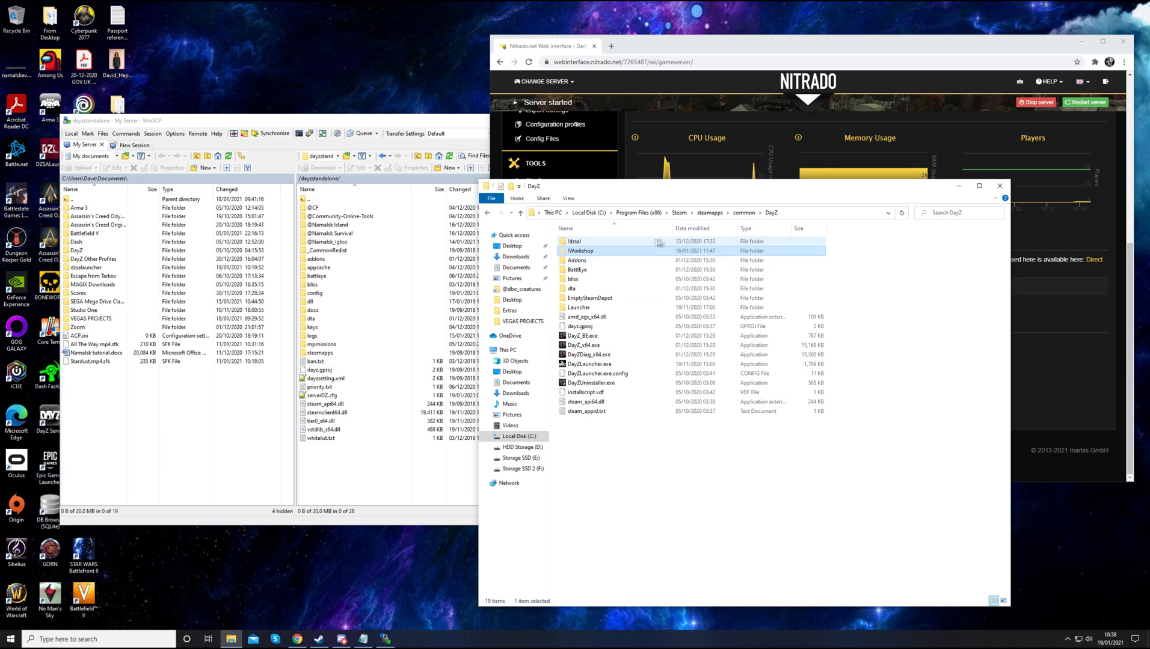
pyautogui.moveTo(612, 311)
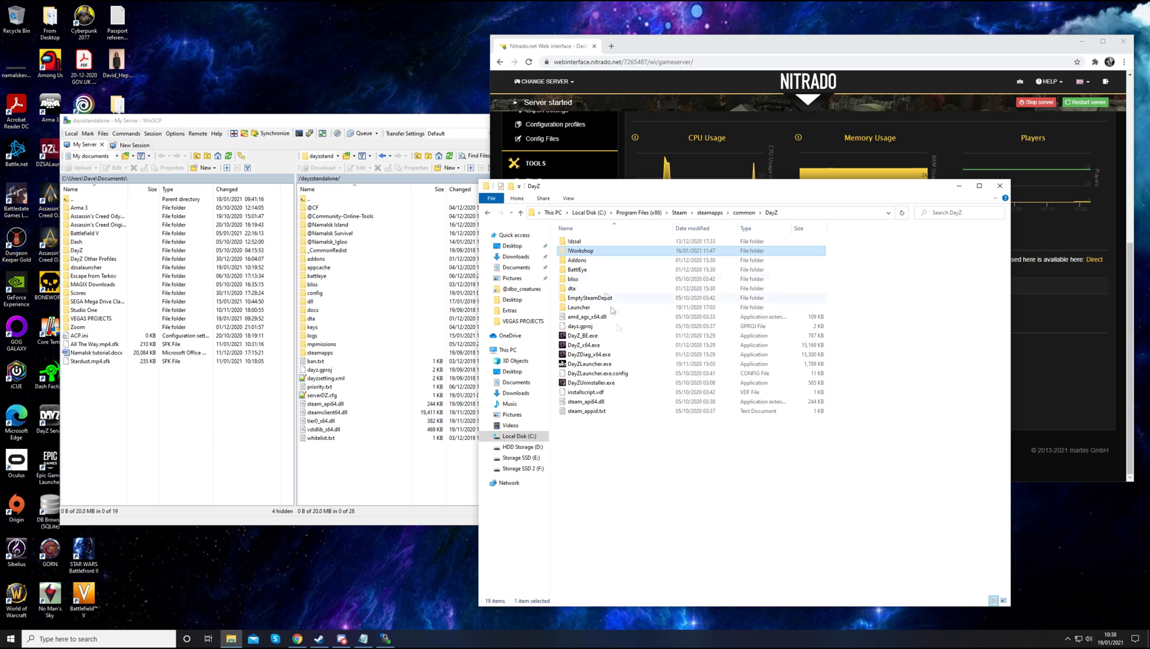
pyautogui.doubleClick(581, 251)
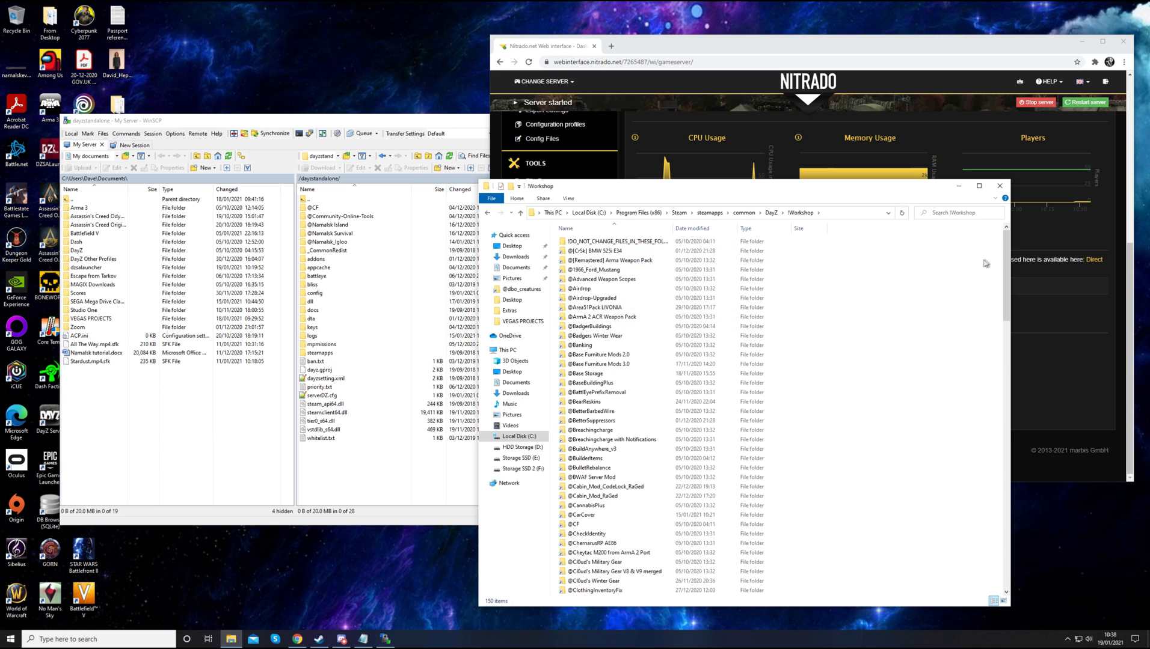
pyautogui.scroll(-3)
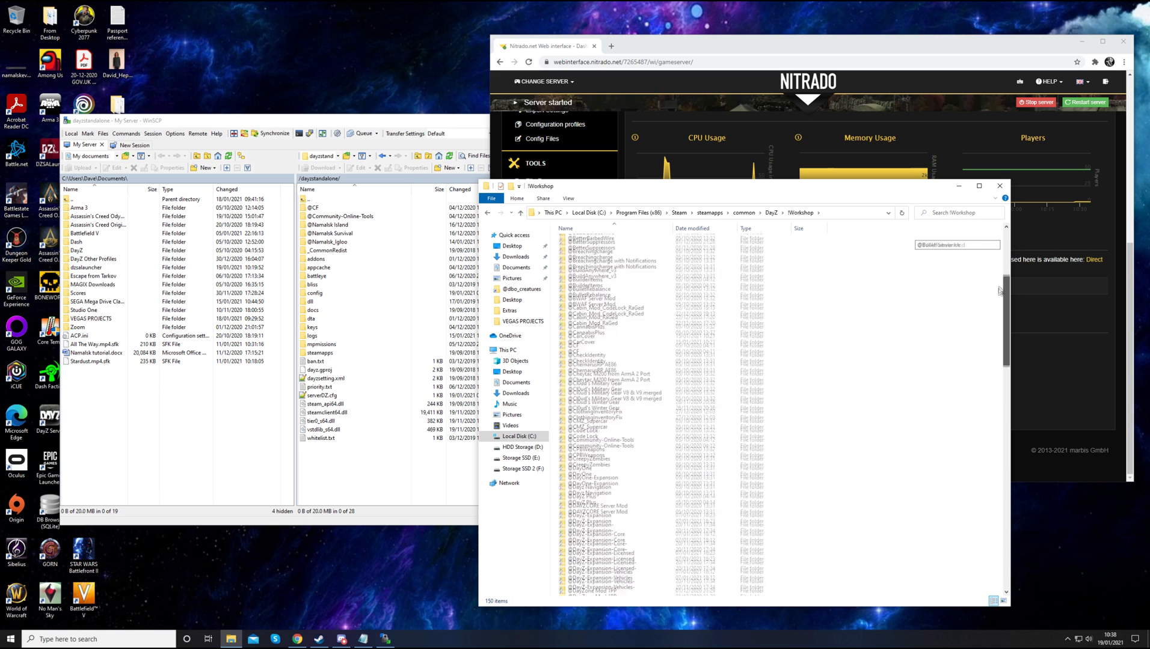
pyautogui.scroll(-3)
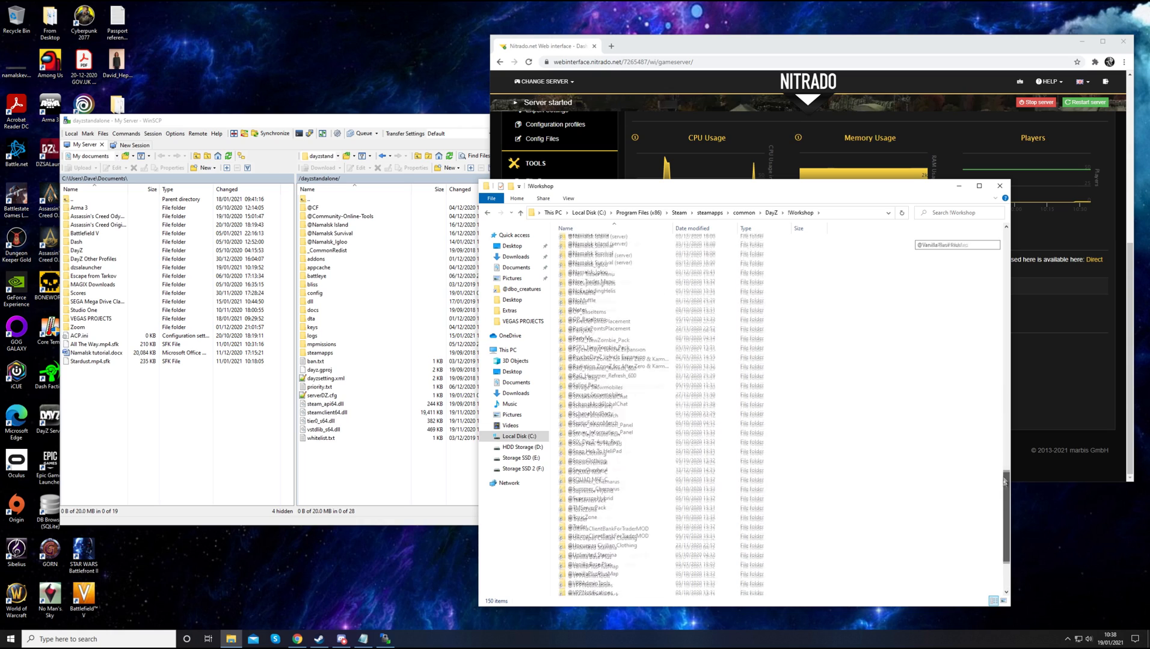
pyautogui.scroll(-3)
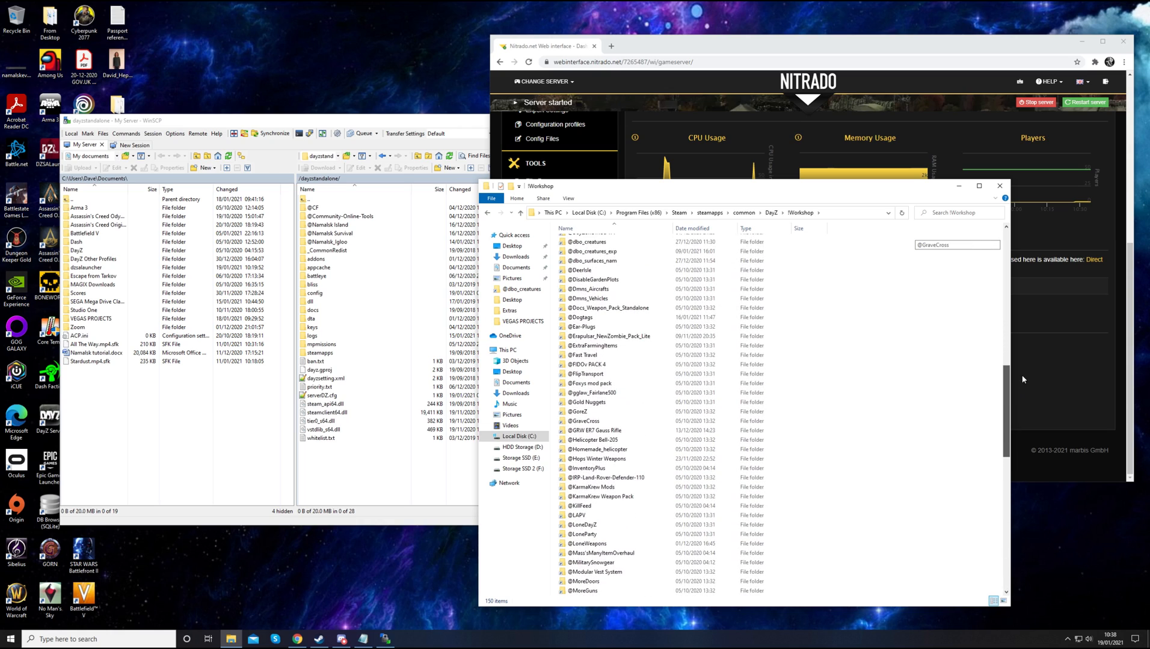
pyautogui.scroll(-3)
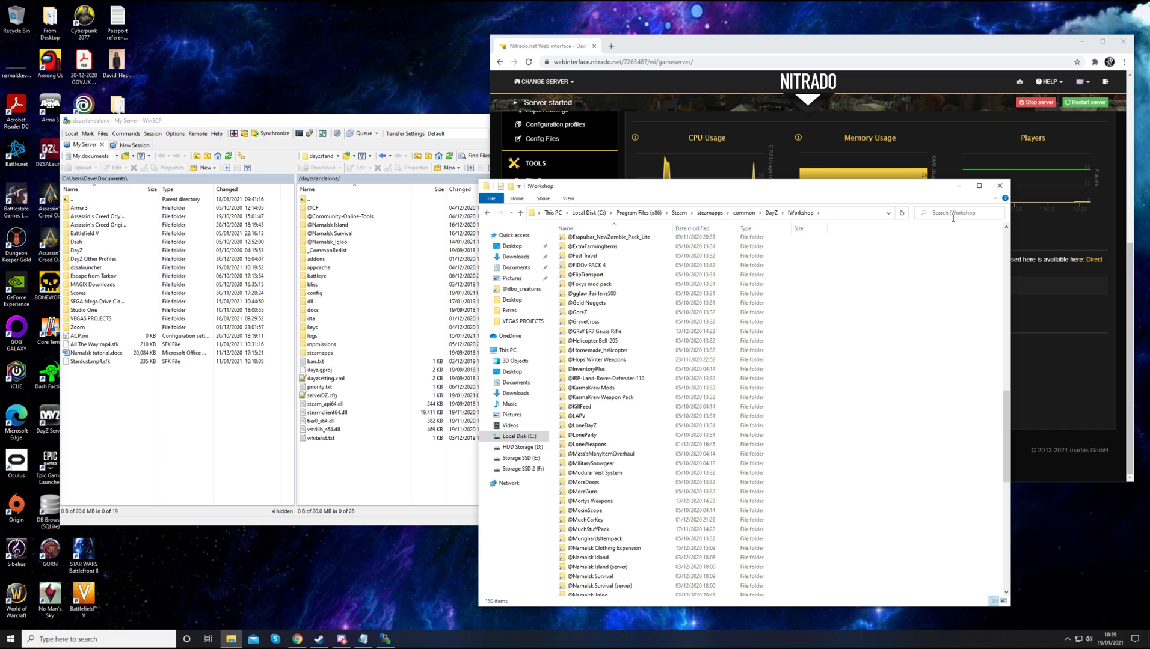
pyautogui.click(608, 378)
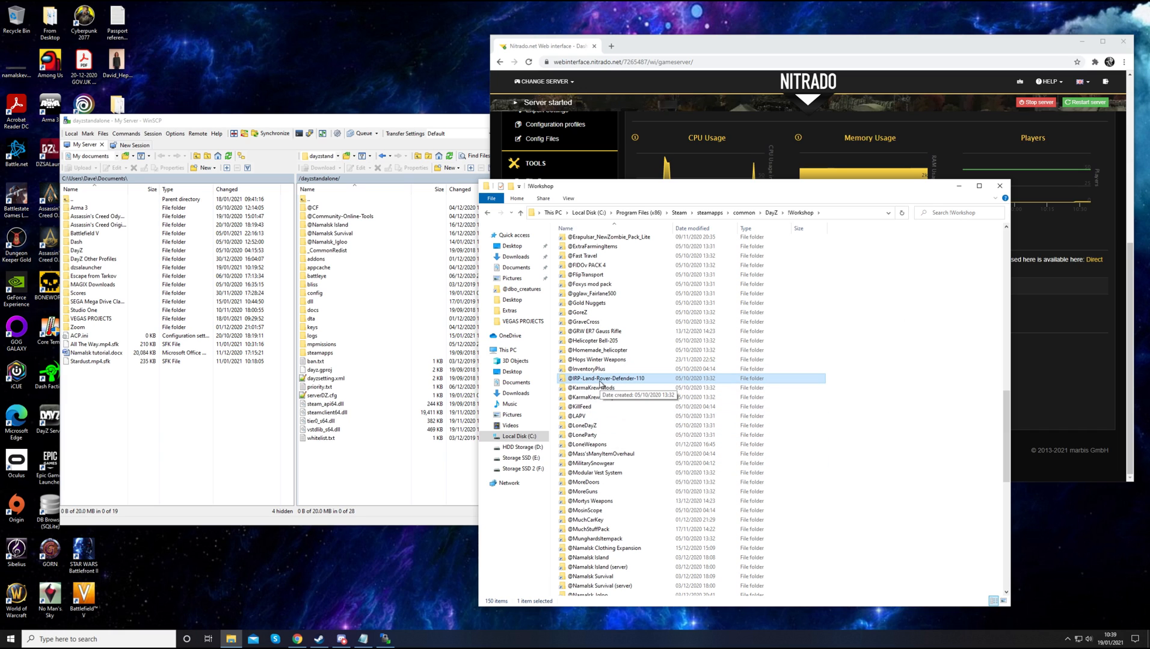
pyautogui.moveTo(688, 331)
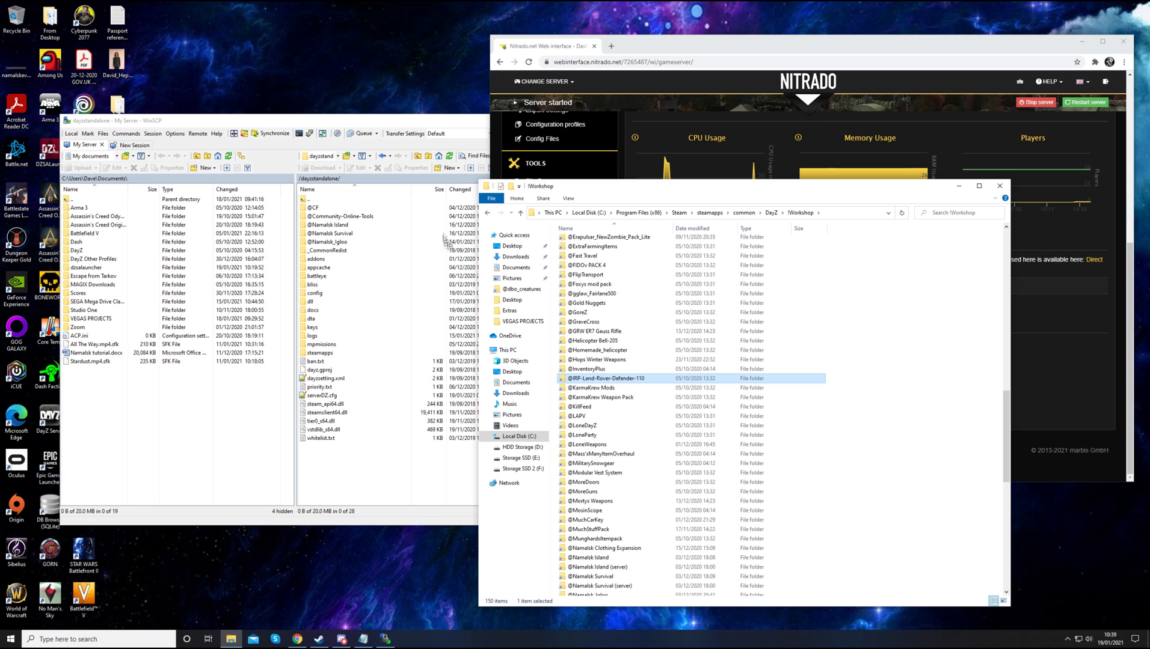
pyautogui.moveTo(438, 284)
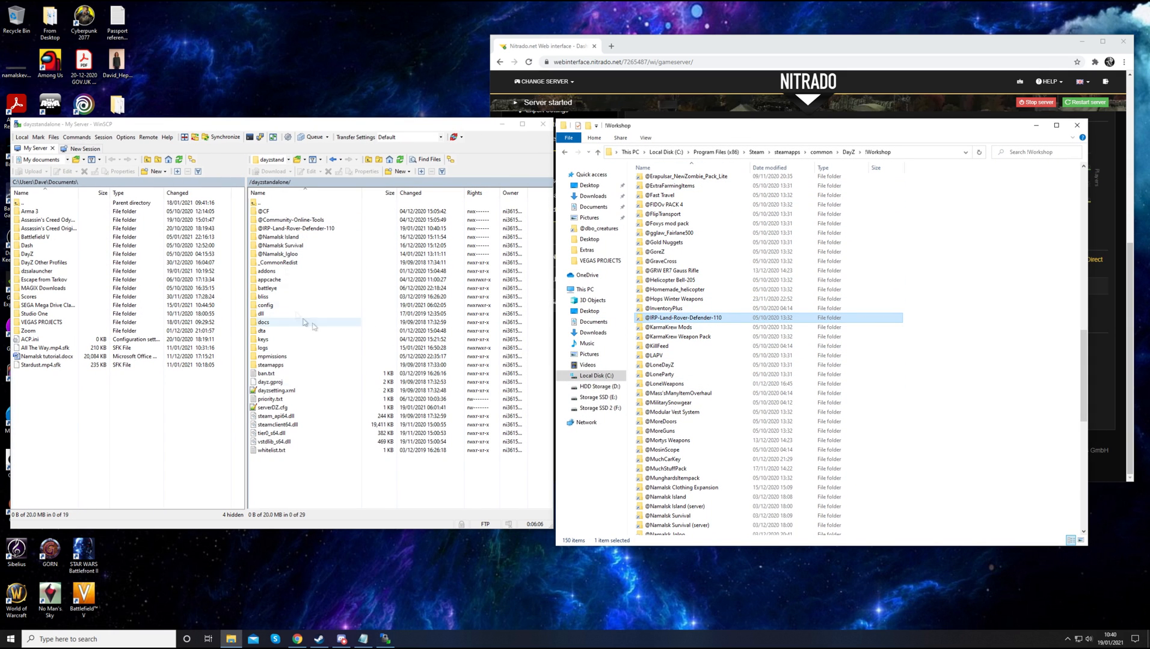
pyautogui.click(294, 228)
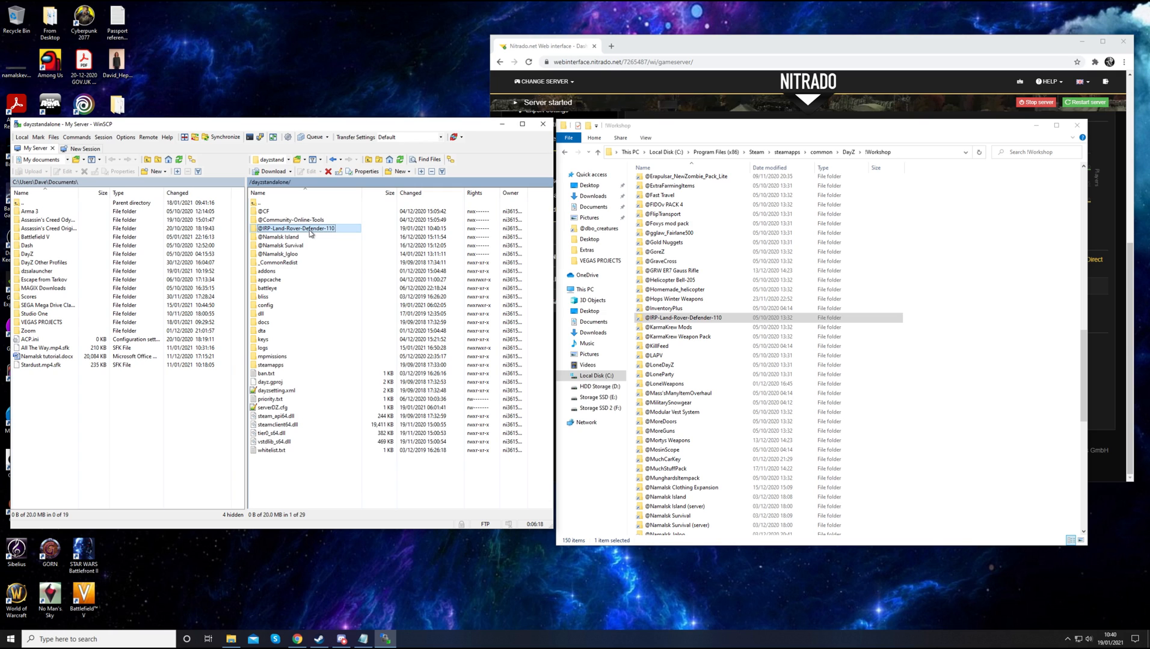
# Copy the .bikey file from the uploaded mod's Keys folder
pyautogui.doubleClick(297, 229)
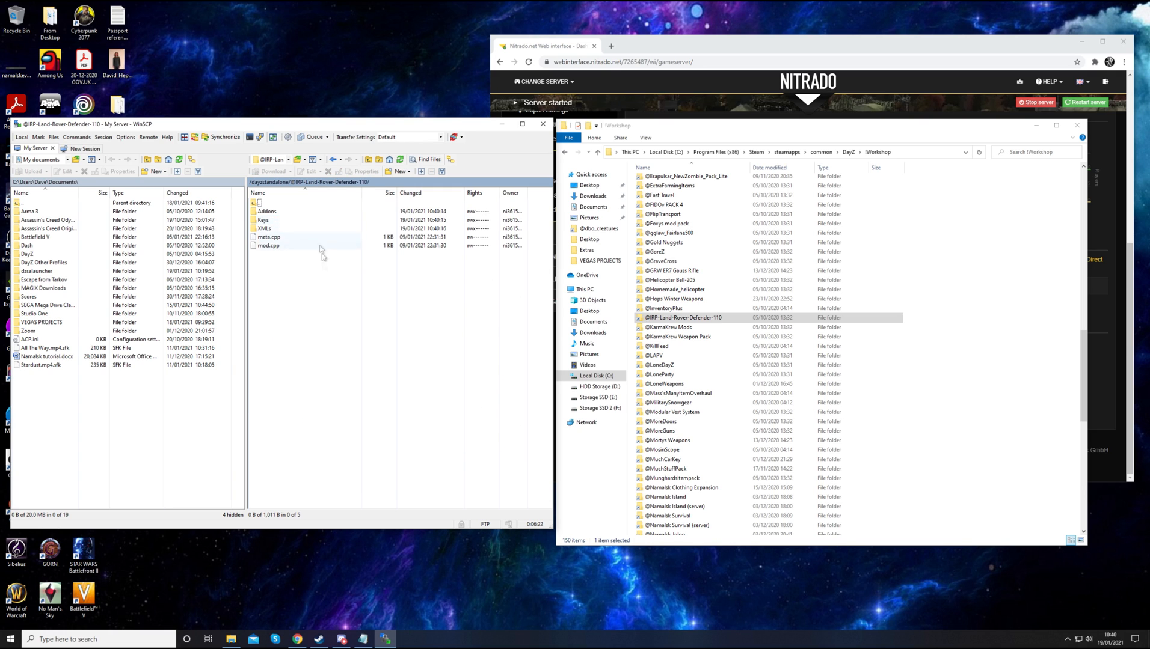
pyautogui.doubleClick(263, 219)
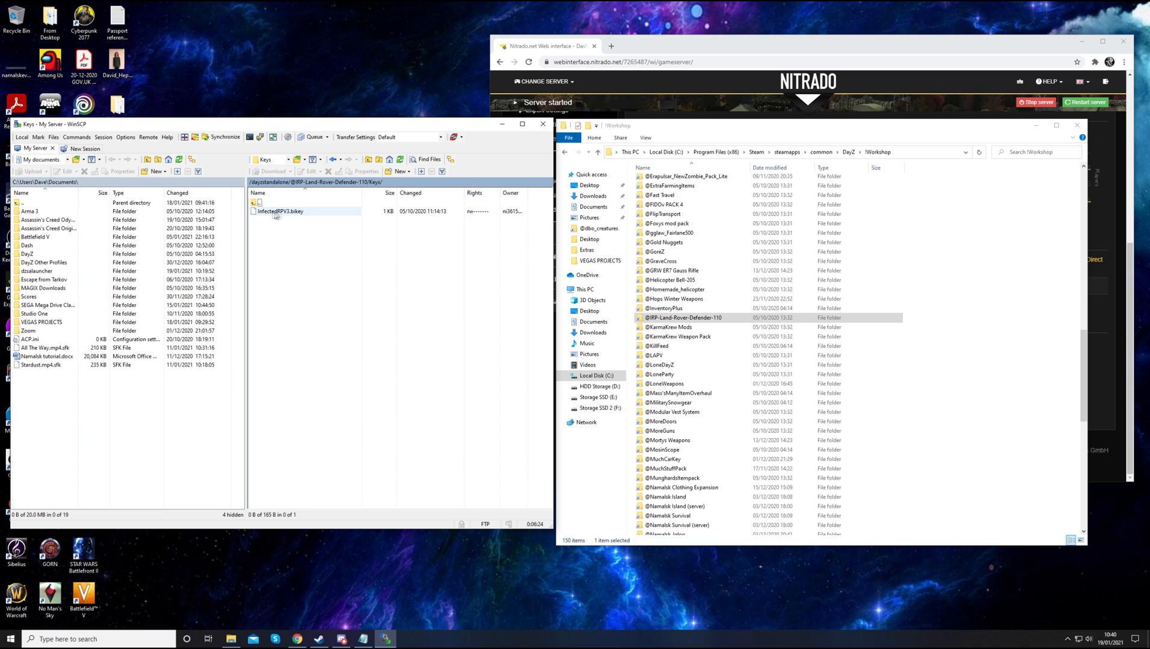
pyautogui.rightClick(279, 212)
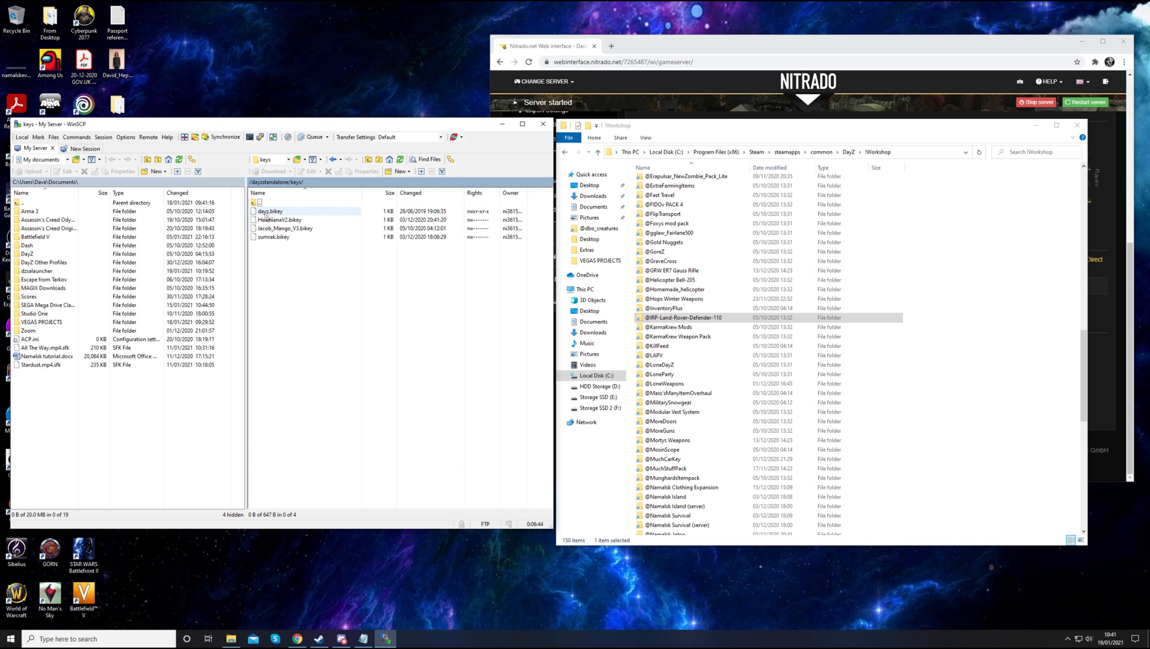
# Paste the mod's key into /dayzstandalone/keys and return to the root folder
pyautogui.click(273, 237)
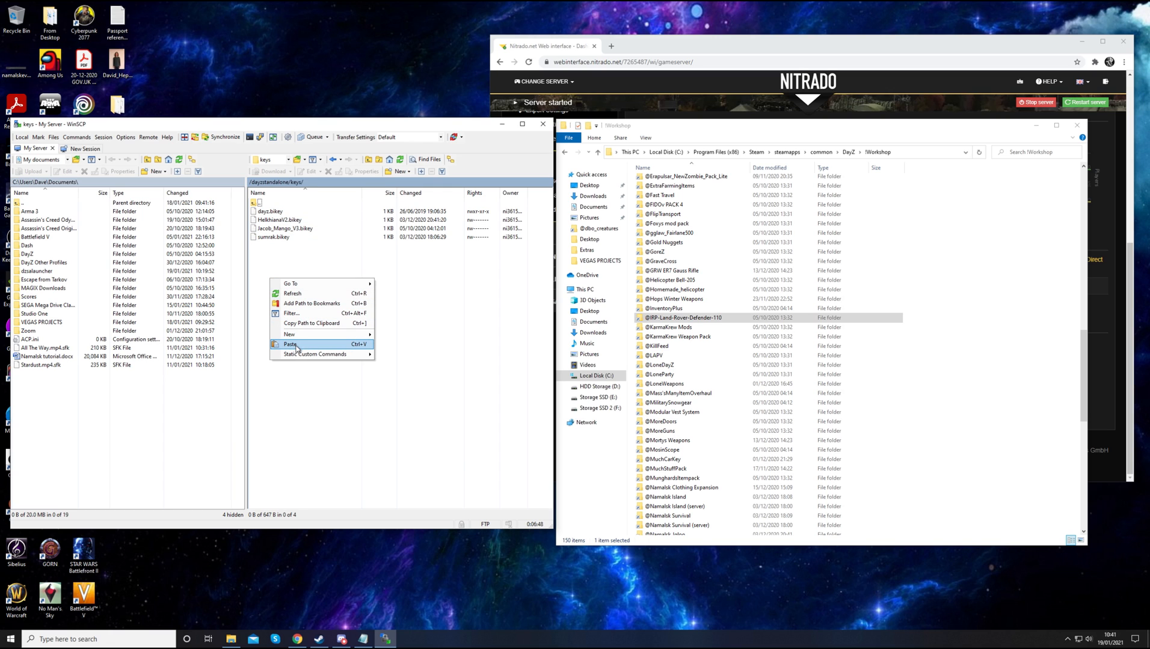
pyautogui.click(291, 344)
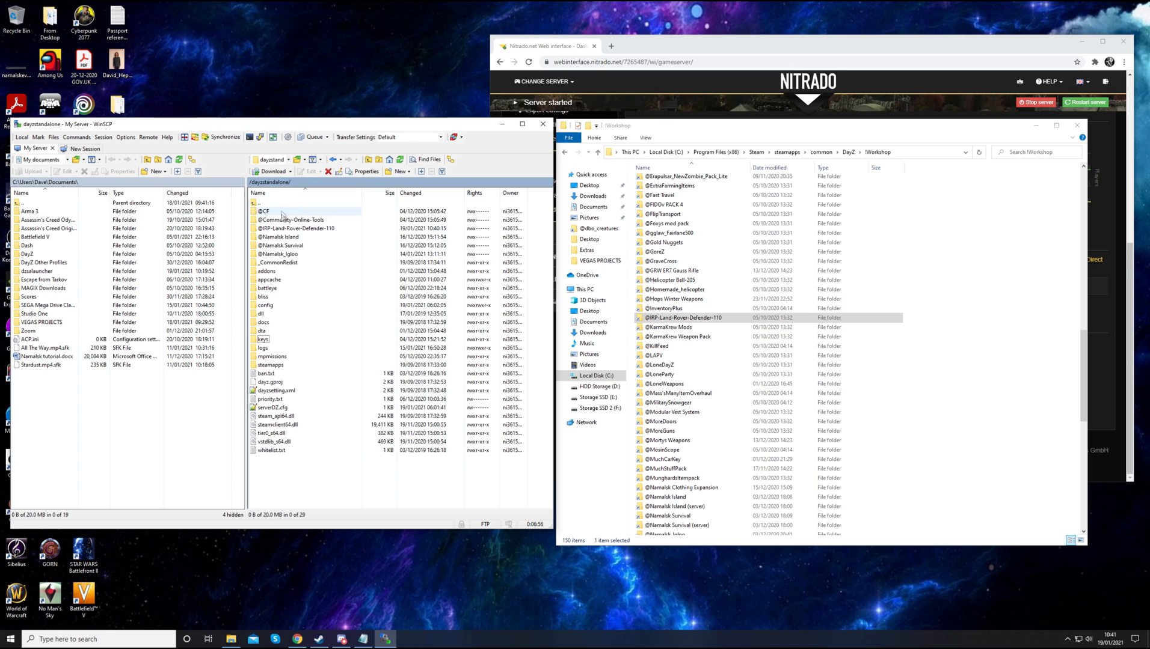
pyautogui.click(296, 229)
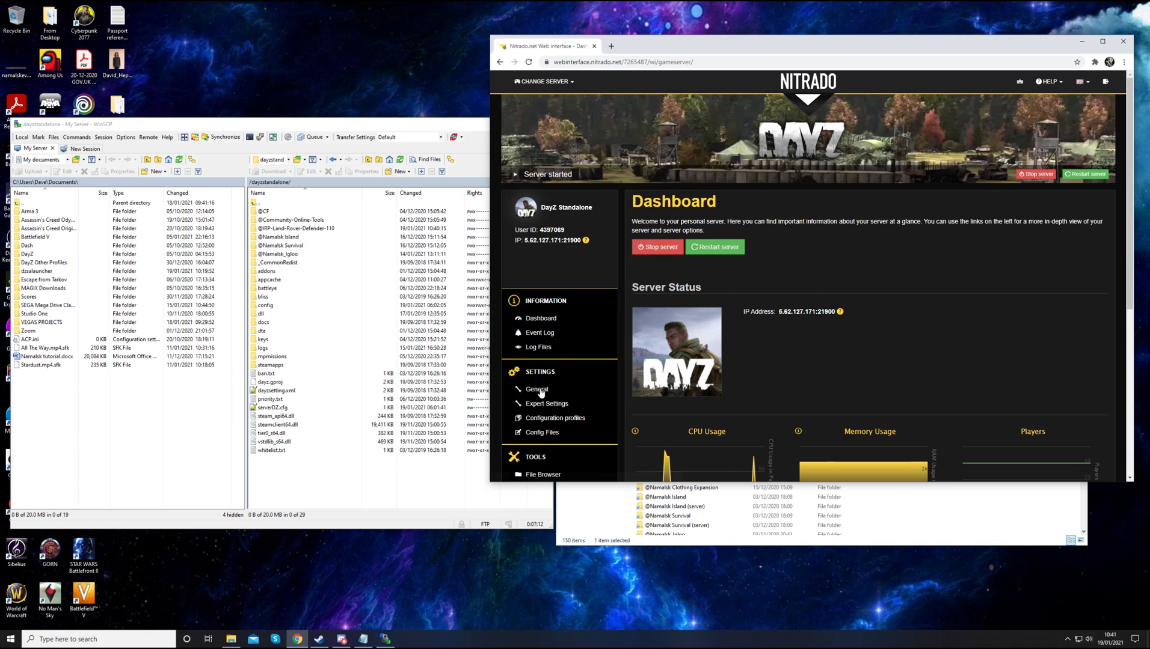
pyautogui.moveTo(537, 389)
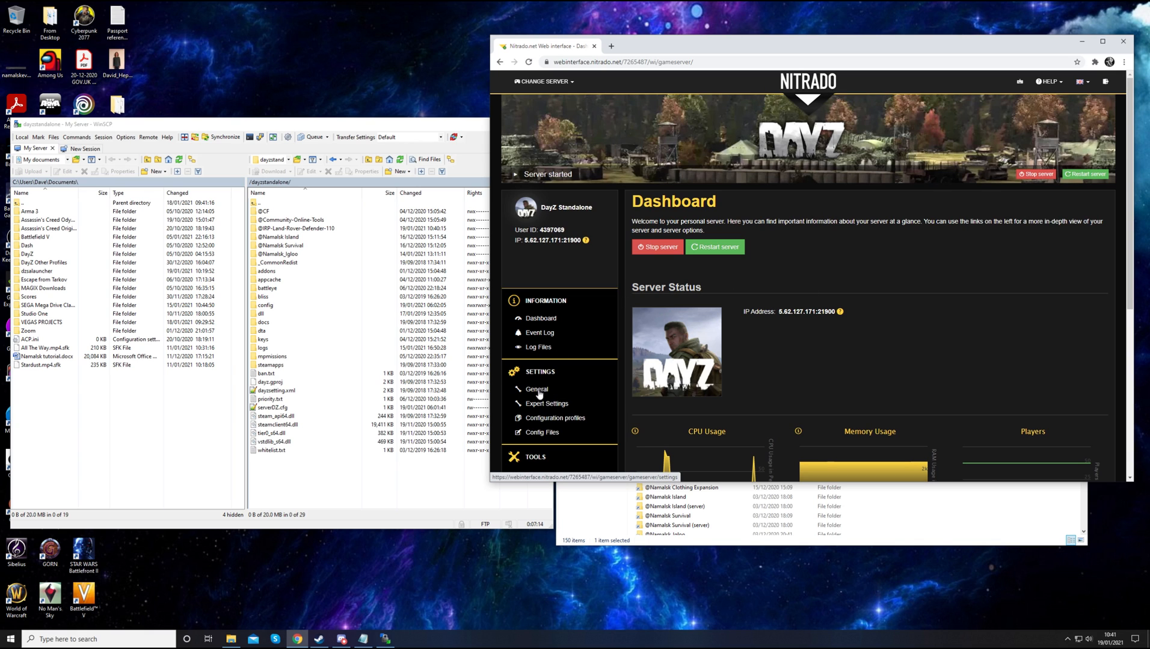
# Open the server's General settings and start editing the Additional mods field
pyautogui.click(537, 390)
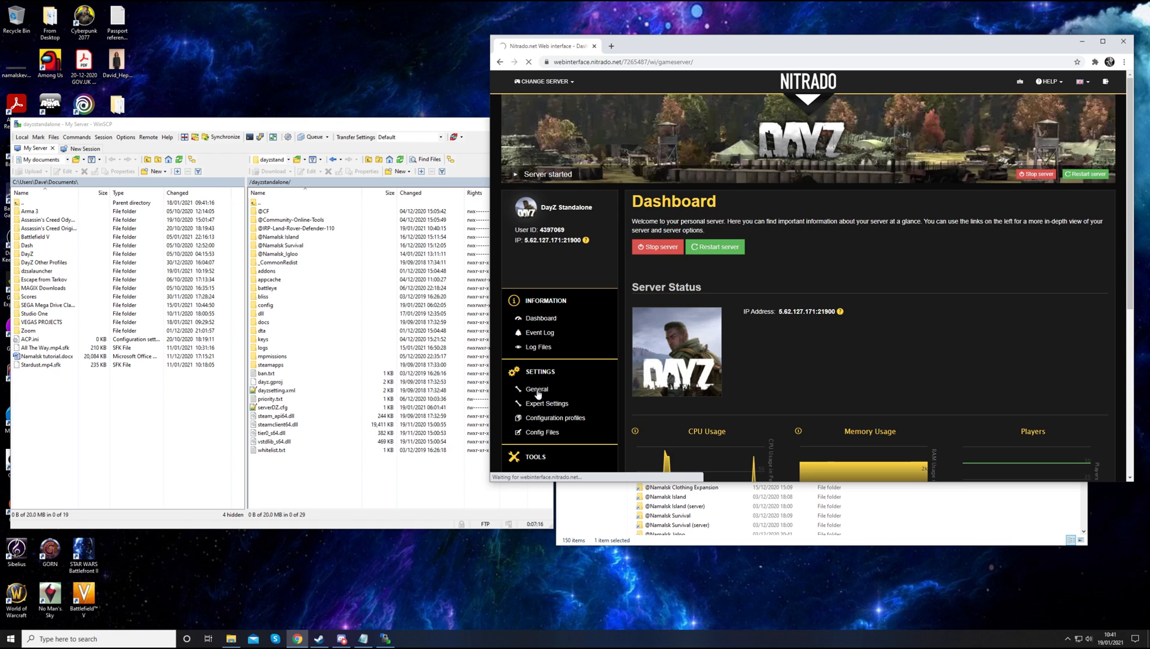
pyautogui.click(537, 389)
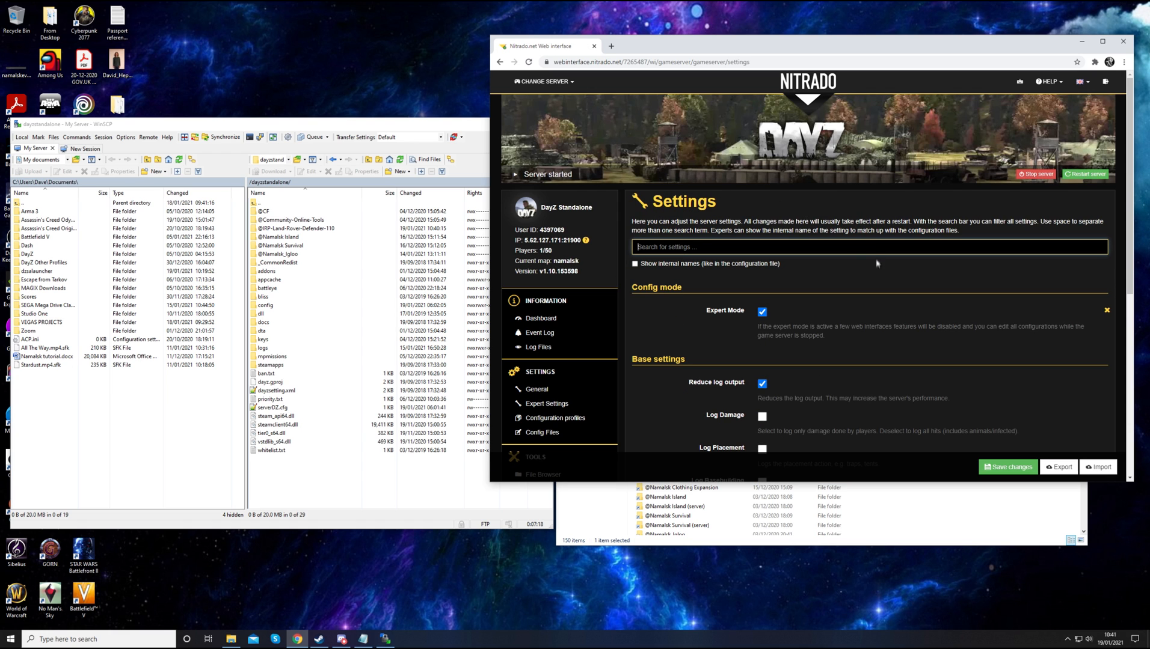
pyautogui.scroll(-3)
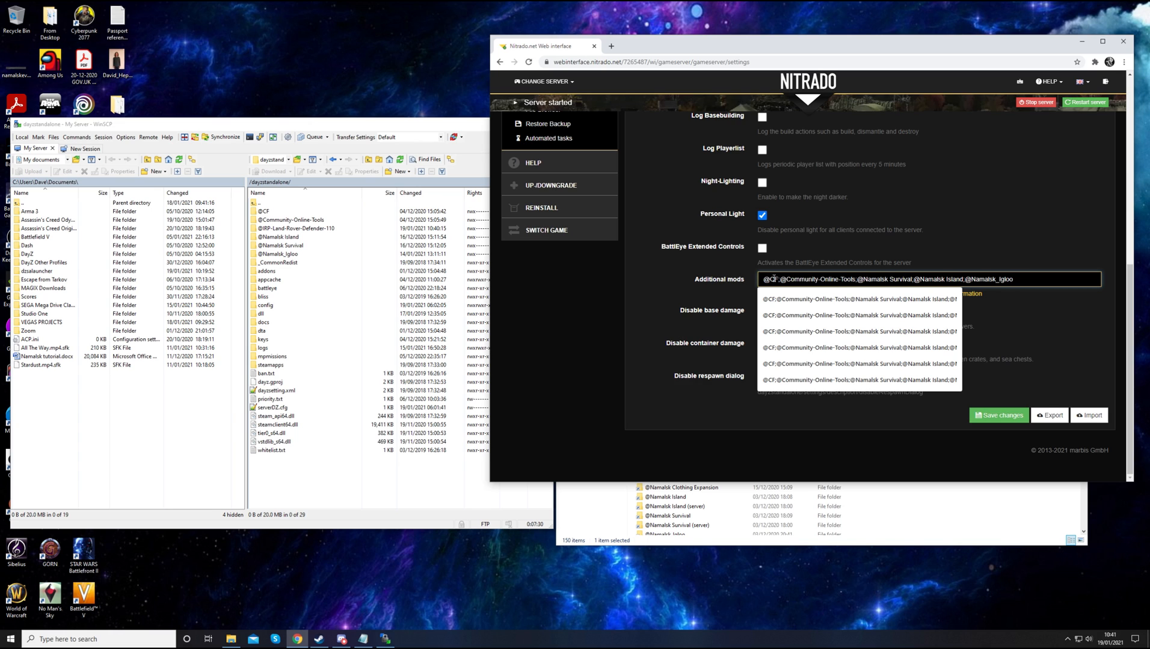
pyautogui.click(1019, 279)
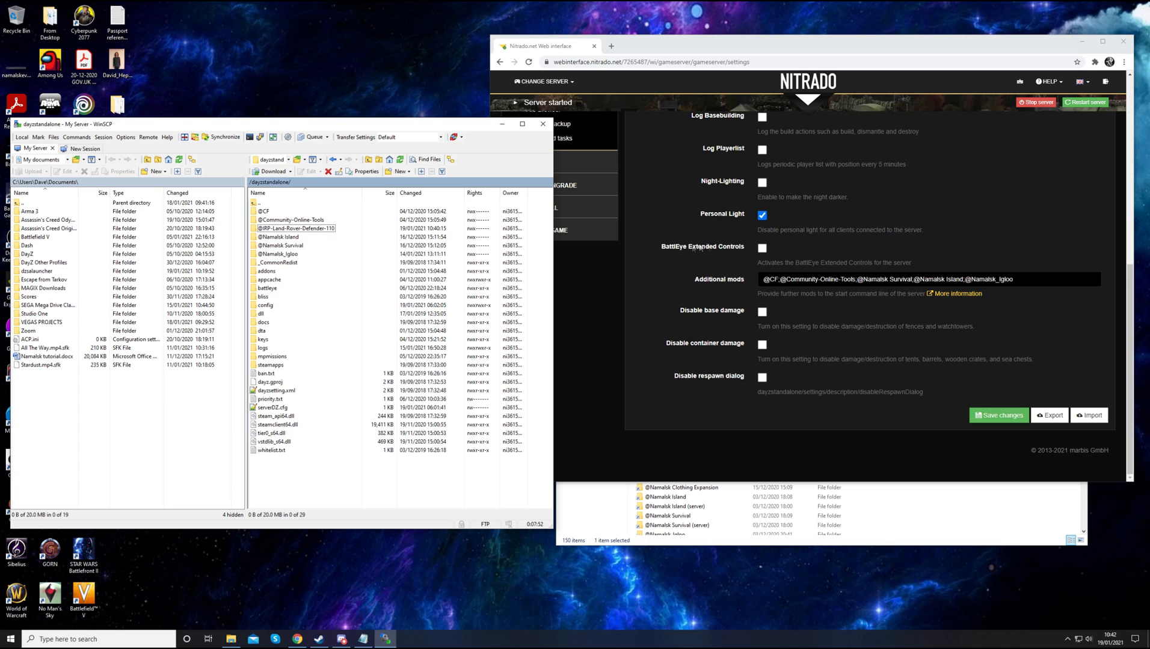
pyautogui.click(927, 279)
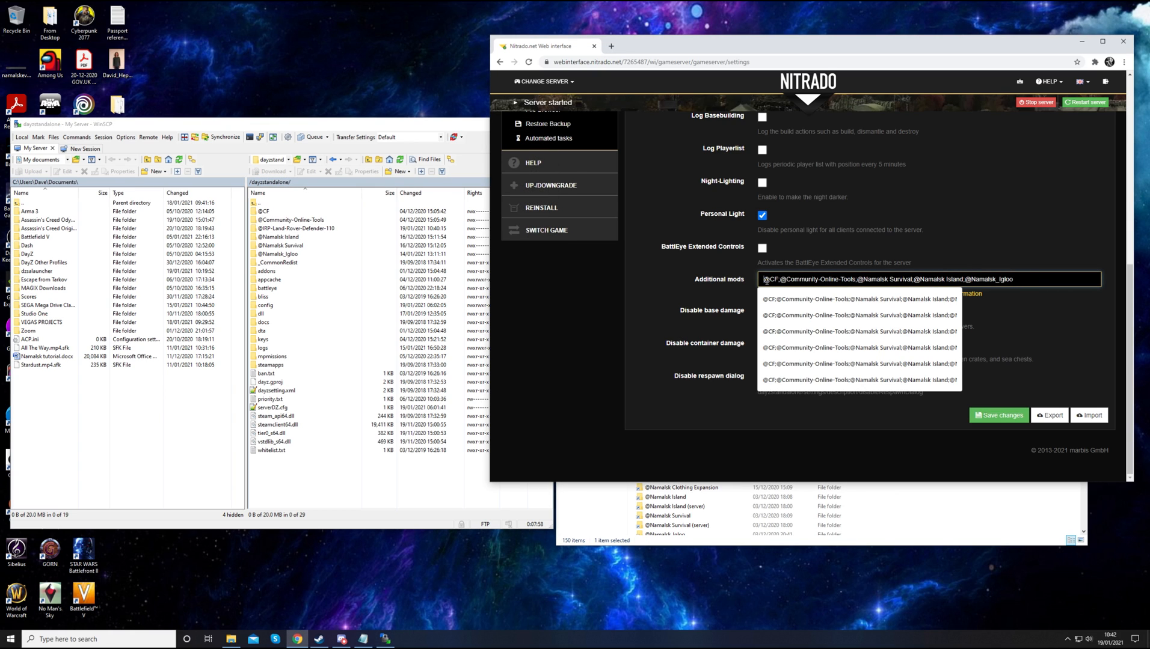
pyautogui.click(857, 312)
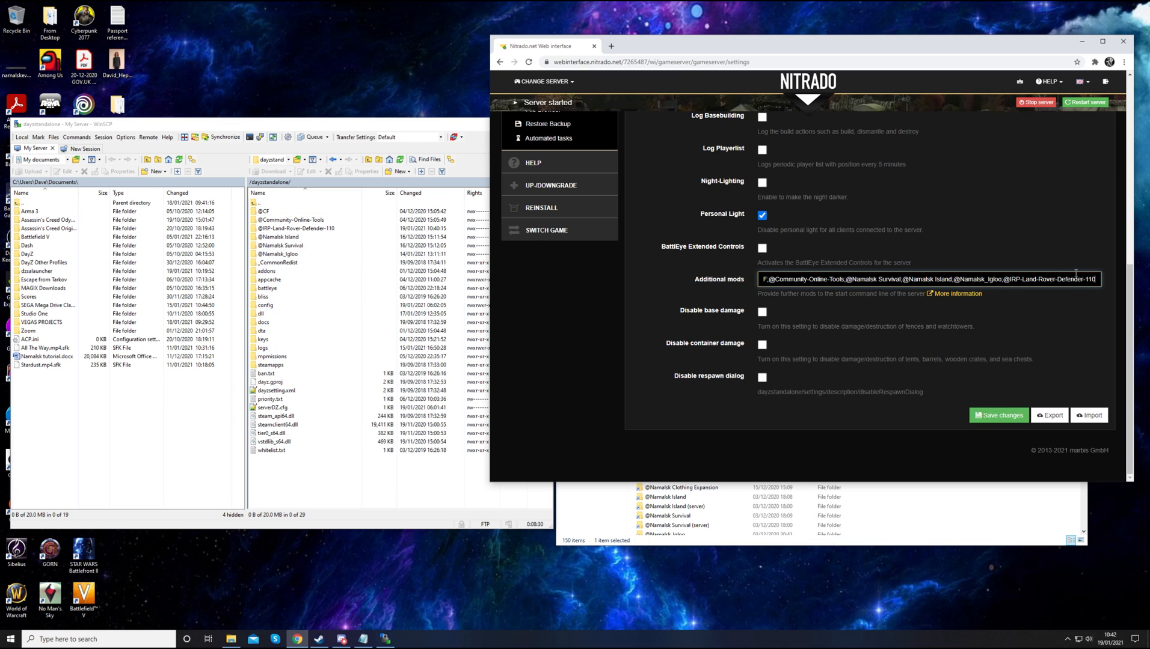
pyautogui.moveTo(841, 182)
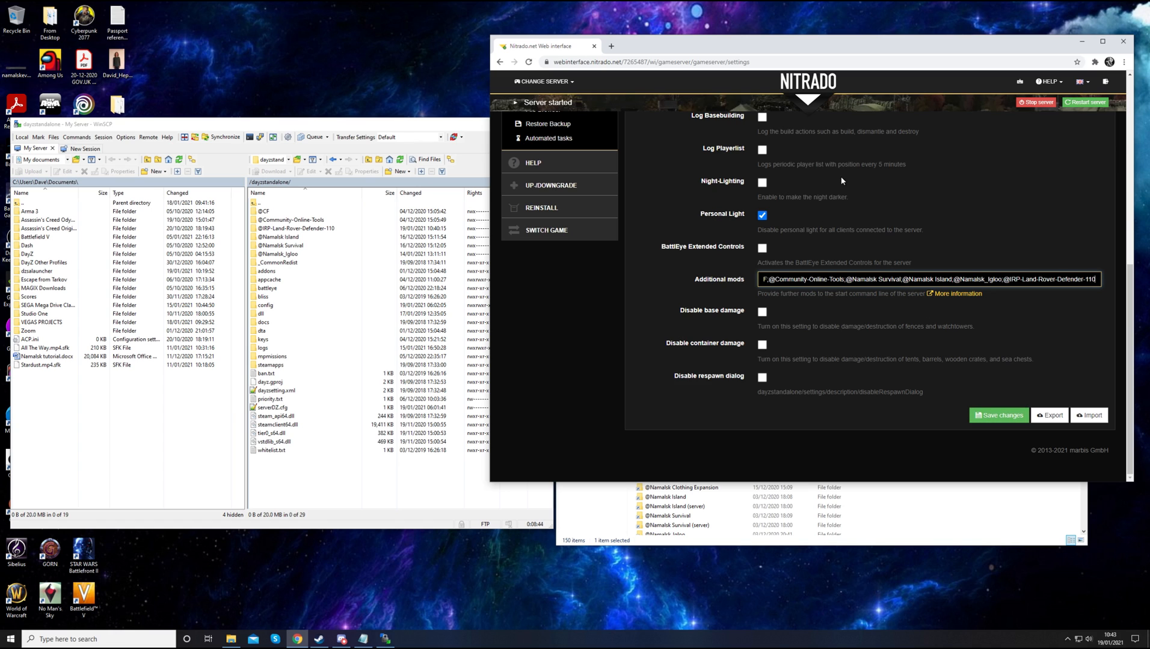
pyautogui.moveTo(944, 259)
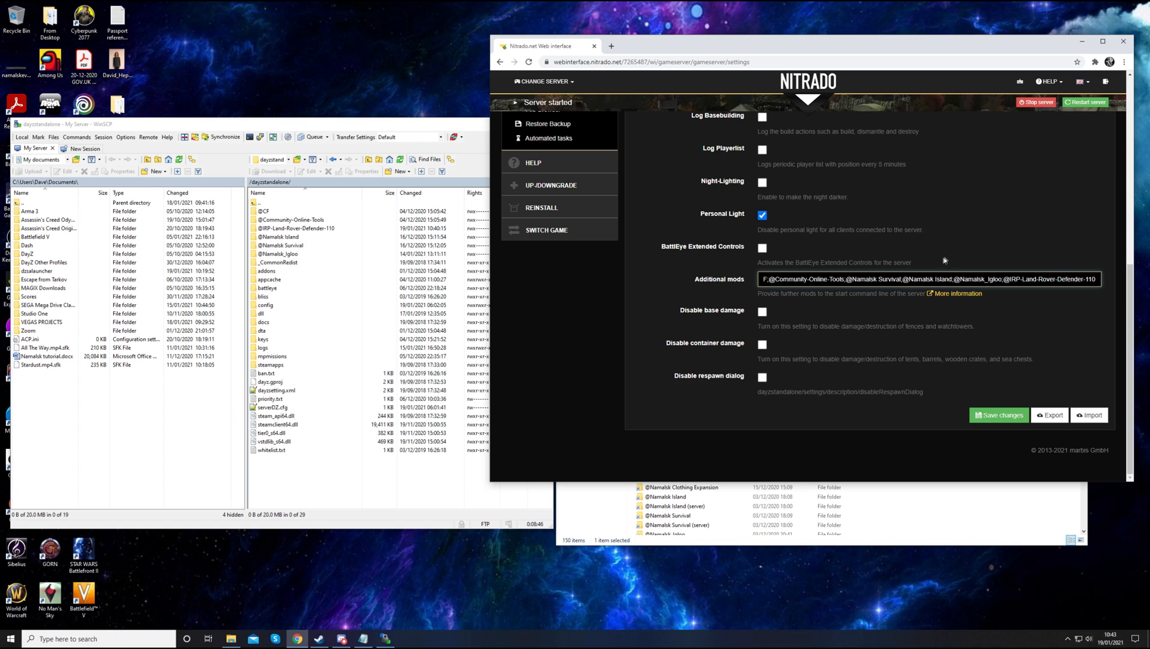
pyautogui.moveTo(1035, 102)
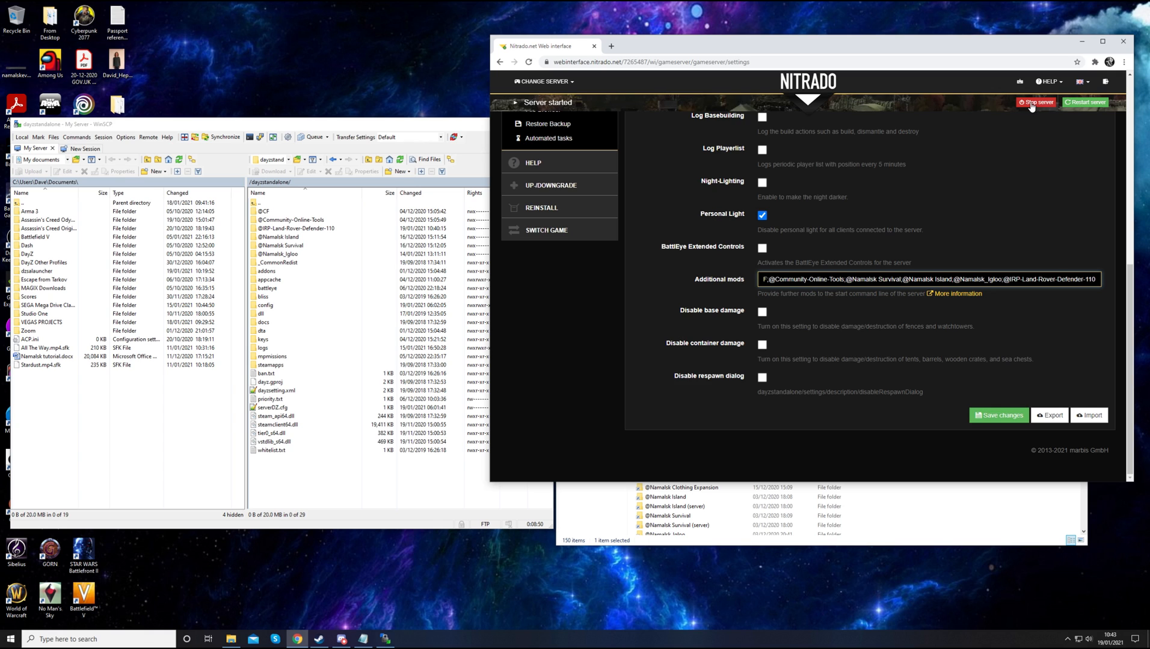
pyautogui.moveTo(950, 158)
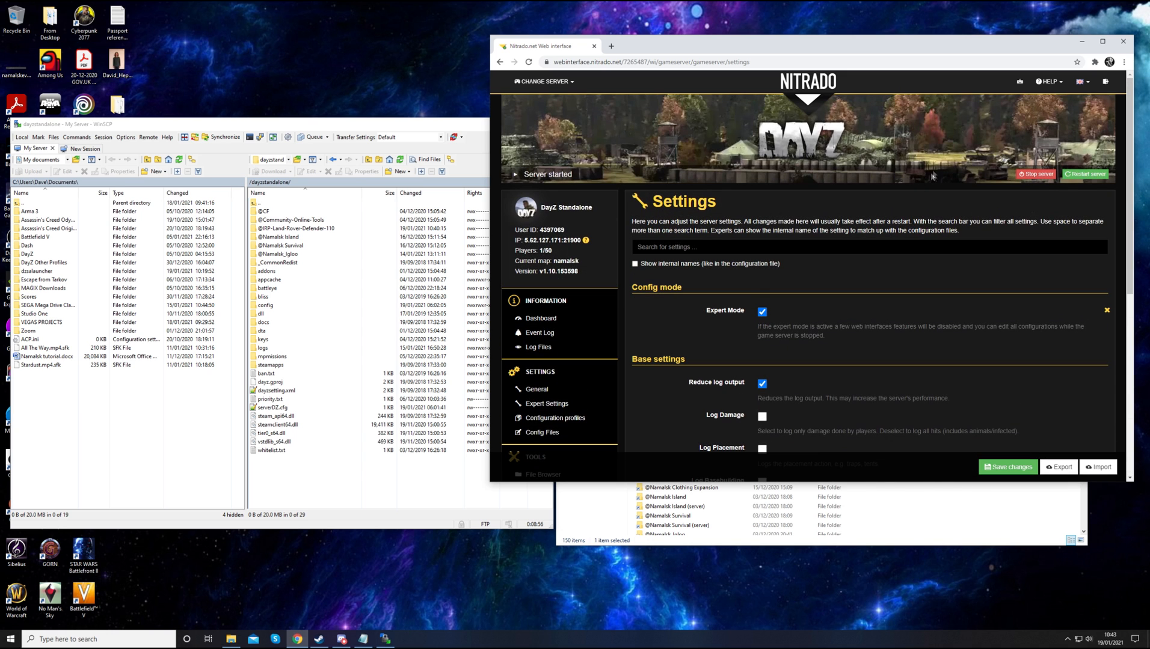
pyautogui.moveTo(1036, 174)
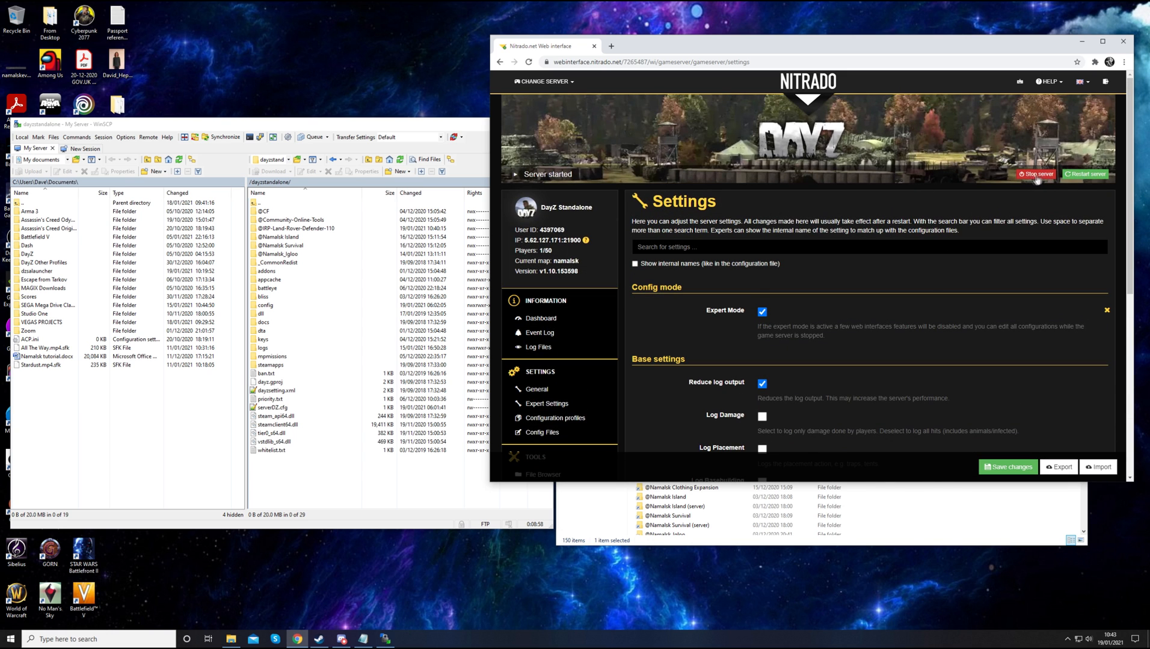
pyautogui.moveTo(636, 322)
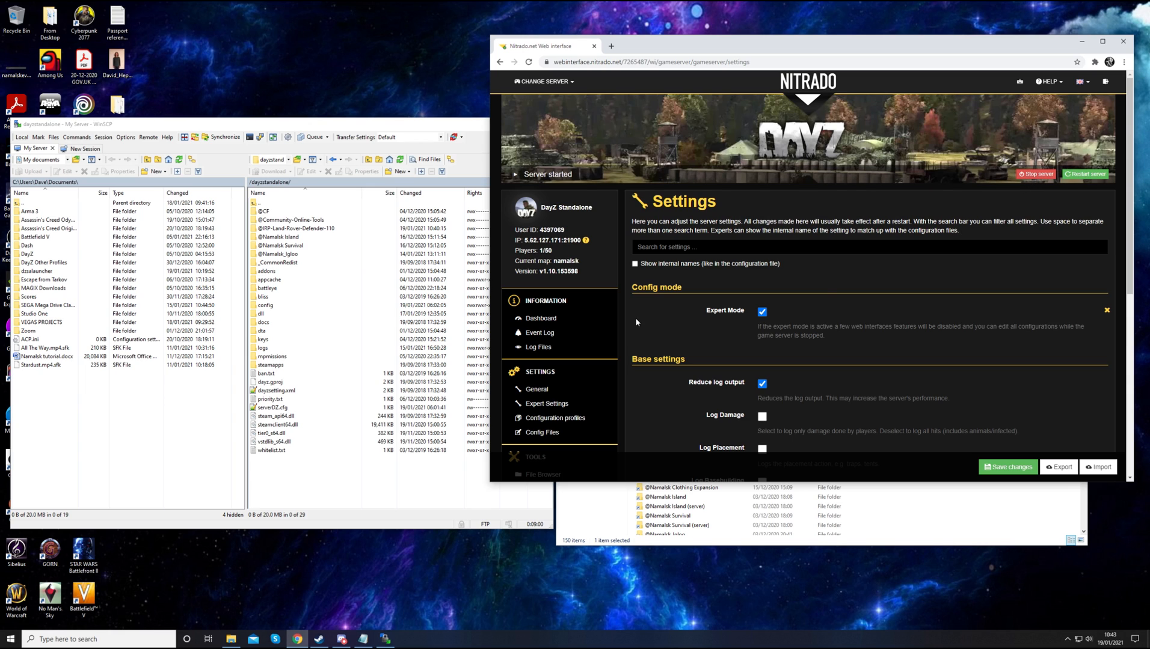
pyautogui.moveTo(579, 339)
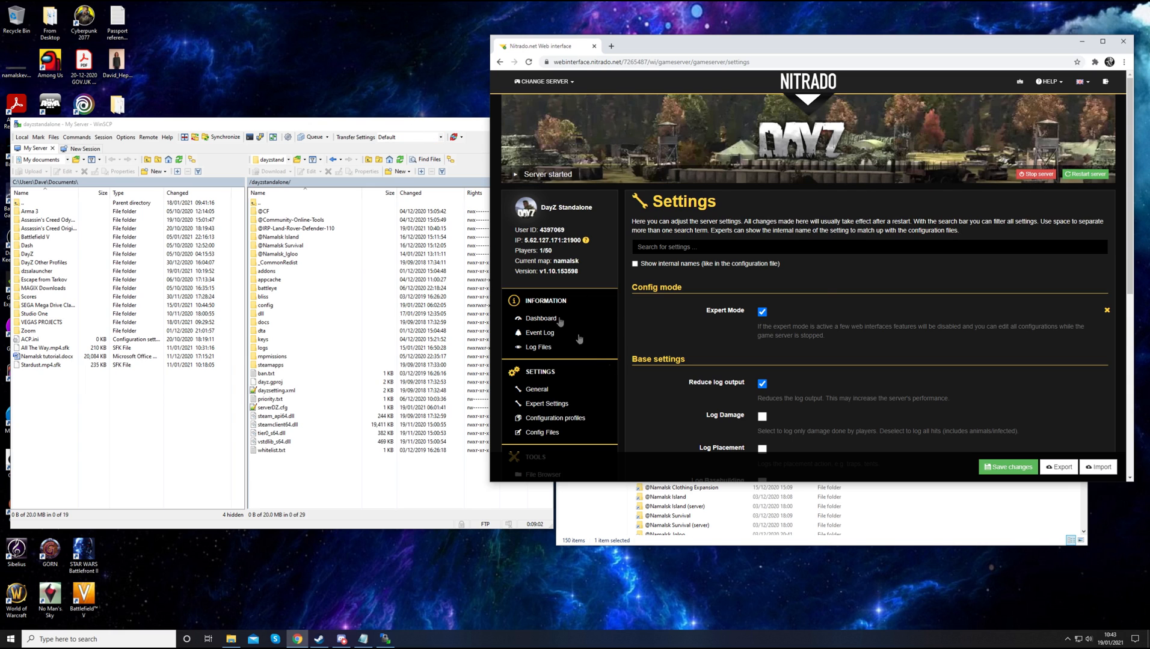
pyautogui.moveTo(405, 129)
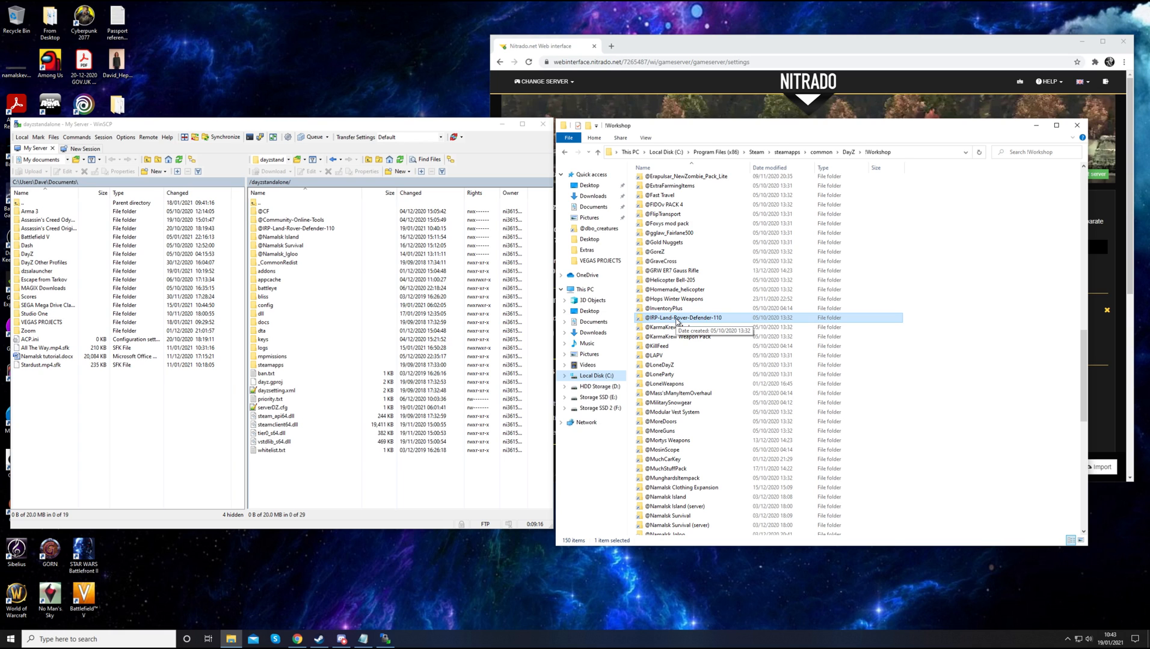
# Browse into the Land Rover Defender mod's XMLs folder and look over its events and cfgeventspawns files
pyautogui.doubleClick(686, 317)
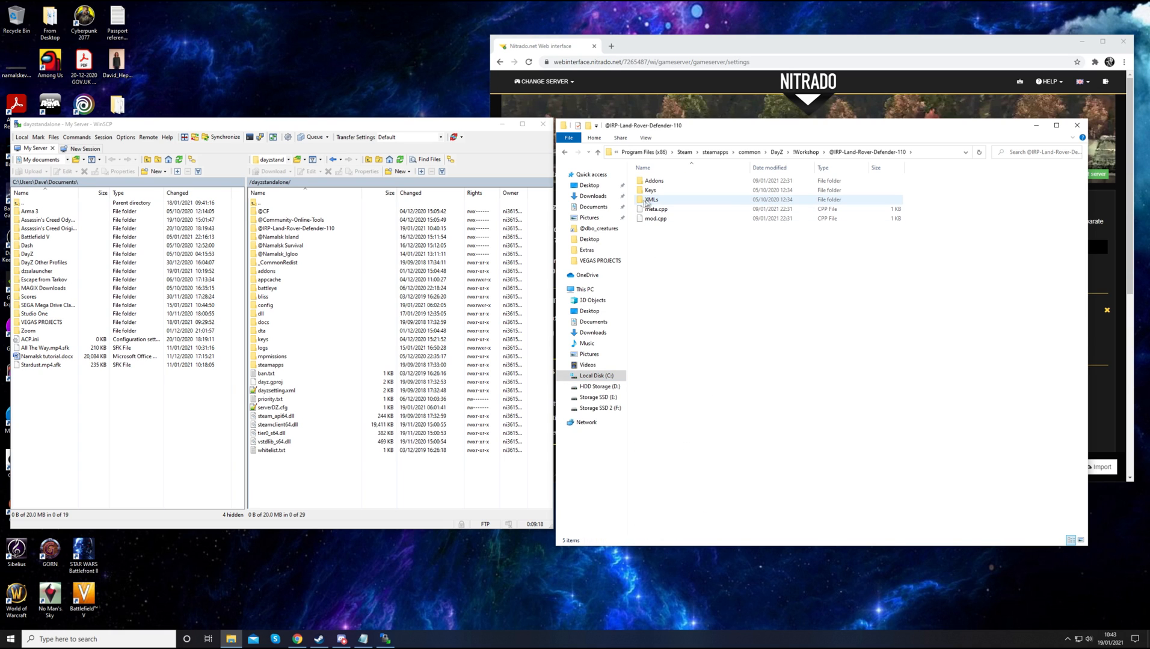
pyautogui.moveTo(671, 202)
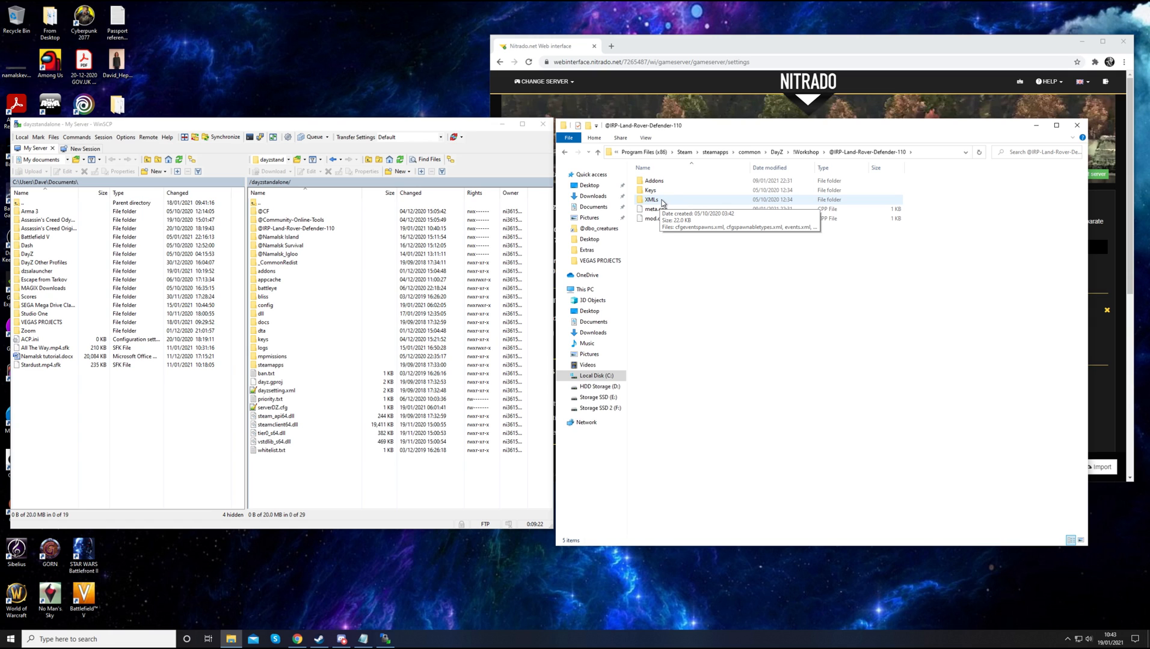
pyautogui.doubleClick(651, 199)
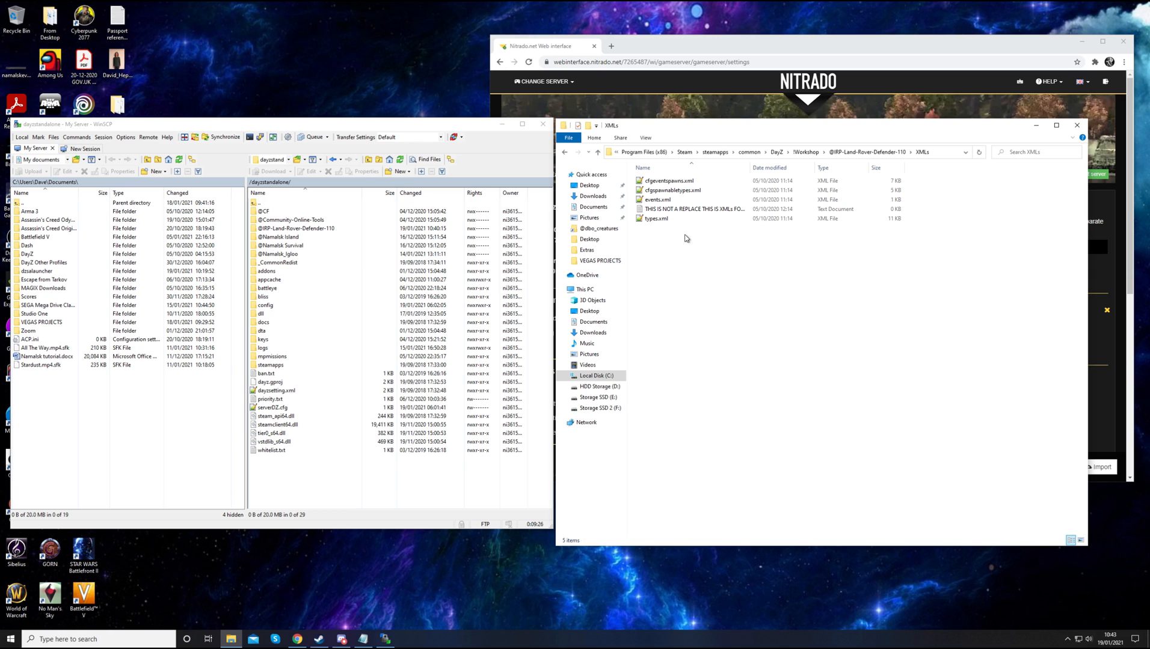
pyautogui.click(669, 190)
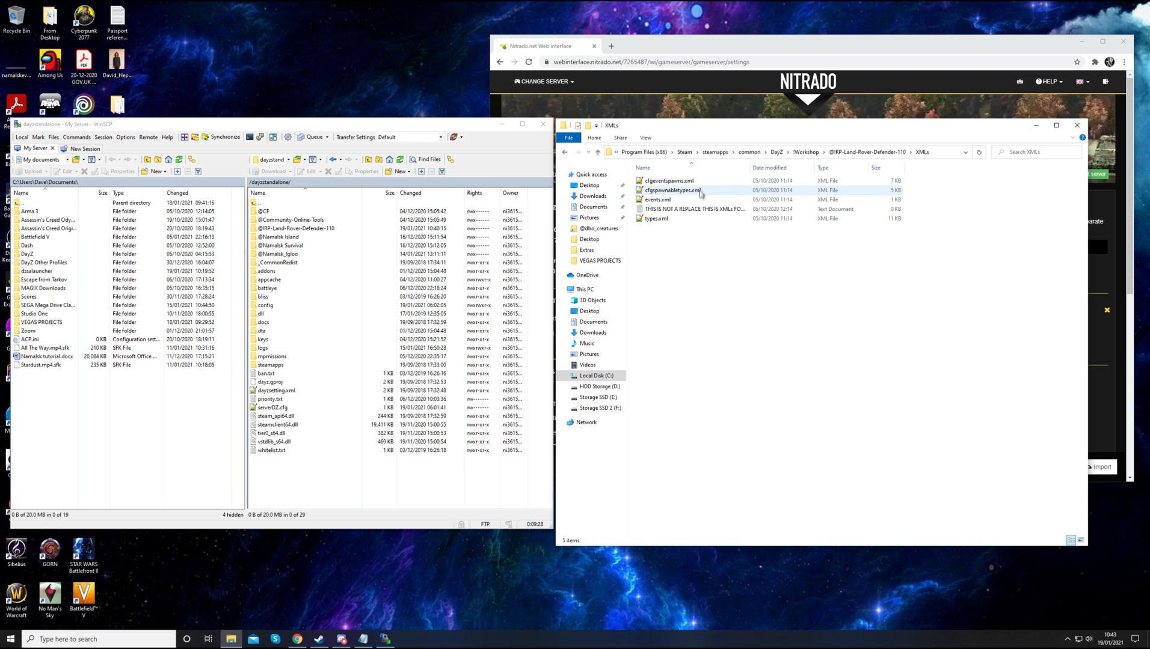
pyautogui.click(668, 181)
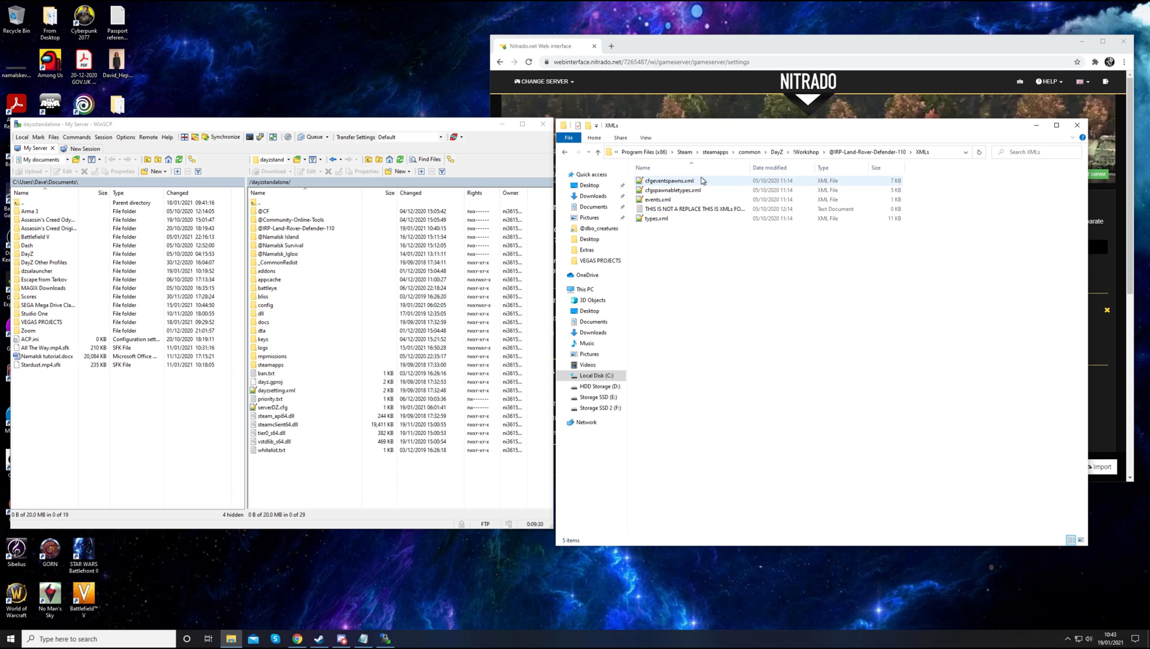
pyautogui.moveTo(682, 220)
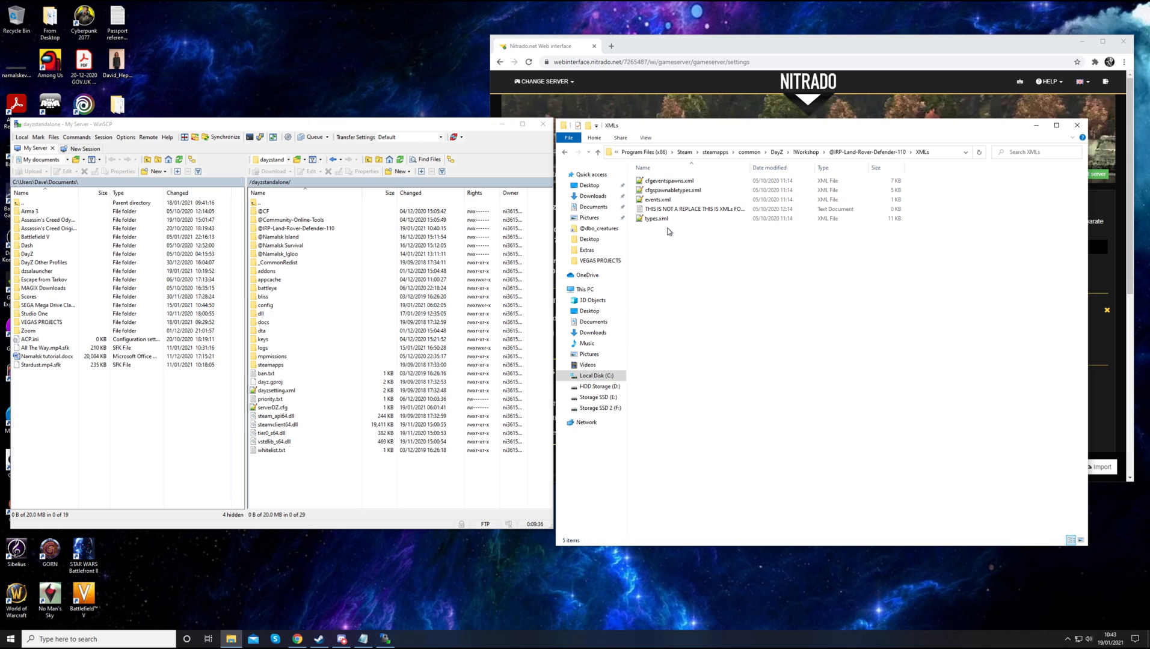
pyautogui.click(658, 200)
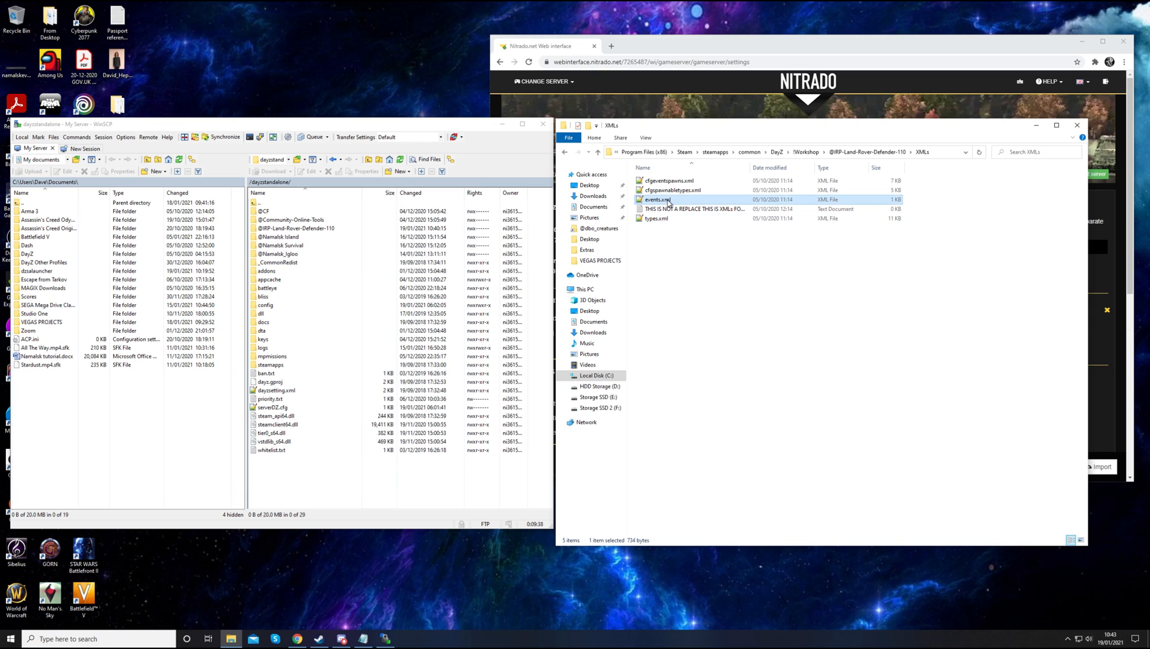
pyautogui.click(668, 180)
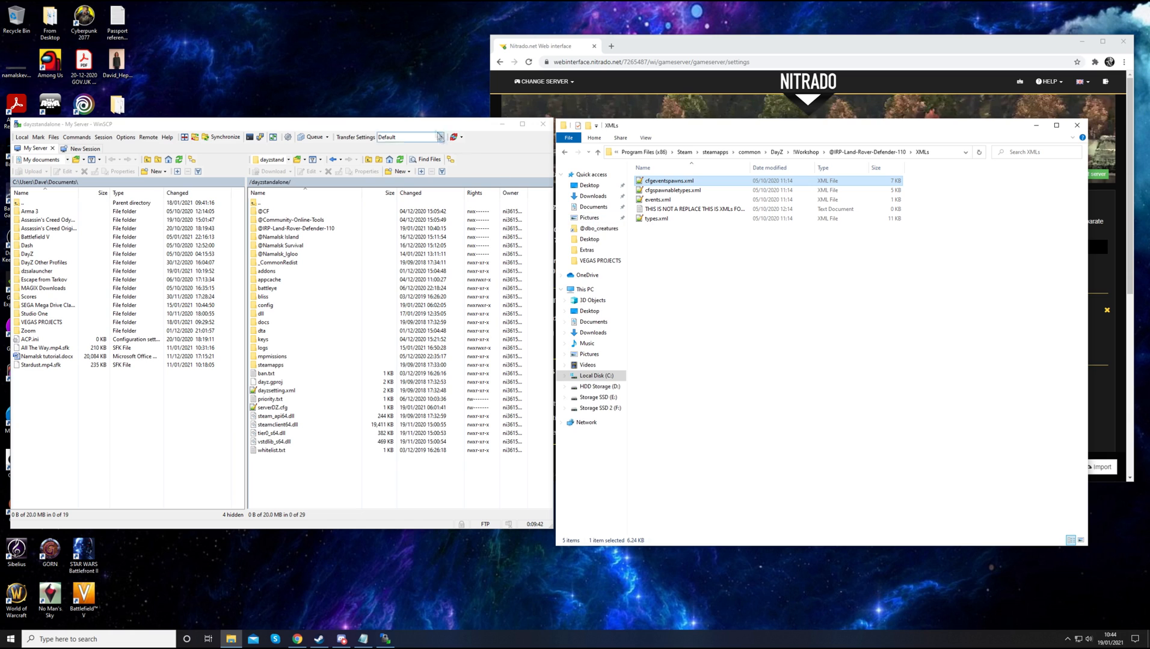
# Bring WinSCP forward and select the server's mpmissions folder
pyautogui.click(296, 229)
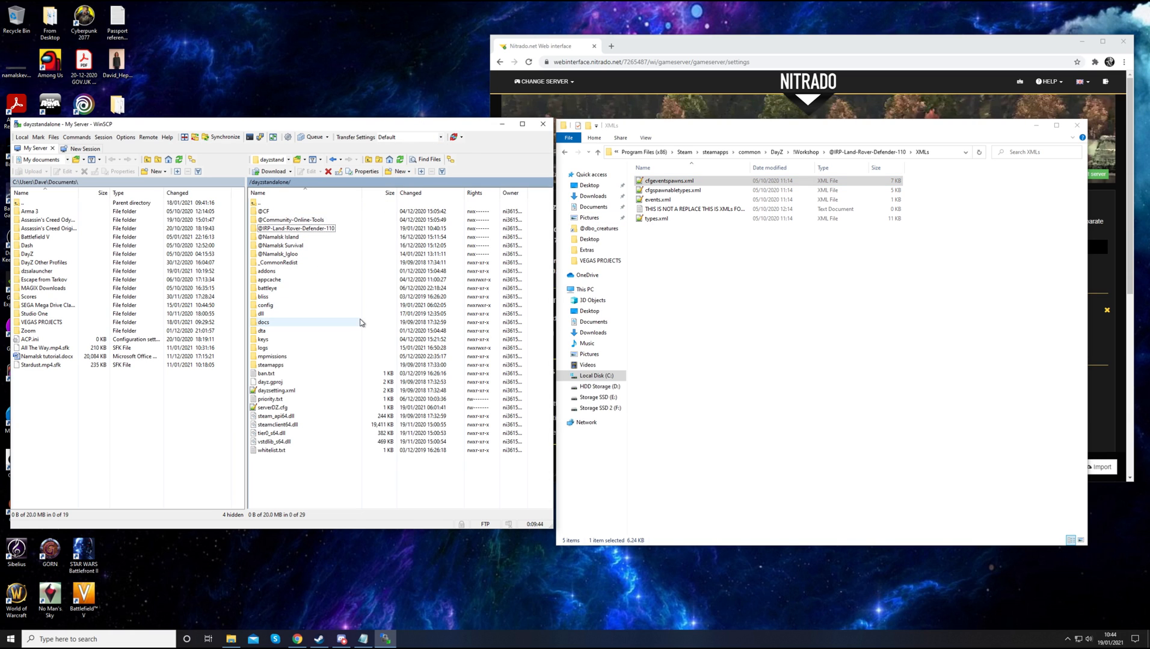
pyautogui.click(272, 356)
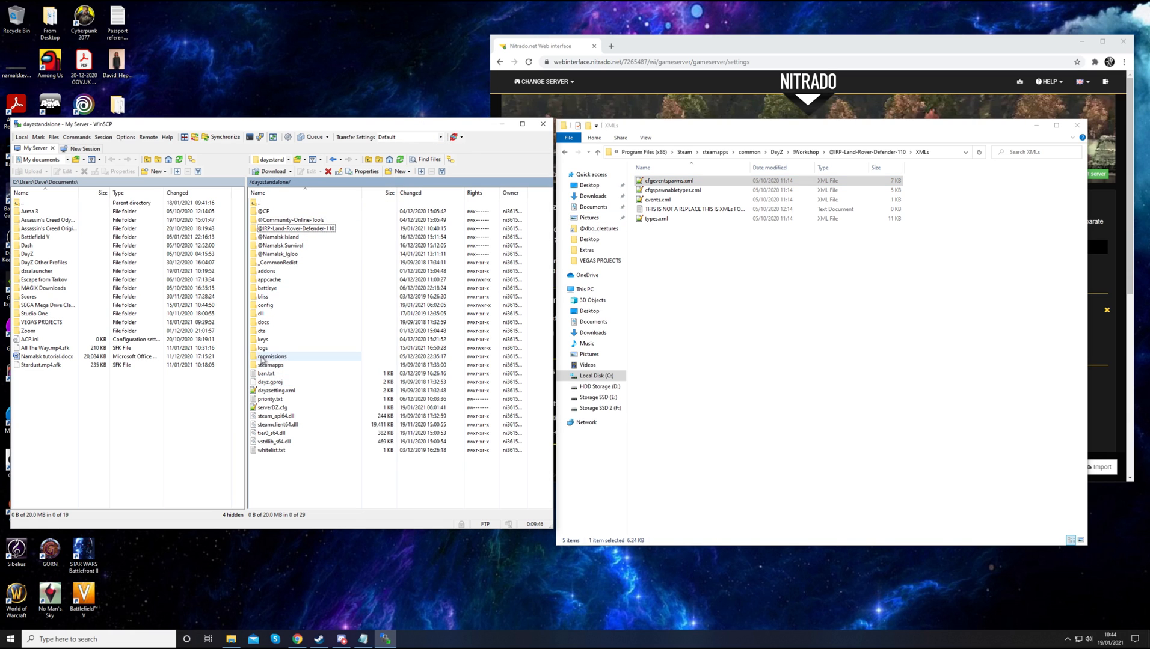
pyautogui.moveTo(294, 361)
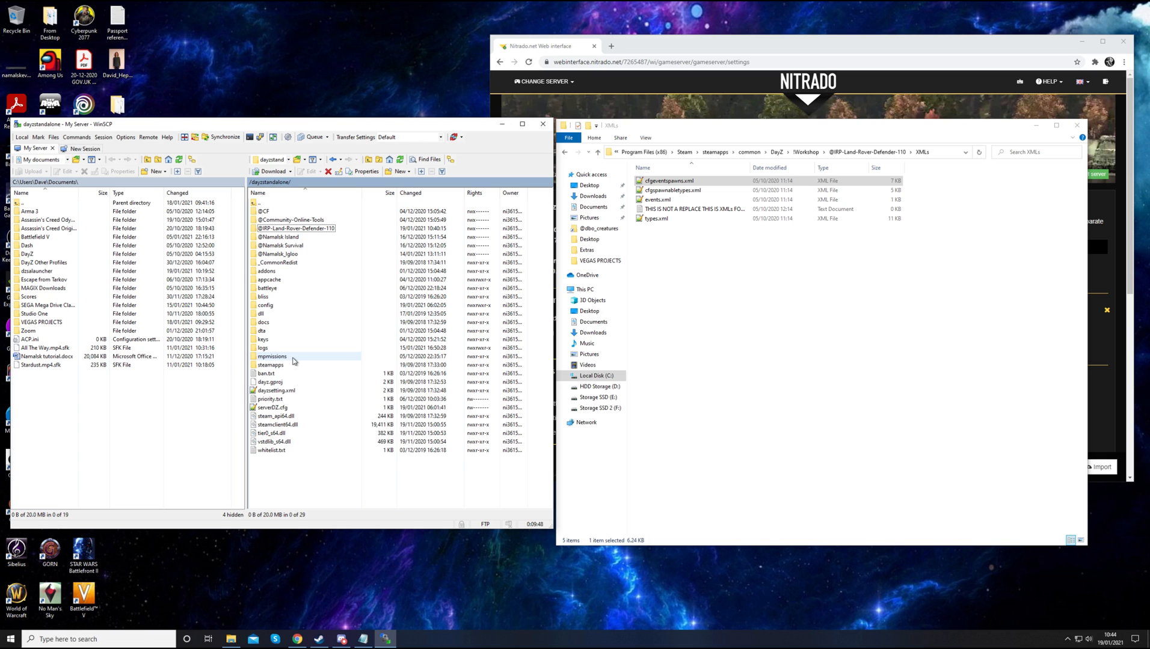
# Enter mpmissions and the dayzOffline.chernarusplus mission folder on the server
pyautogui.doubleClick(272, 356)
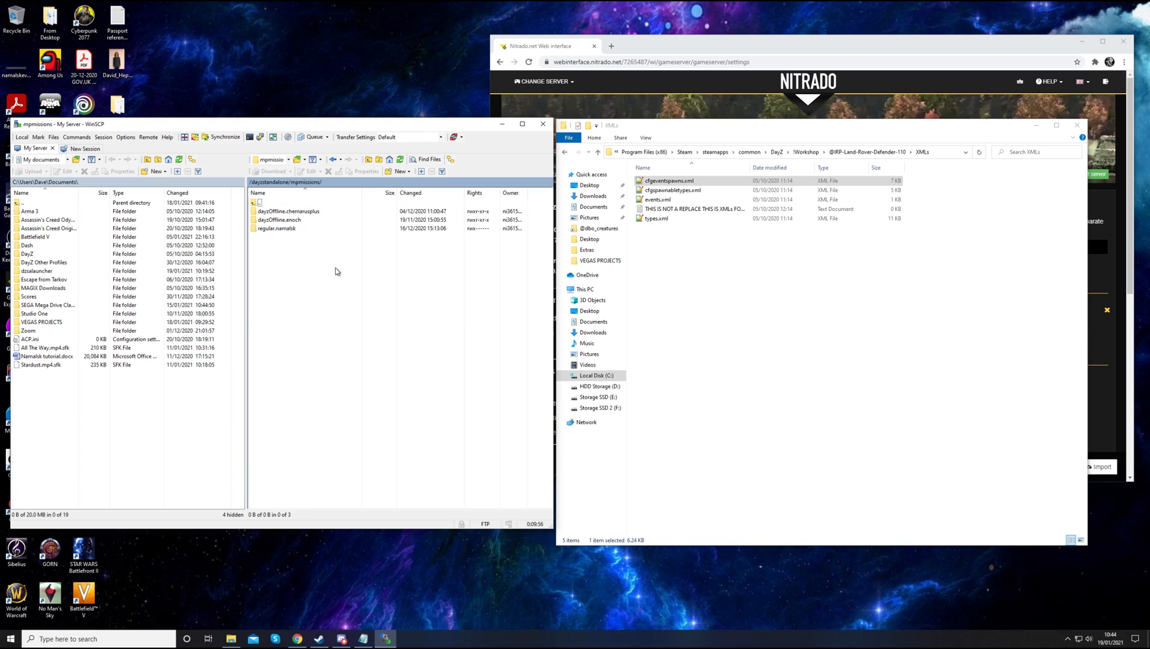
pyautogui.moveTo(312, 240)
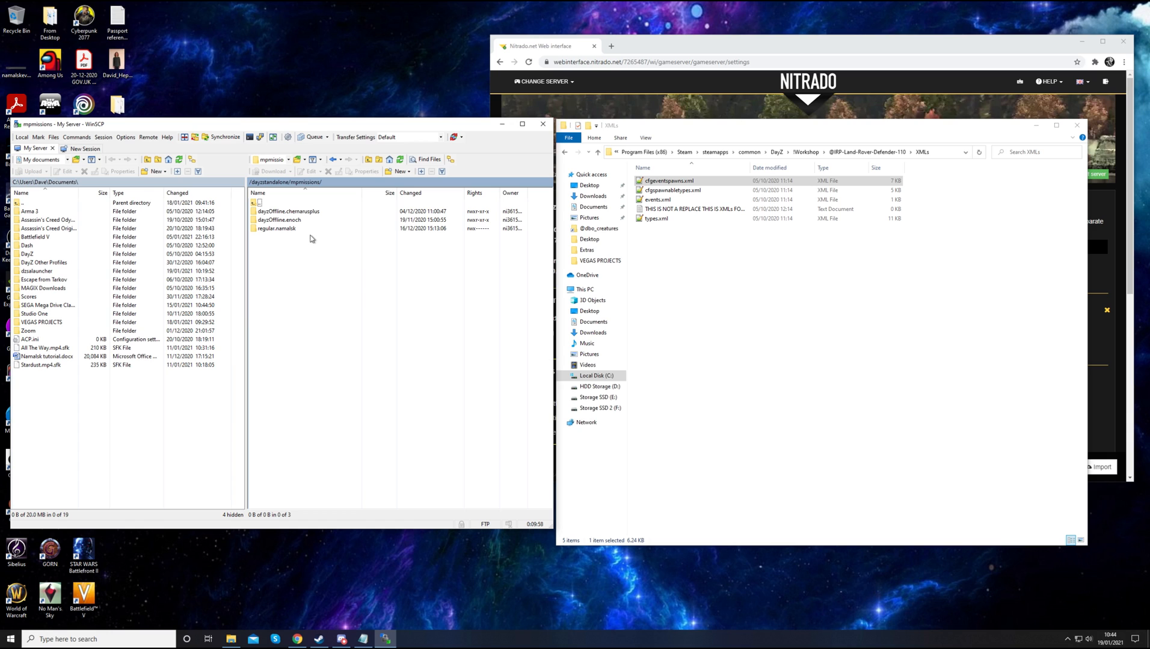
pyautogui.click(287, 211)
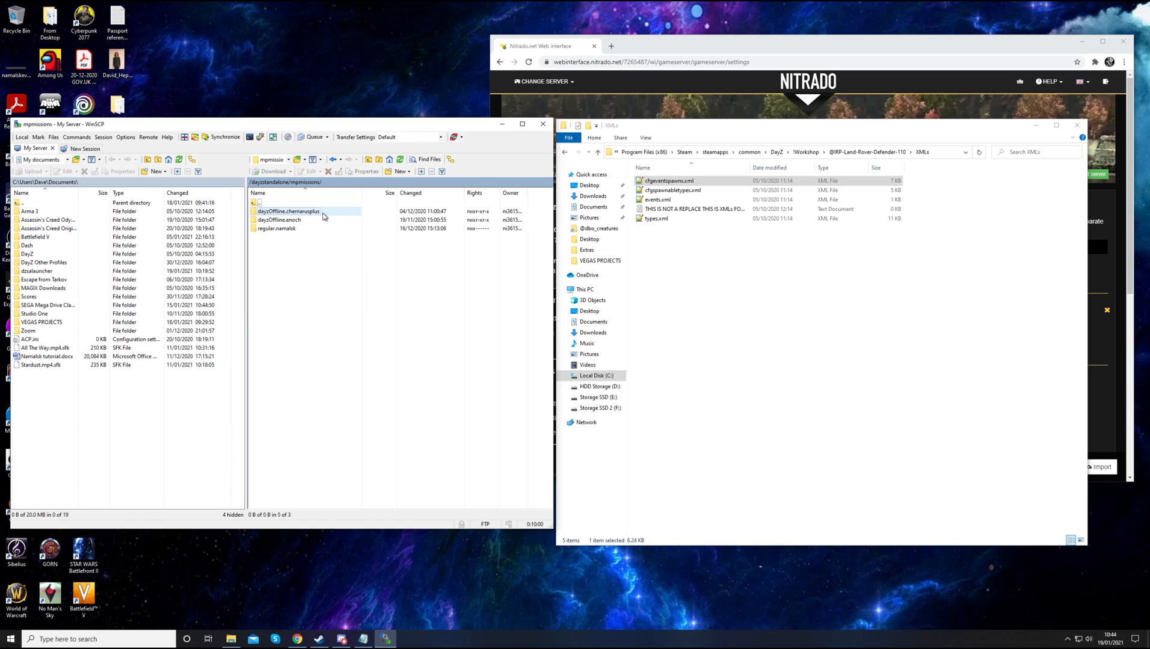
pyautogui.click(289, 211)
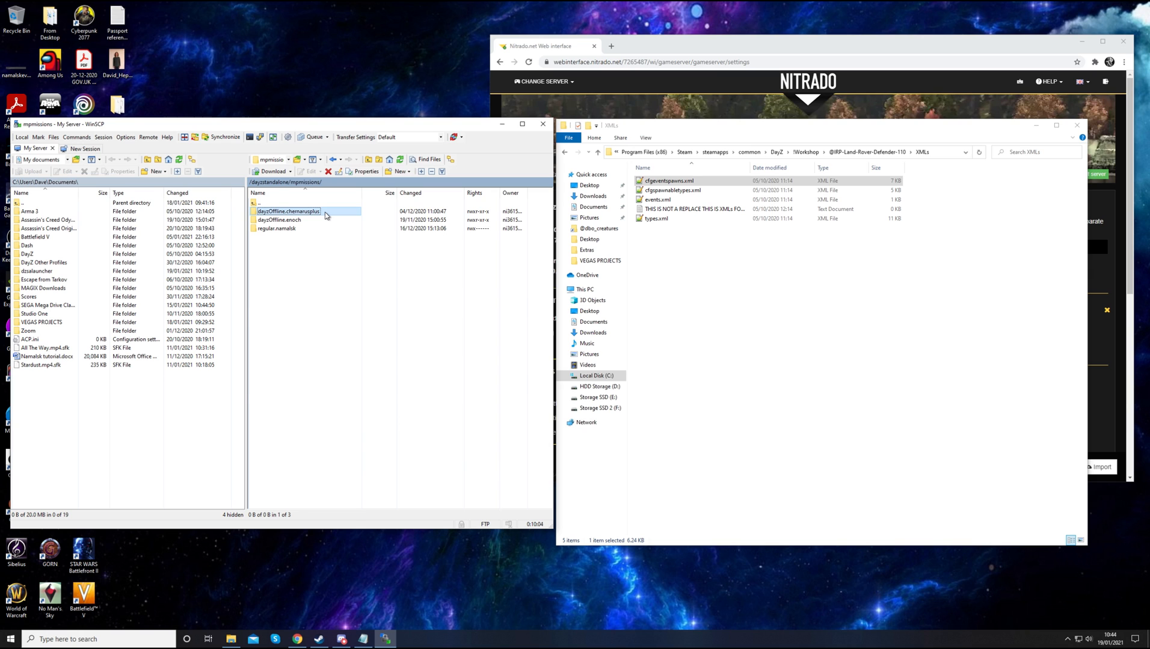
pyautogui.doubleClick(289, 211)
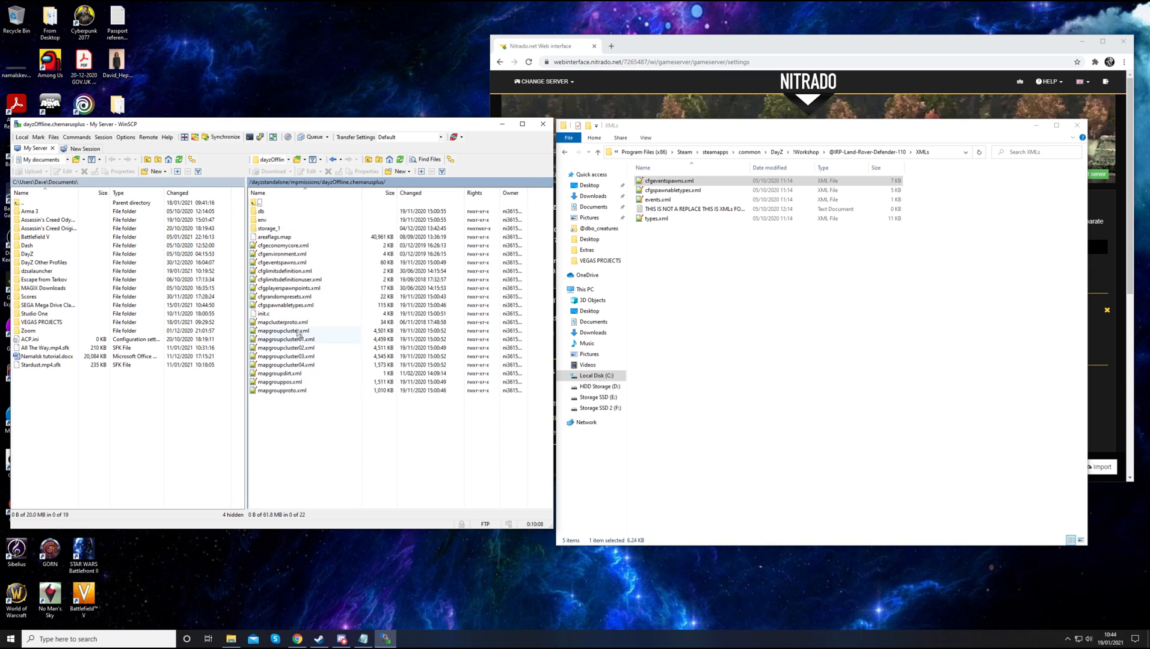
# Look through the mission files and select the server's cfgspawnabletypes.xml
pyautogui.click(286, 382)
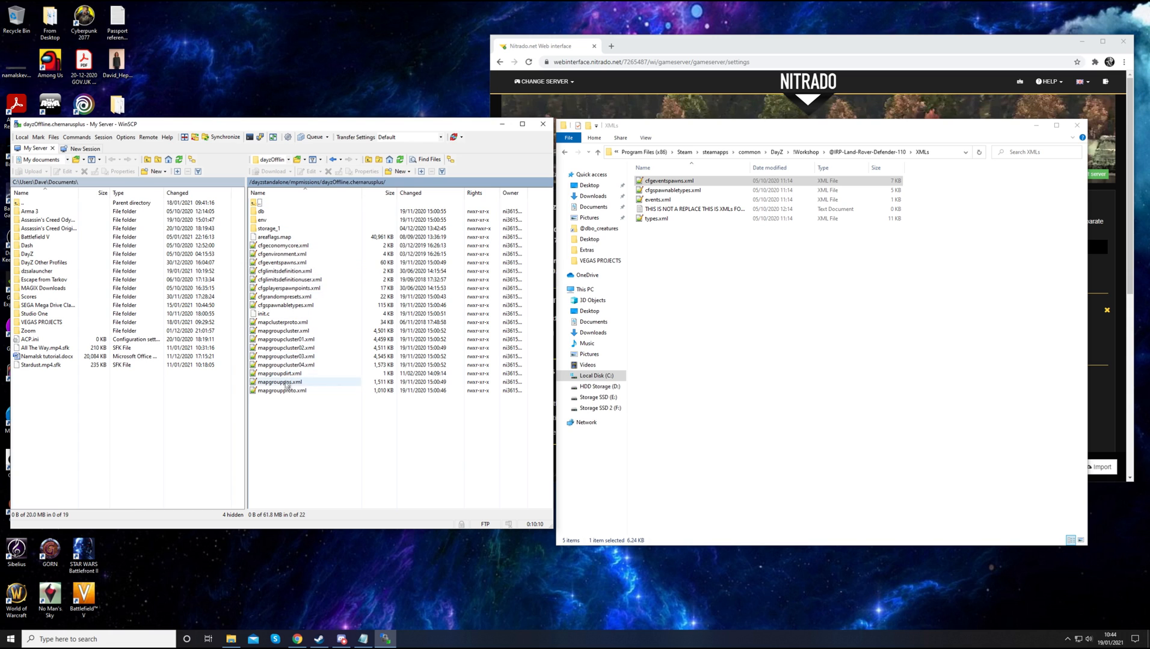
pyautogui.click(281, 262)
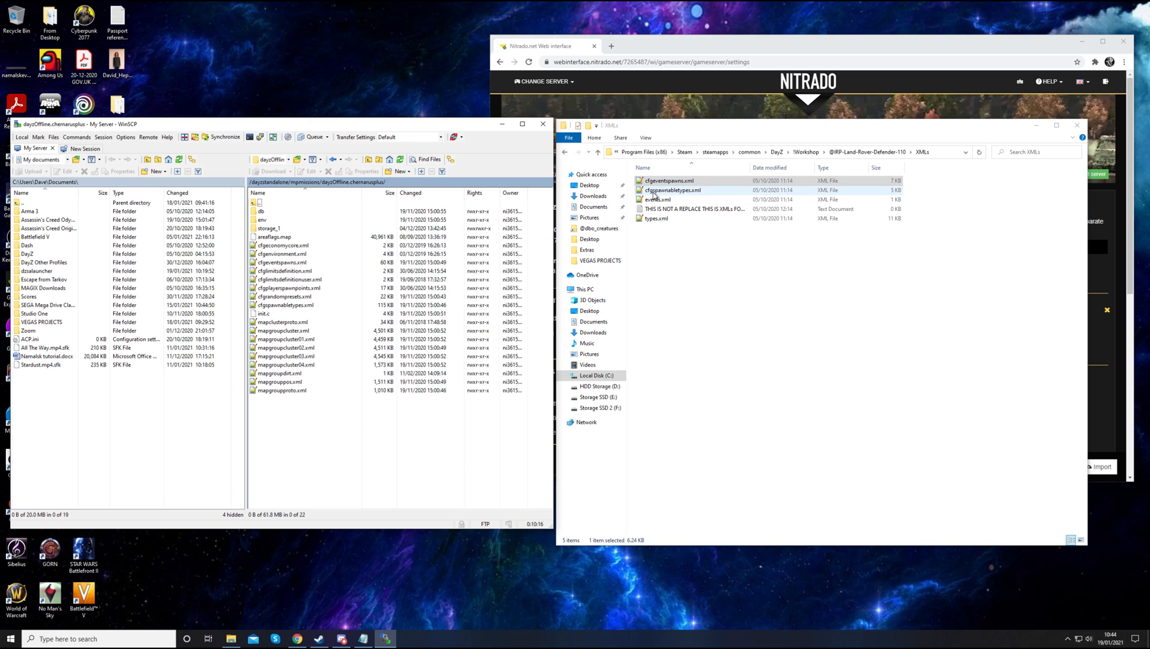
pyautogui.click(657, 200)
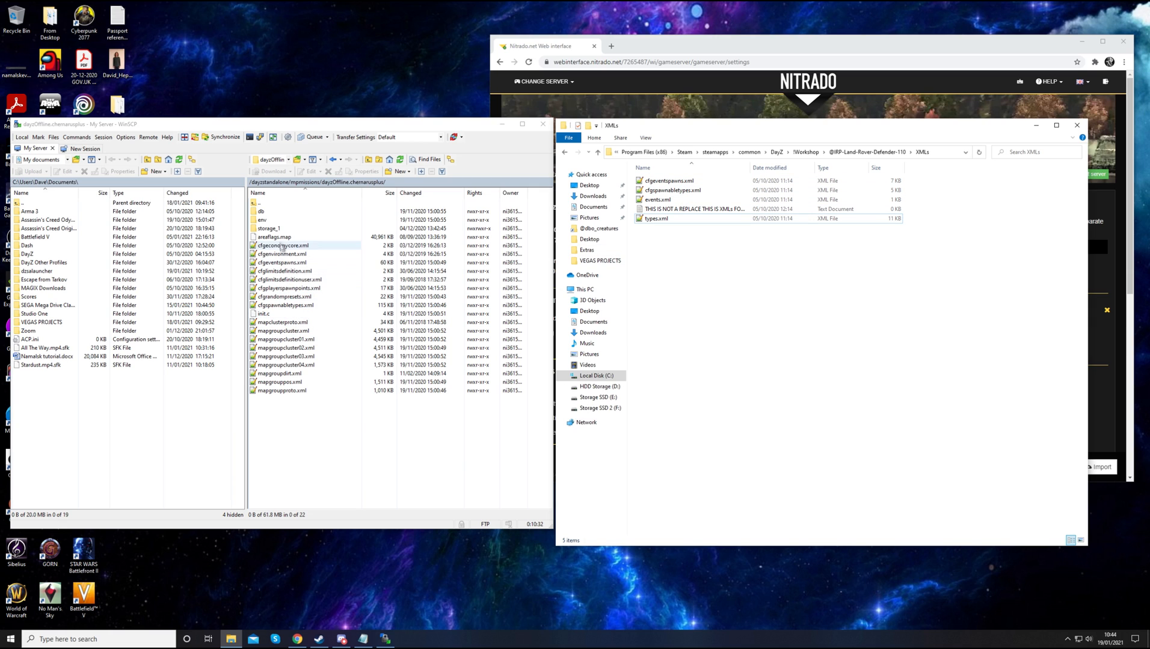
pyautogui.click(285, 305)
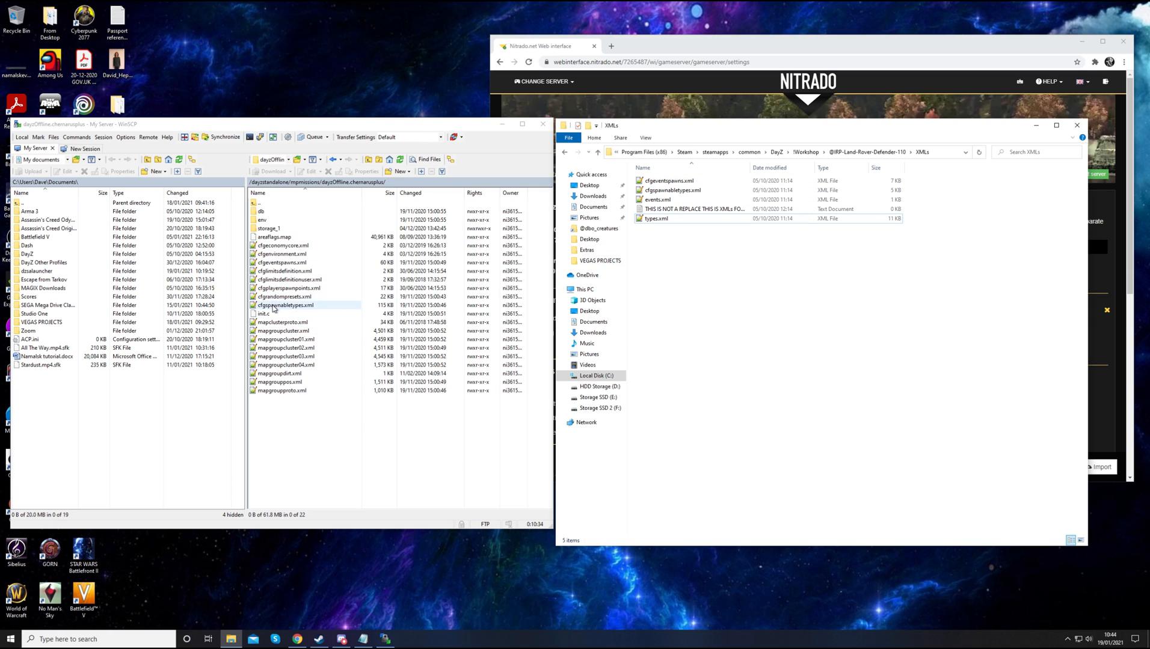
pyautogui.click(285, 306)
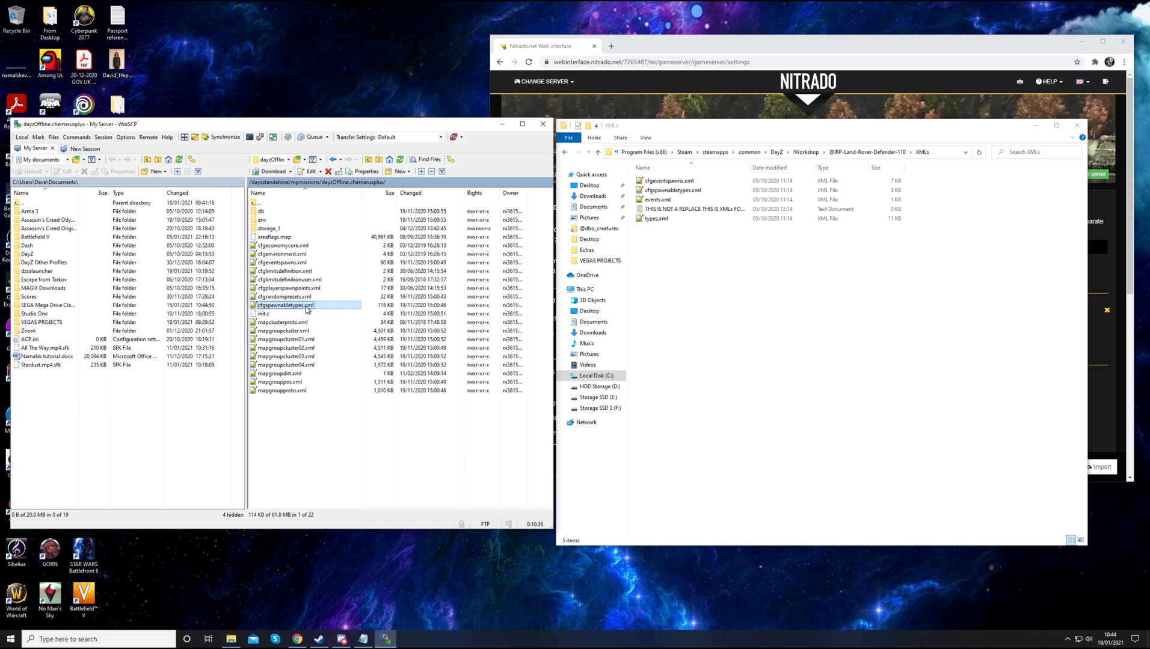
# Edit the server's cfgspawnabletypes.xml in WinSCP and open the mod's copy in Notepad
pyautogui.doubleClick(285, 305)
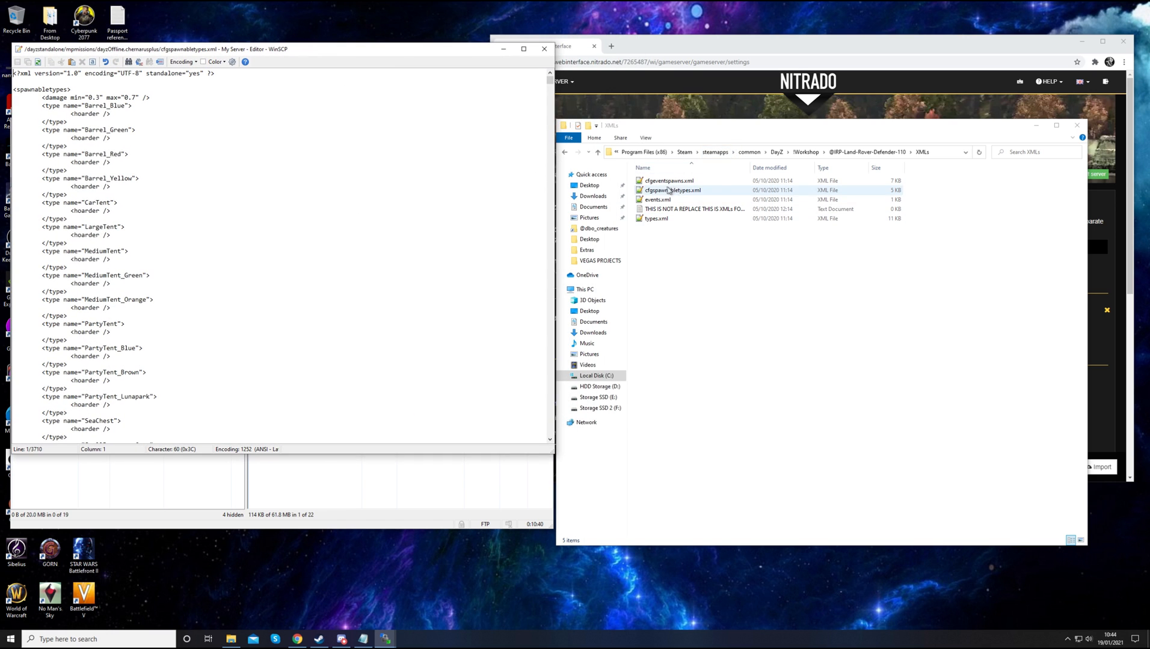
pyautogui.click(656, 219)
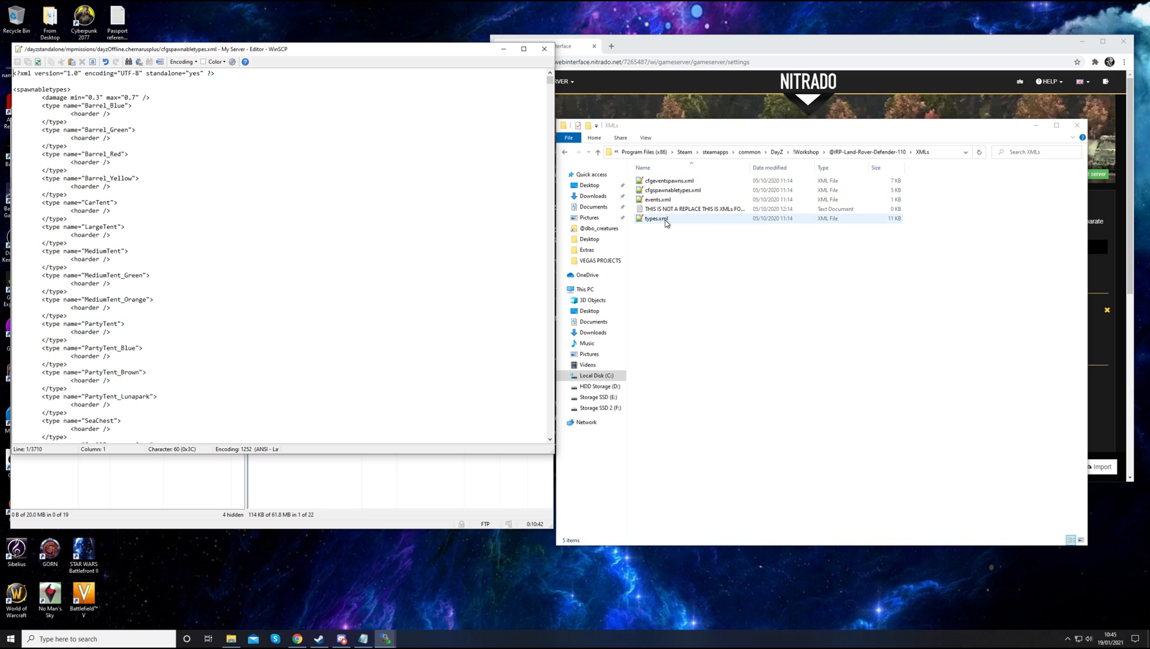
pyautogui.click(671, 190)
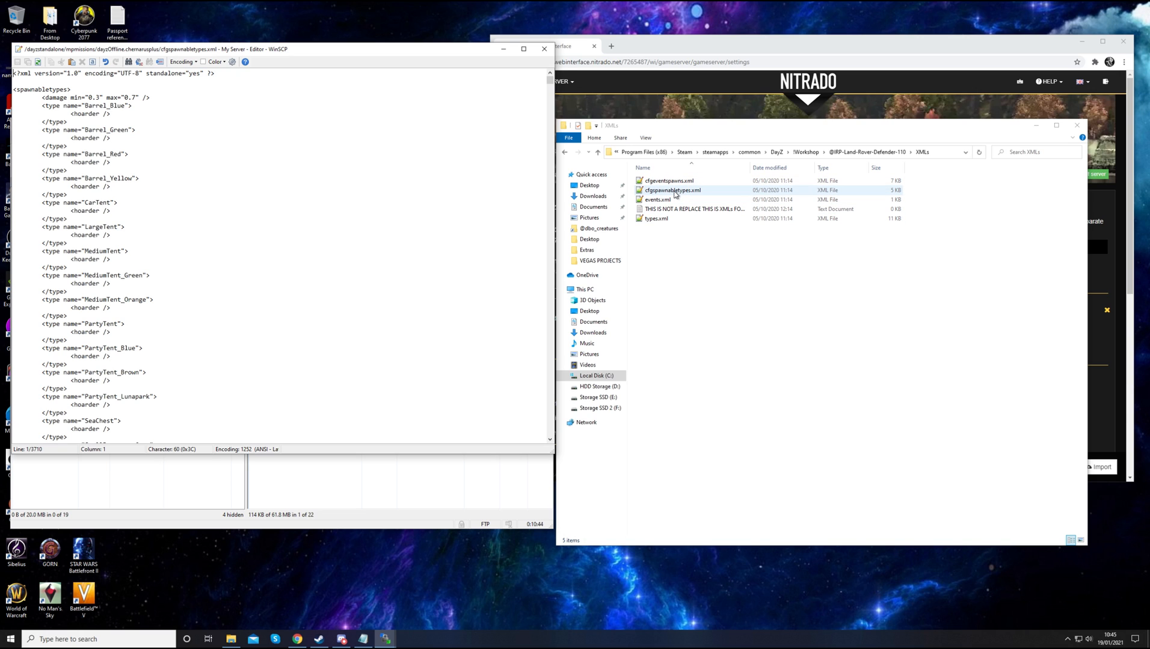
pyautogui.click(671, 190)
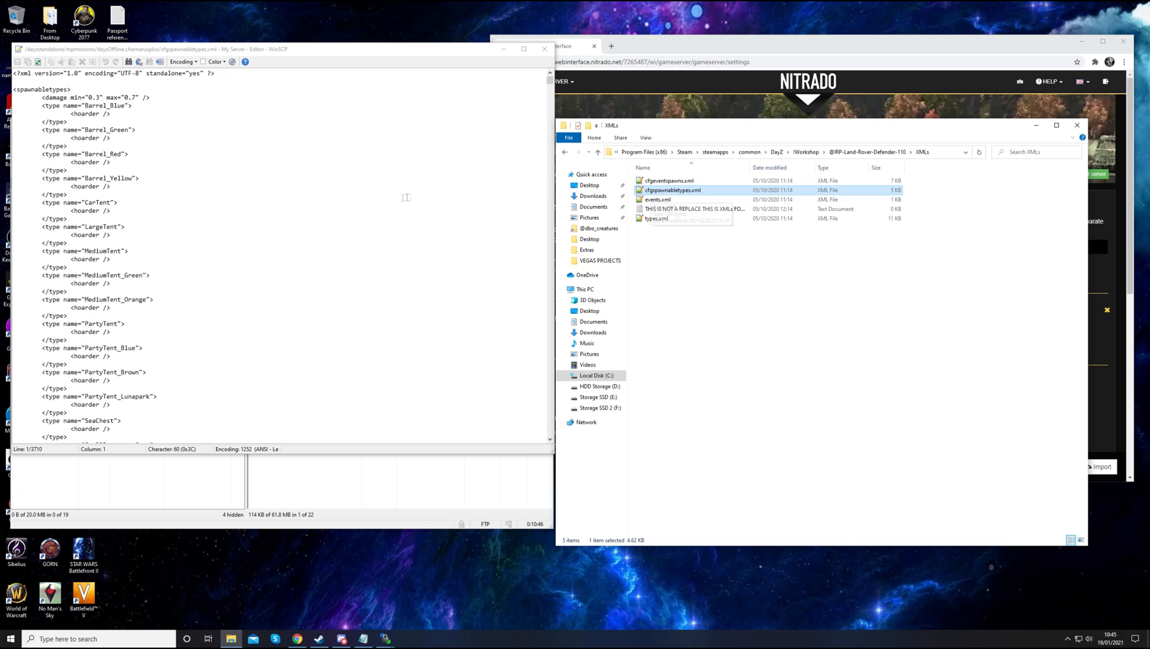
pyautogui.rightClick(670, 190)
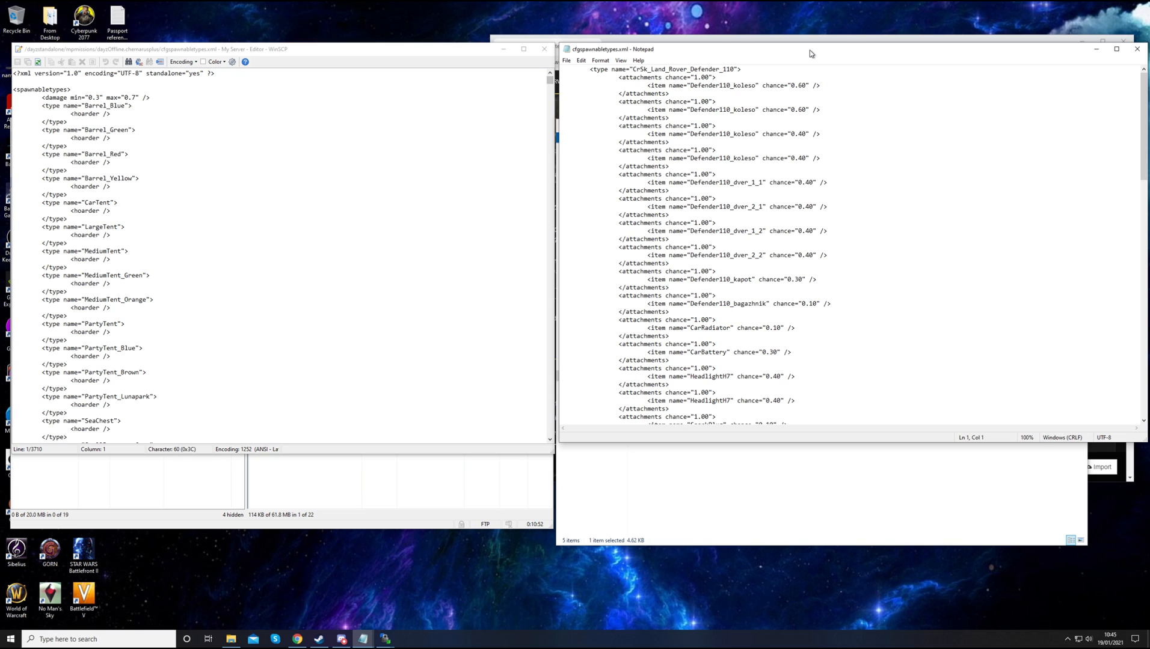
pyautogui.moveTo(748, 323)
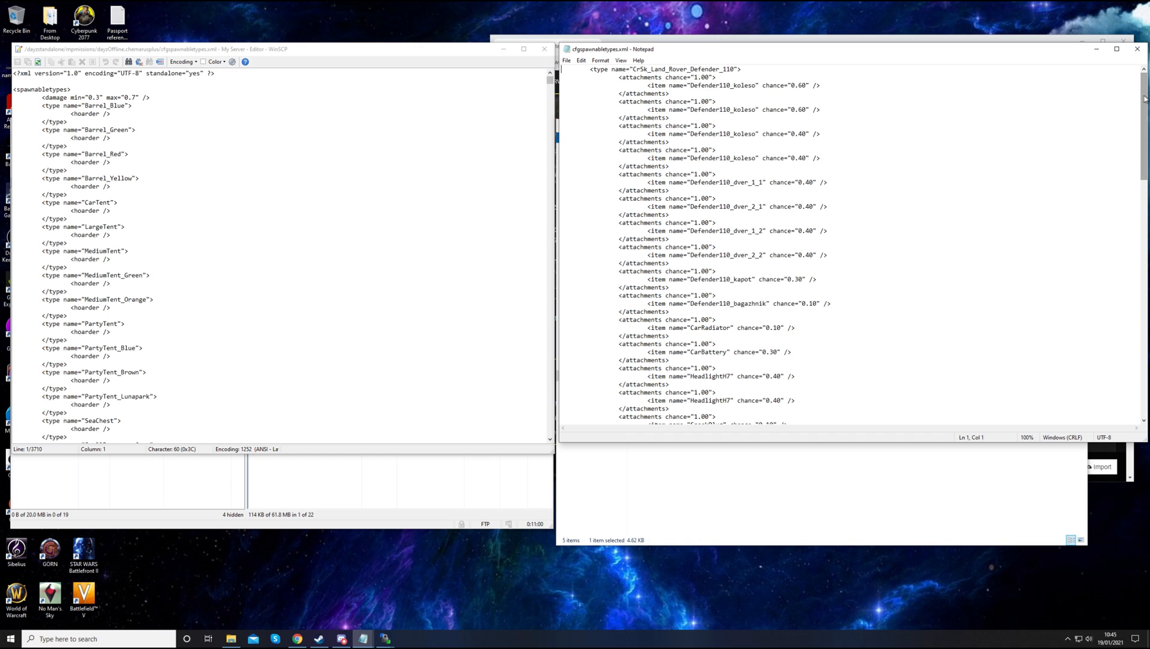
# Select the whole CrSk_Land_Rover_Defender_110 type block in the mod's cfgspawnabletypes.xml
pyautogui.scroll(-3)
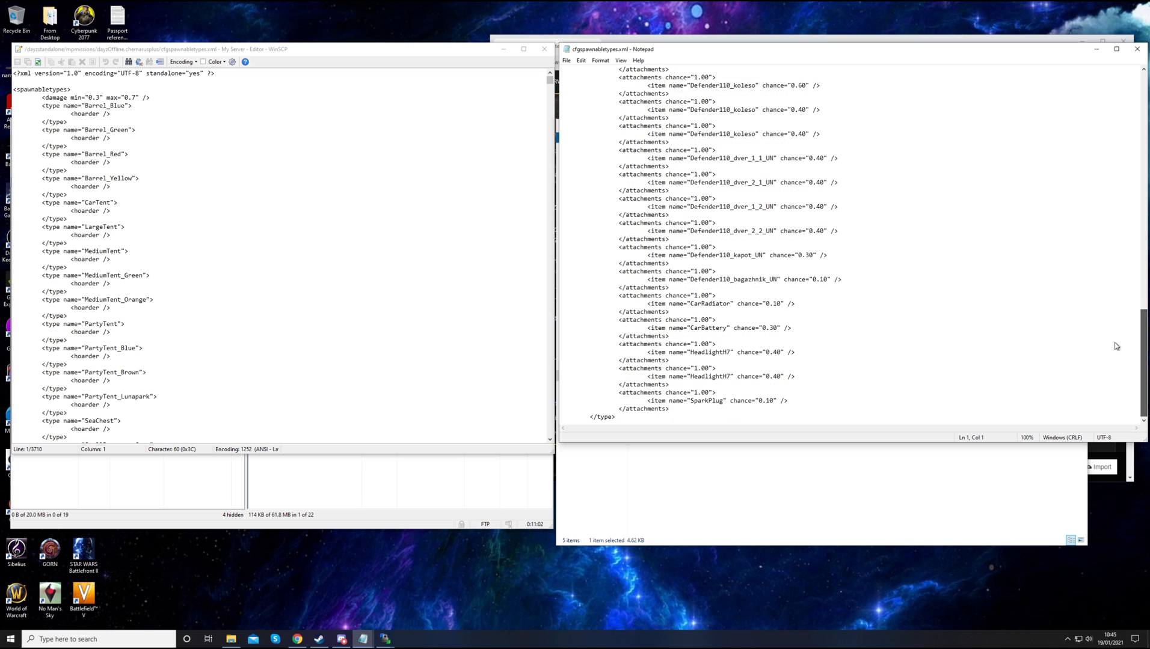
pyautogui.scroll(3)
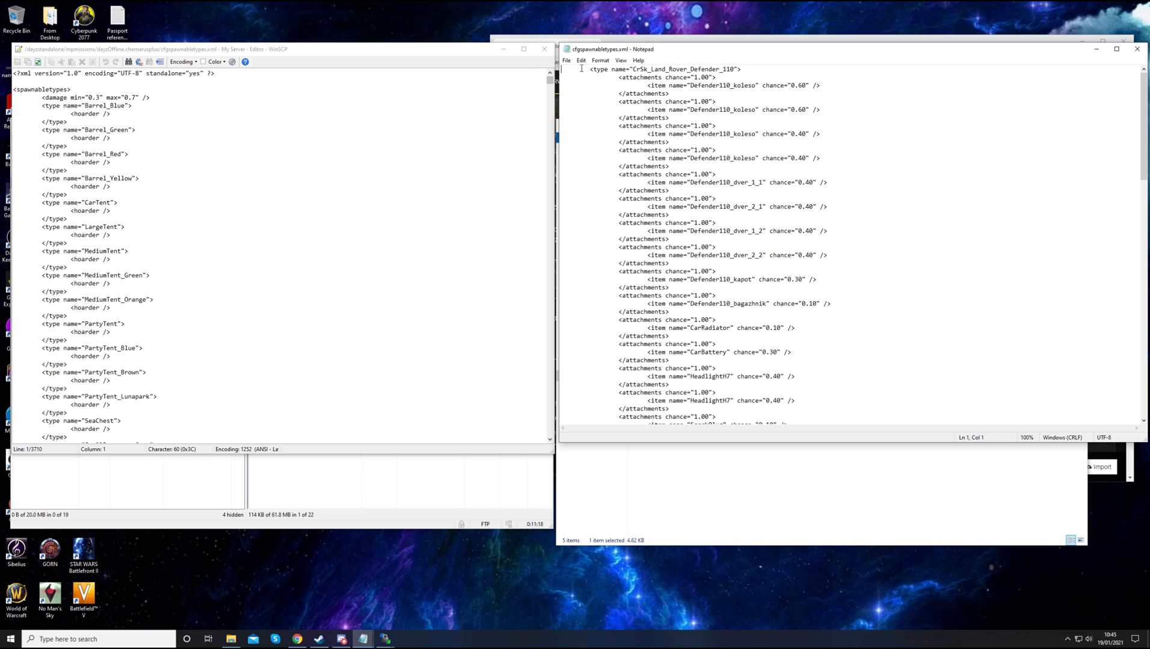
pyautogui.doubleClick(599, 69)
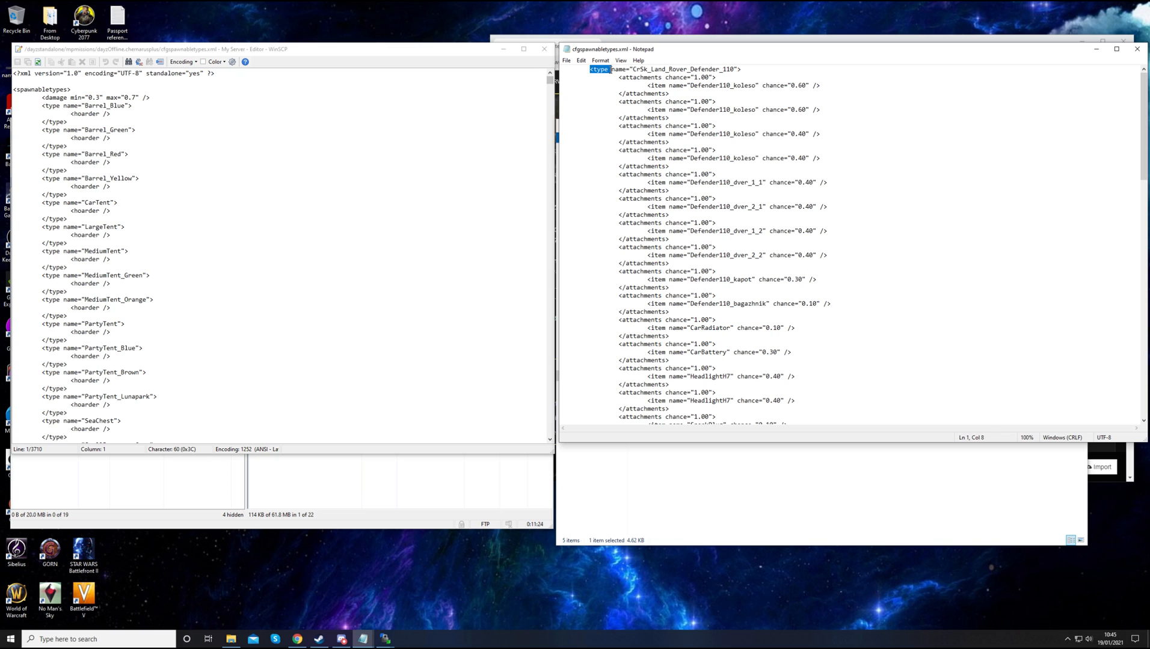
pyautogui.click(587, 101)
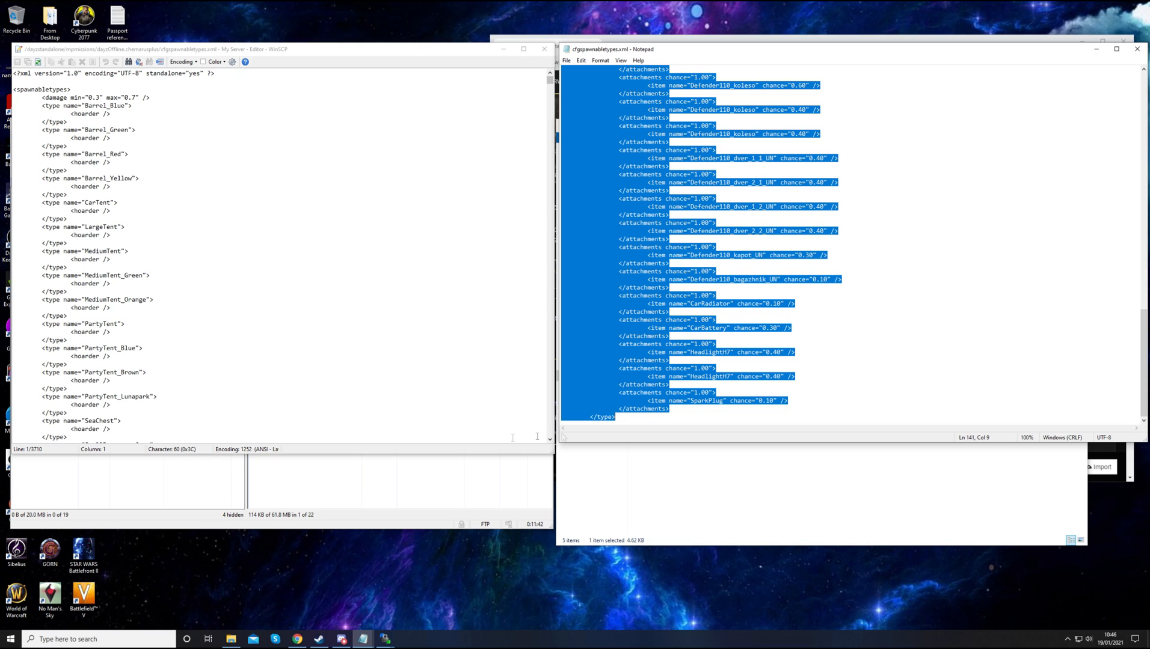
pyautogui.moveTo(309, 329)
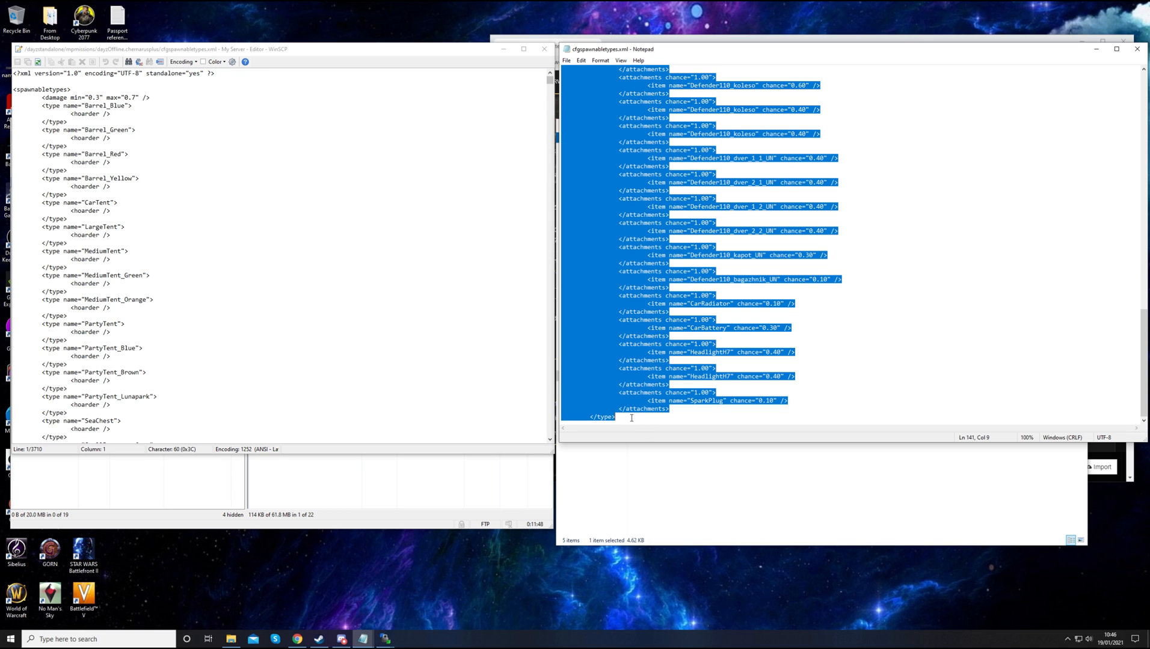
pyautogui.click(630, 417)
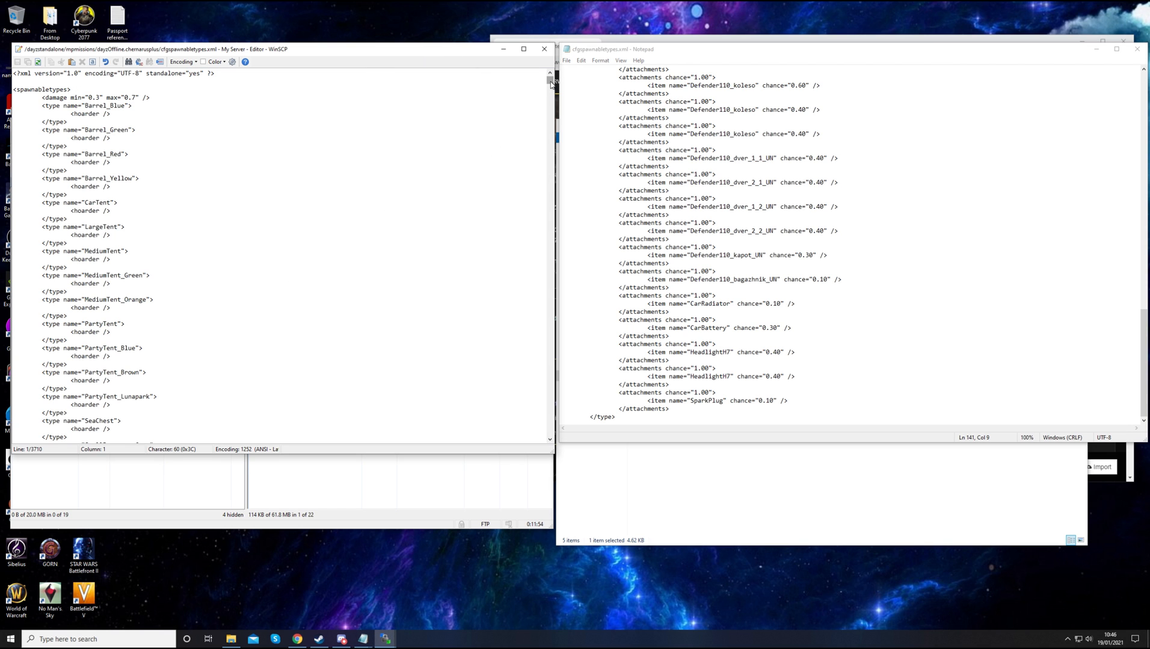
# Scroll to the end of the server's cfgspawnabletypes.xml, paste the Defender entries and save
pyautogui.scroll(-3)
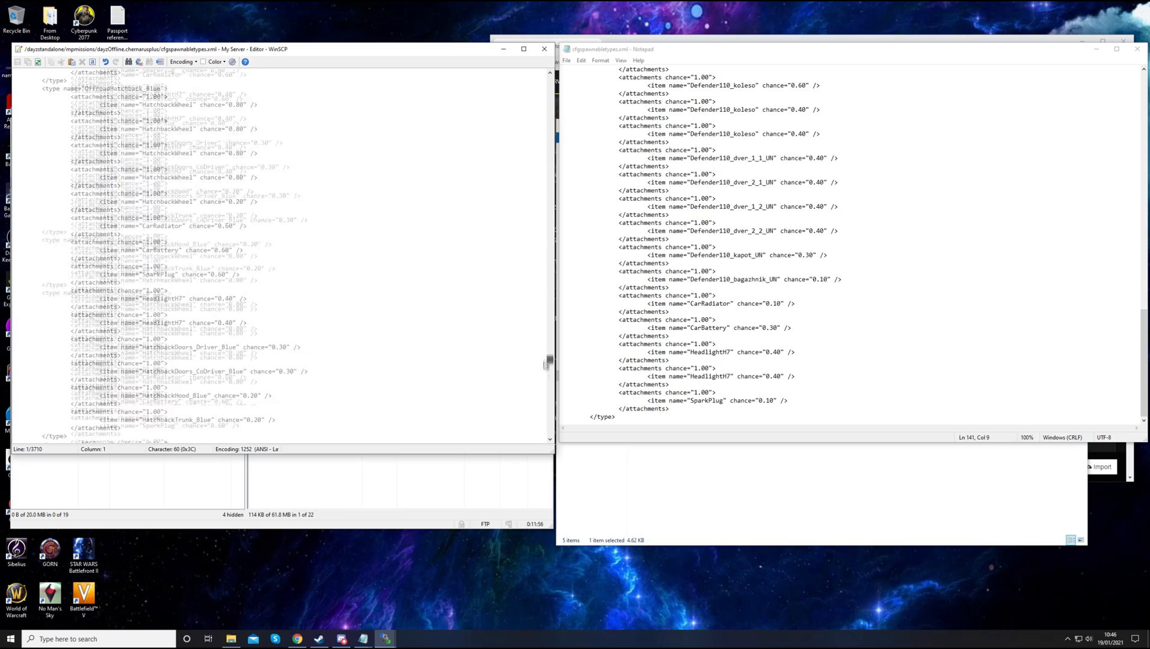
pyautogui.scroll(-3)
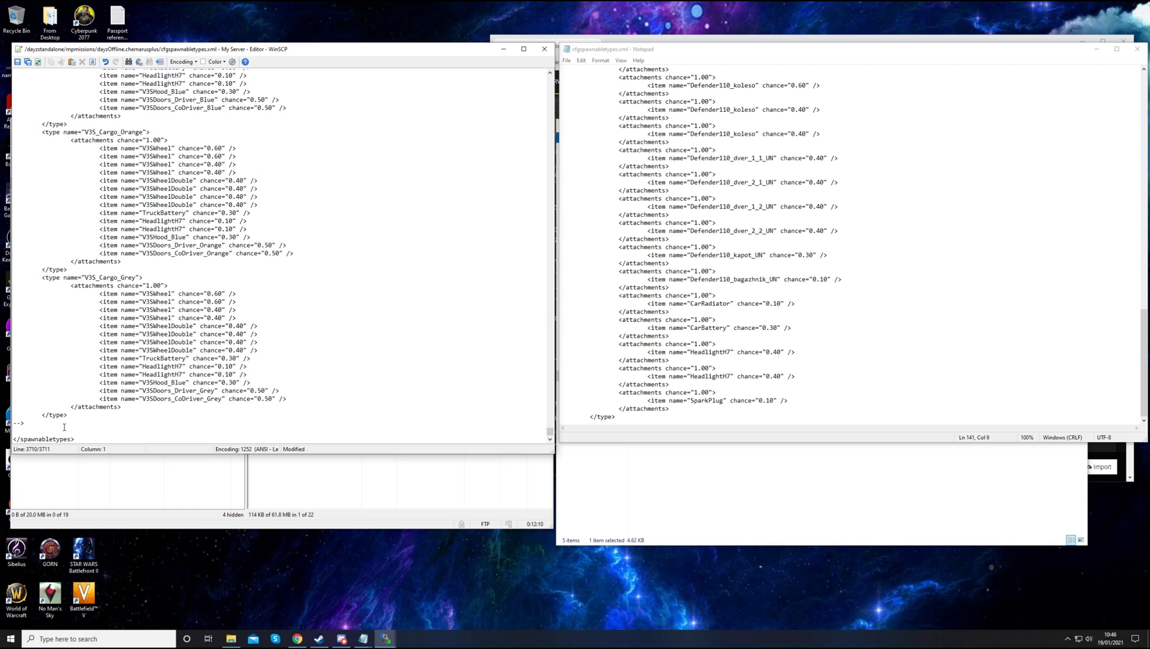
pyautogui.scroll(-3)
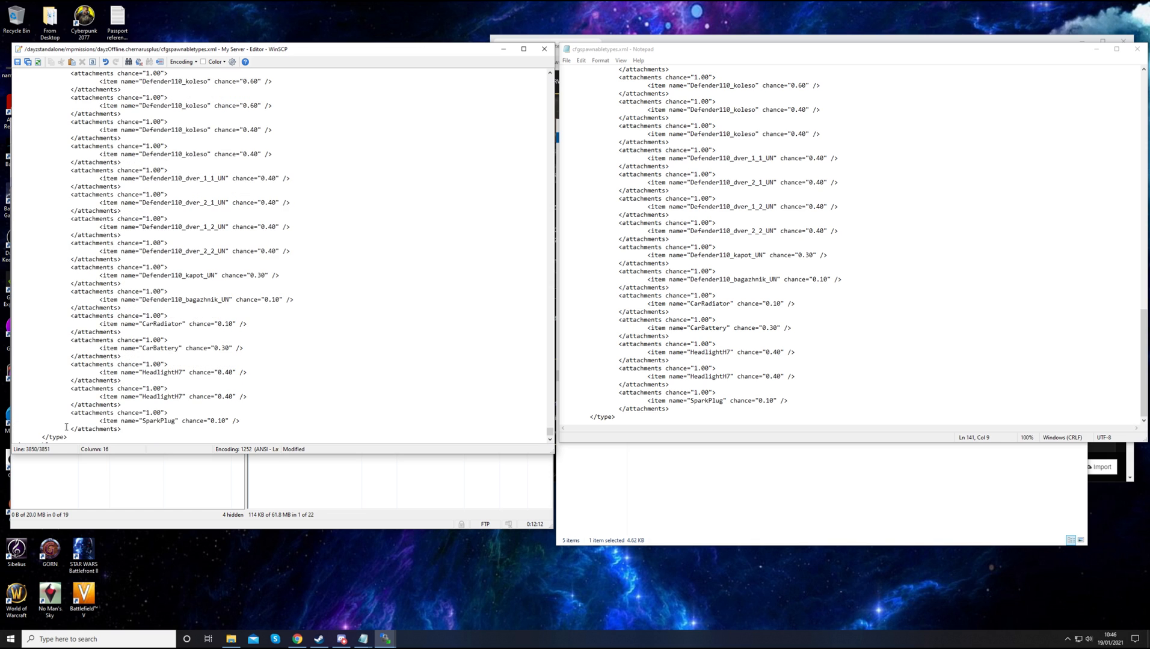
pyautogui.scroll(-3)
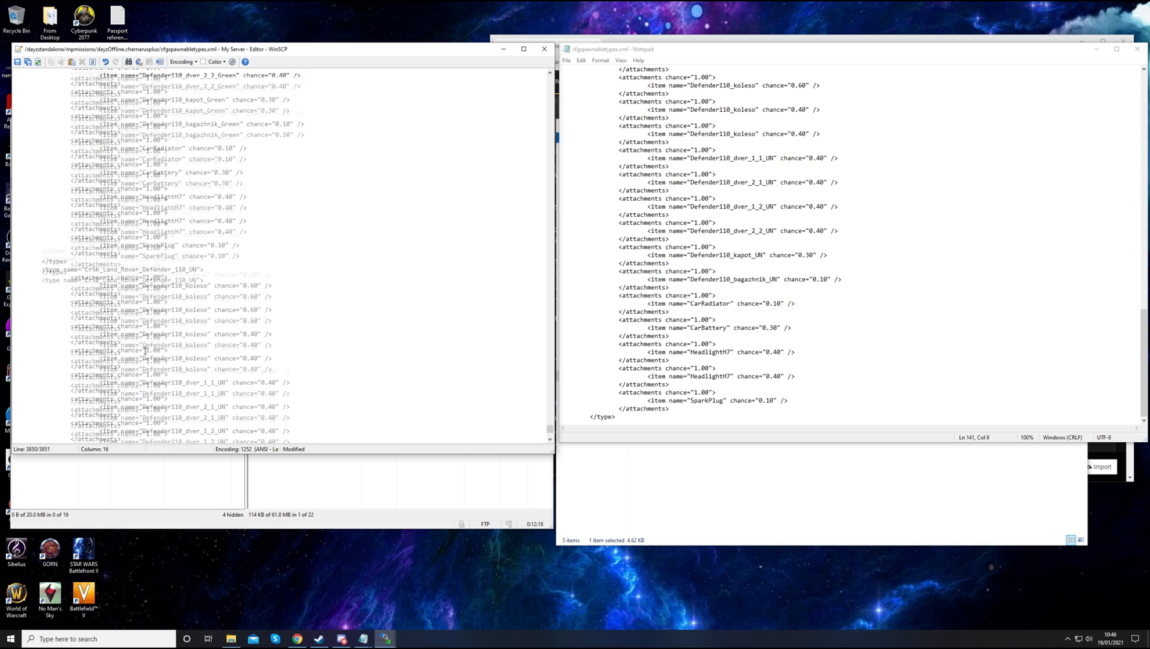
pyautogui.scroll(-3)
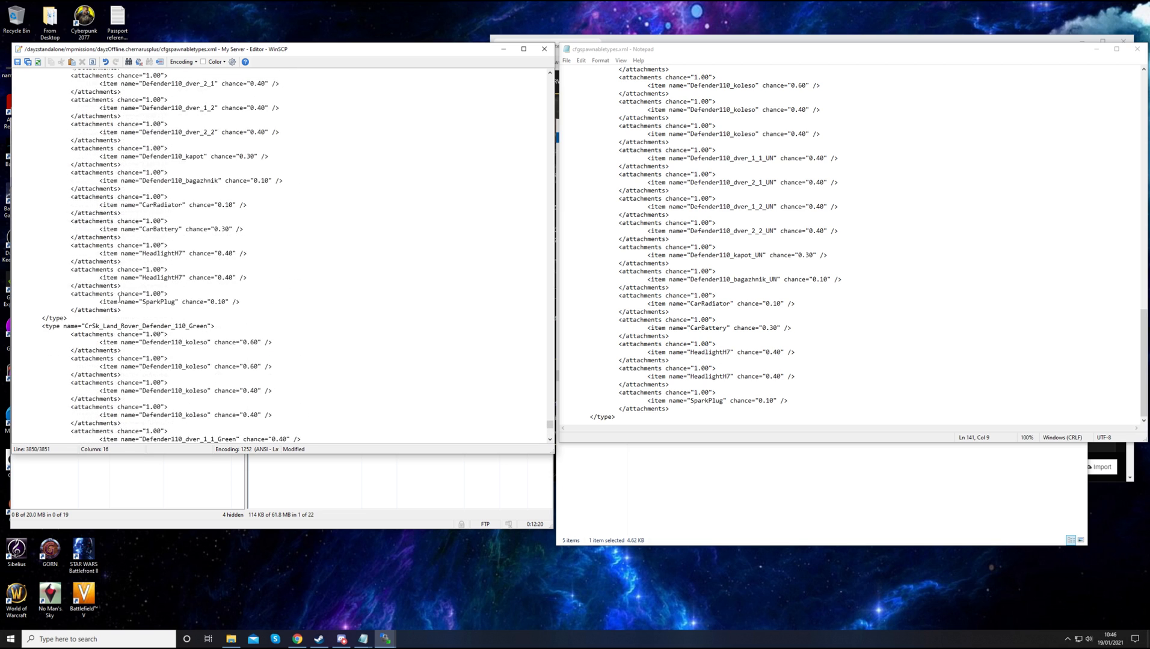
pyautogui.scroll(3)
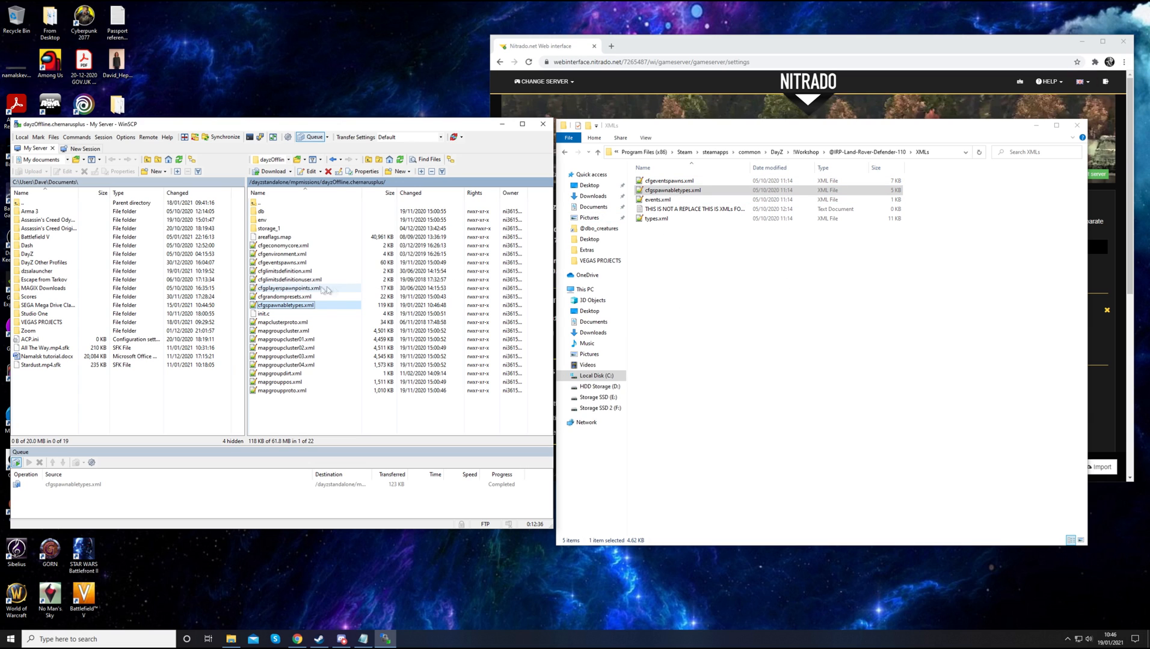
# Edit the server's cfgeventspawns.xml and open the mod's cfgeventspawns.xml in Notepad
pyautogui.doubleClick(280, 262)
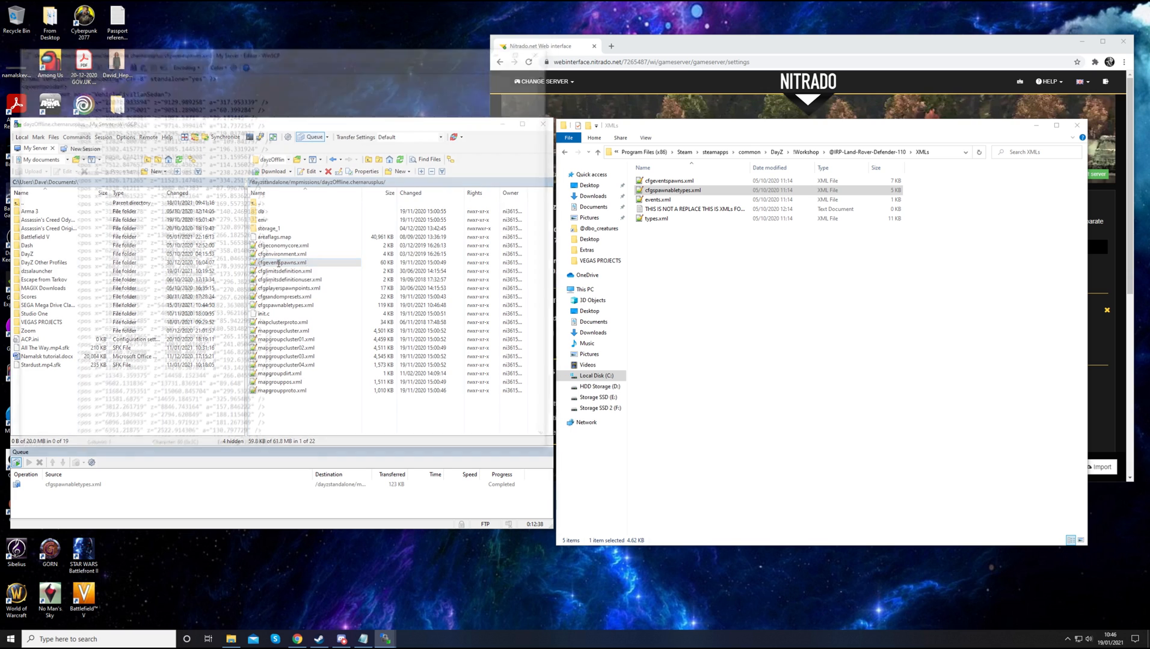
pyautogui.doubleClick(667, 180)
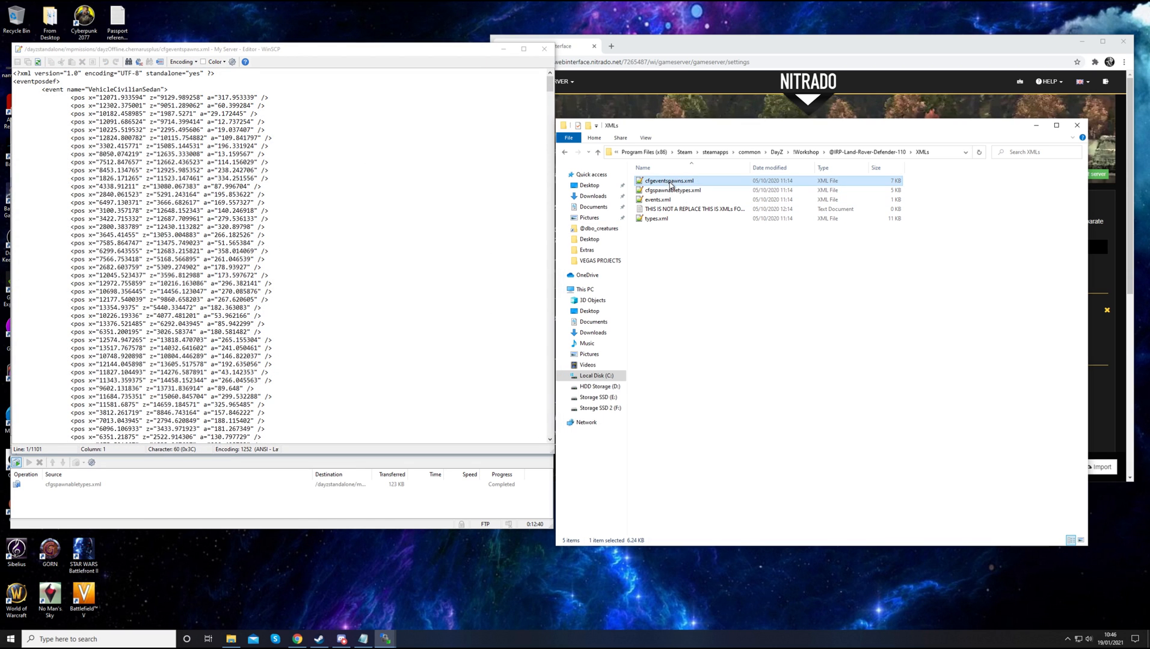
pyautogui.doubleClick(665, 180)
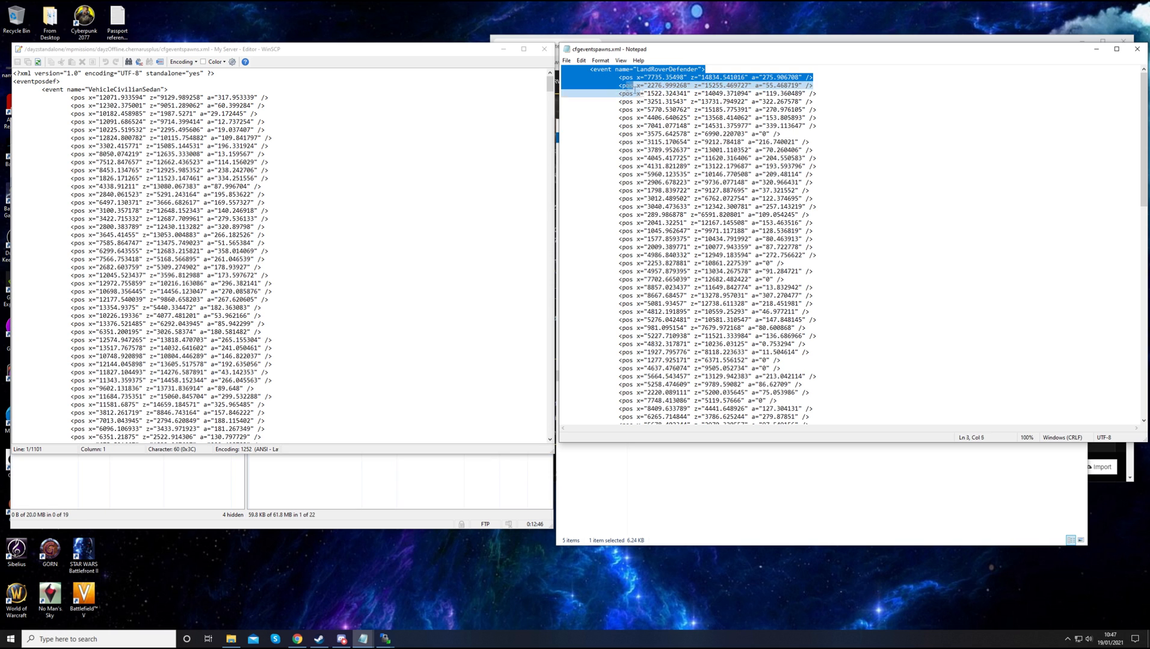
# Copy the LandRoverDefender spawn positions into the server's cfgeventspawns.xml and save
pyautogui.scroll(-3)
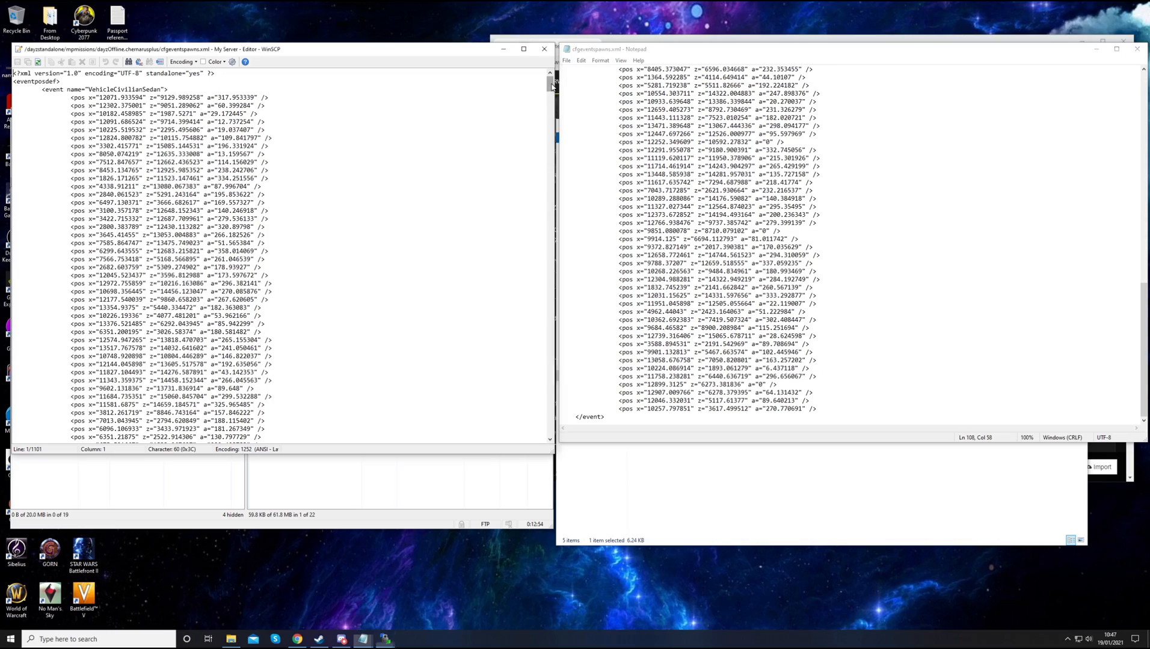
pyautogui.scroll(-3)
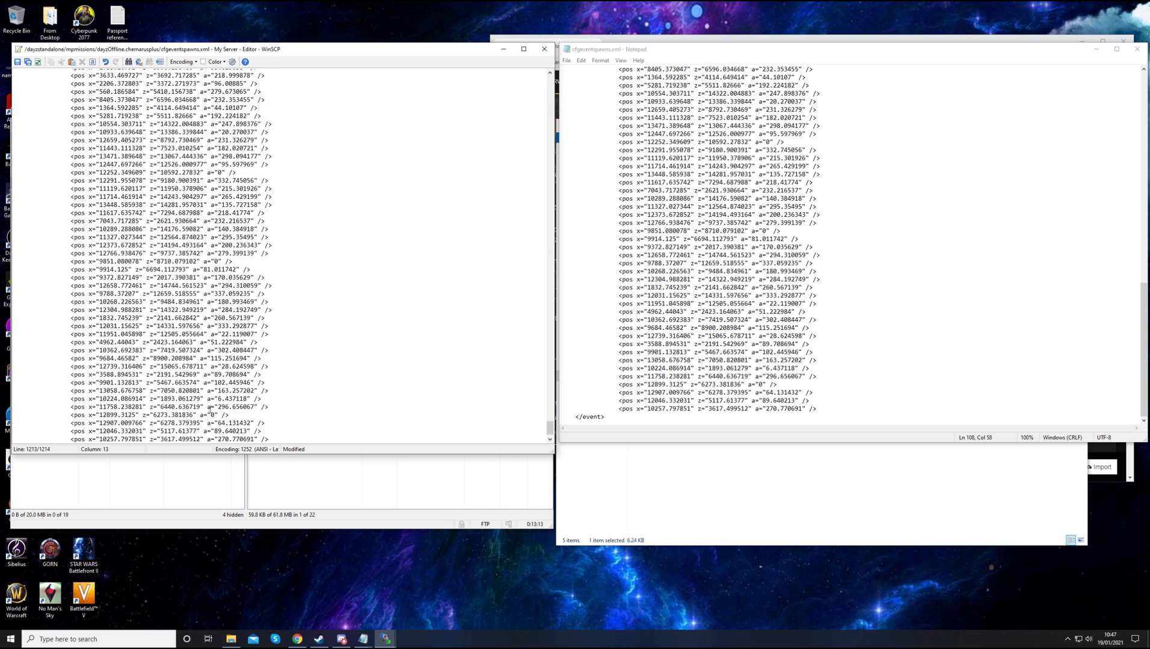
pyautogui.scroll(3)
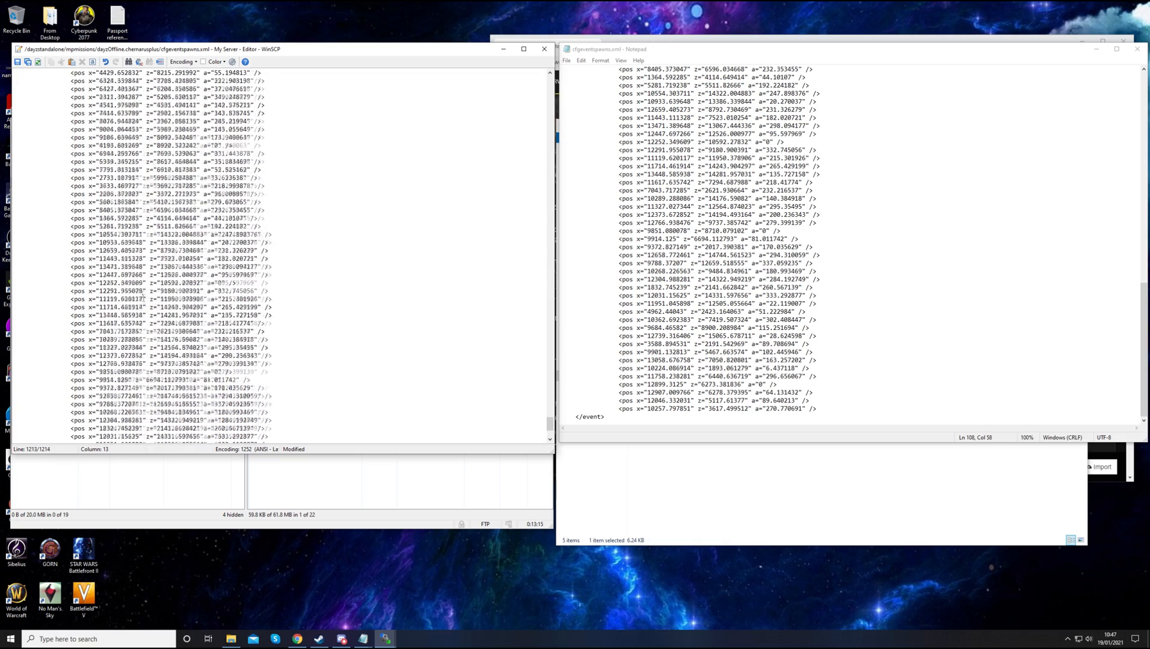
pyautogui.scroll(3)
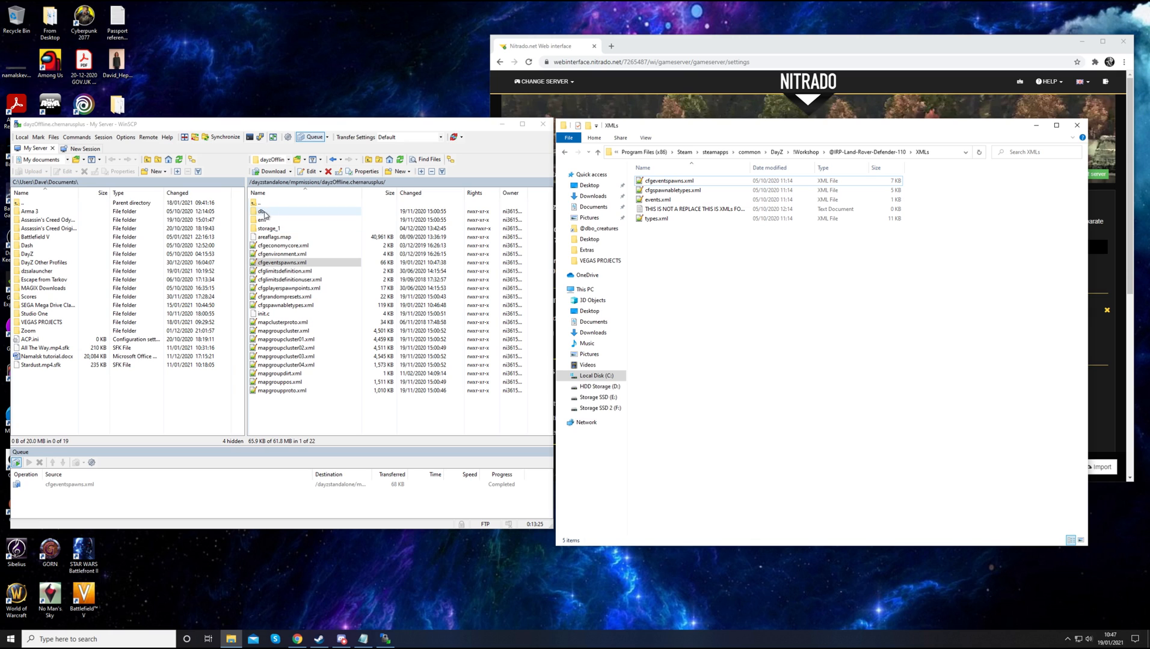
# Edit the server's db/types.xml and open the mod's types.xml with the Defender entries in Notepad
pyautogui.click(657, 199)
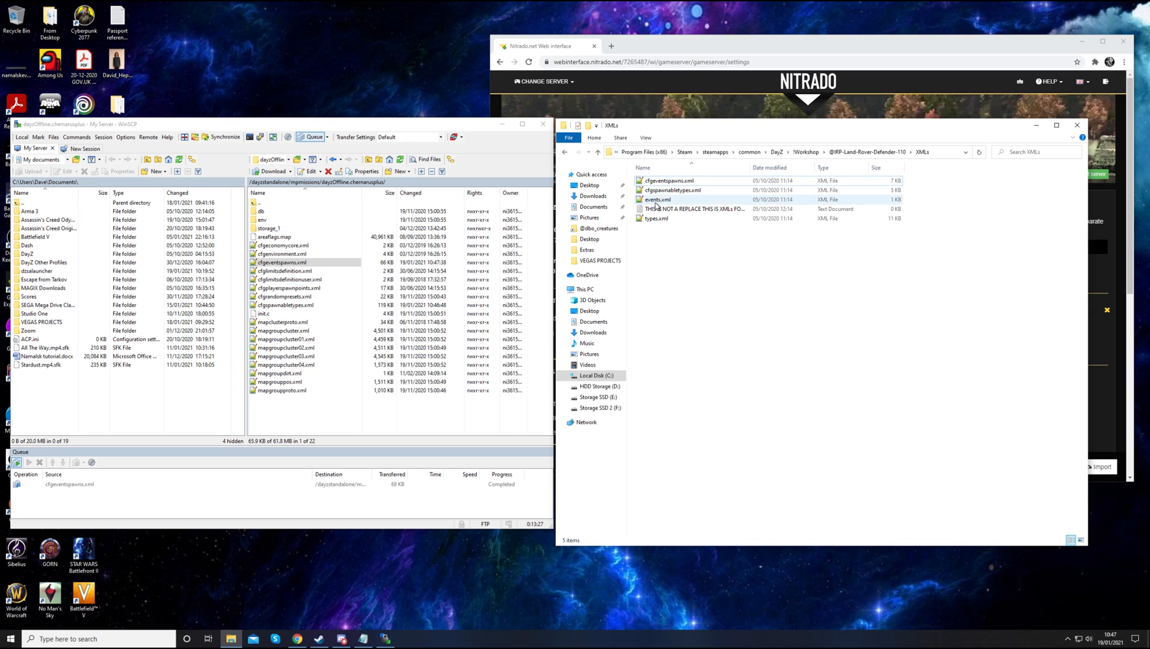
pyautogui.click(654, 219)
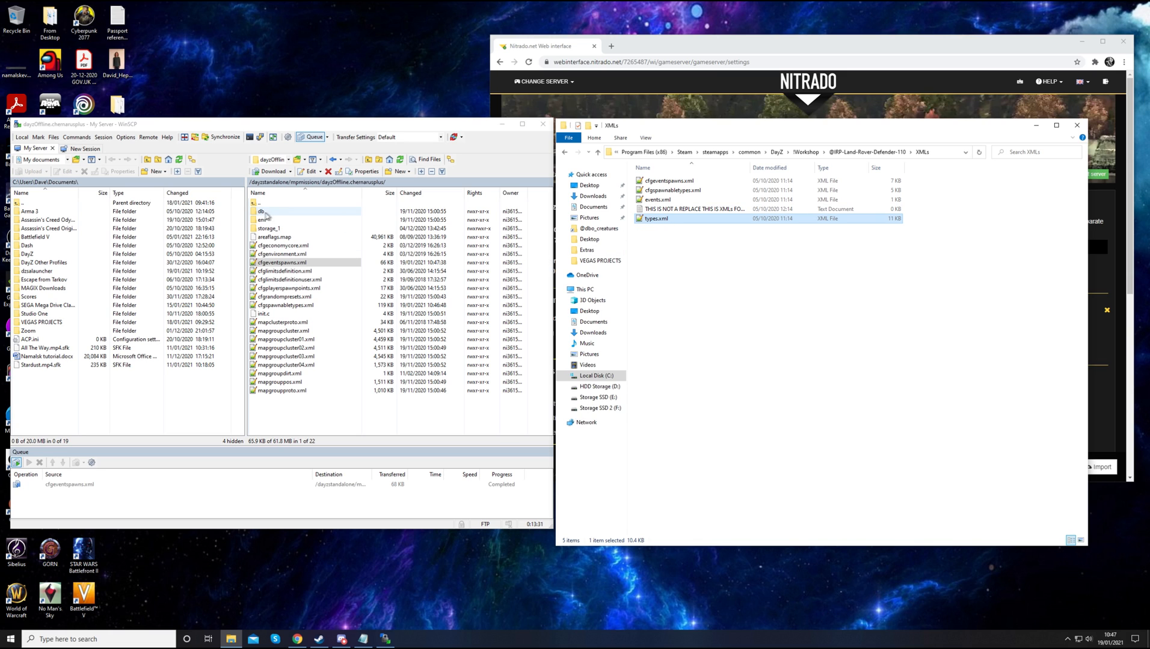
pyautogui.doubleClick(261, 212)
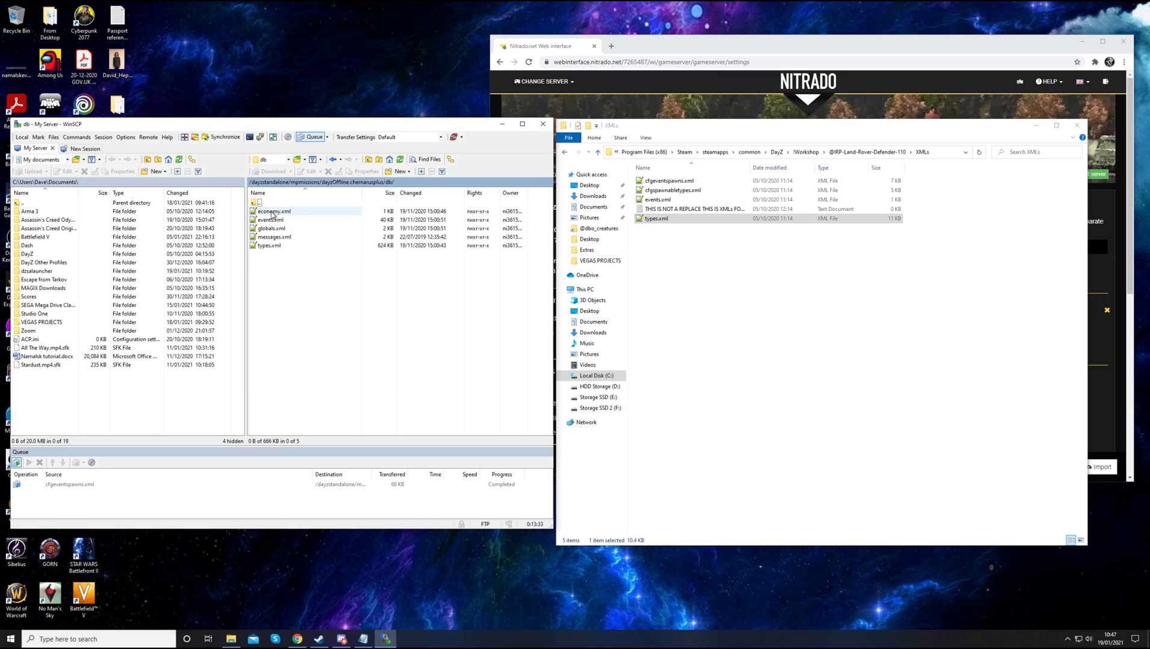
pyautogui.click(269, 245)
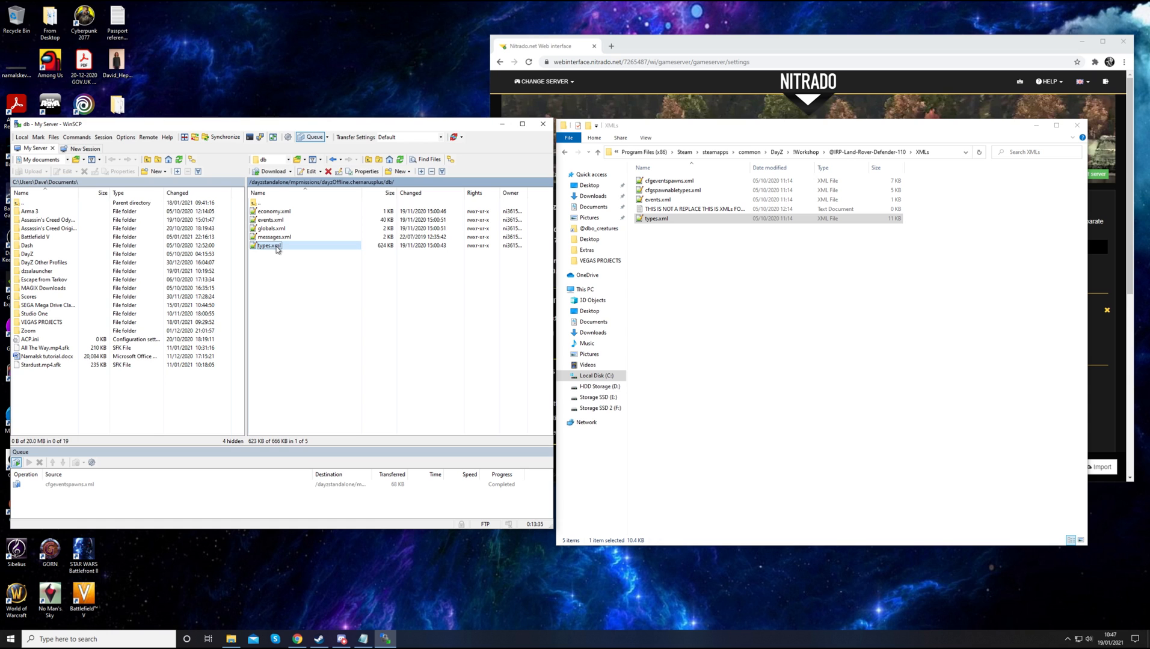
pyautogui.doubleClick(265, 245)
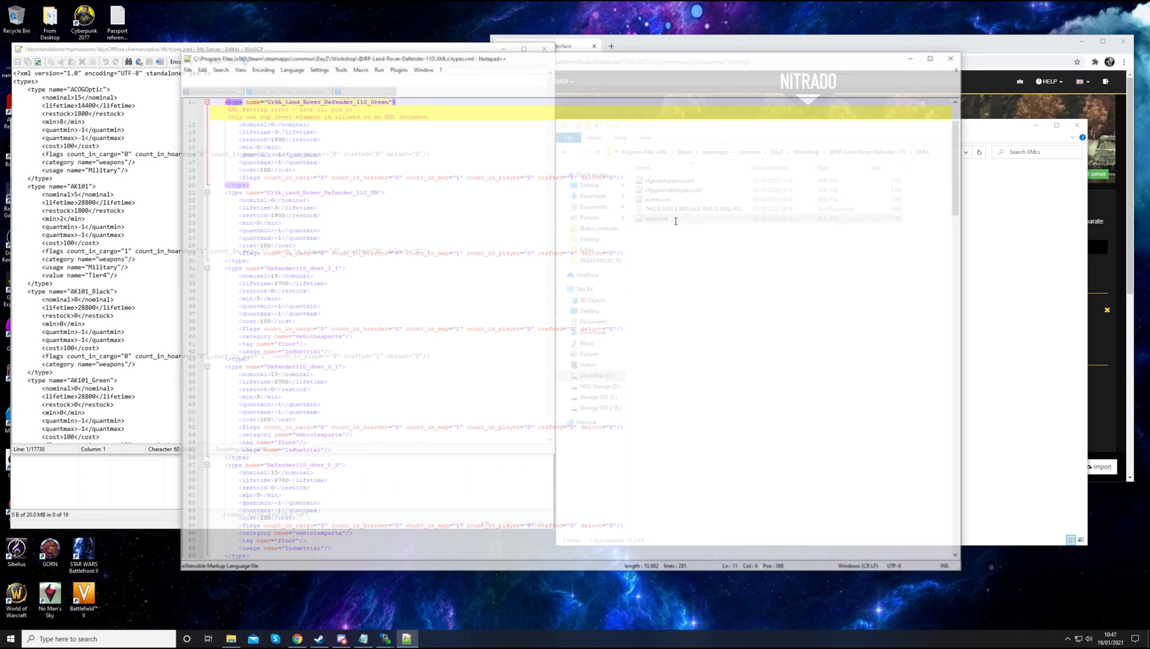
pyautogui.click(654, 219)
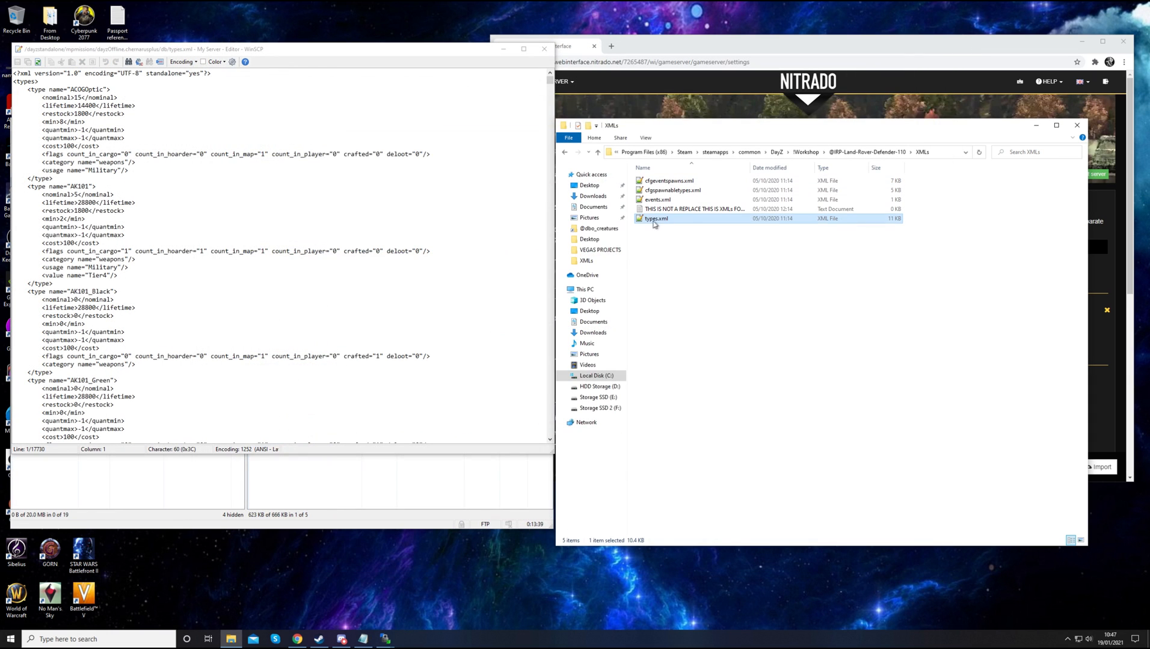
pyautogui.doubleClick(654, 218)
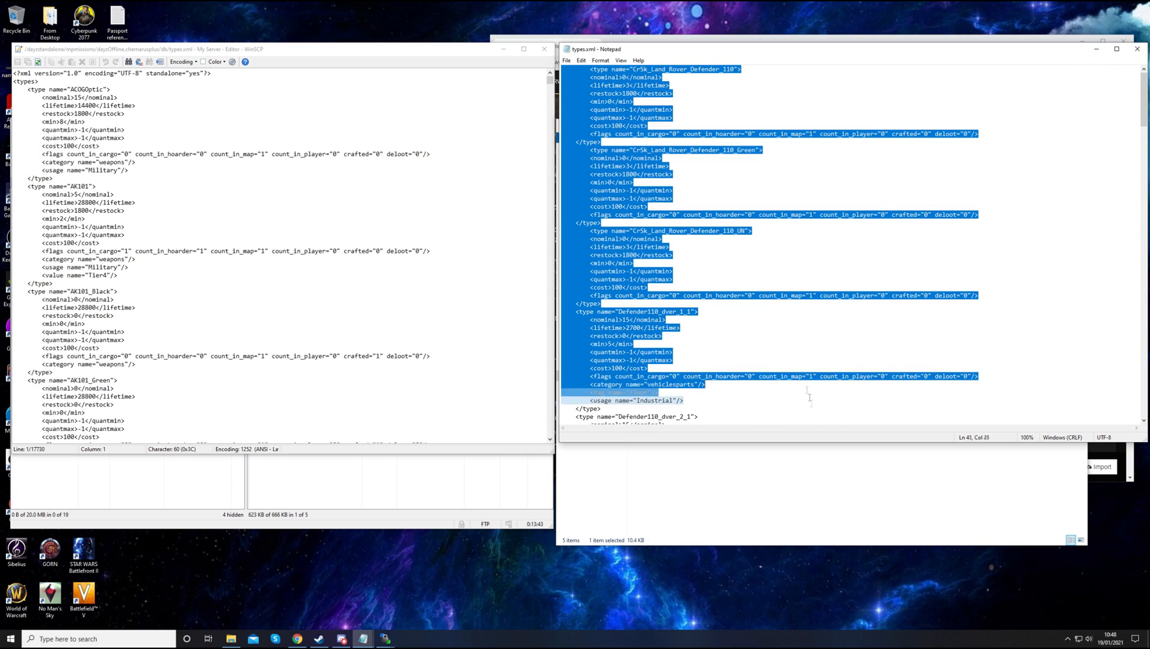
# Paste the Land Rover Defender 110 types at the end of the server's types.xml and save
pyautogui.scroll(-3)
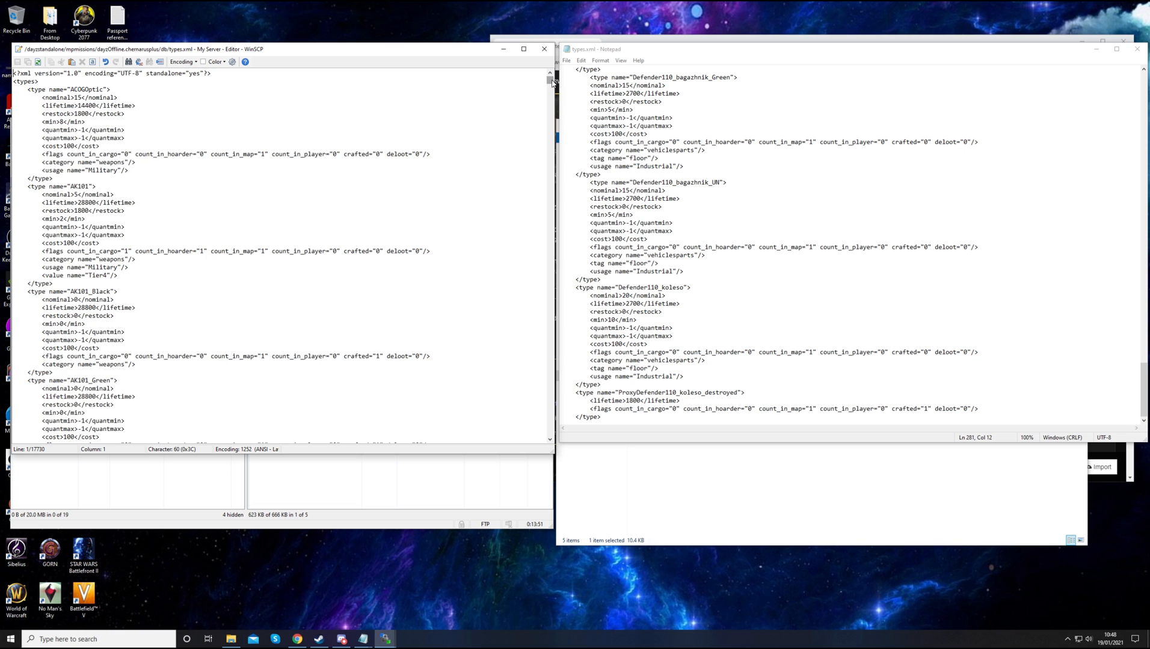
pyautogui.scroll(-3)
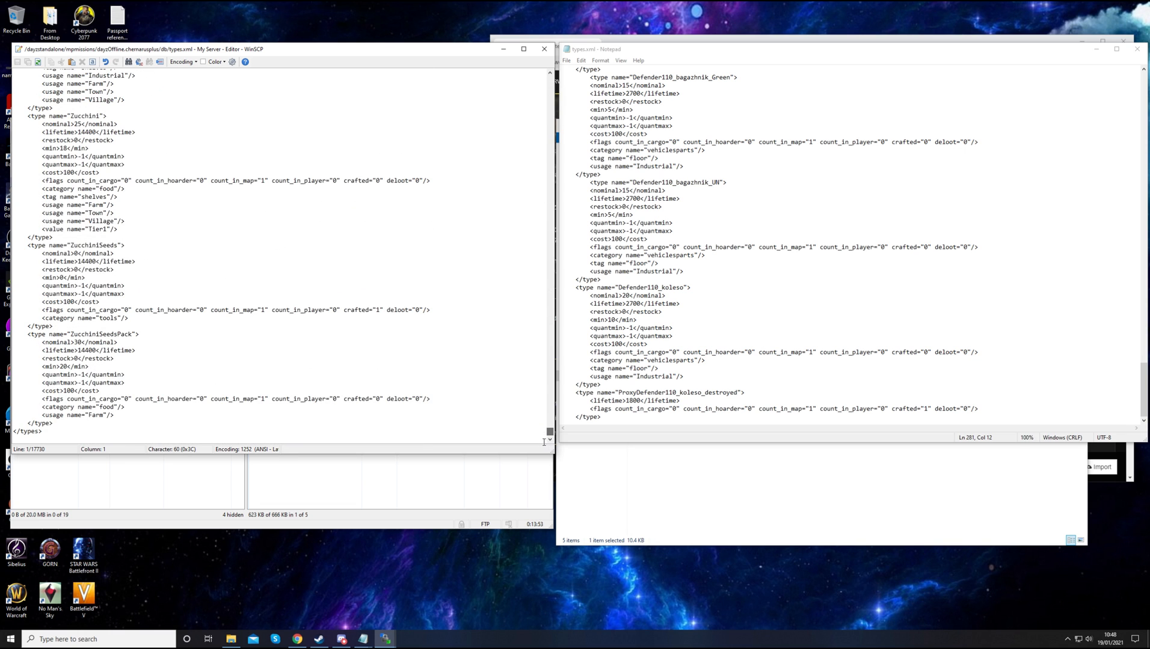
pyautogui.click(57, 424)
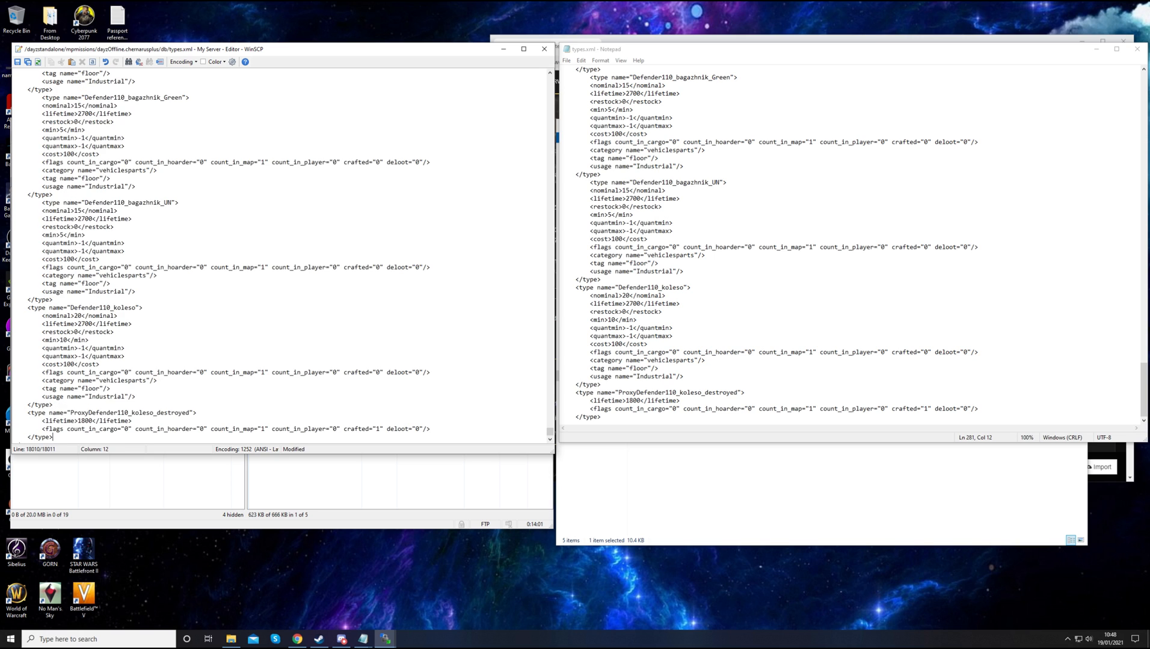
pyautogui.scroll(3)
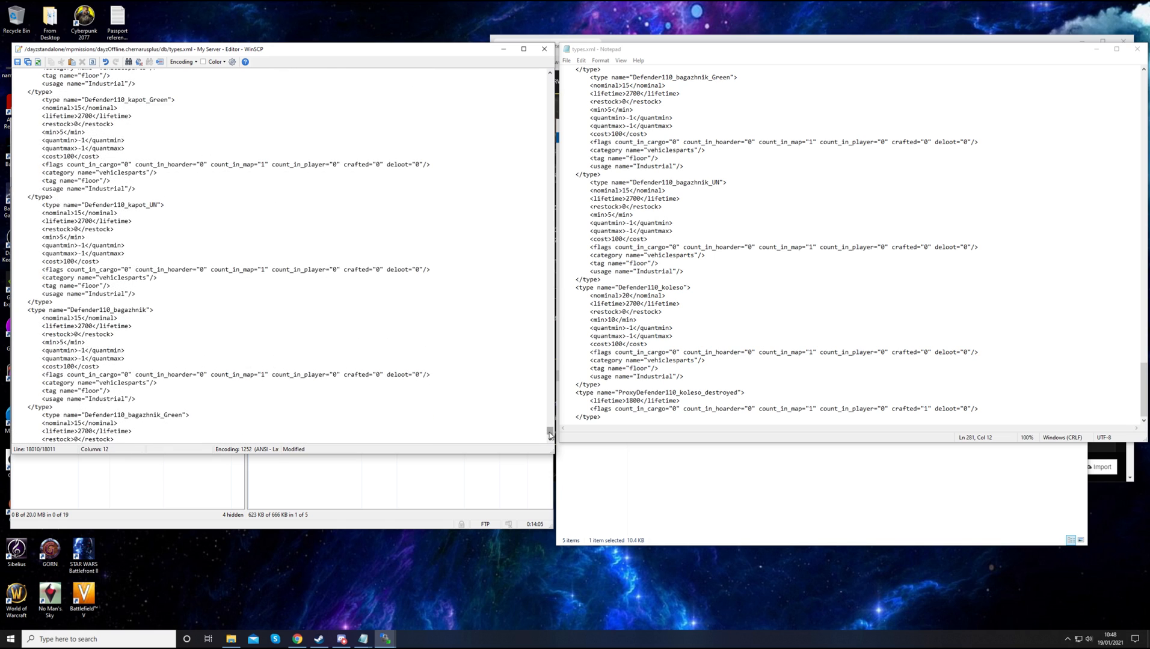
pyautogui.scroll(-3)
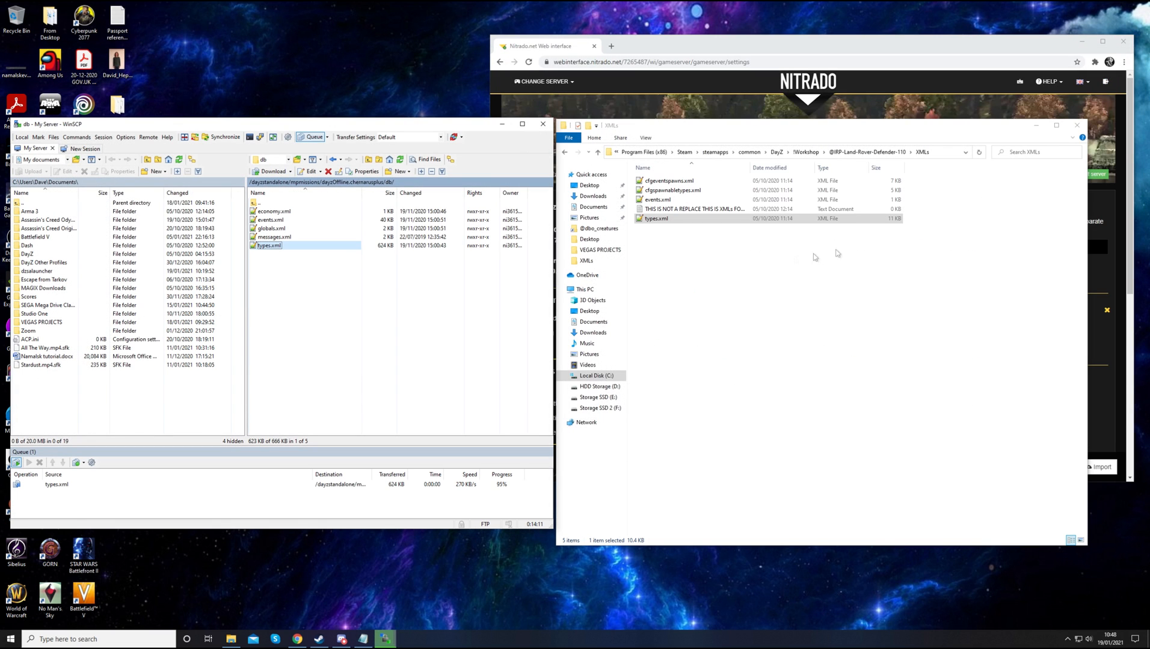
# Paste the LandRoverDefender event before </events> in the server's events.xml, save and close the editor
pyautogui.rightClick(658, 199)
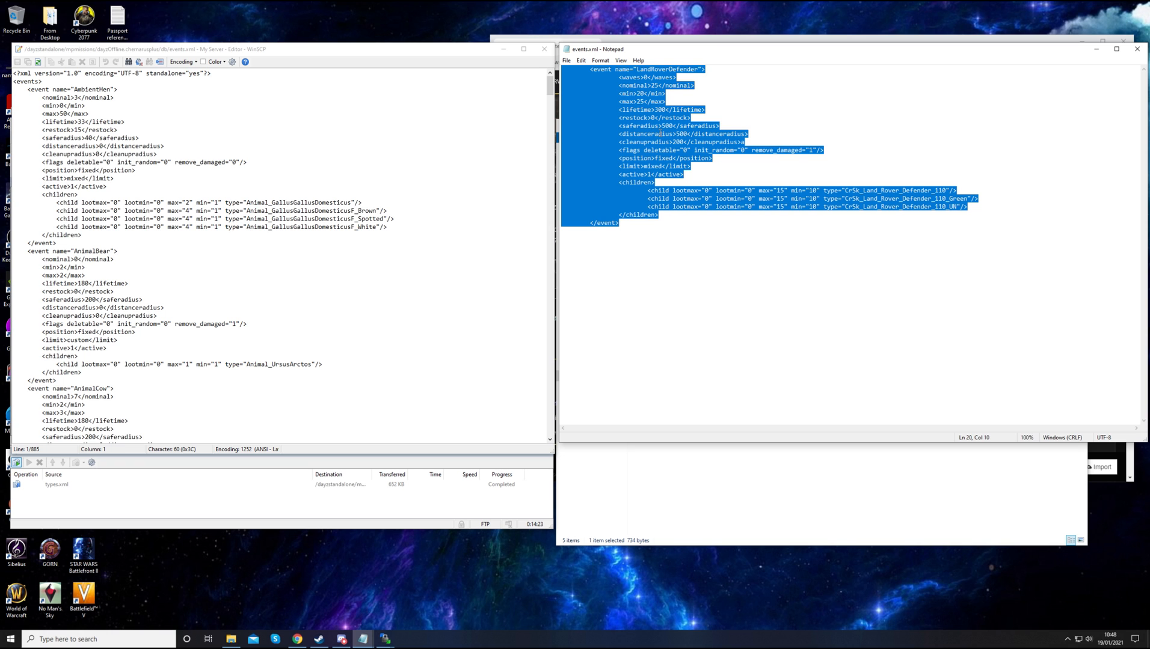
pyautogui.click(395, 298)
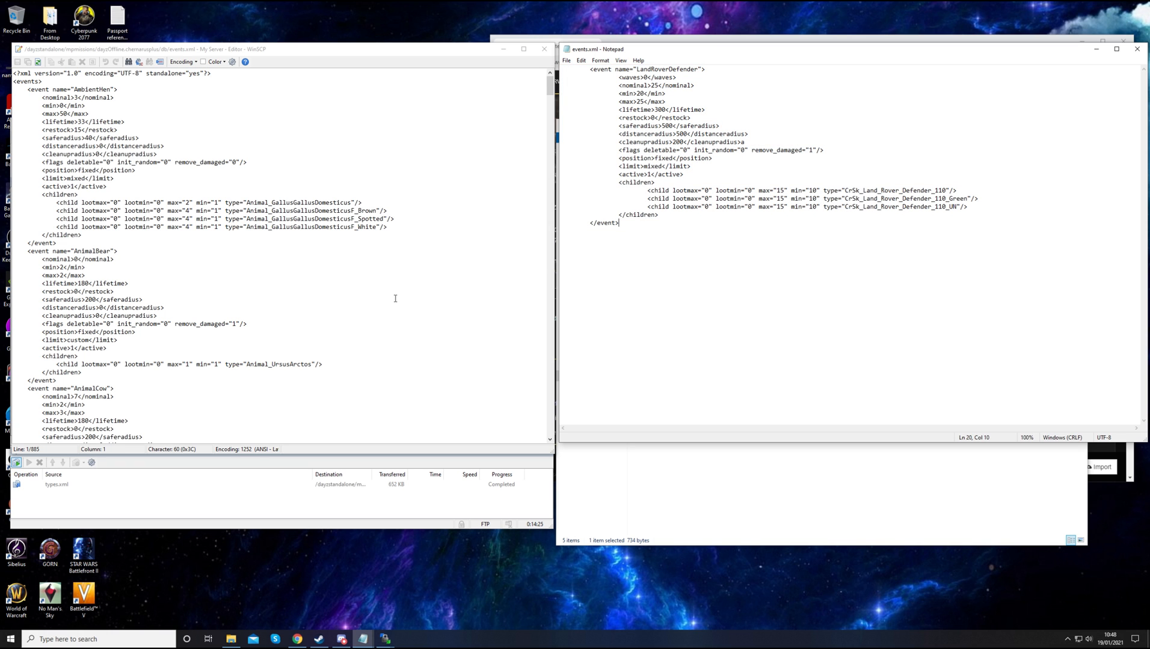
pyautogui.scroll(-3)
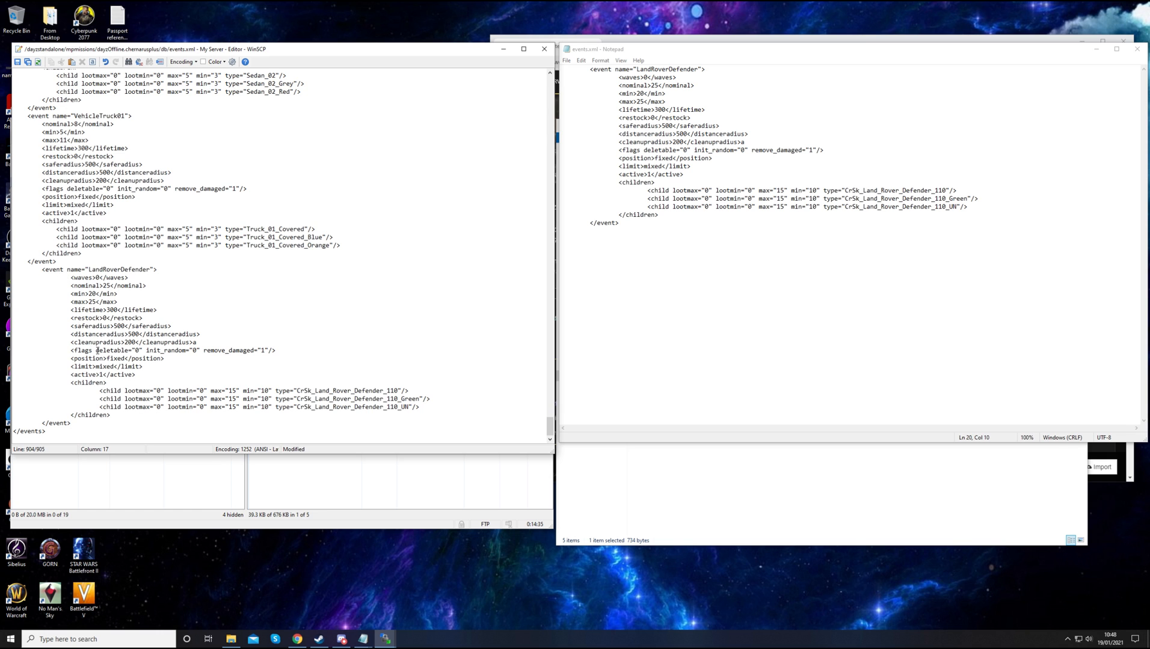
pyautogui.click(14, 61)
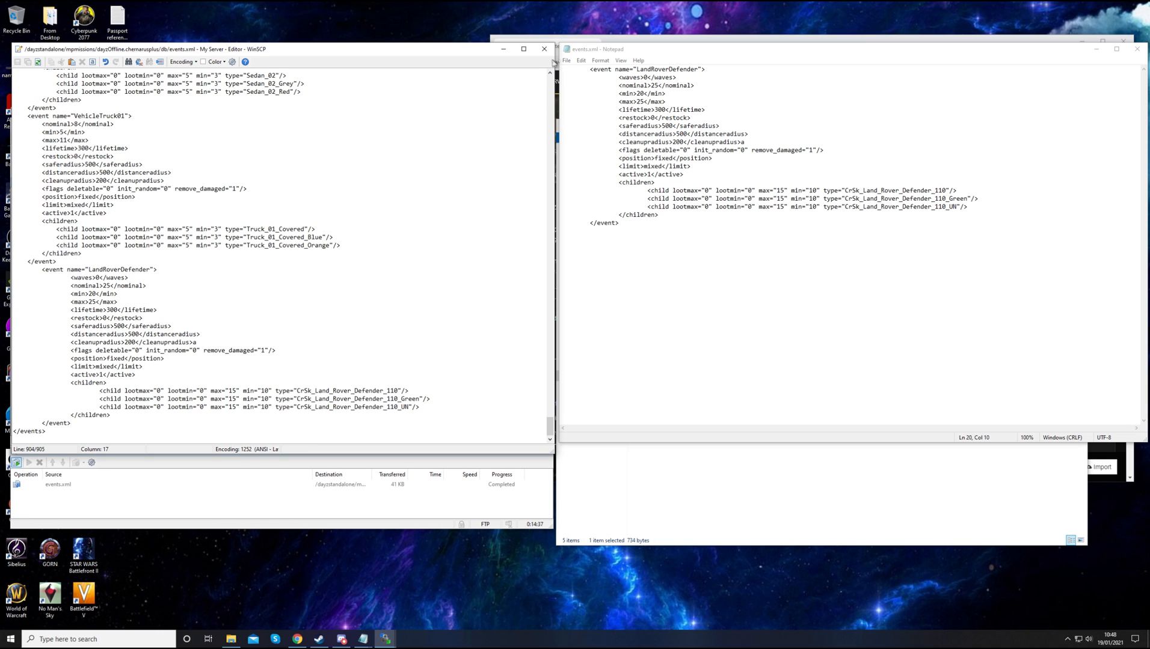
pyautogui.click(543, 48)
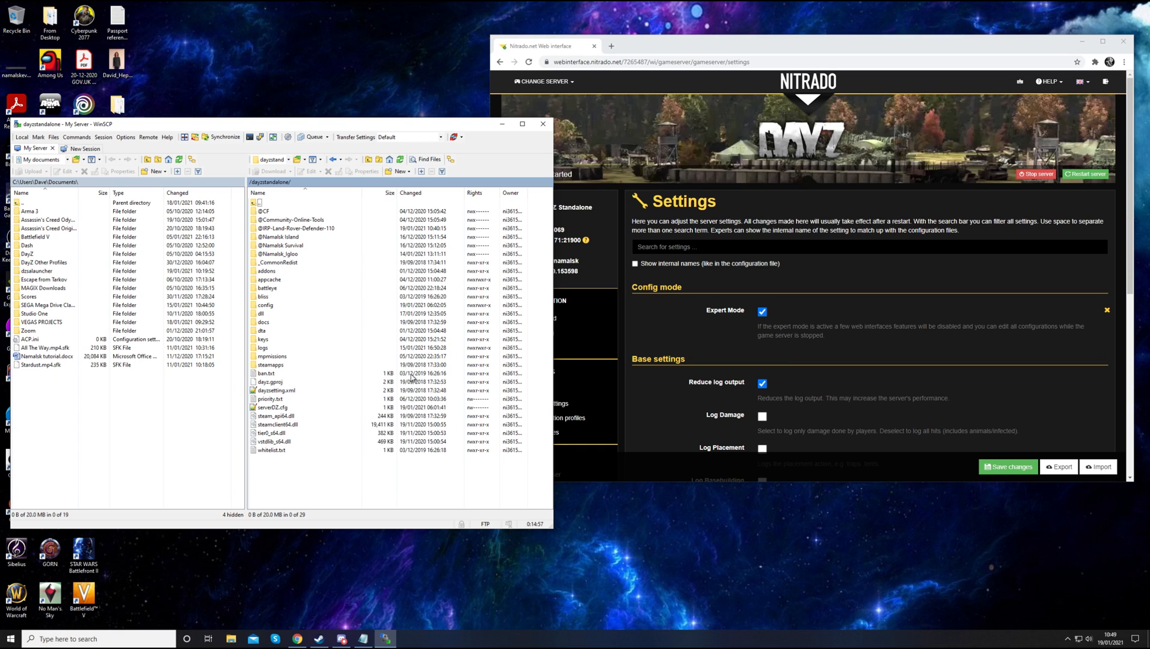
pyautogui.click(279, 246)
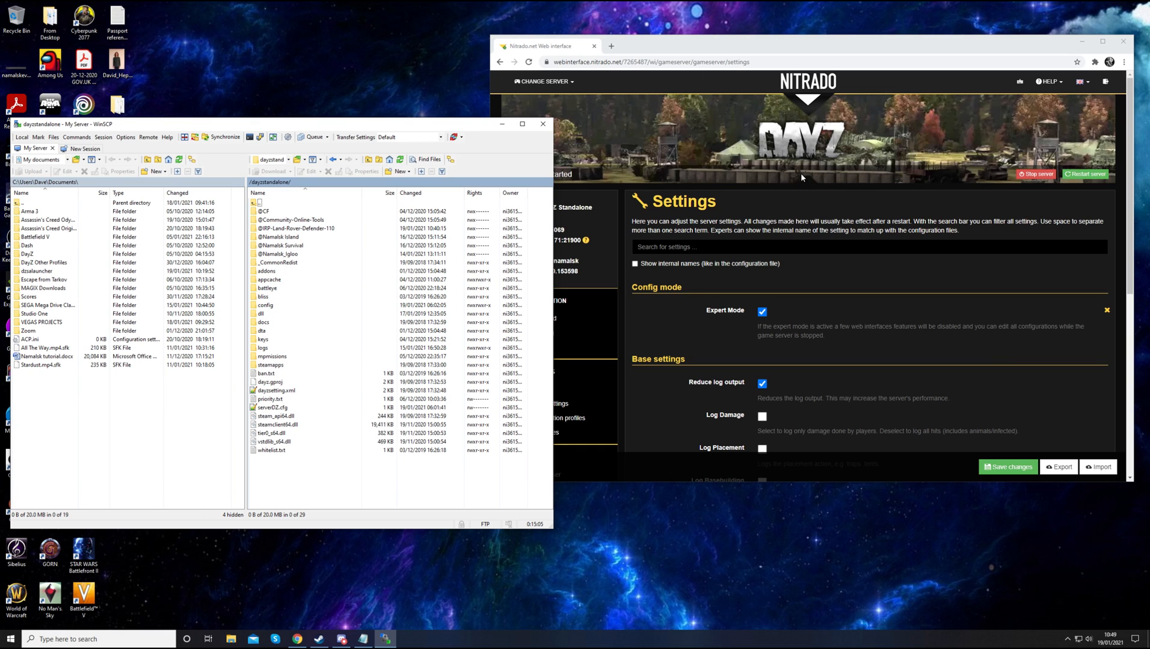
pyautogui.moveTo(811, 190)
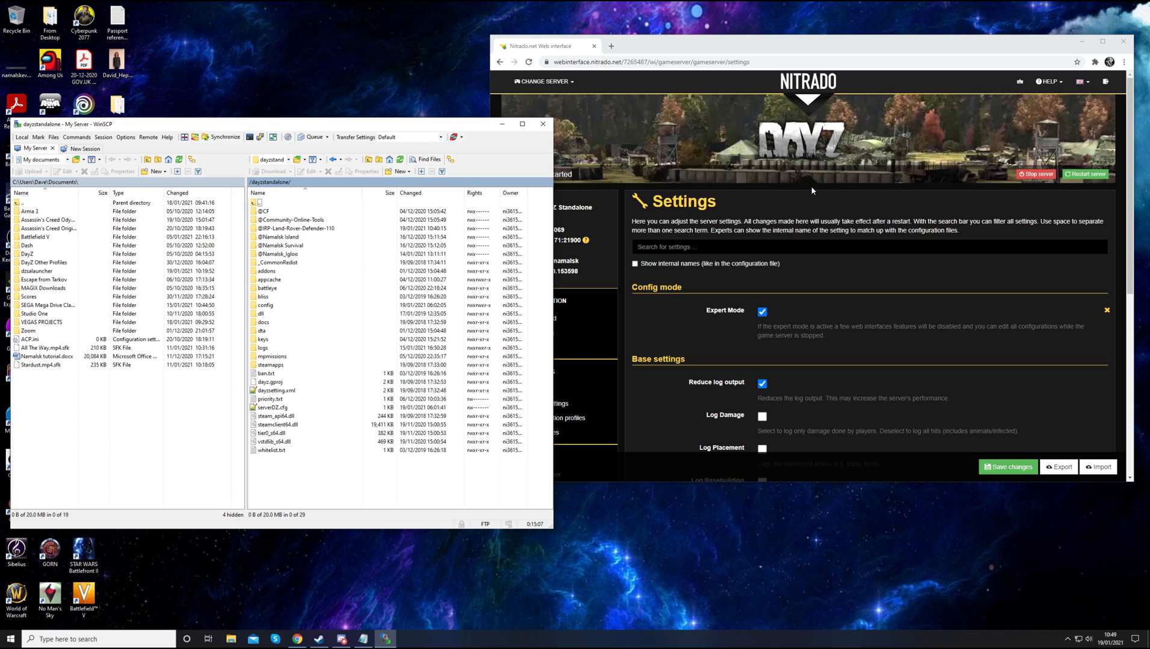
pyautogui.moveTo(867, 398)
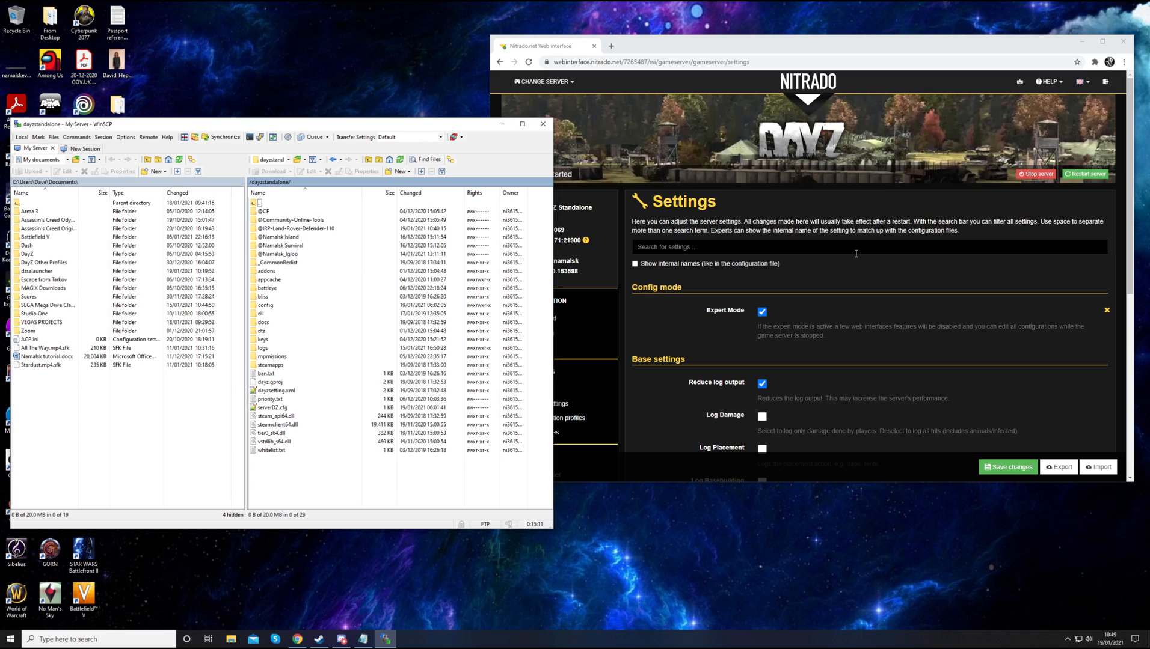
pyautogui.moveTo(780, 274)
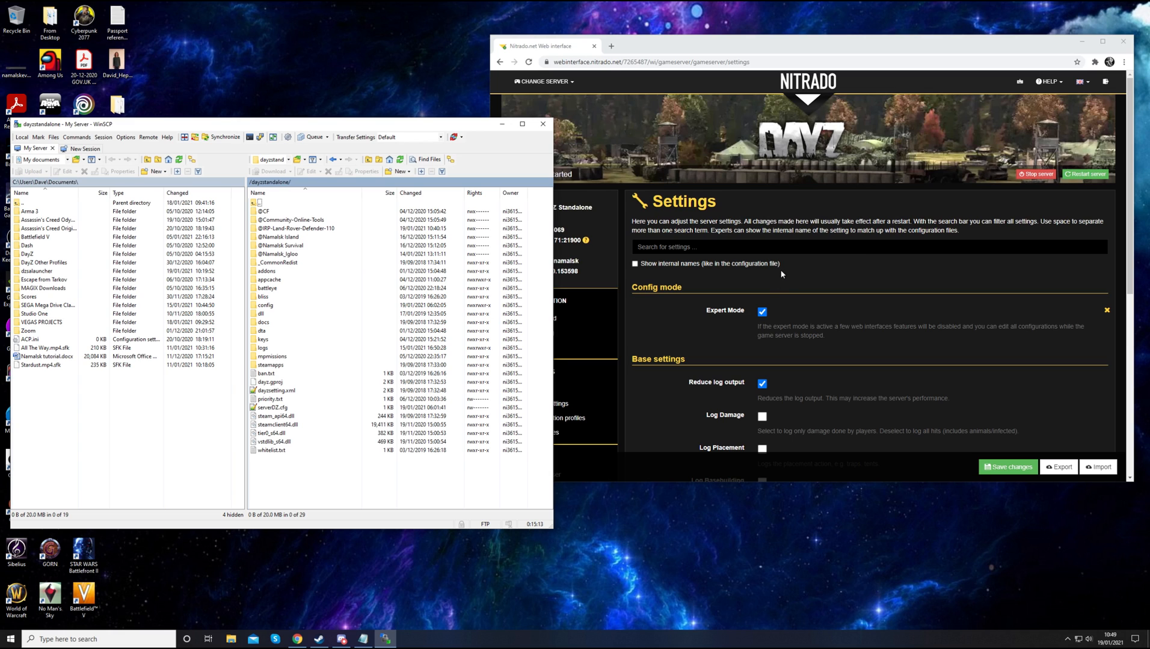
pyautogui.click(292, 220)
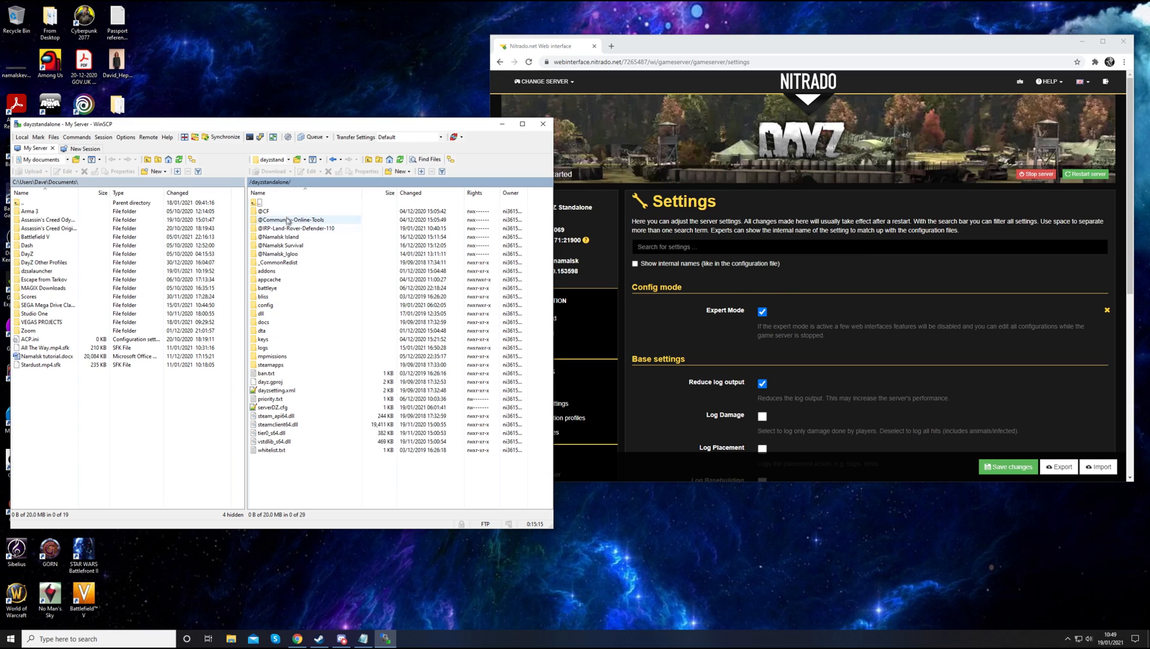
pyautogui.click(296, 228)
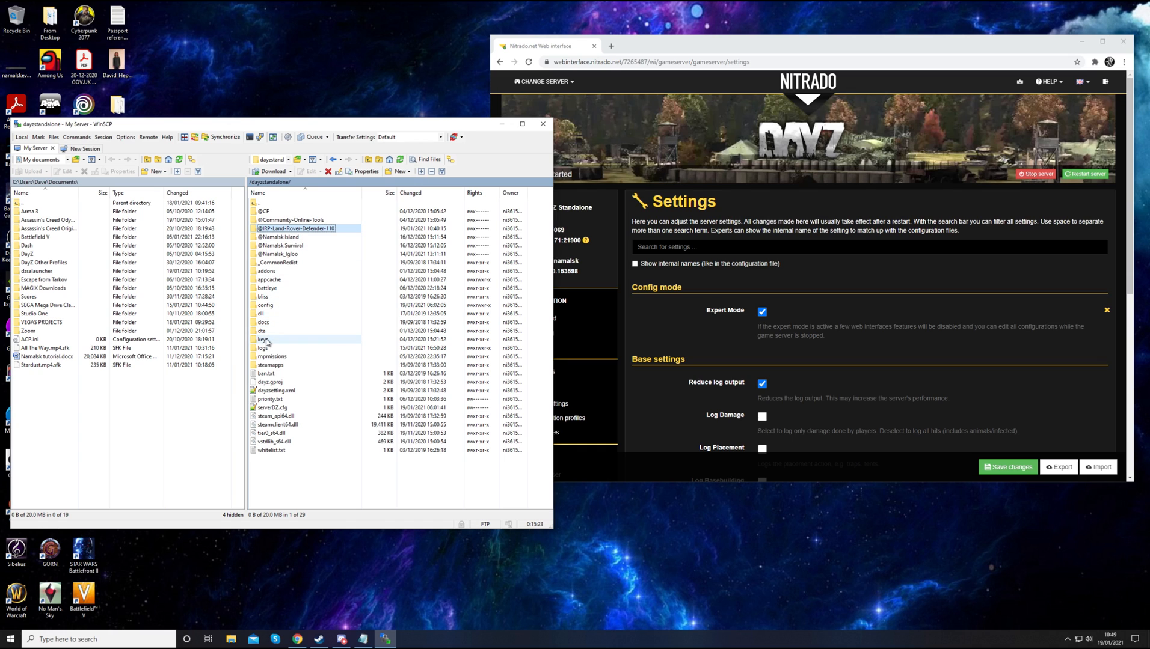
pyautogui.click(262, 339)
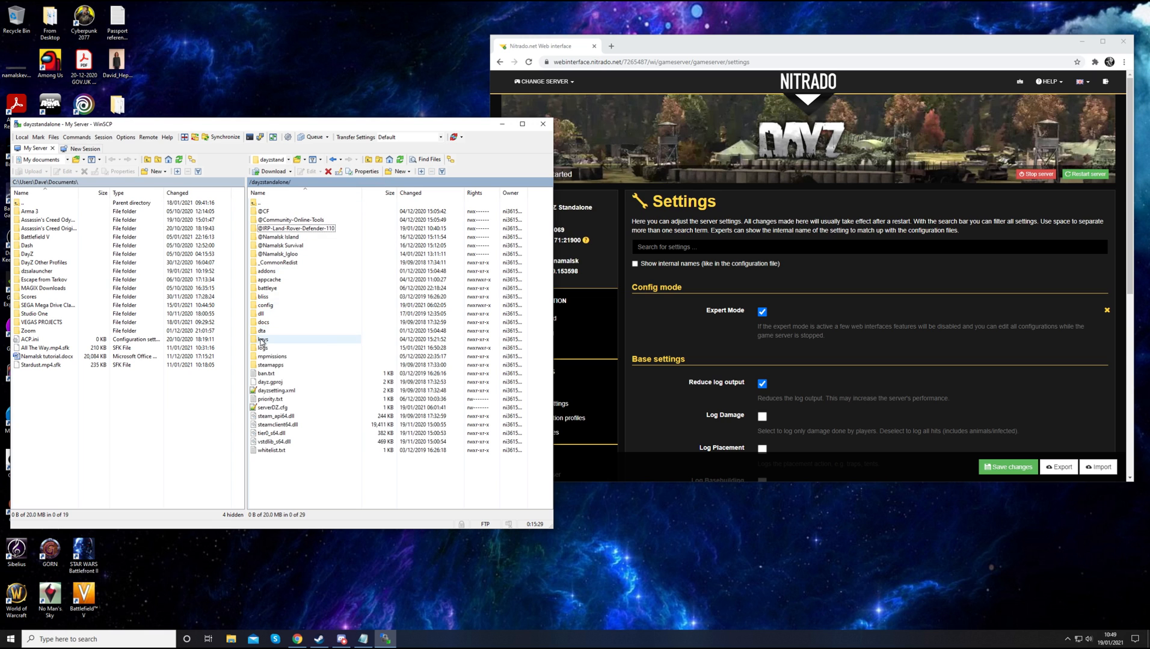
pyautogui.click(263, 339)
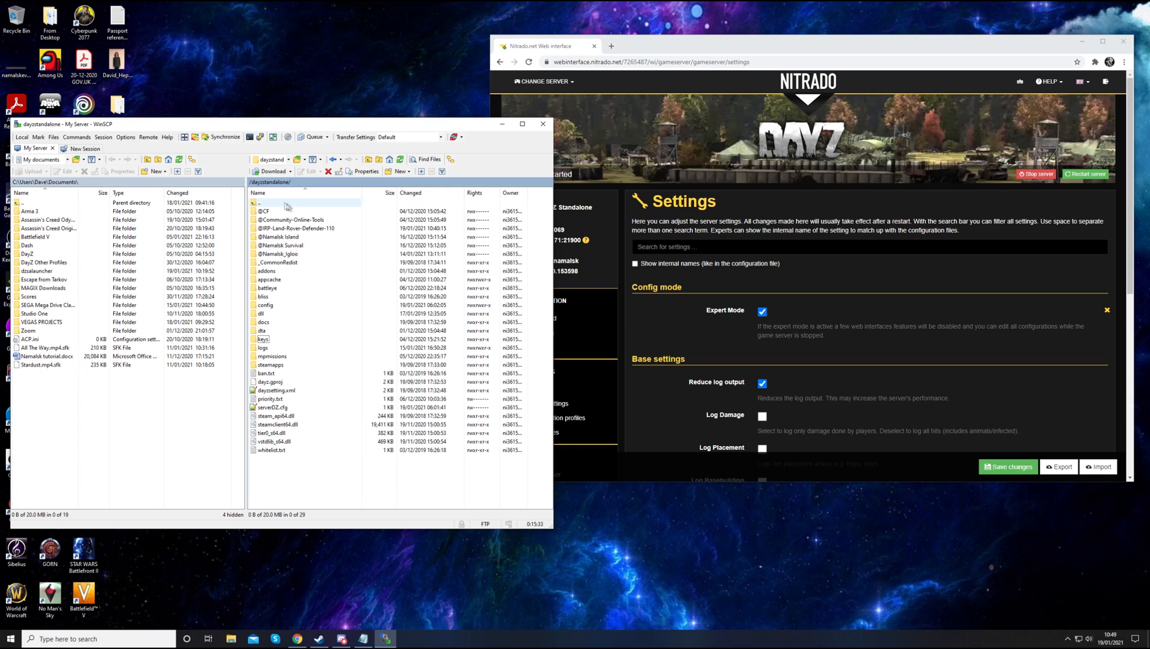
pyautogui.click(296, 228)
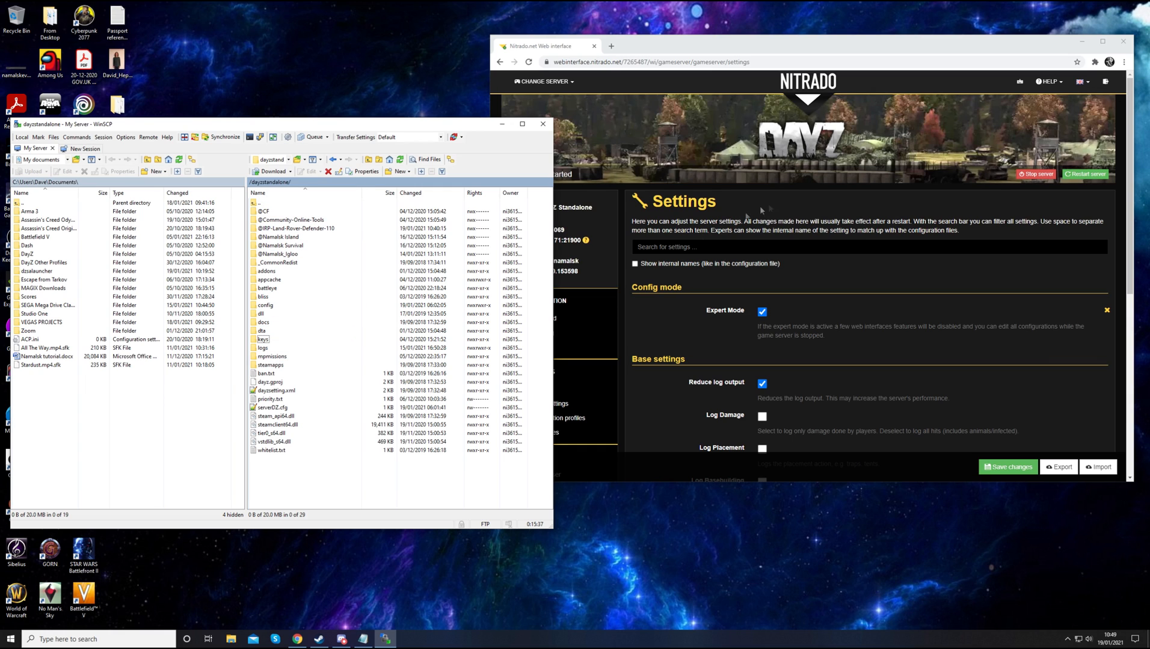
# Browse from C: through Program Files (x86) and Steam into the steamapps folder
pyautogui.click(230, 639)
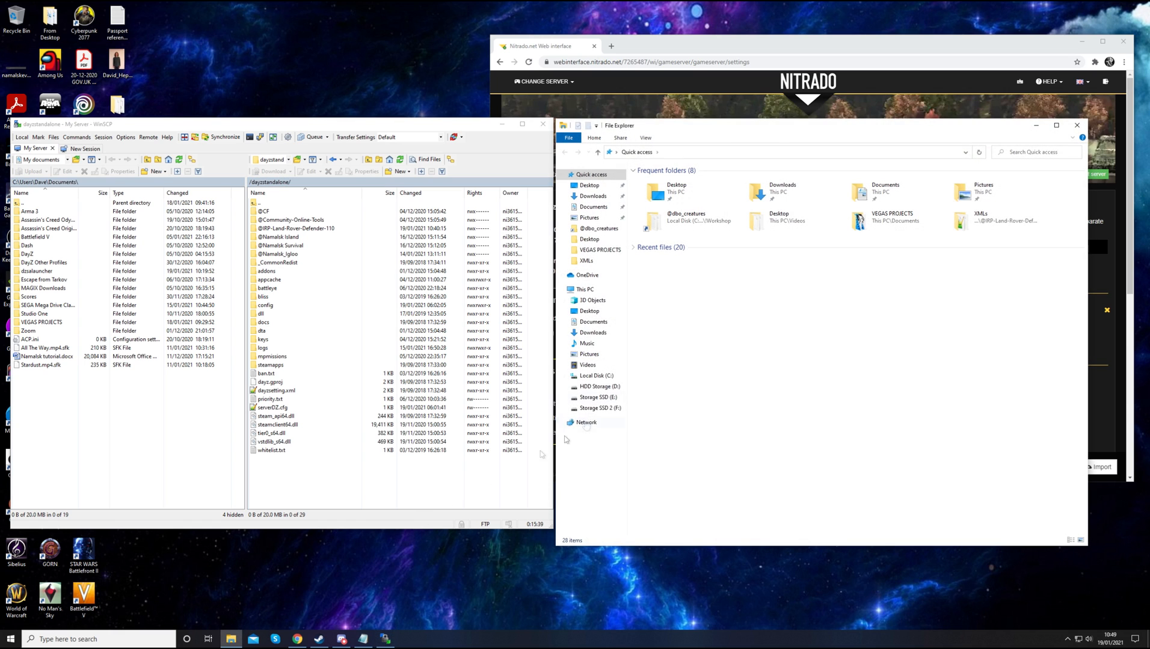
pyautogui.click(597, 375)
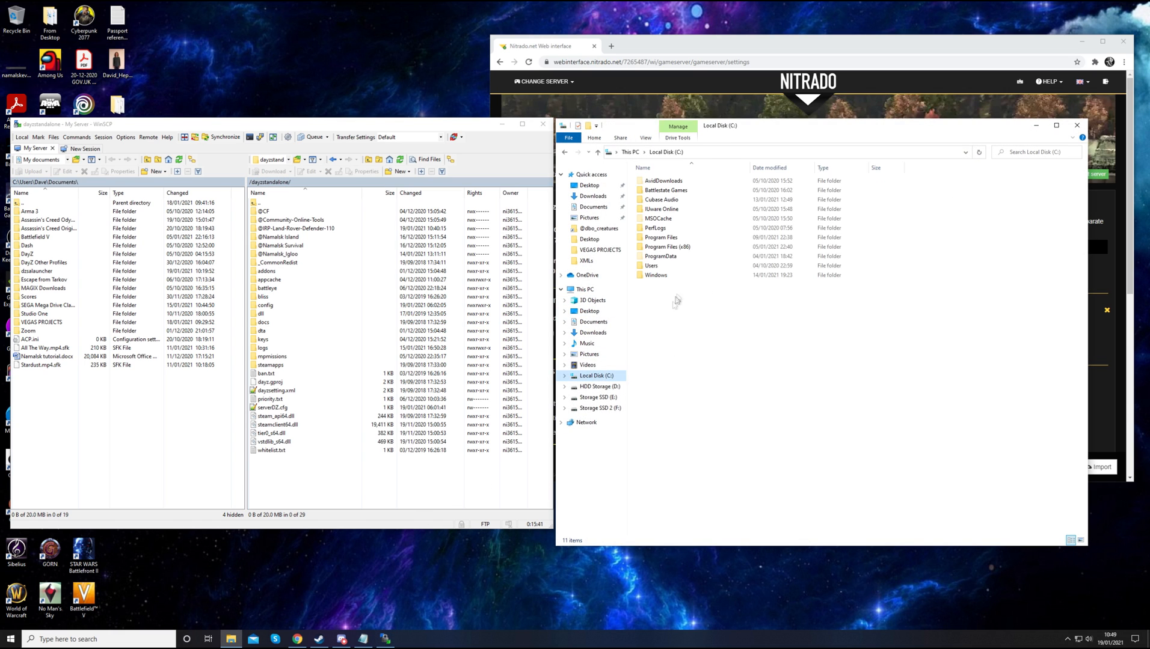
pyautogui.doubleClick(661, 246)
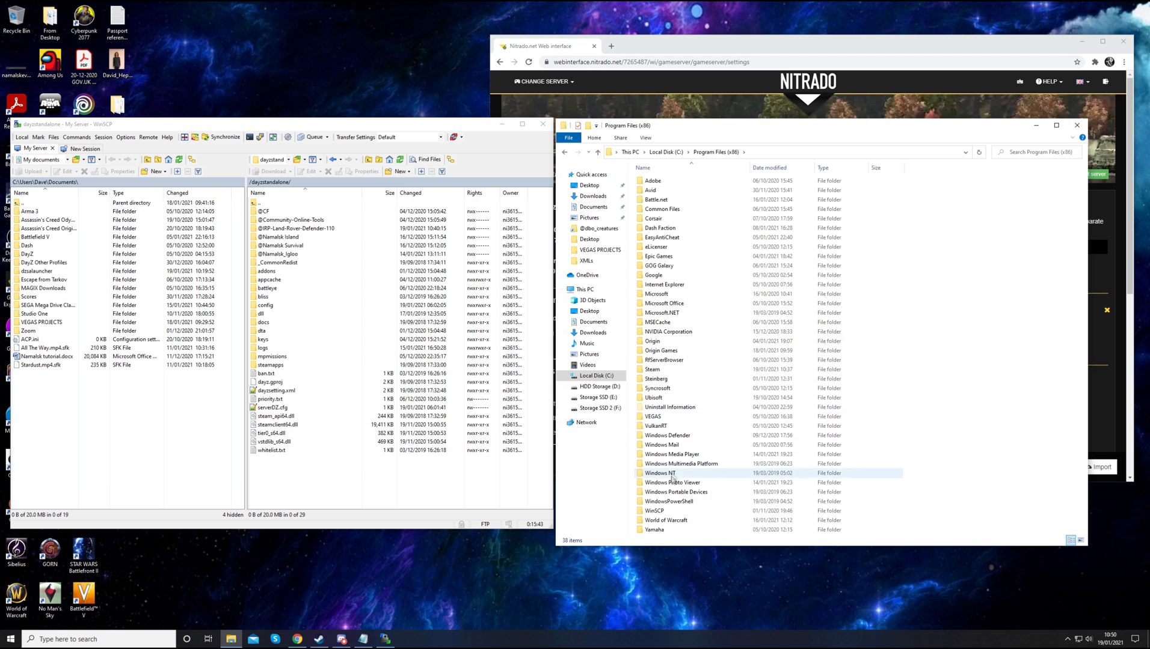
pyautogui.doubleClick(652, 370)
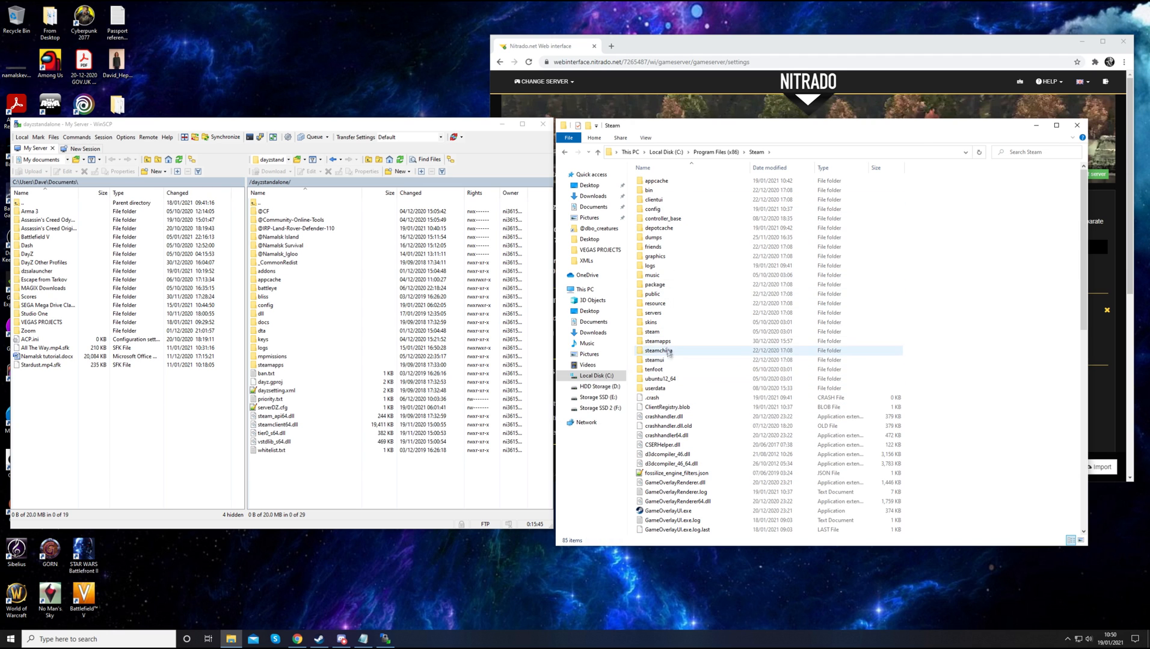
pyautogui.doubleClick(657, 341)
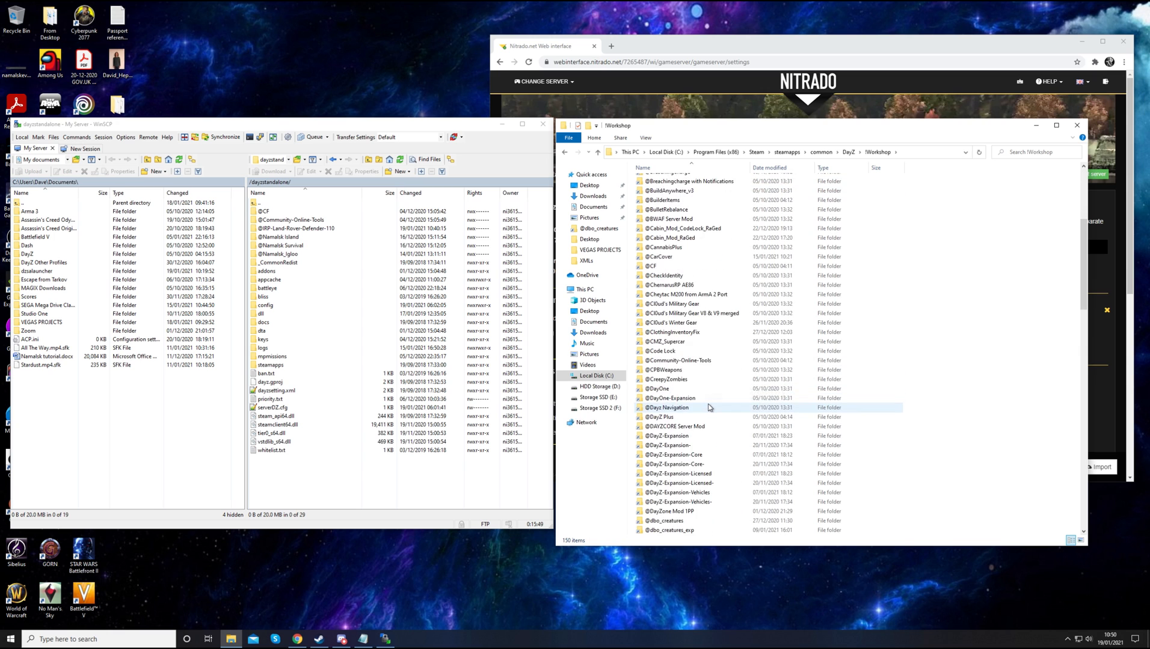
pyautogui.scroll(-3)
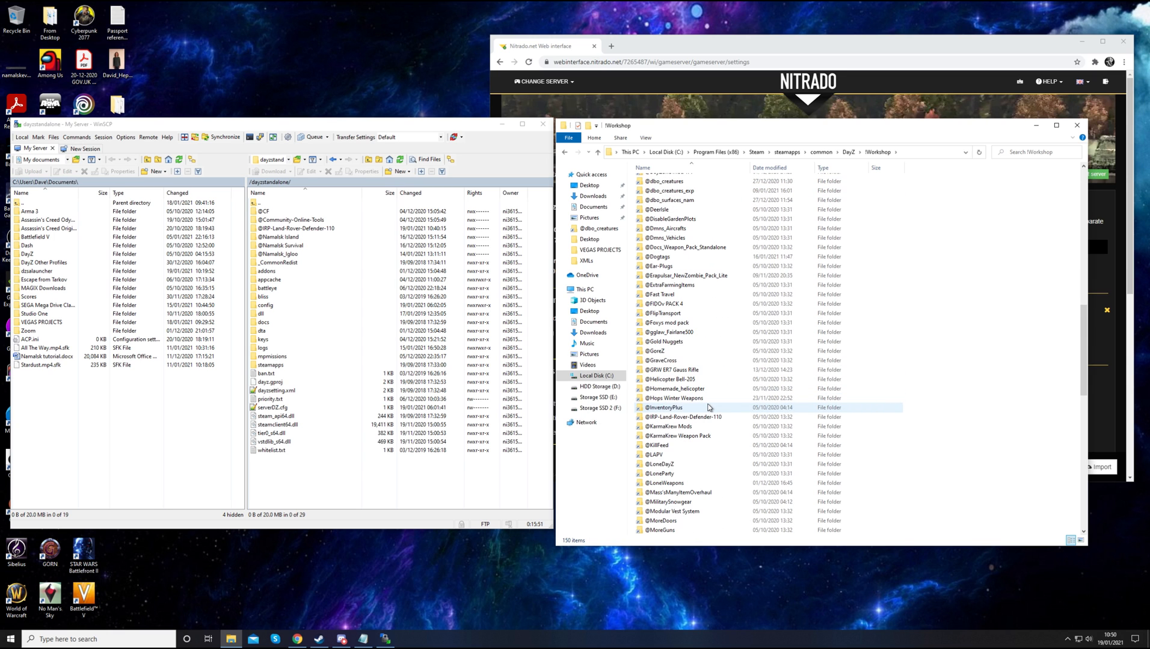
pyautogui.doubleClick(683, 418)
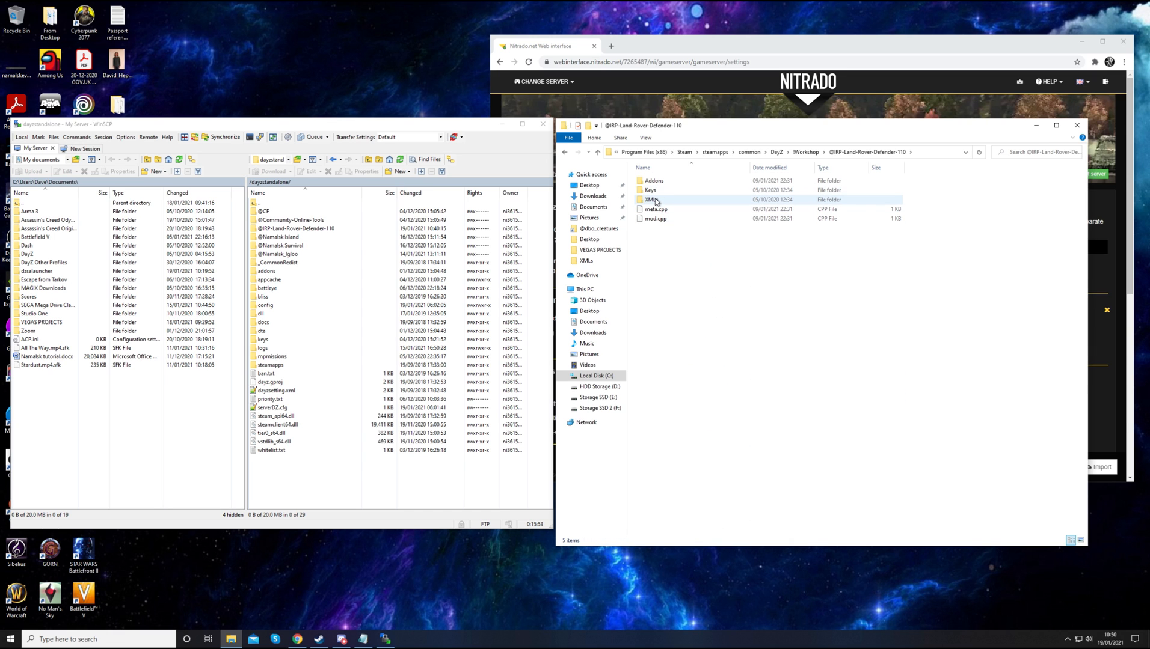
pyautogui.doubleClick(647, 199)
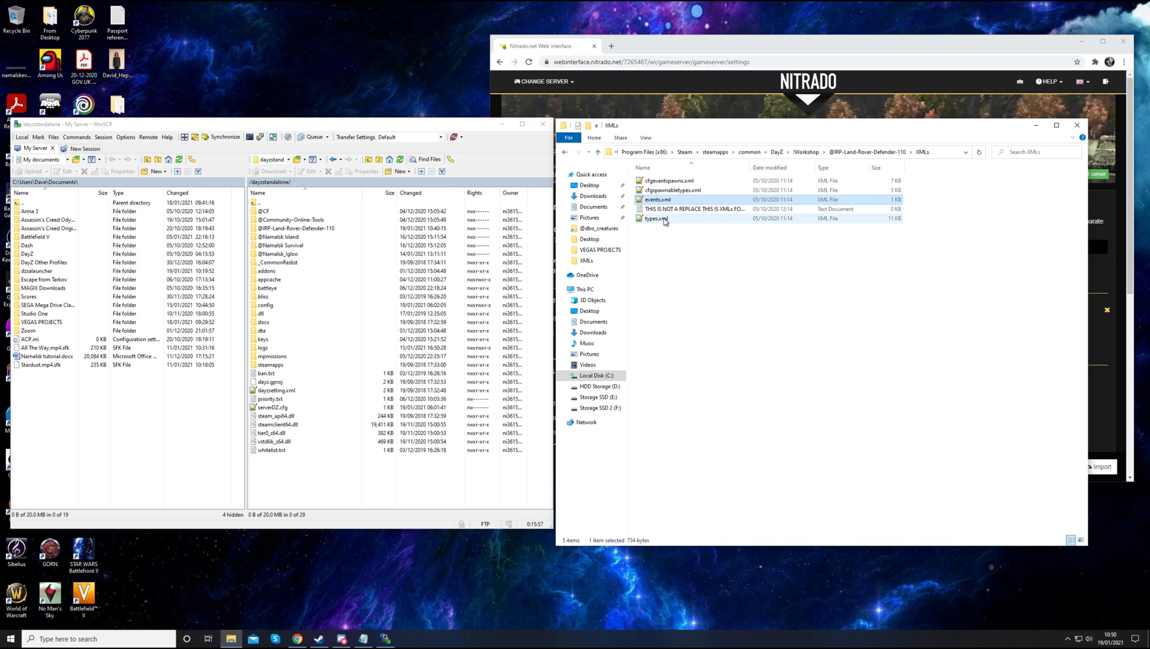
pyautogui.click(654, 219)
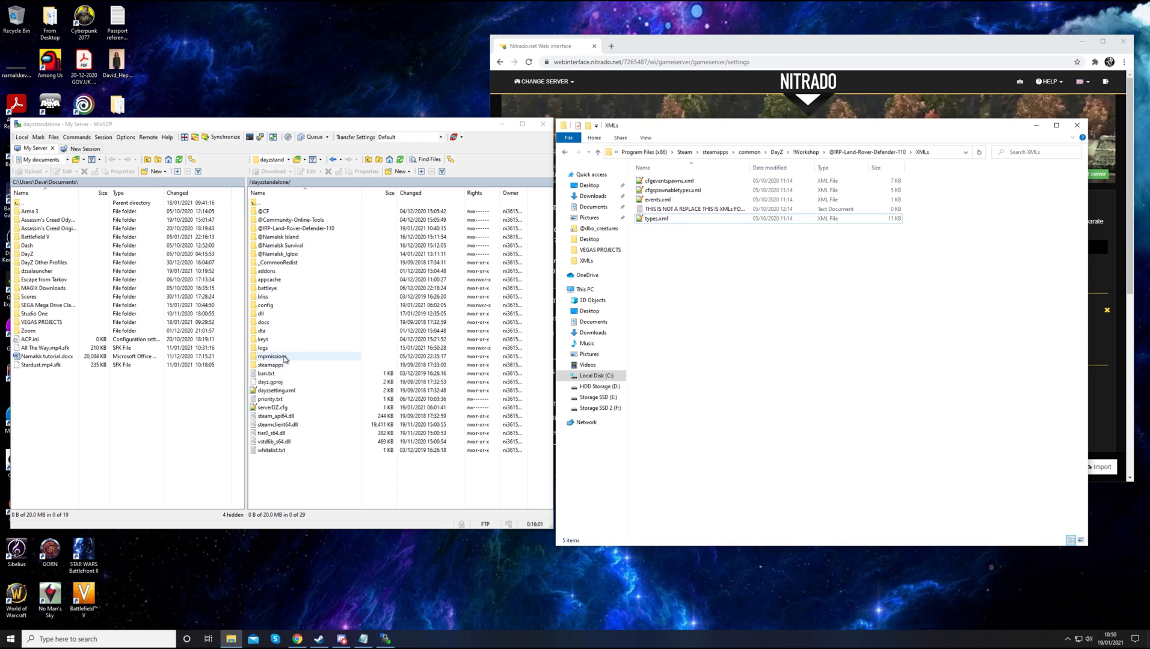
# Enter the server mission folder, recheck the mod's cfgeventspawns.xml in Notepad, then close the local mod folder
pyautogui.doubleClick(273, 356)
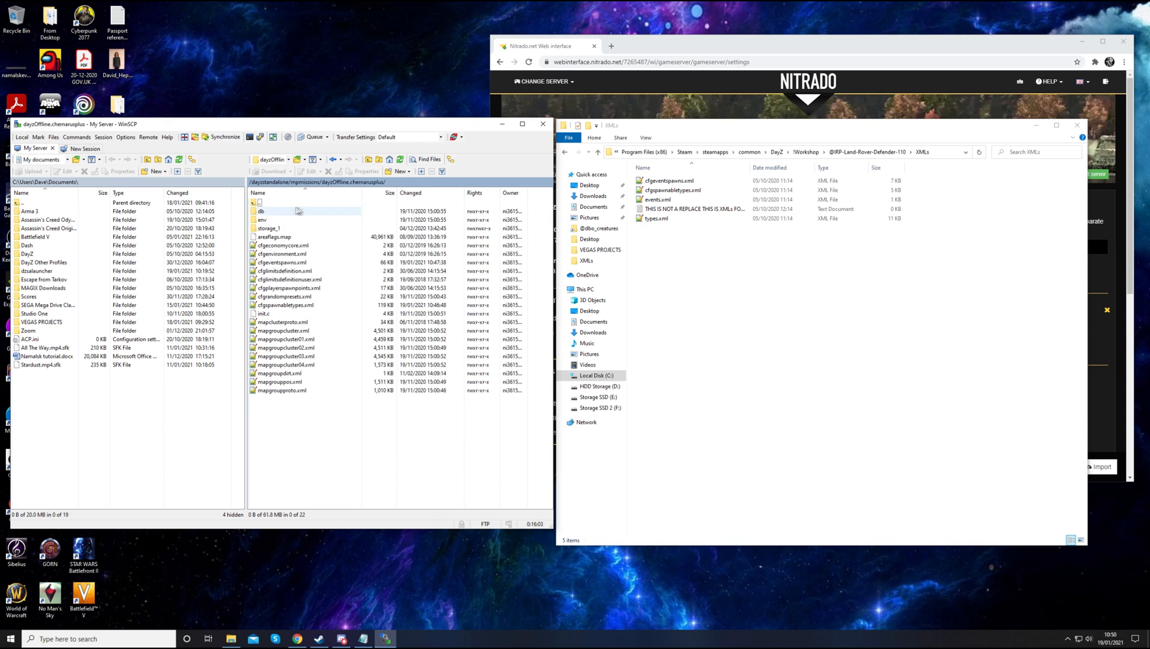
pyautogui.click(654, 219)
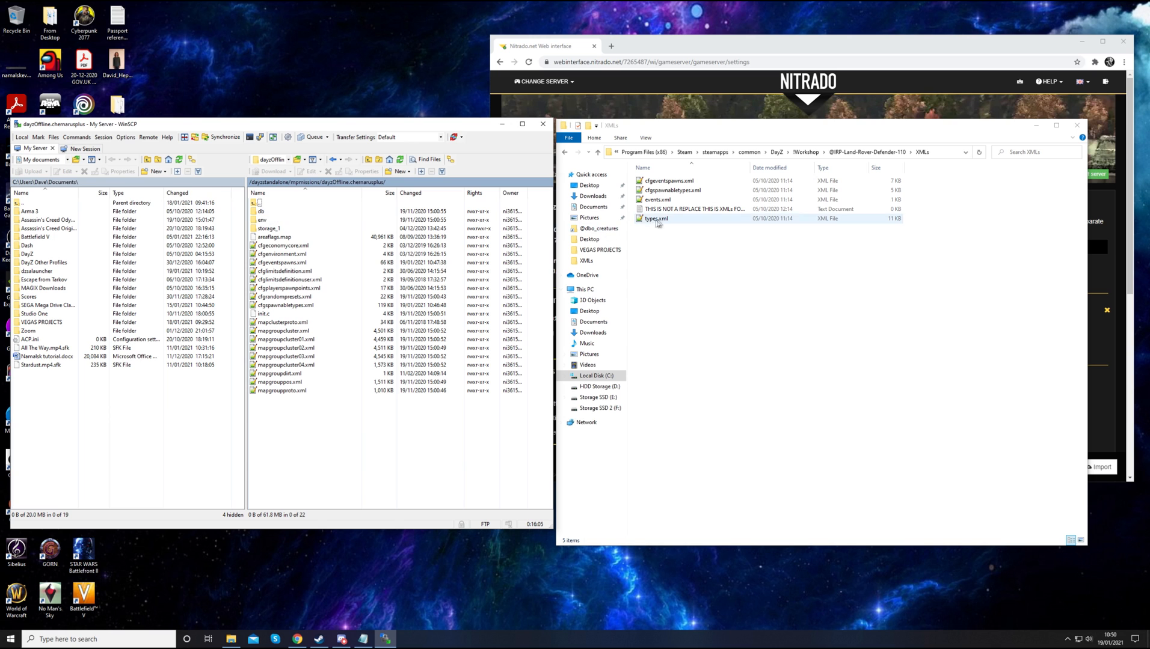
pyautogui.click(668, 180)
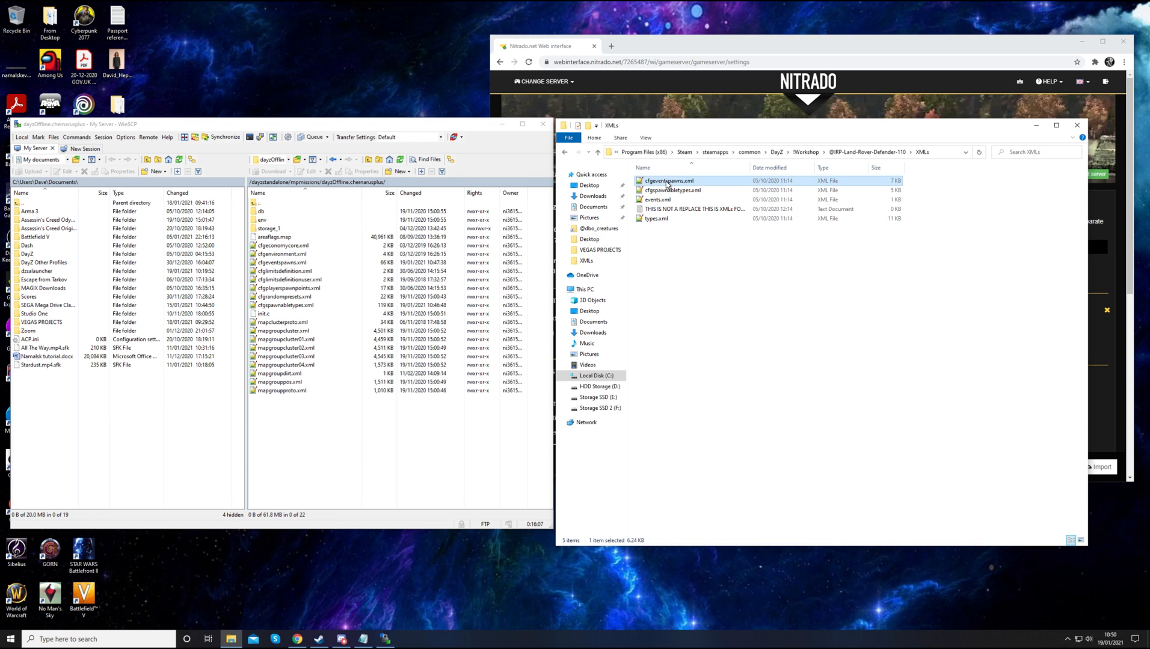
pyautogui.doubleClick(667, 180)
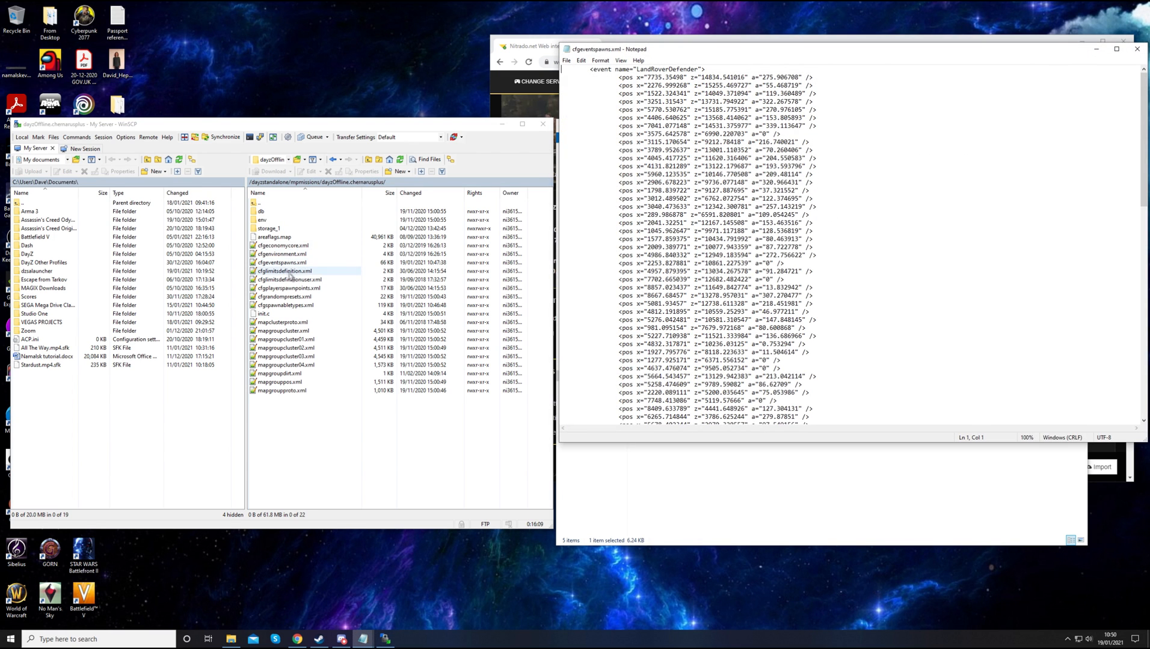
pyautogui.doubleClick(279, 262)
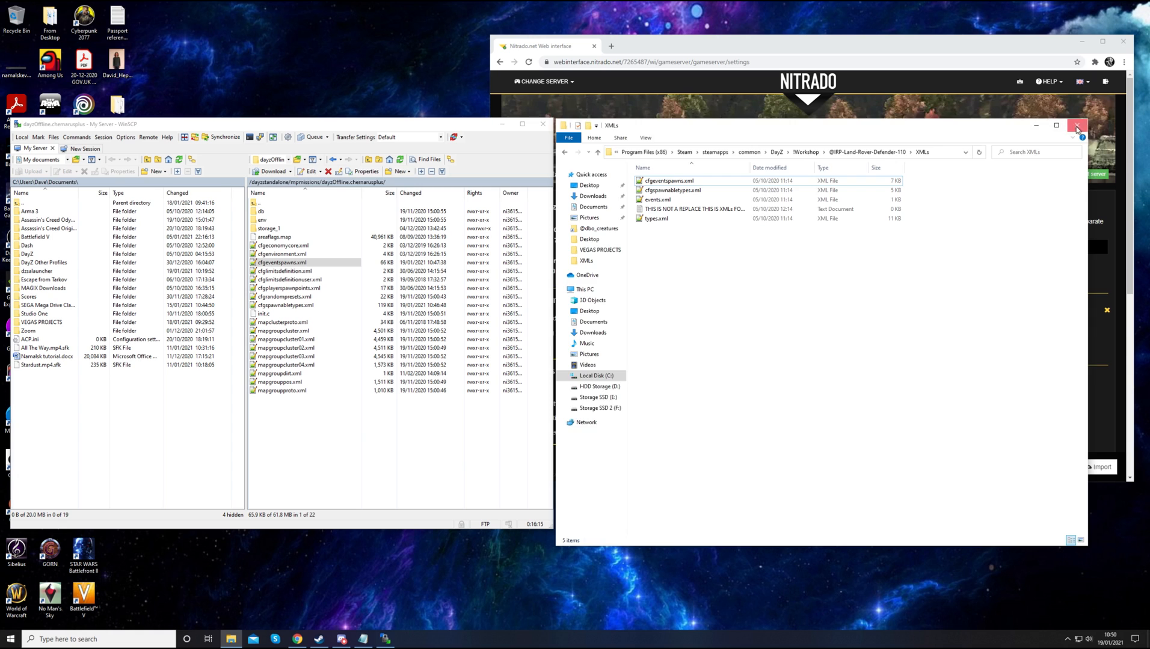
pyautogui.click(1078, 125)
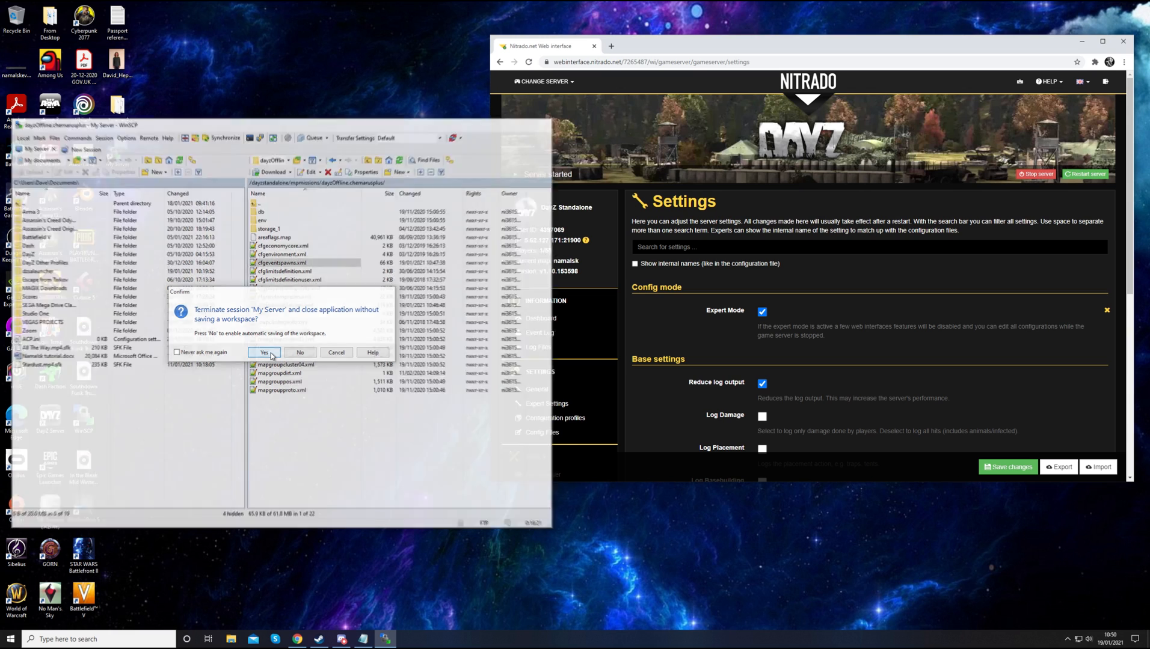
# Confirm terminating the My Server session so WinSCP quits, leaving the Nitrado Settings page
pyautogui.click(263, 352)
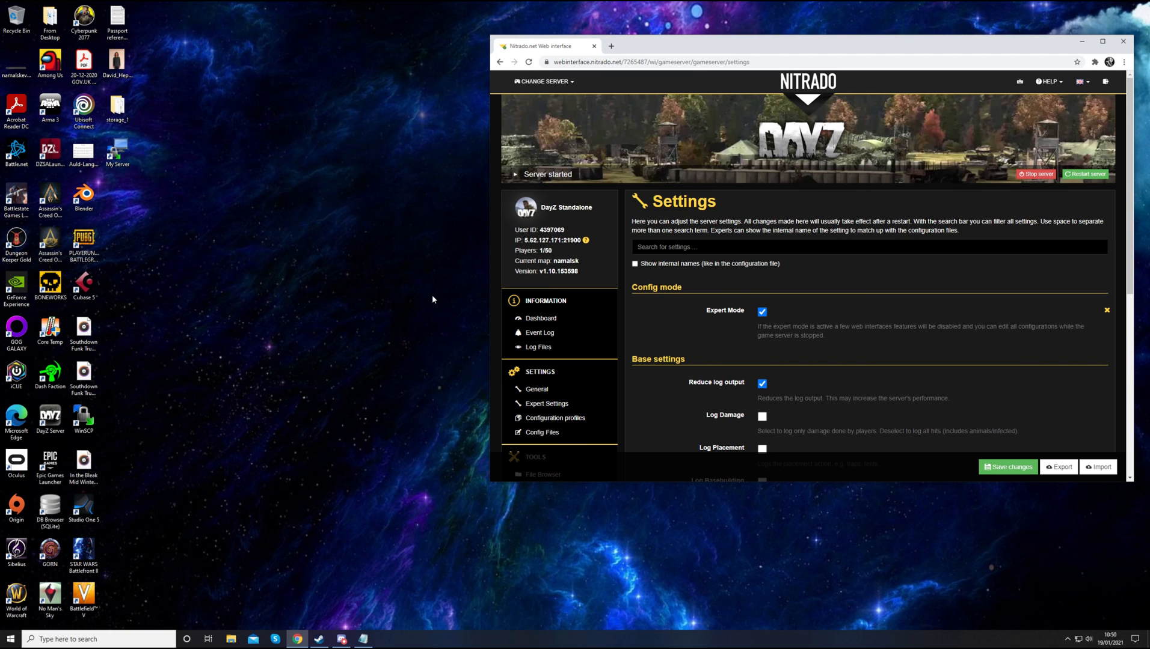
pyautogui.moveTo(629, 333)
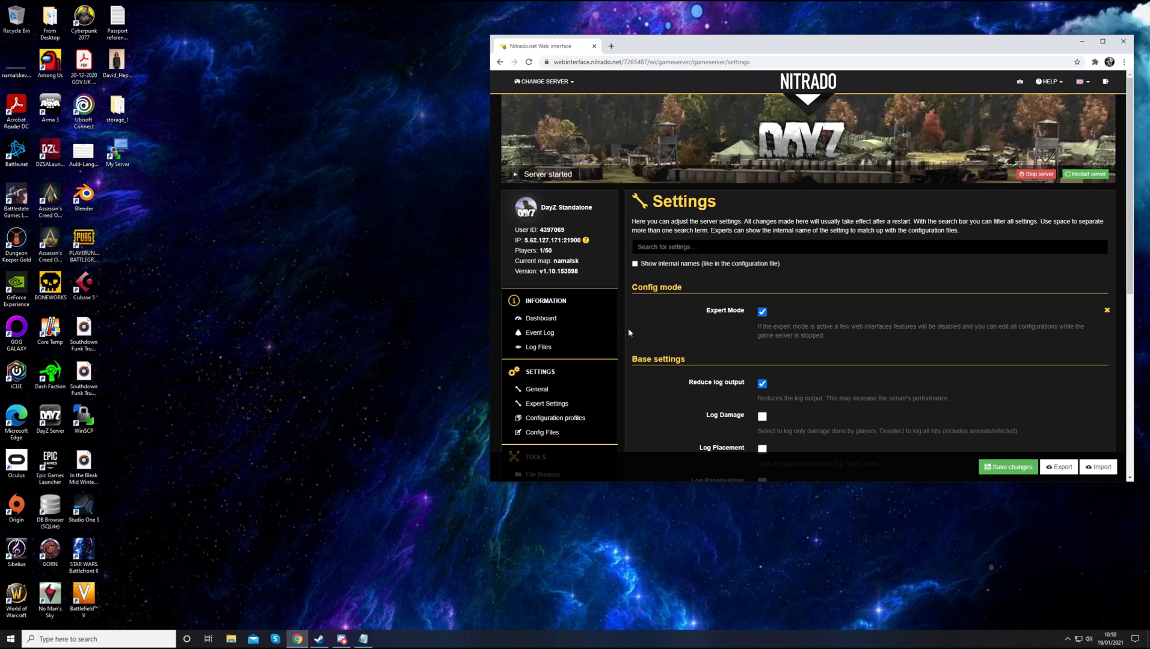
pyautogui.moveTo(619, 323)
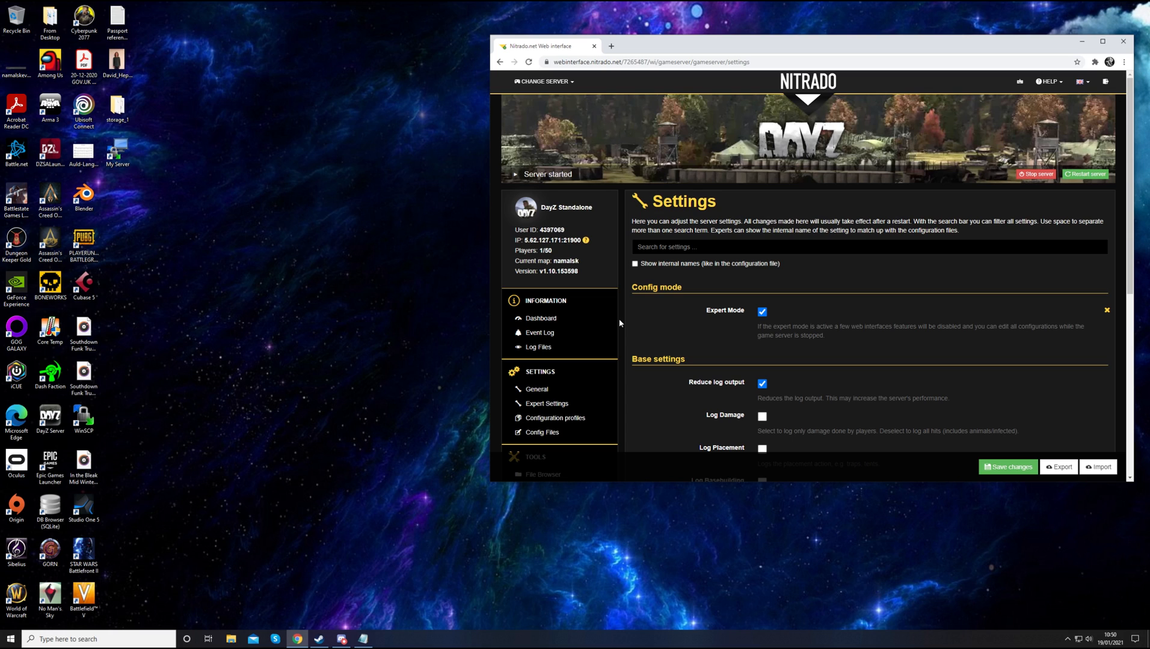
pyautogui.moveTo(946, 310)
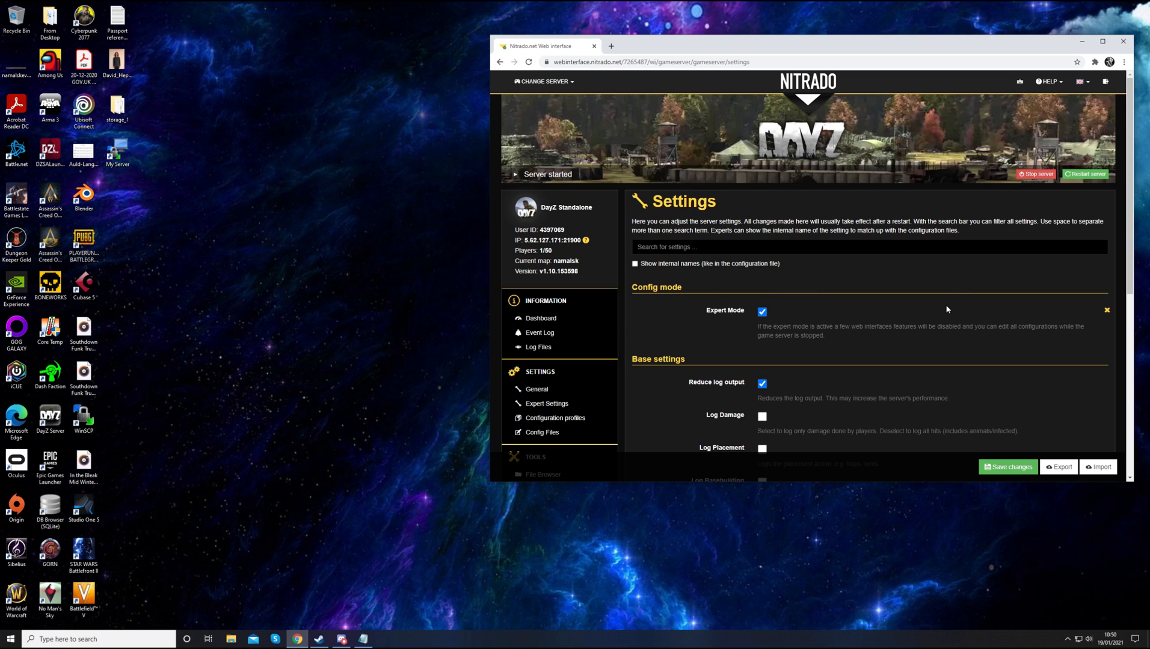
pyautogui.moveTo(957, 283)
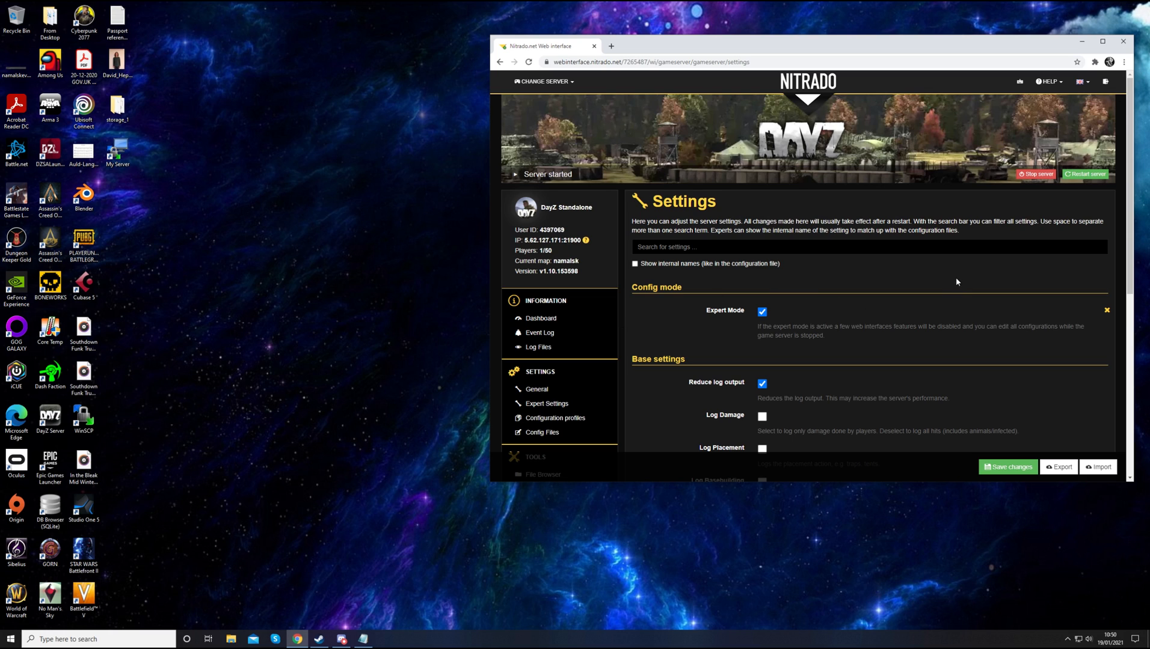